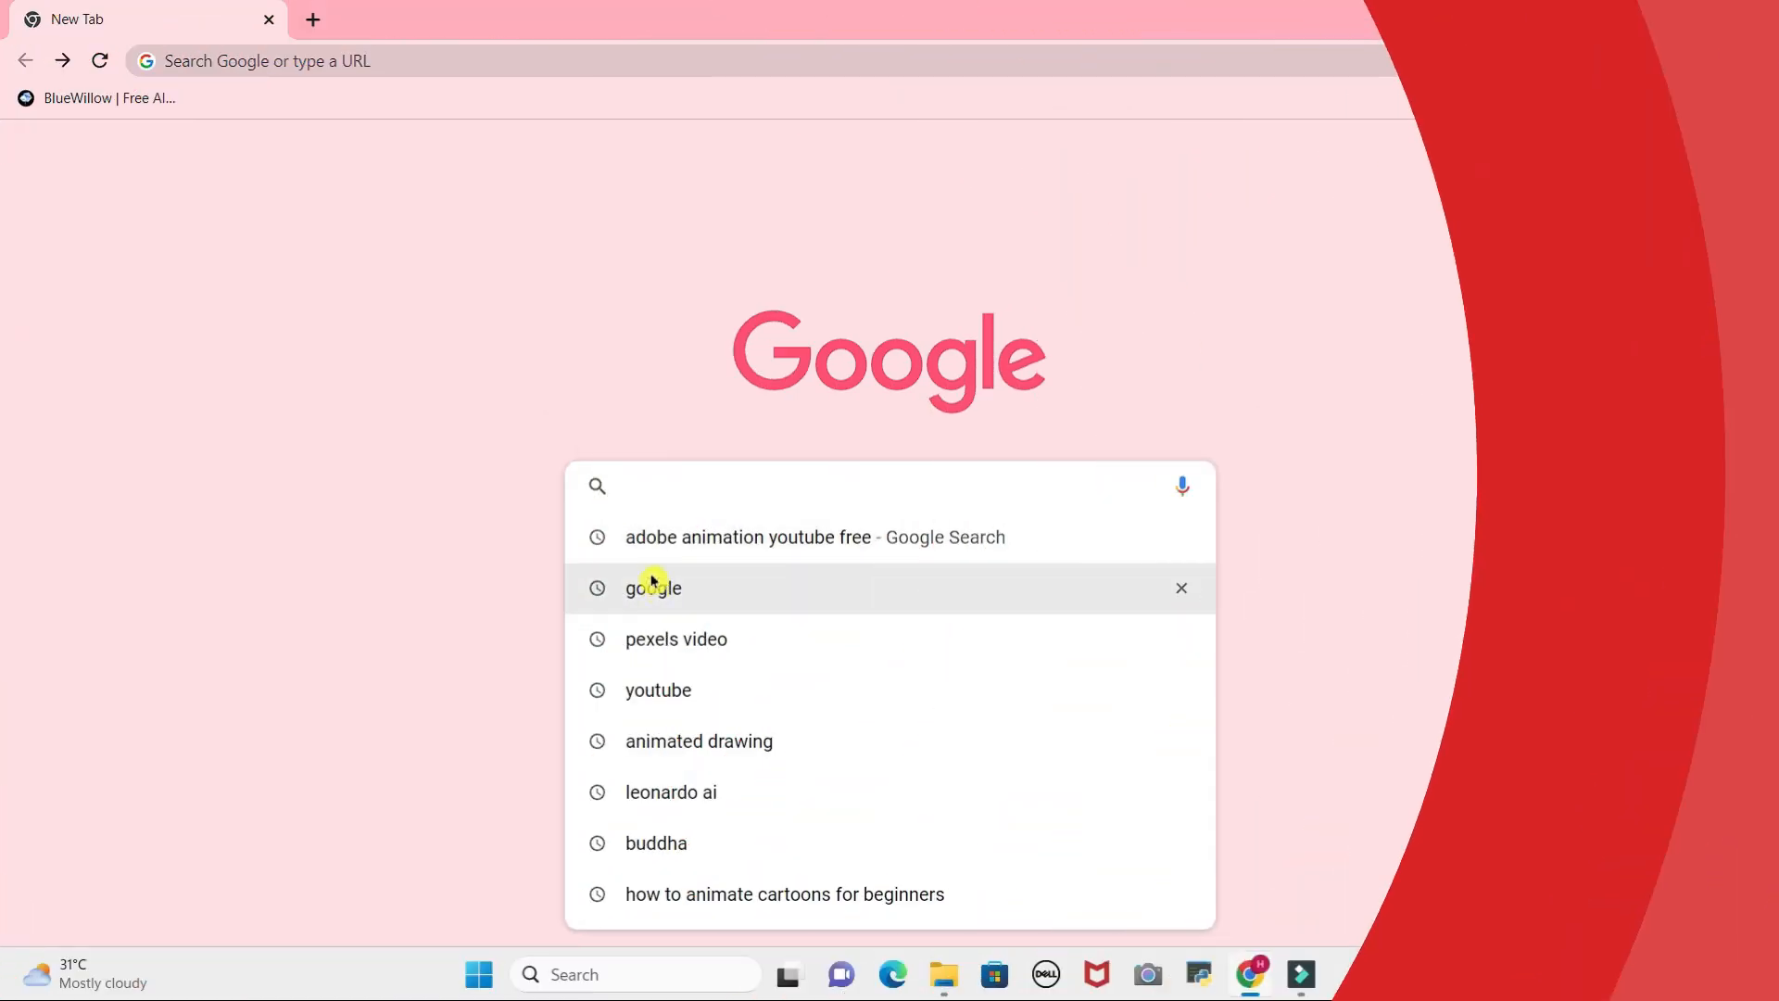
# Search Google for 'adobe animation youtube free'.
pyautogui.click(652, 588)
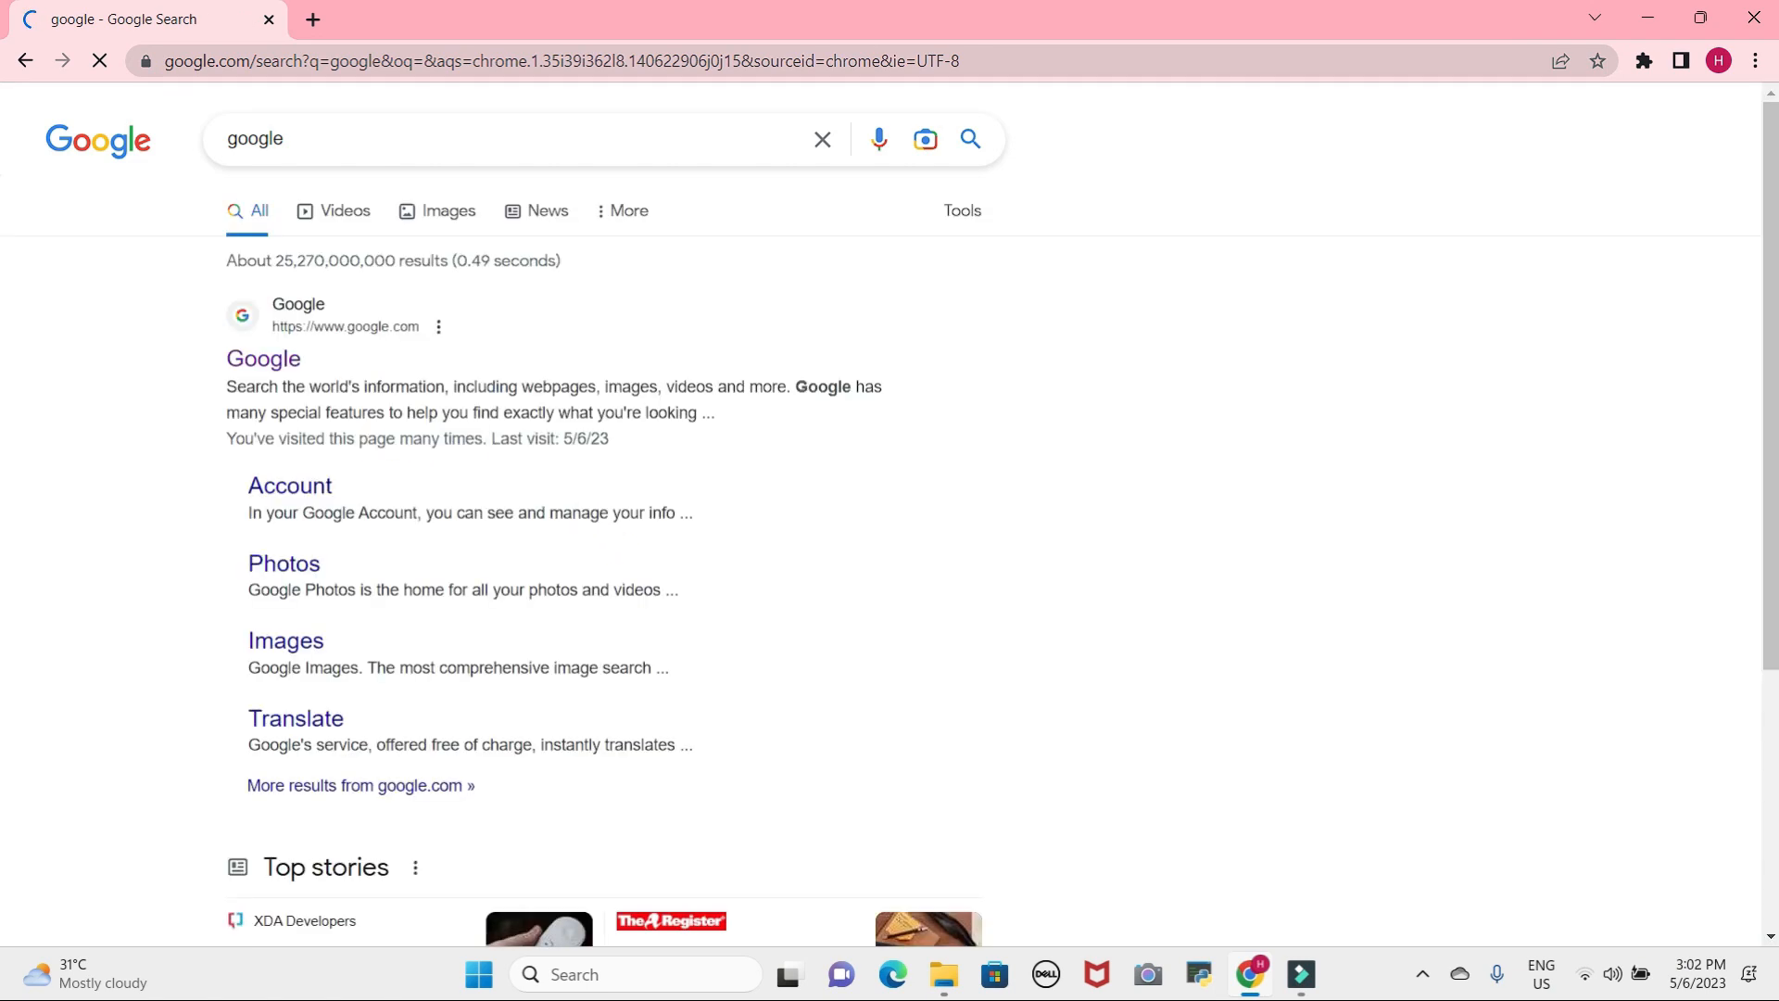
pyautogui.click(263, 358)
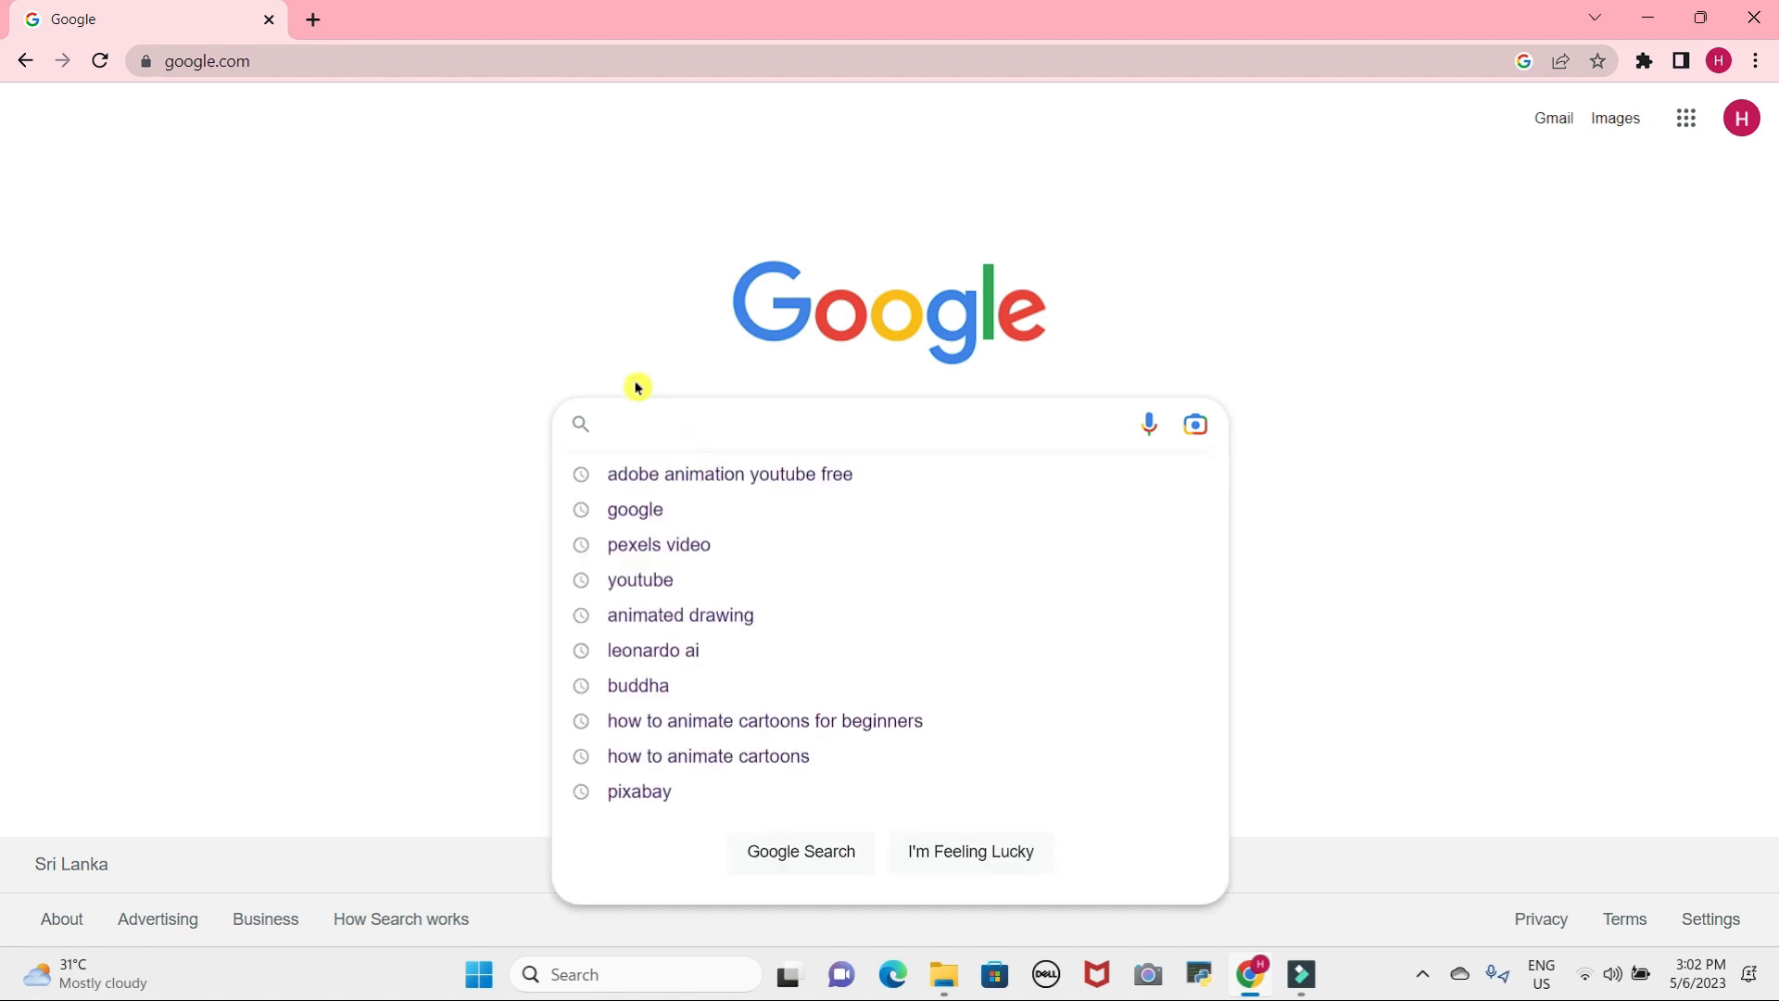
pyautogui.write('adobe anima')
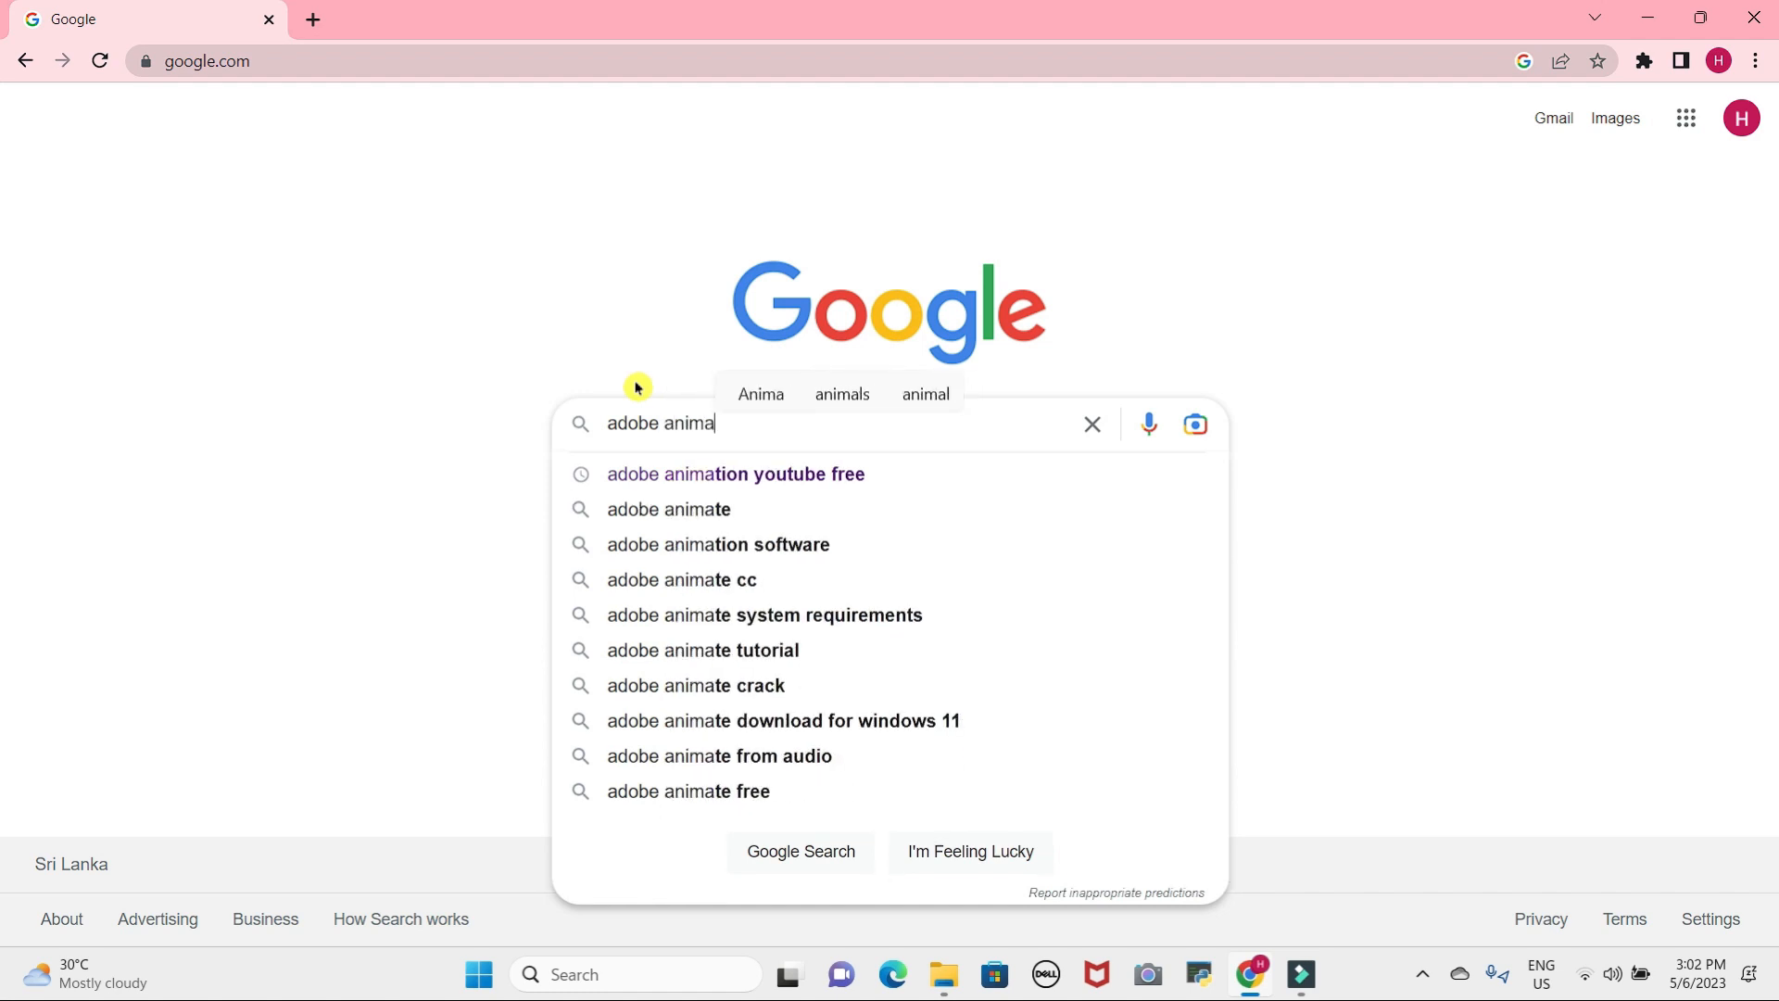
pyautogui.write('tion y')
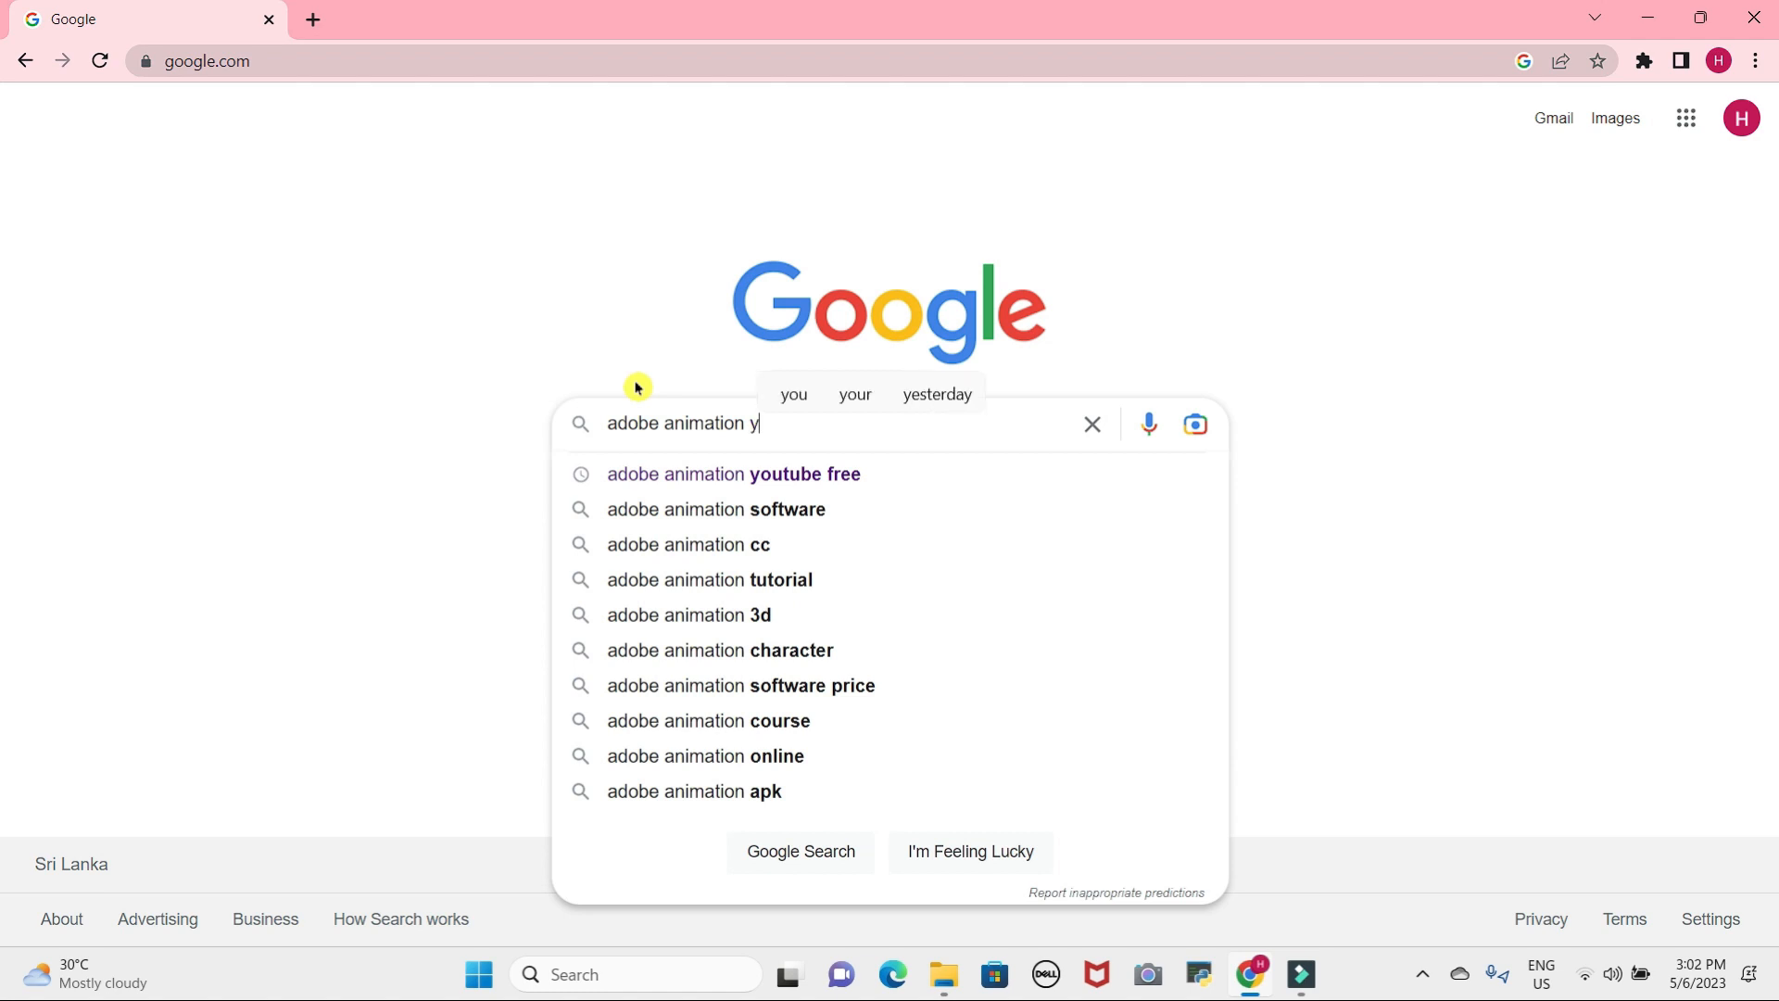
pyautogui.write('outube free')
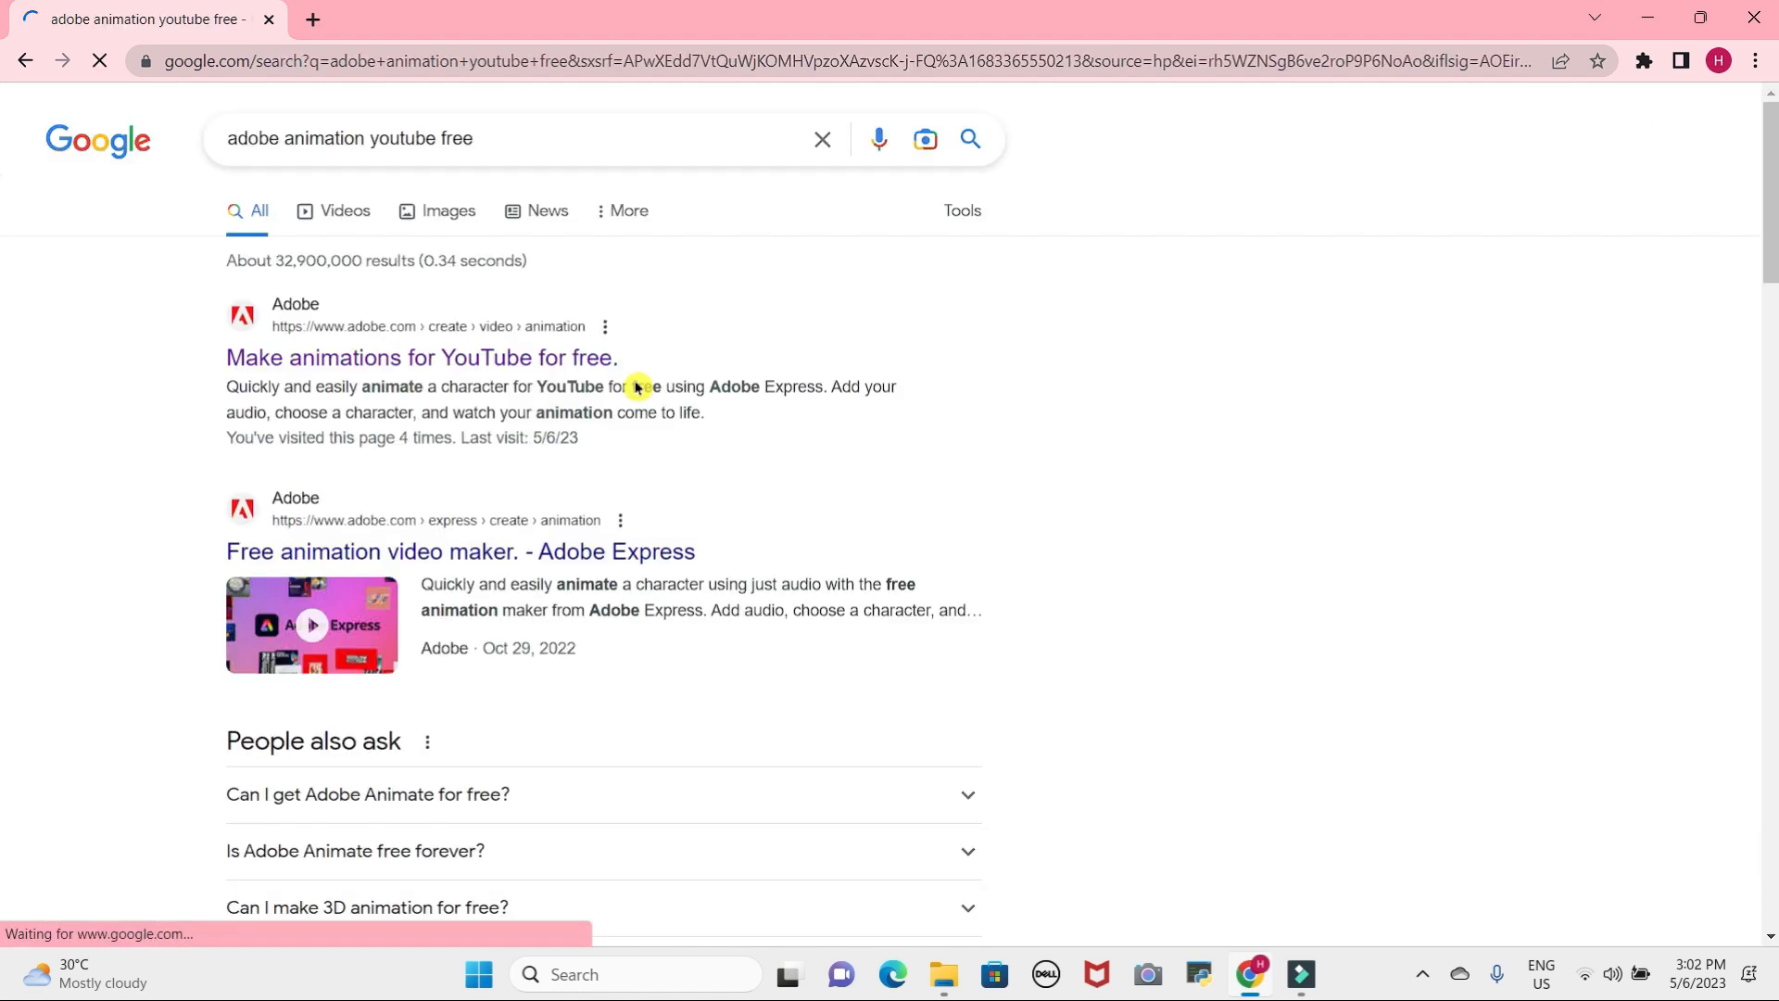
# Open Adobe's 'Make animations for YouTube for free' search result.
pyautogui.click(423, 357)
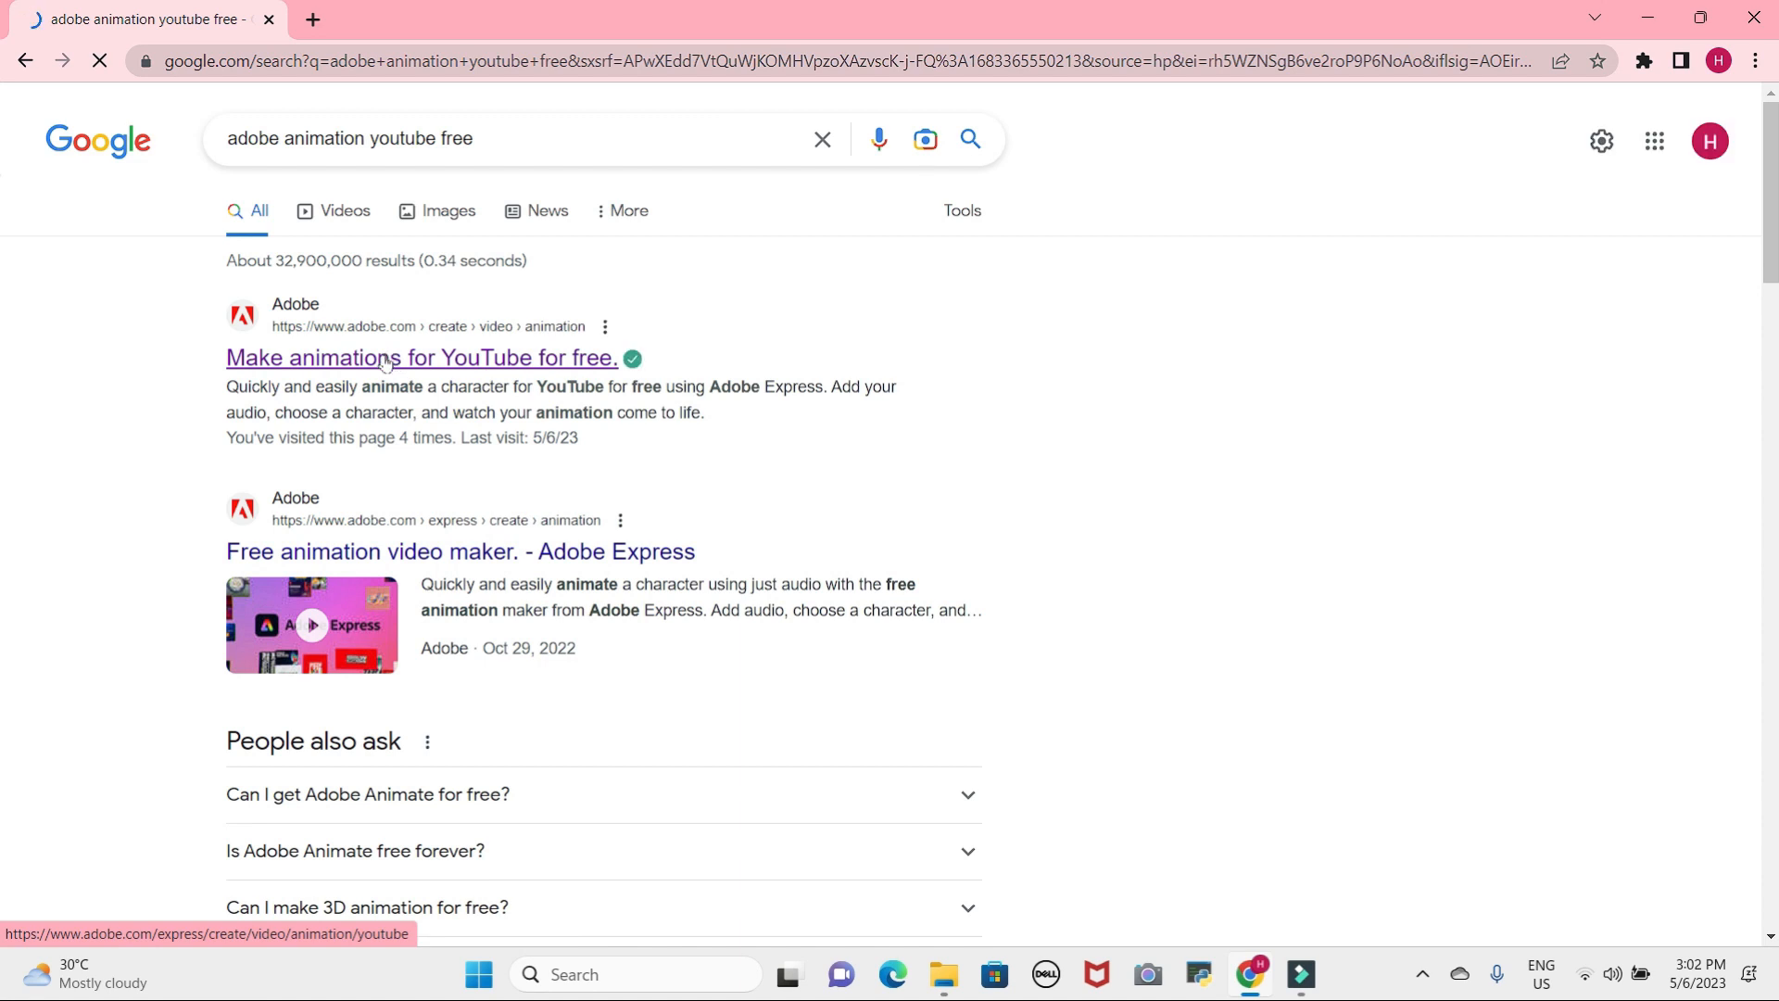
pyautogui.click(423, 357)
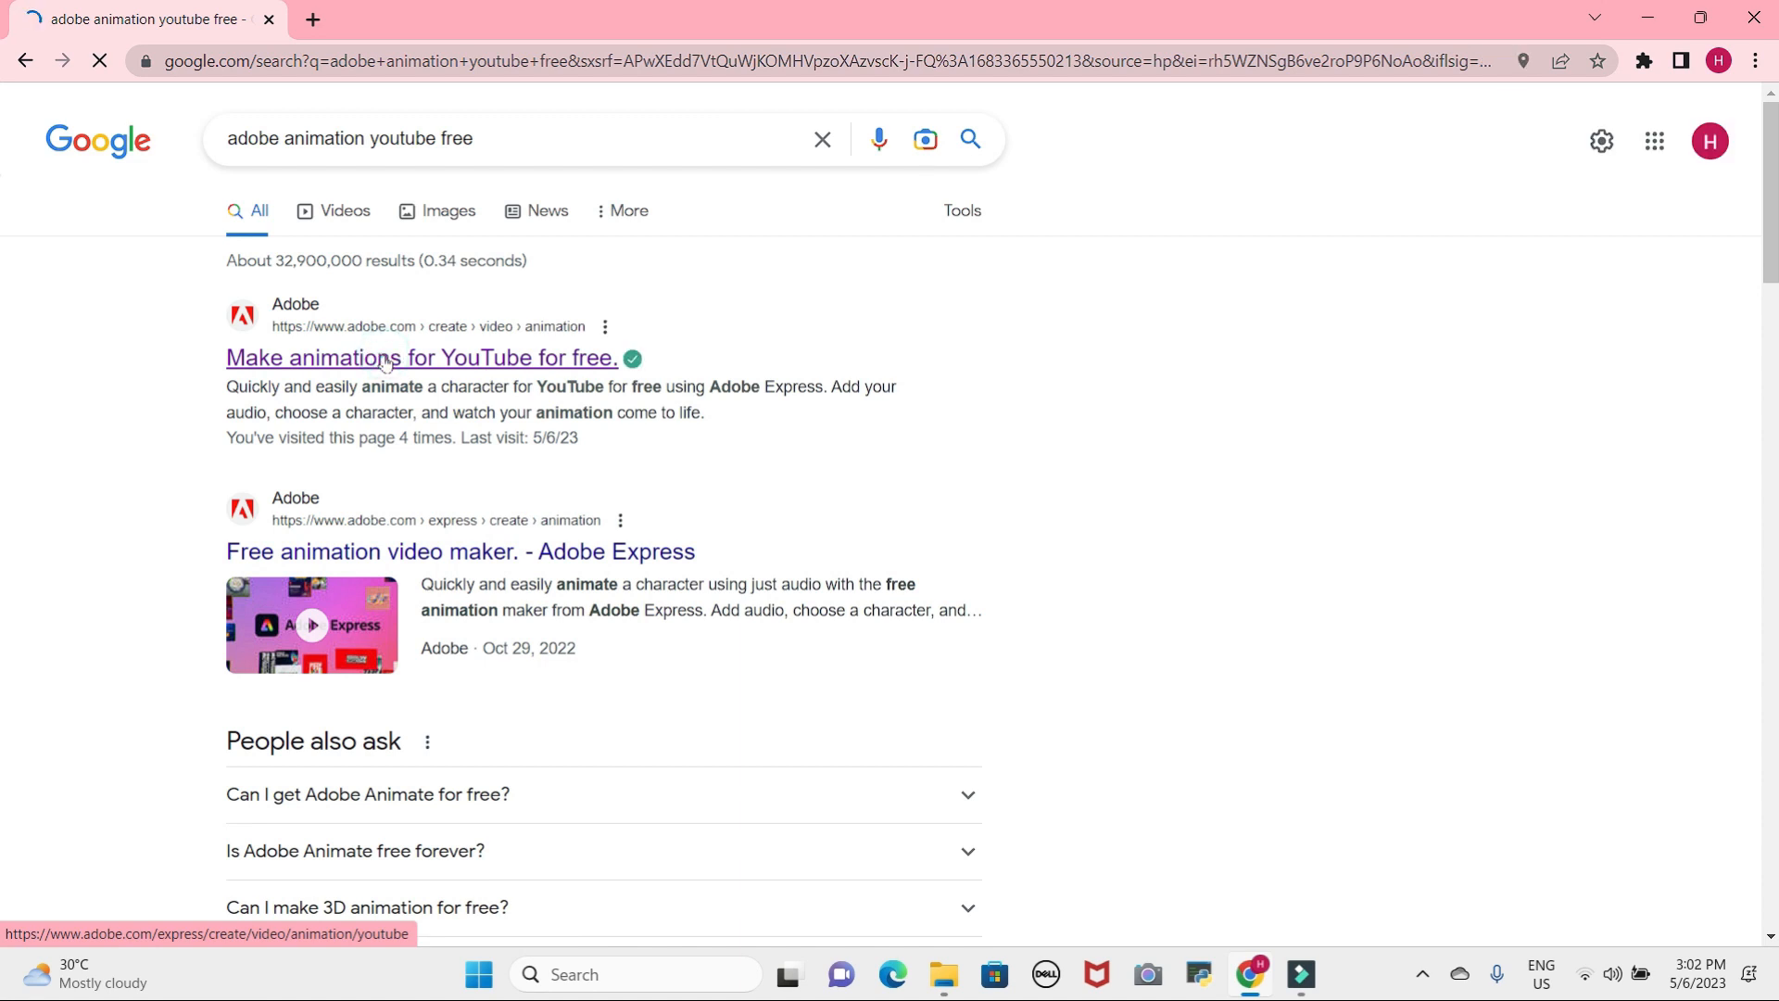
pyautogui.click(420, 357)
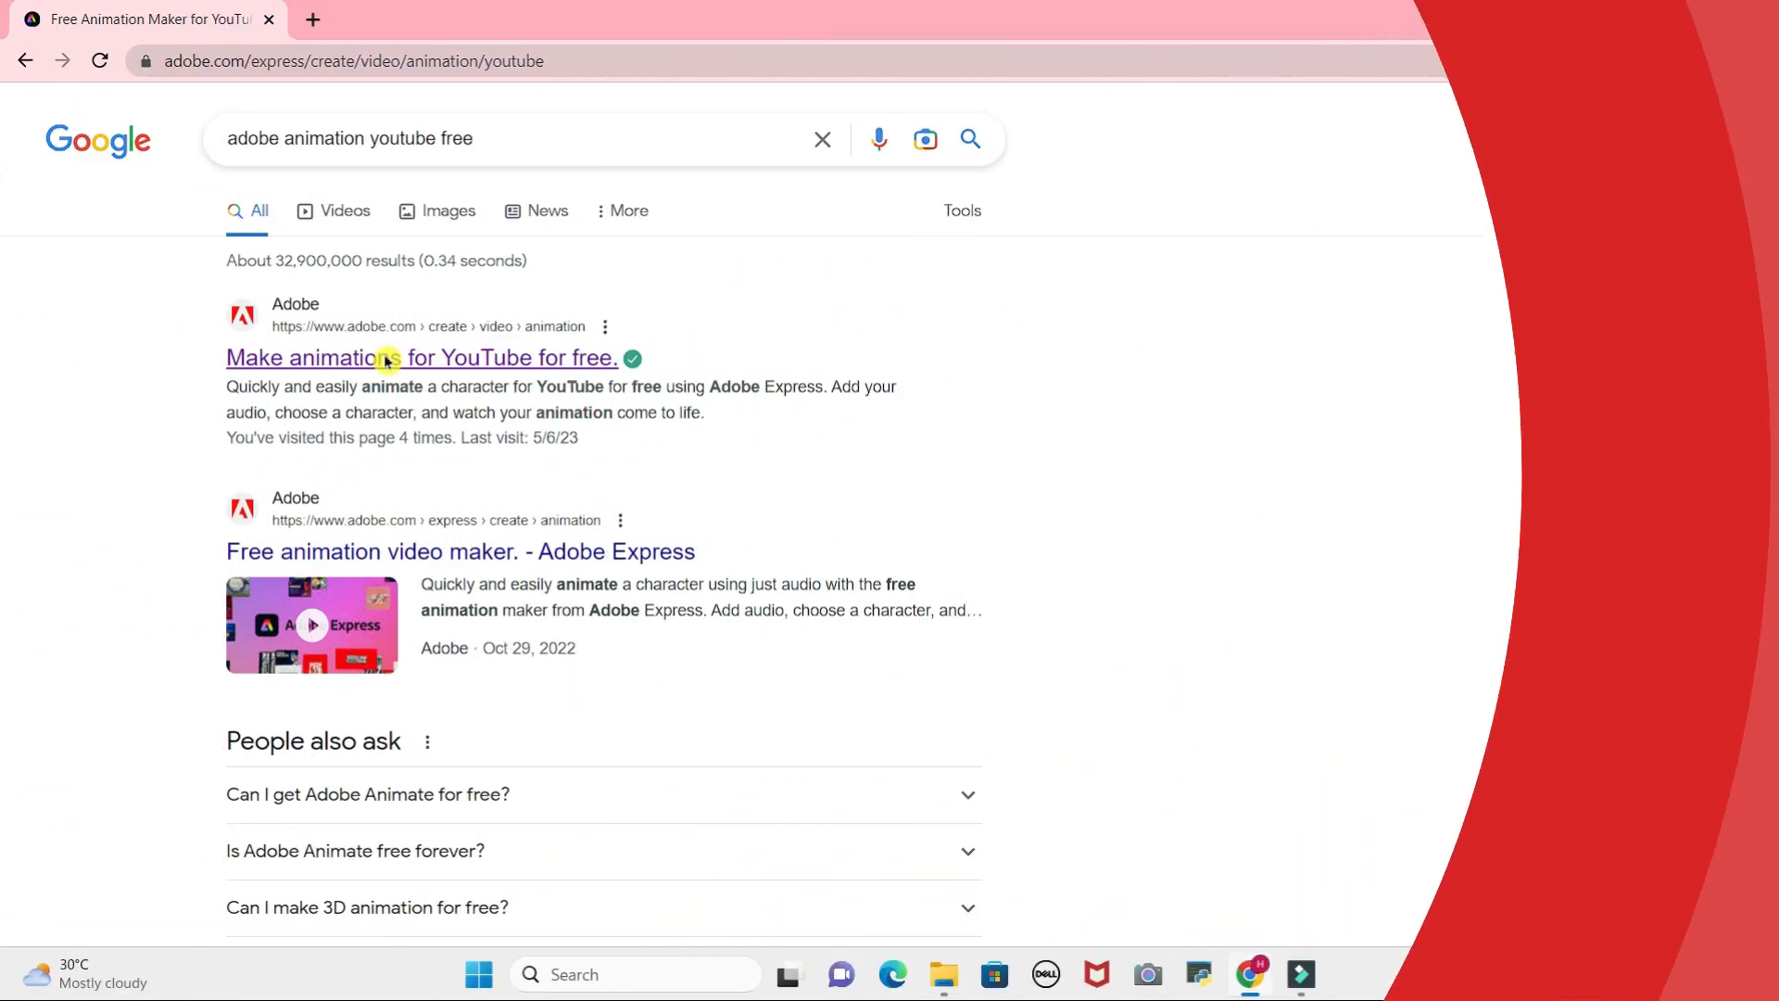
# Launch the YouTube animation maker and pick the blue cat Tull from the character list.
pyautogui.click(423, 358)
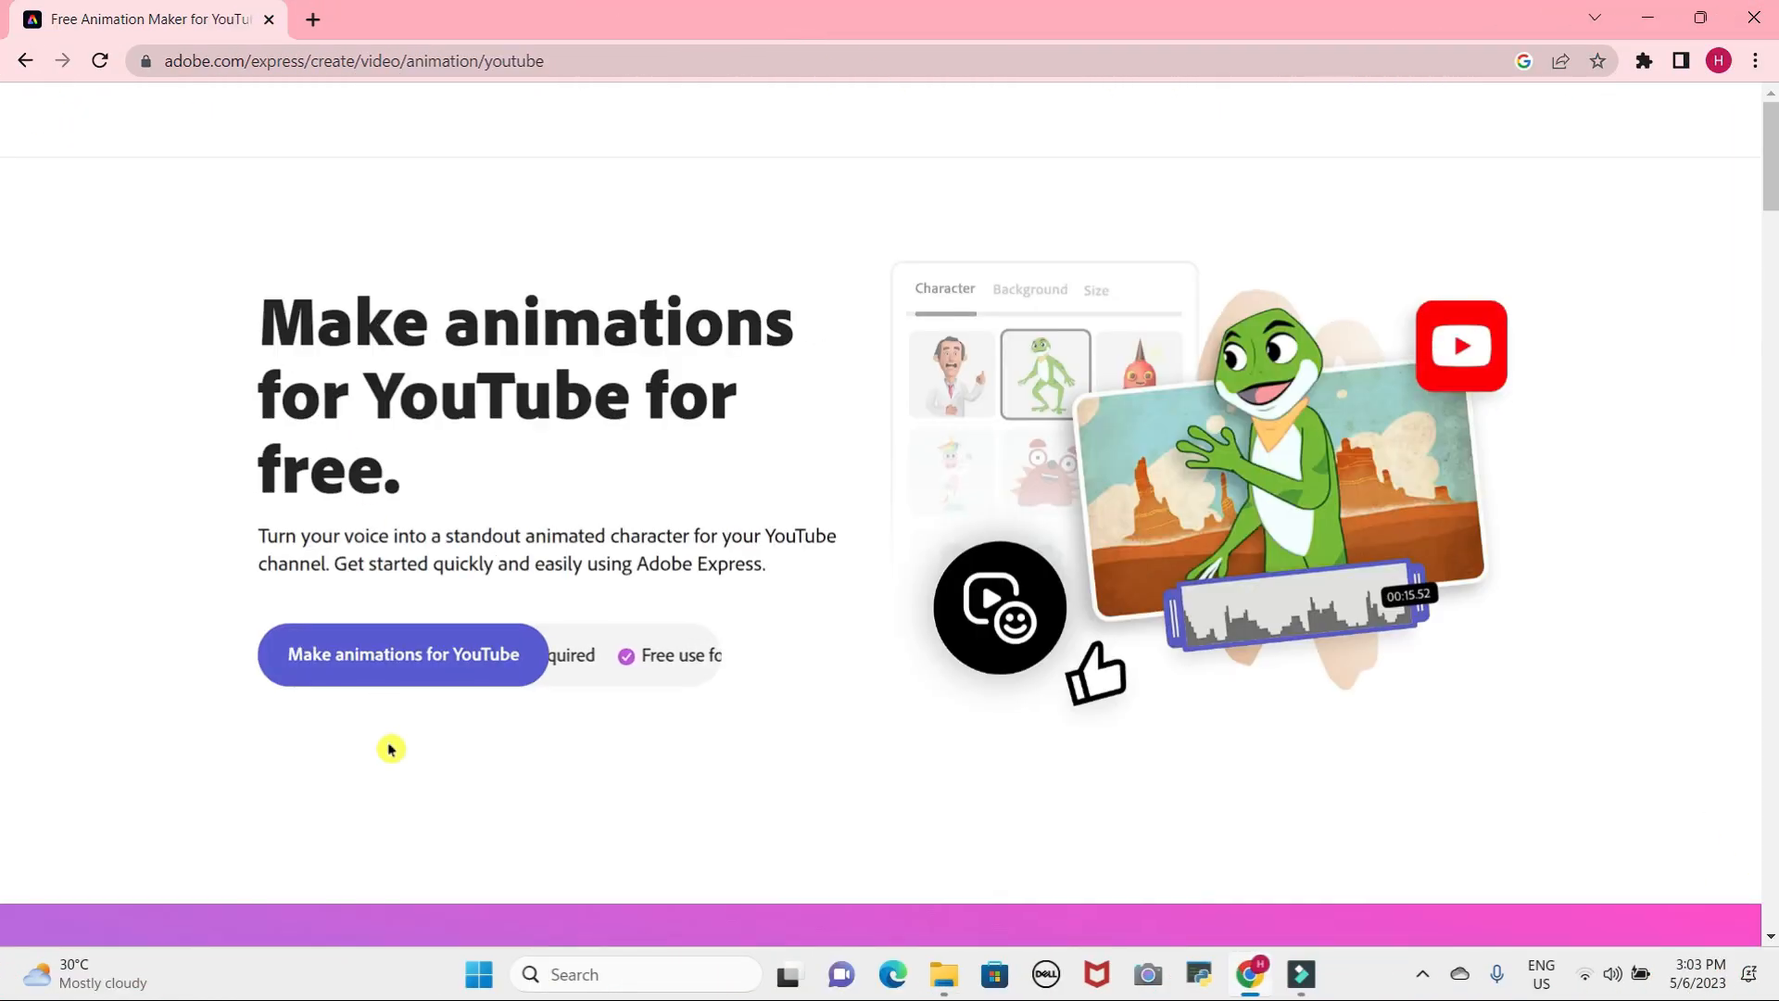
pyautogui.click(401, 654)
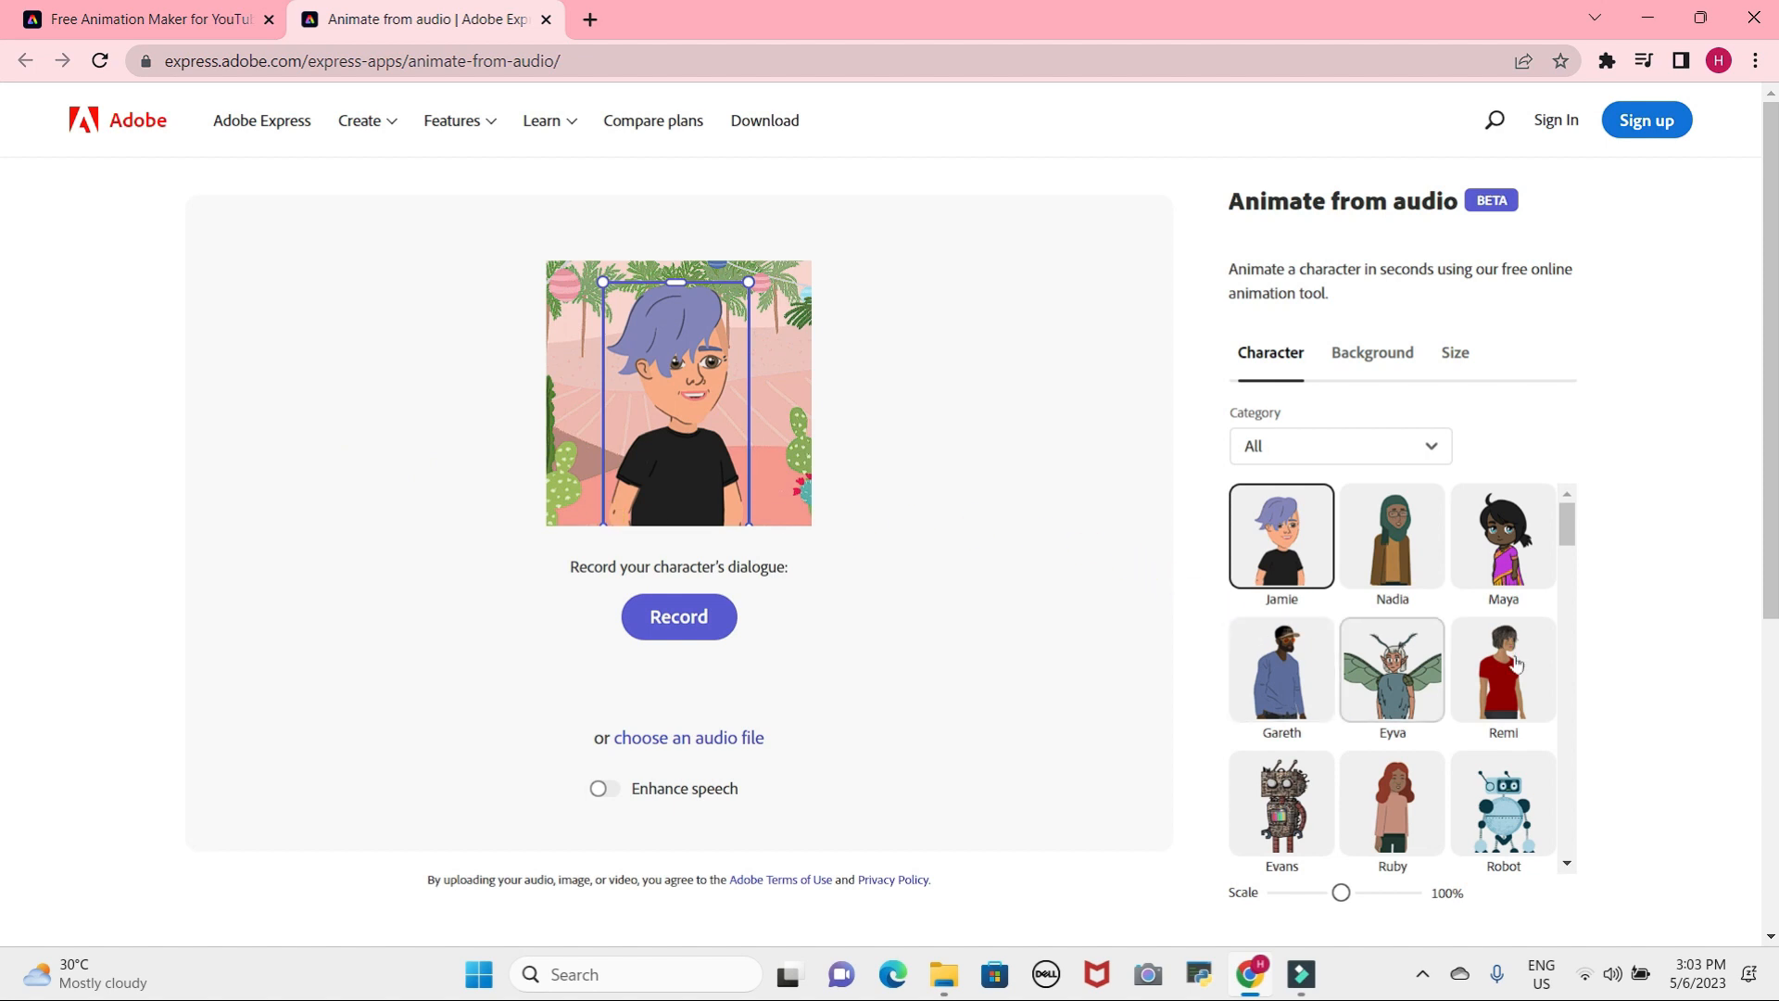
pyautogui.scroll(-3)
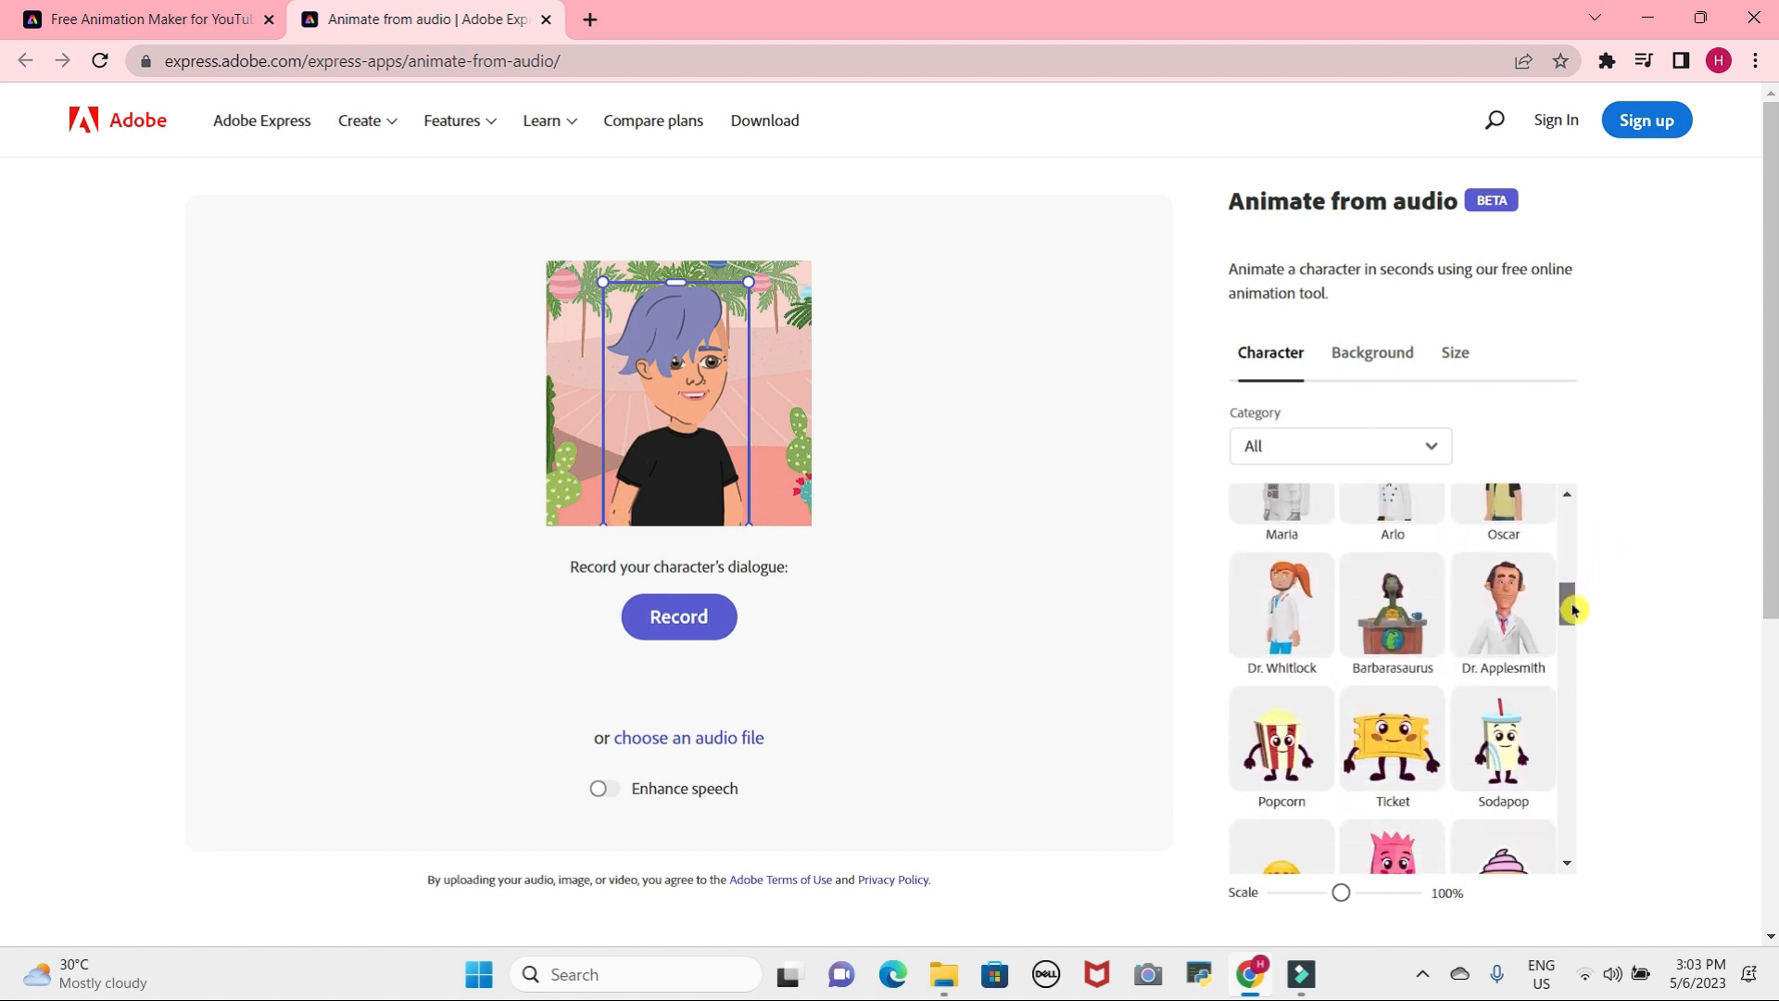
pyautogui.scroll(-3)
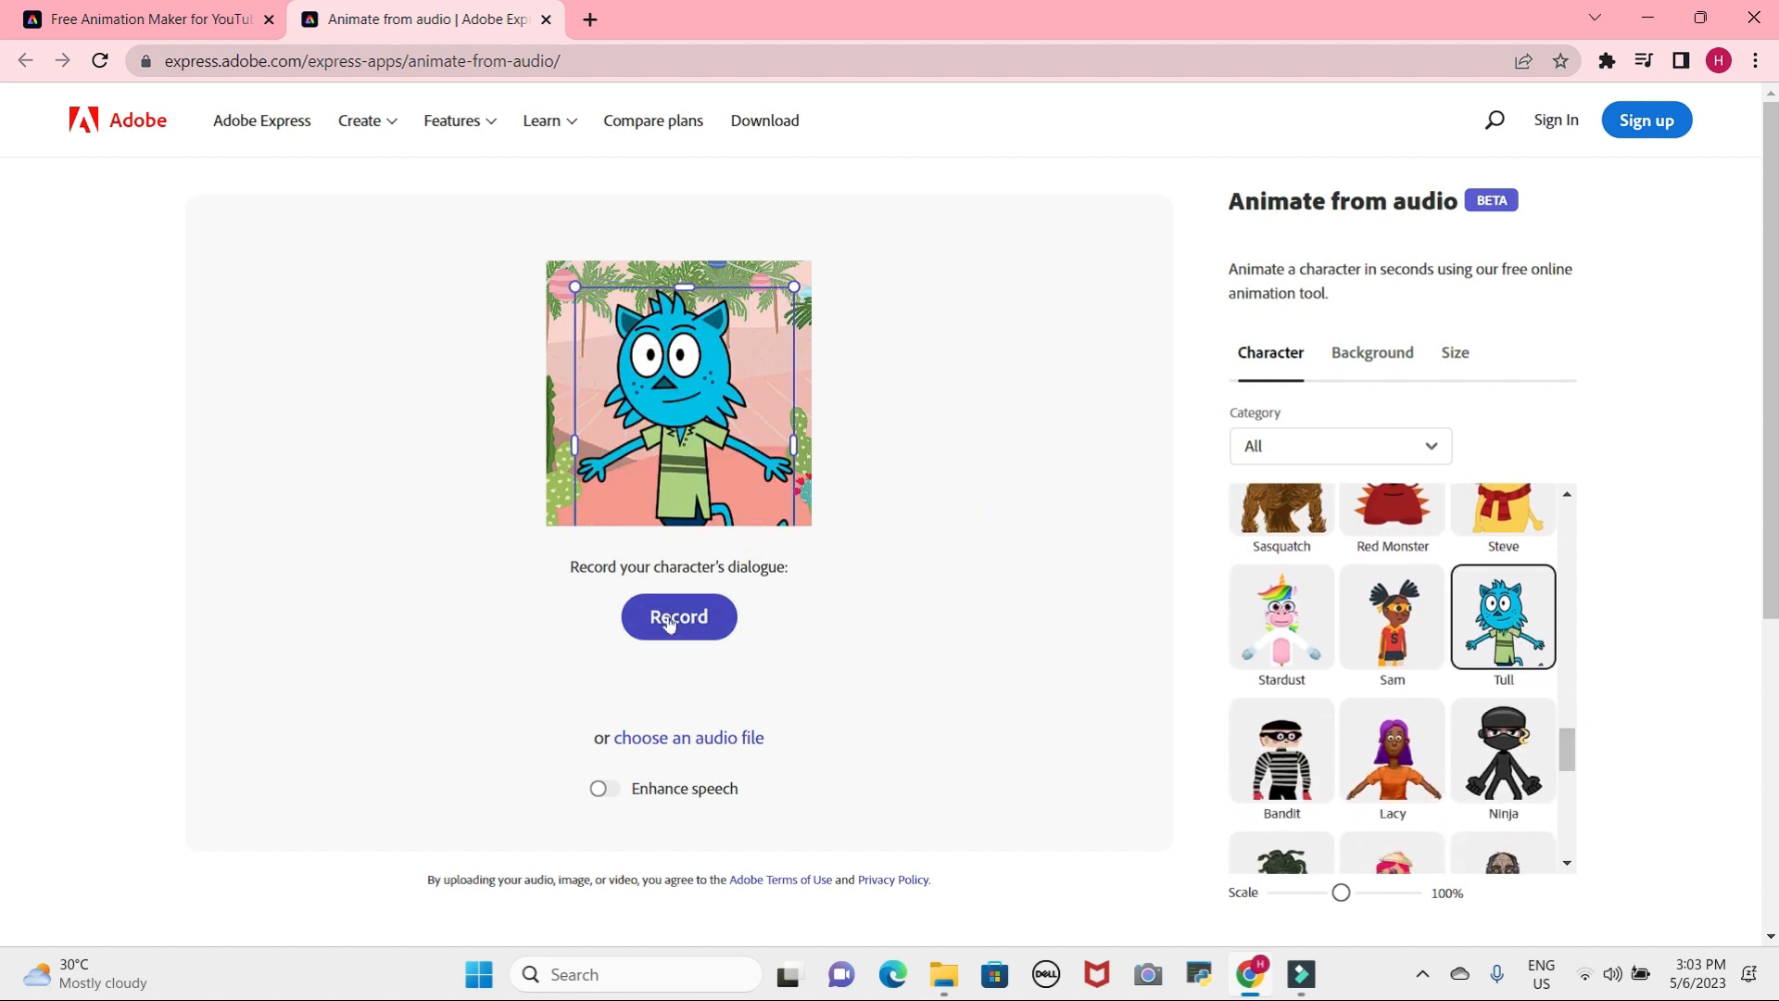
# Record a roughly 7-second voice dialogue for Tull.
pyautogui.click(679, 616)
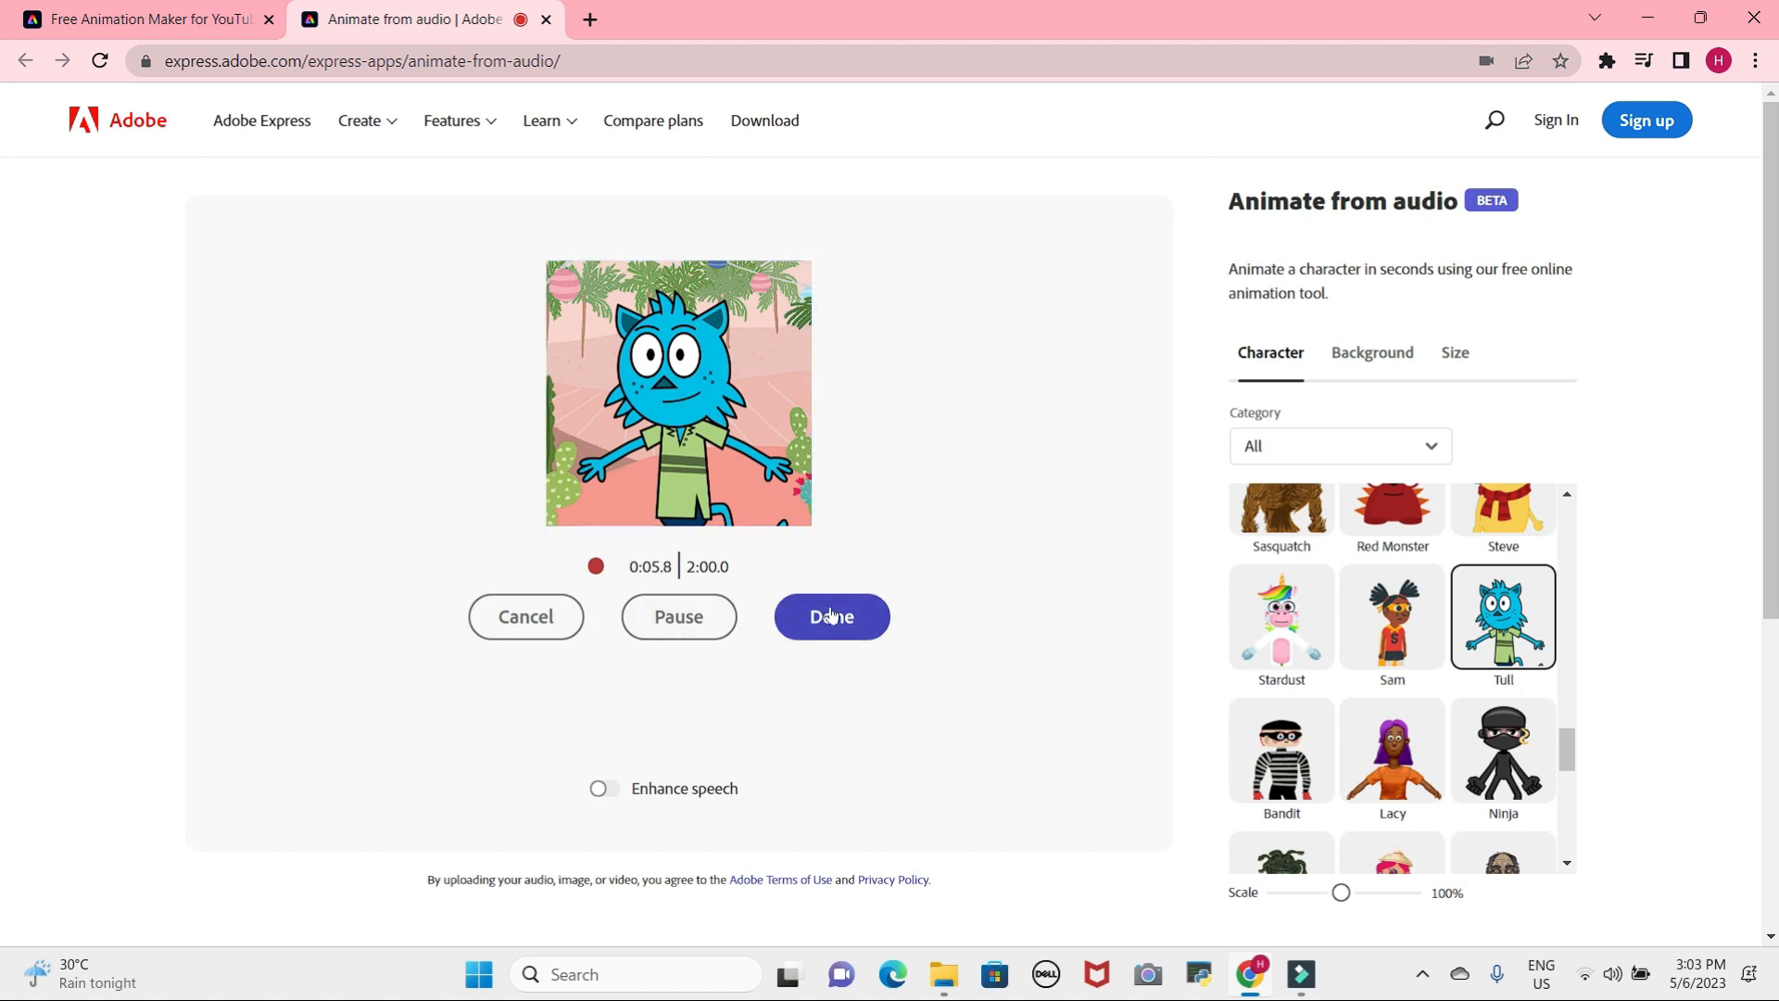
pyautogui.click(830, 616)
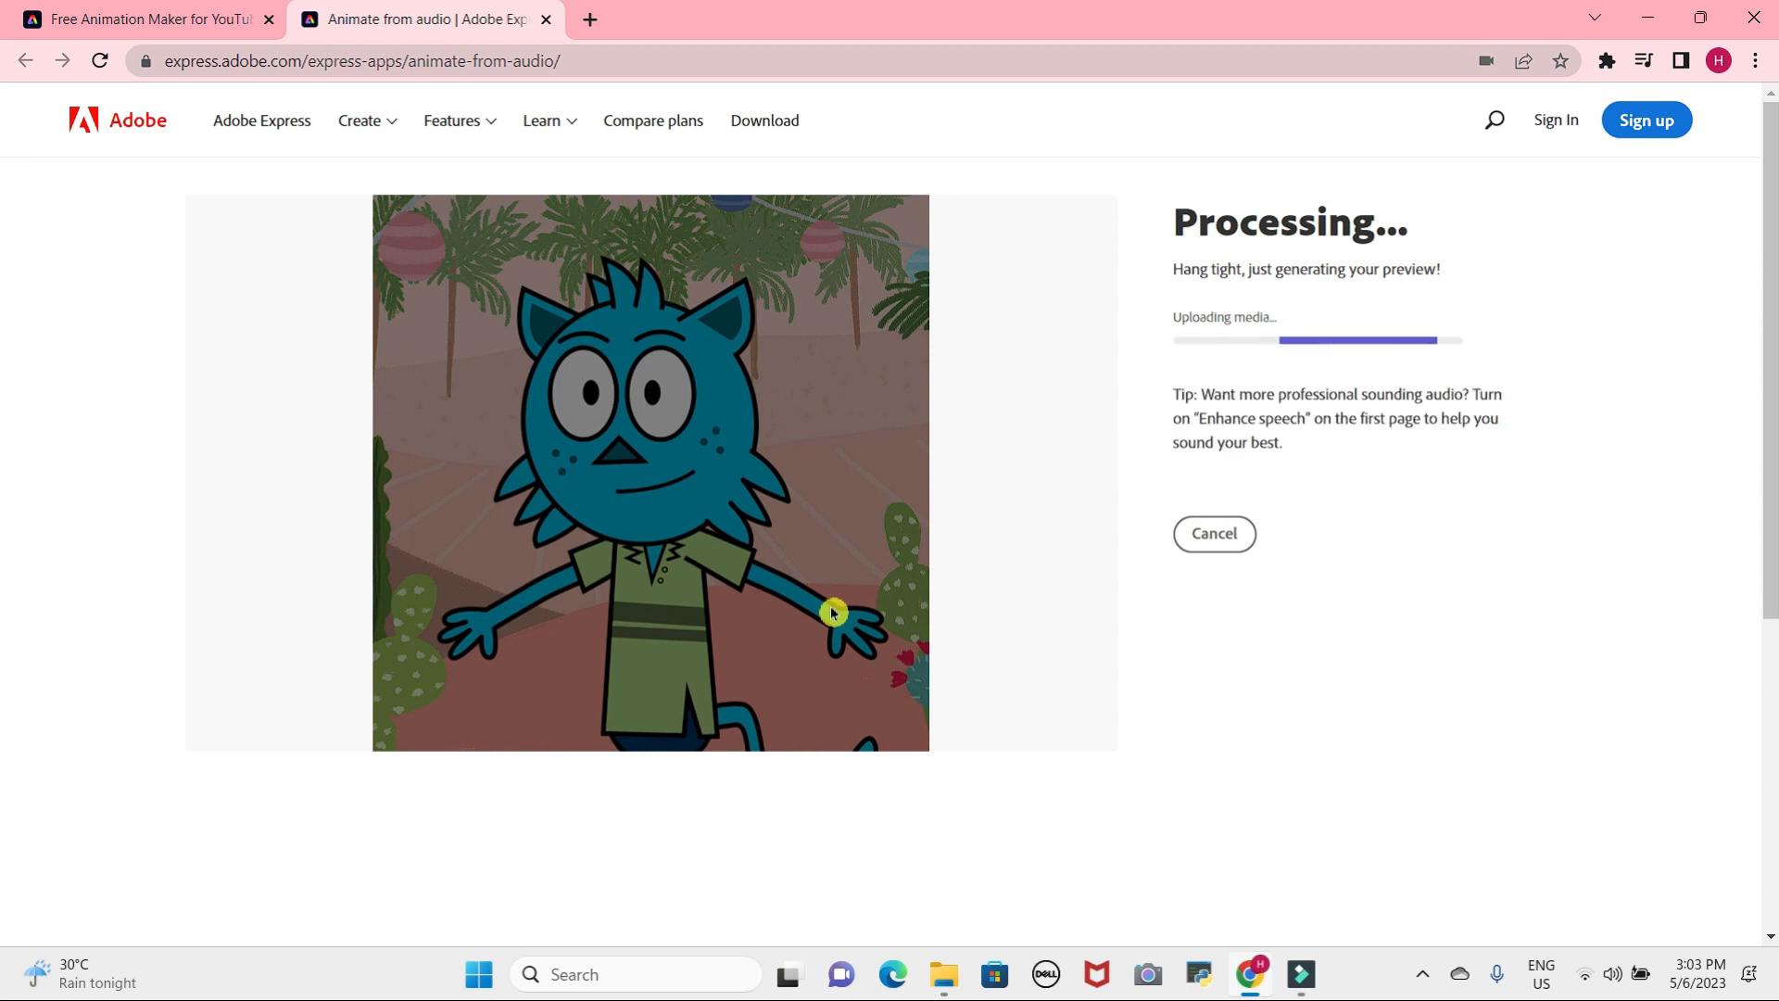
pyautogui.moveTo(1008, 624)
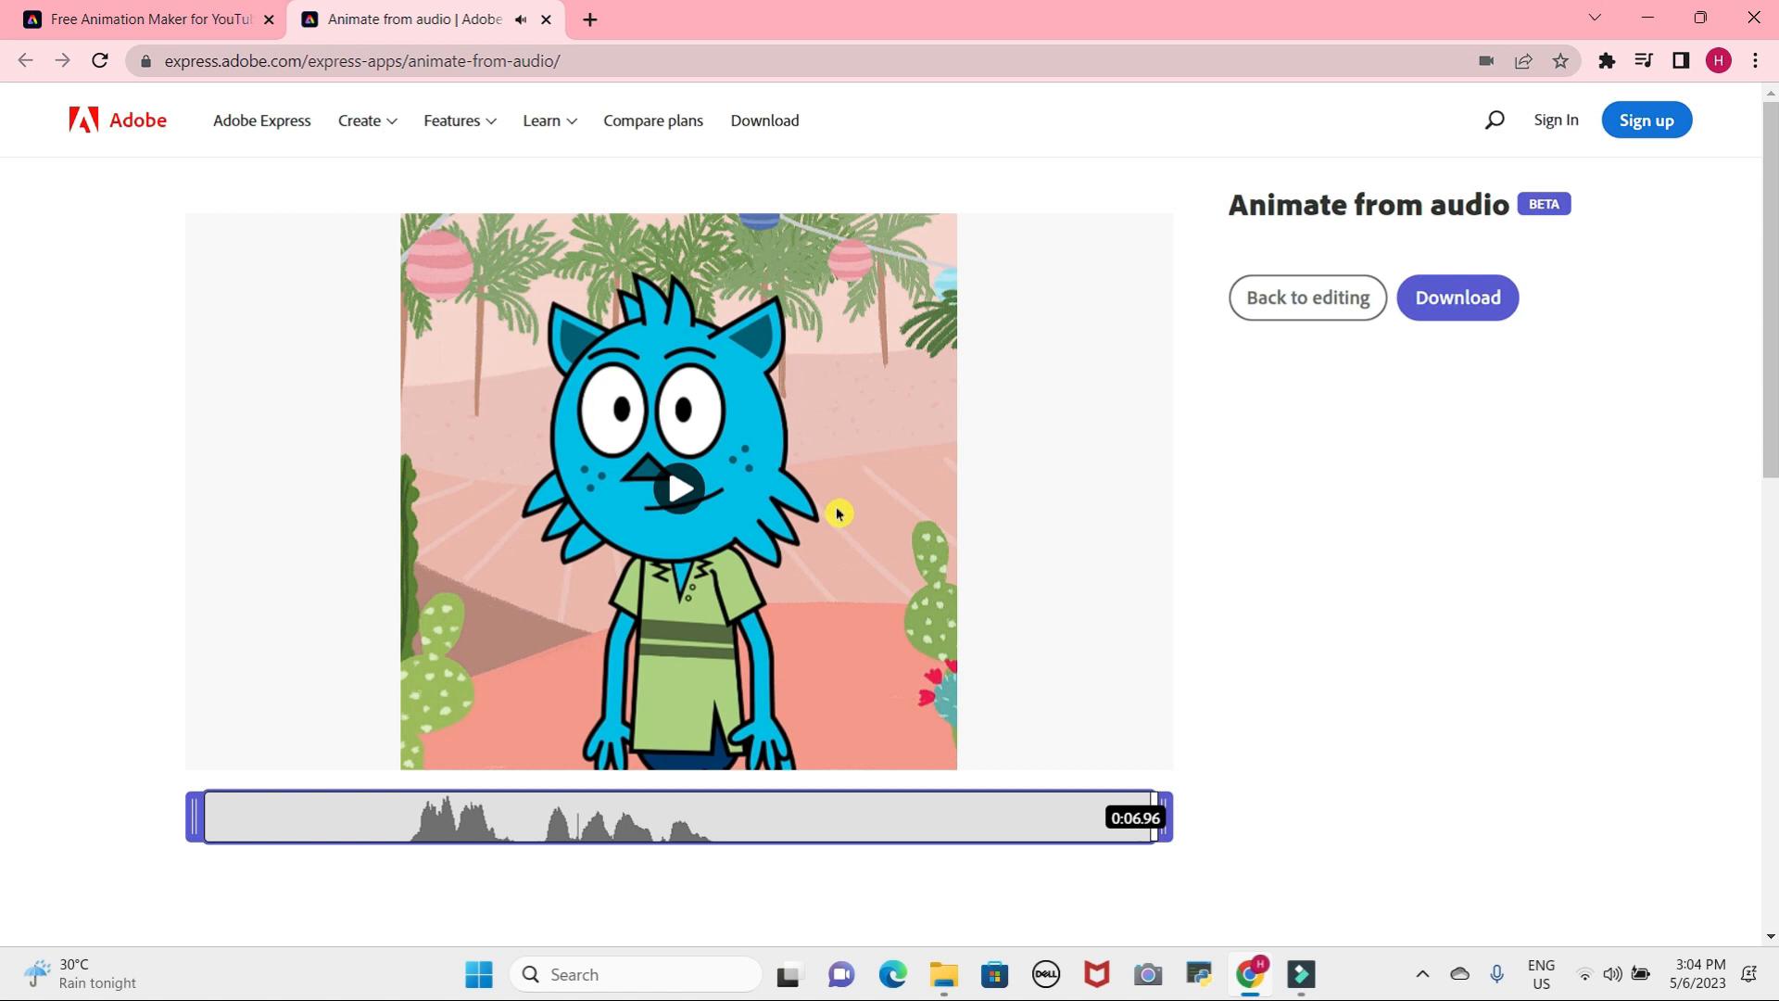
# Play Tull's talking preview, then return to editing with the recording kept.
pyautogui.click(679, 489)
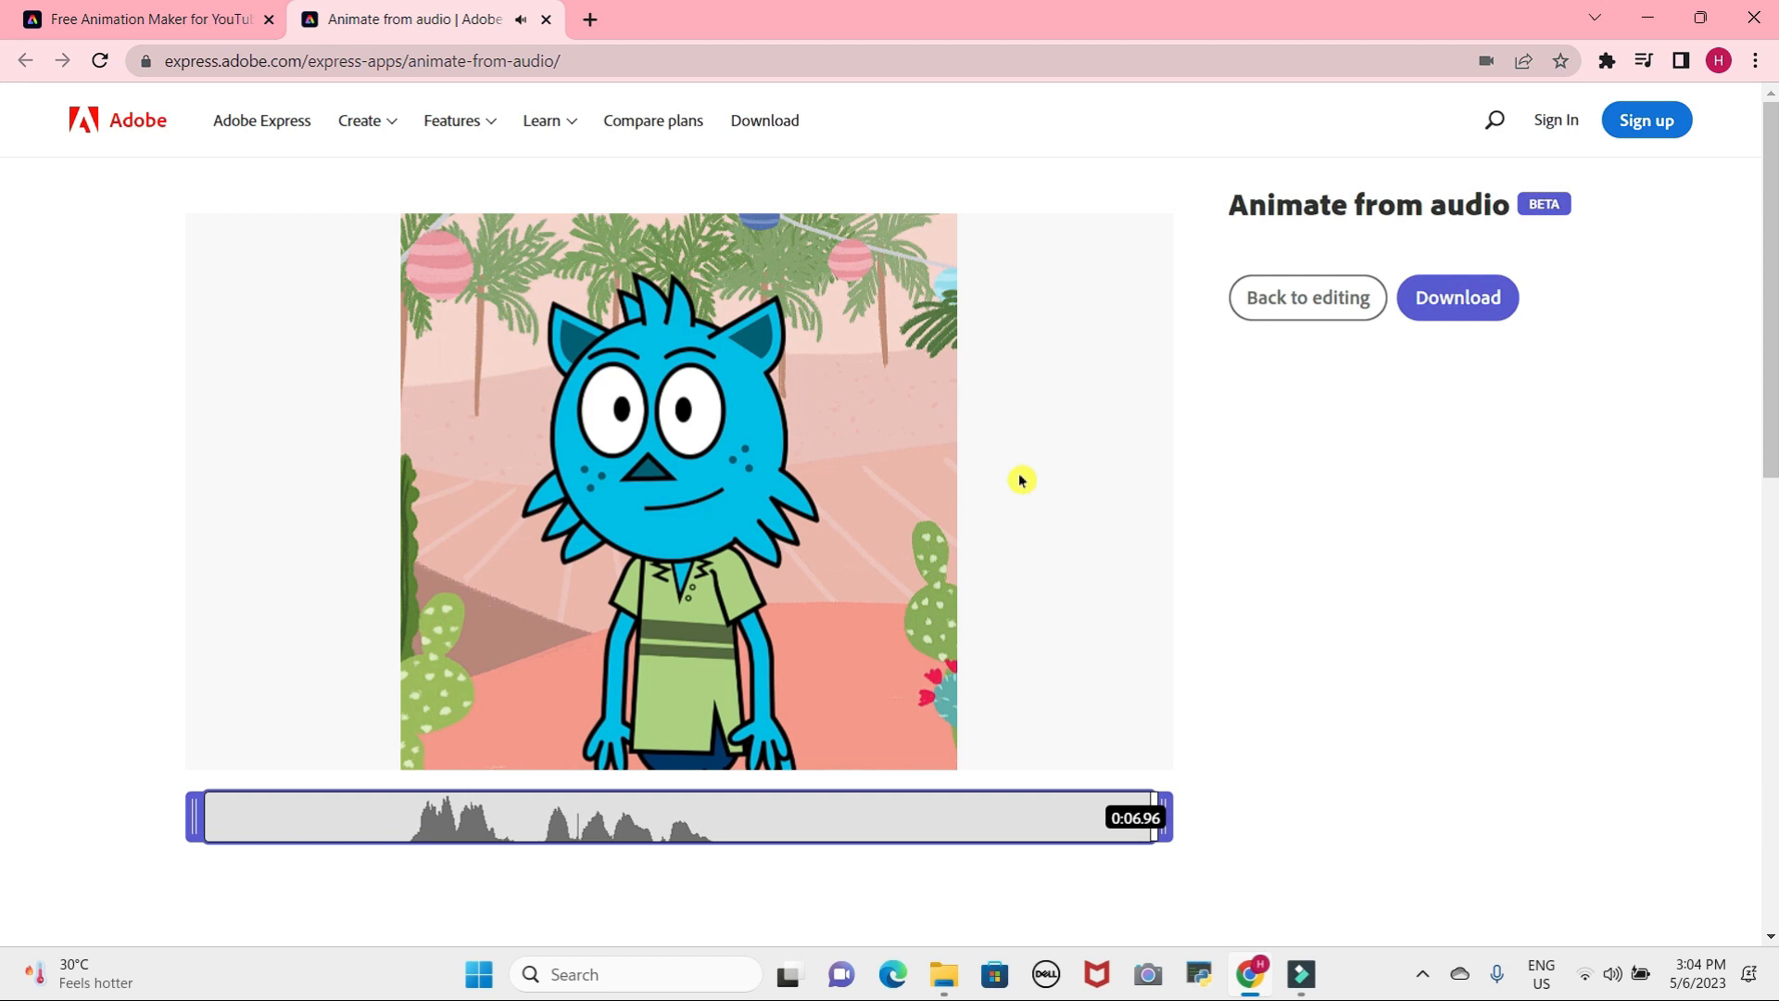
pyautogui.moveTo(1301, 339)
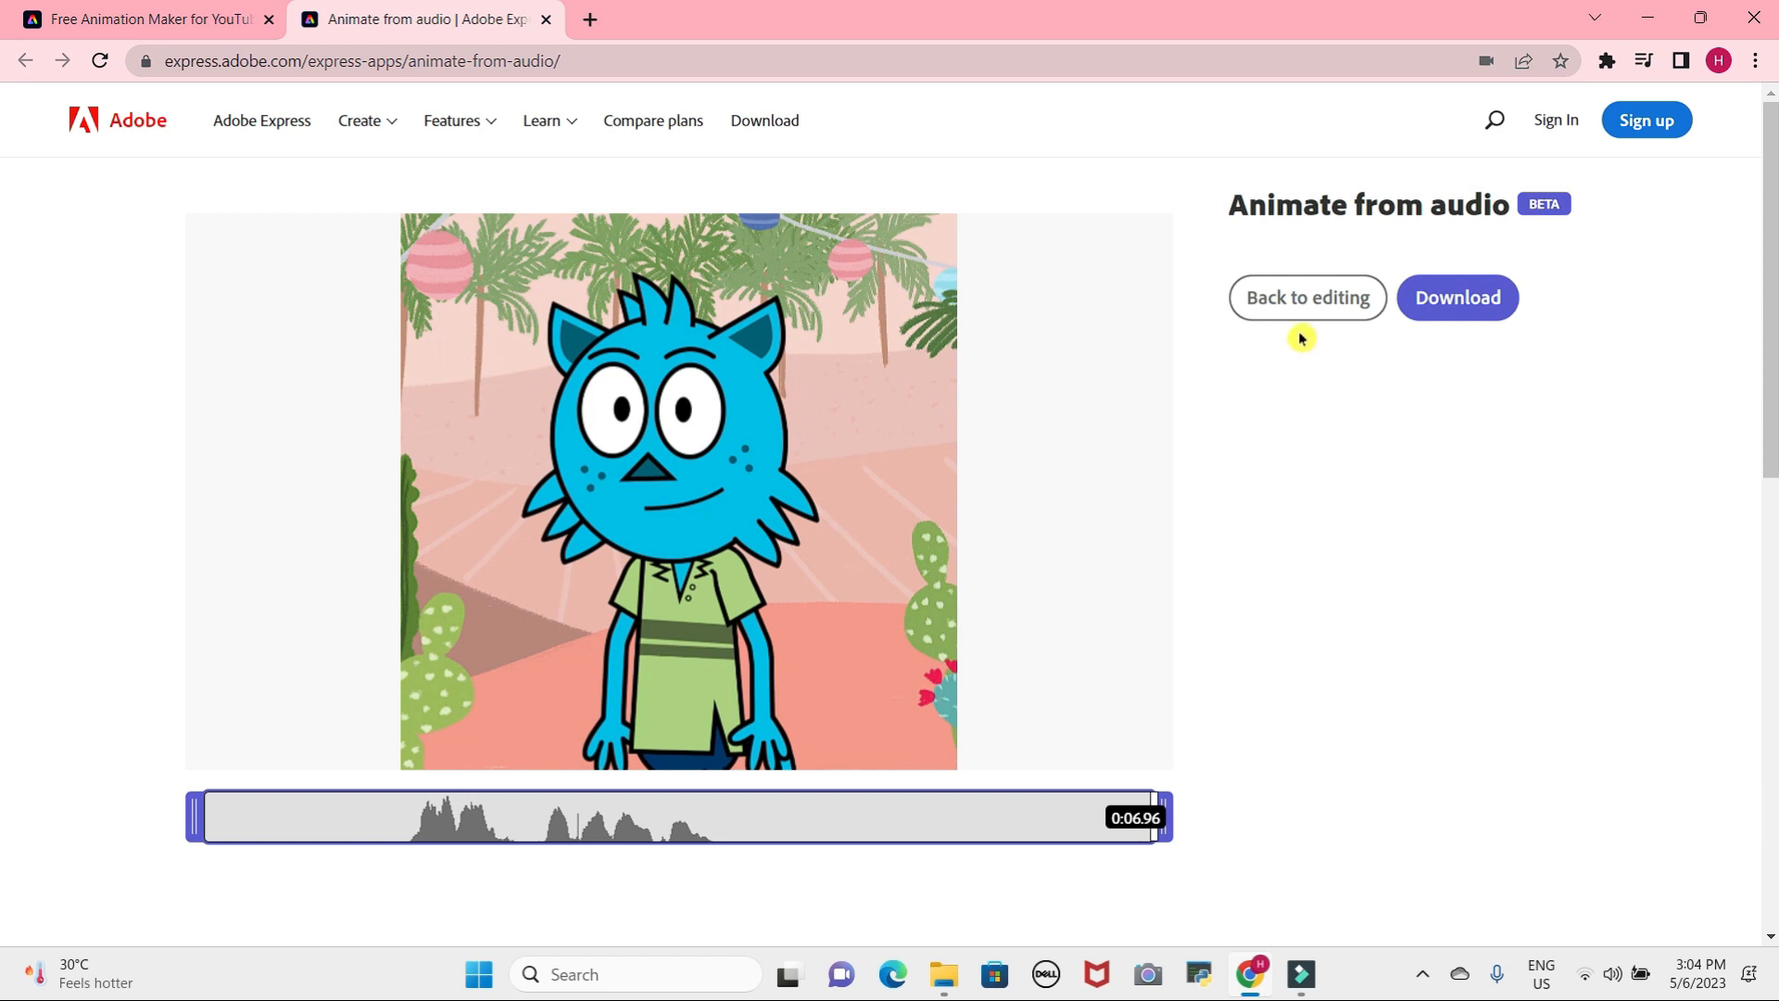
pyautogui.click(1305, 297)
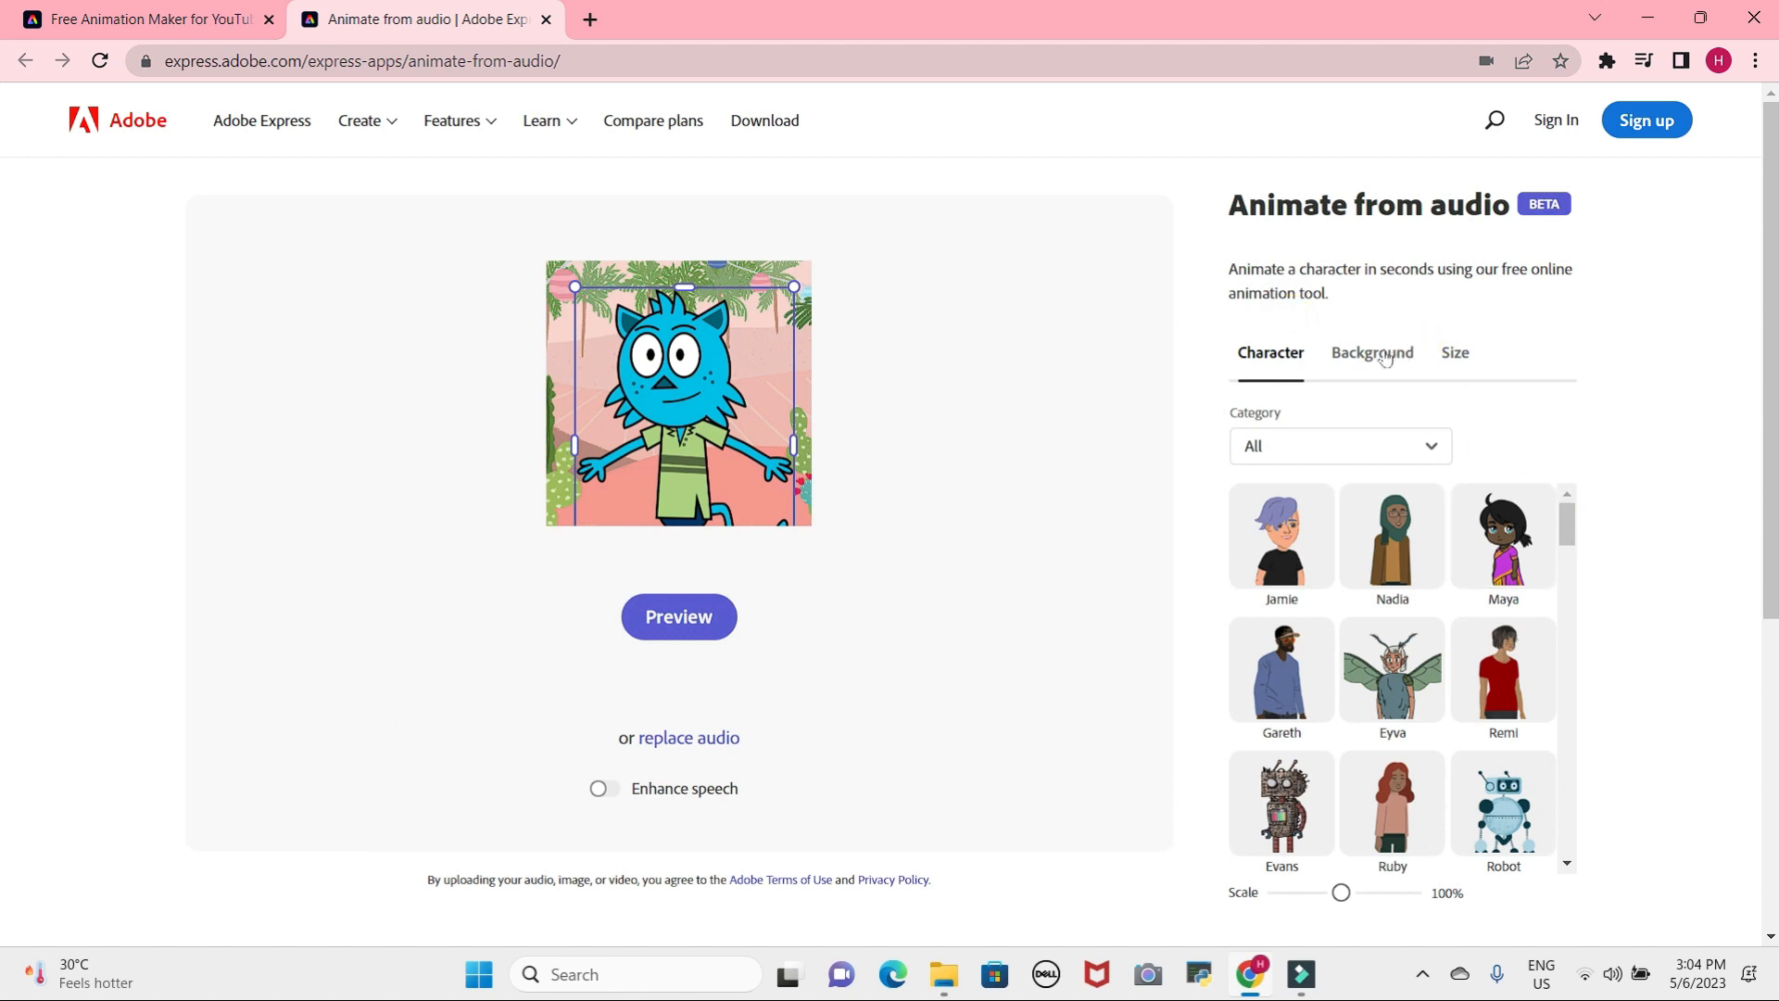
# Try the Living Room and Frontier backgrounds, settling on Spring.
pyautogui.click(1370, 353)
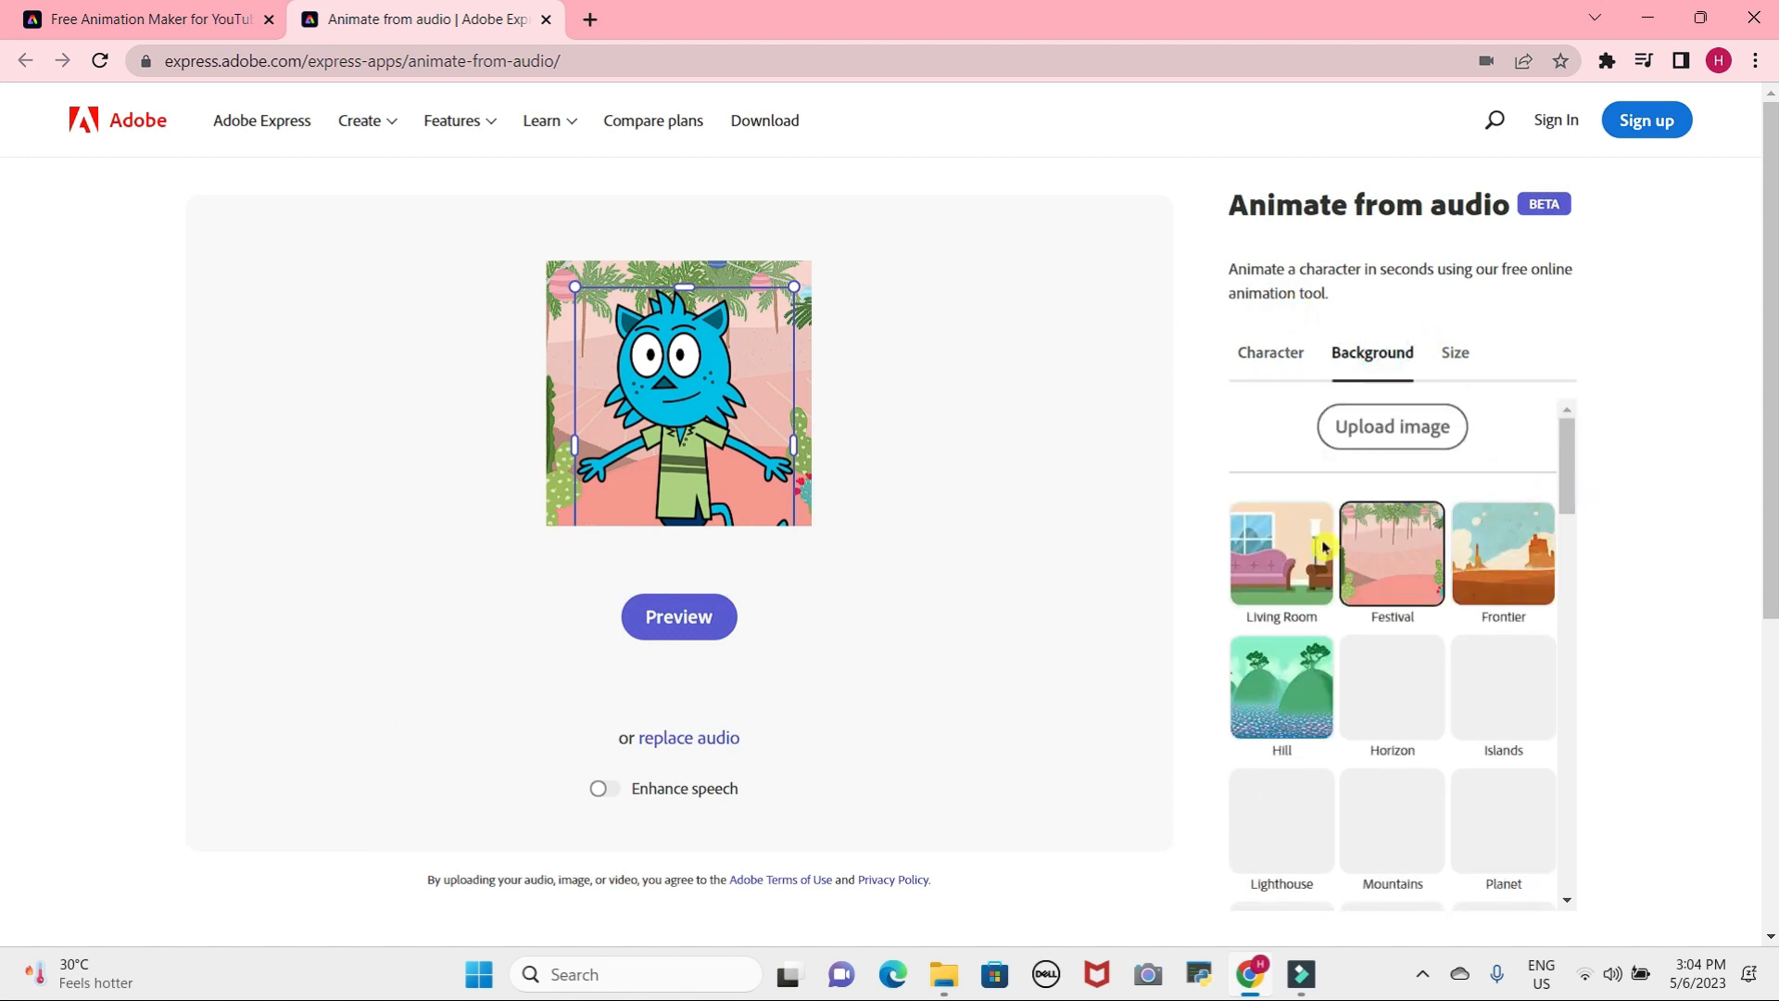
pyautogui.click(1280, 555)
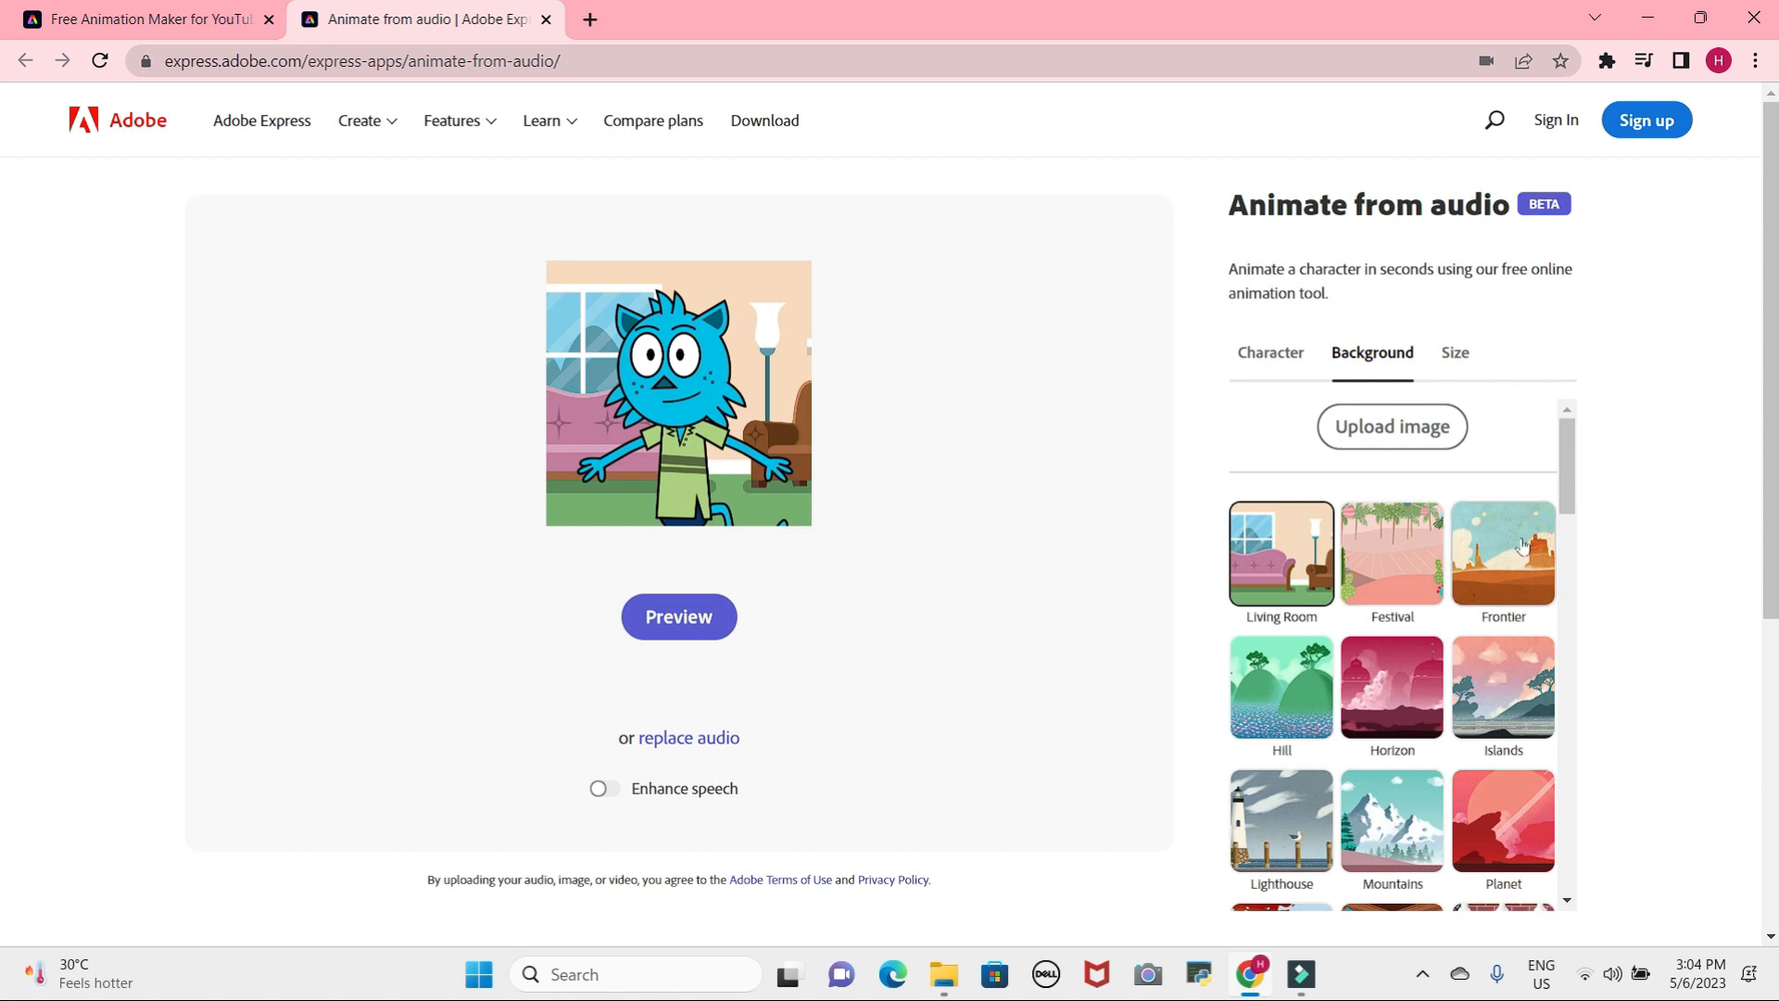
pyautogui.click(1502, 555)
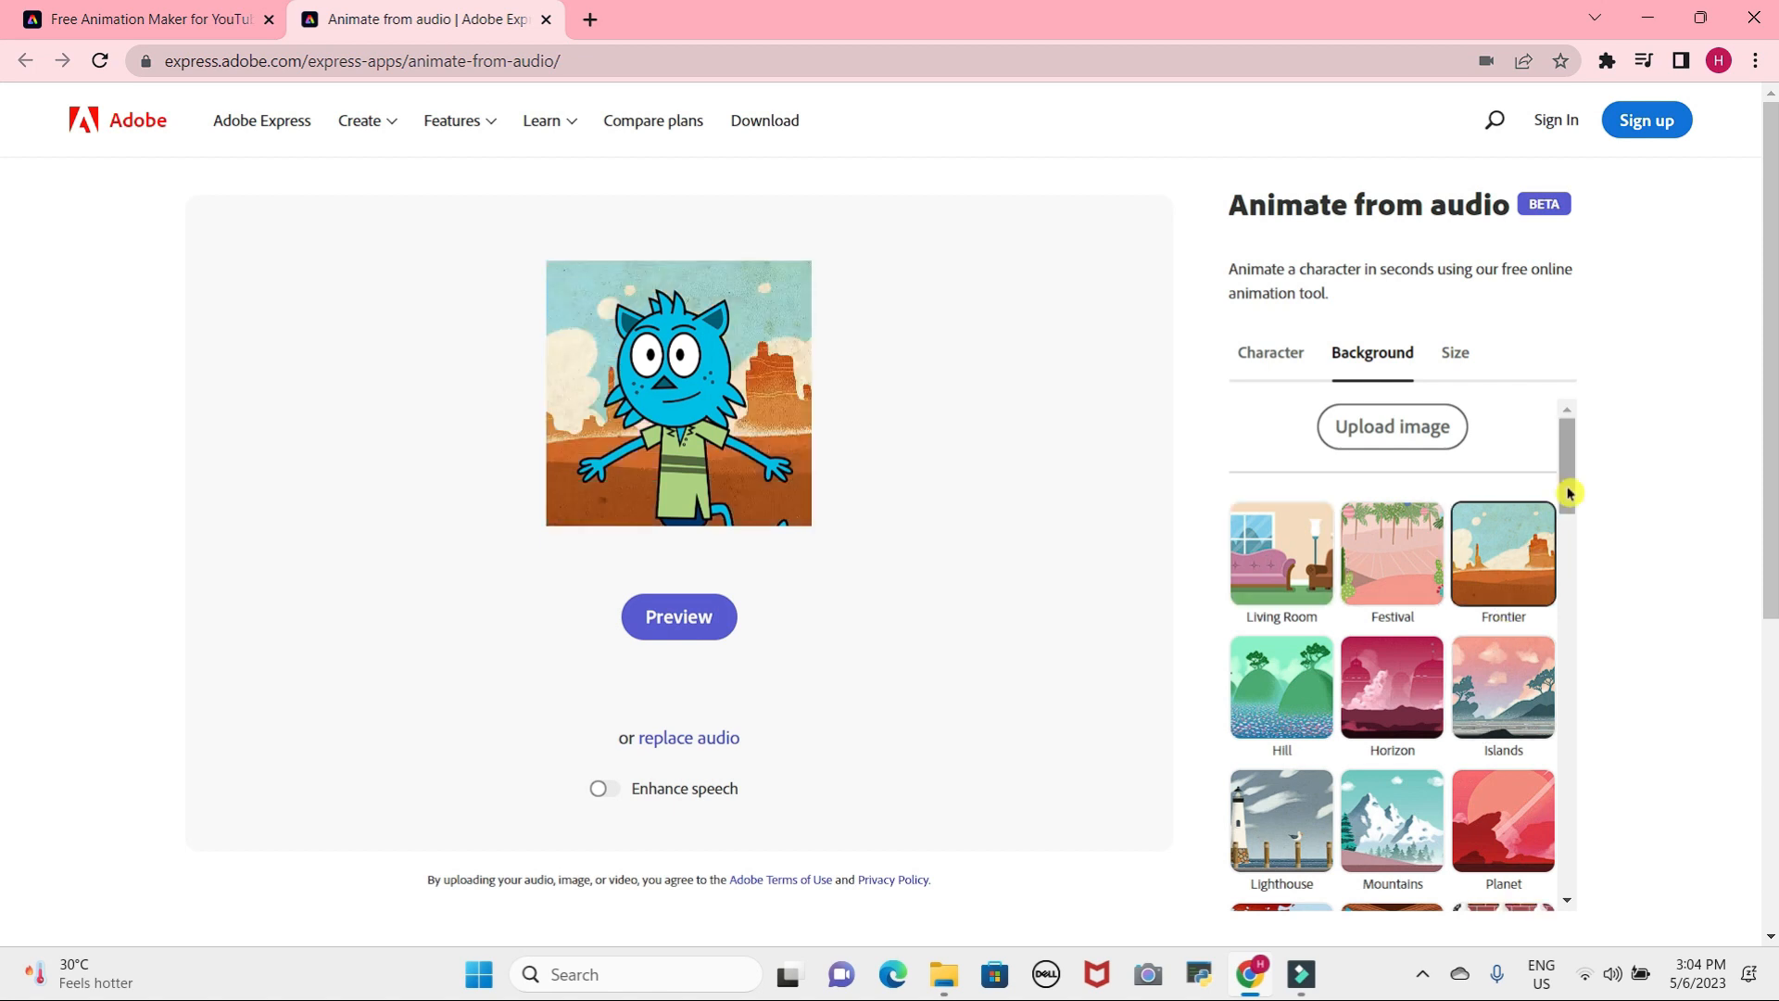
pyautogui.scroll(-3)
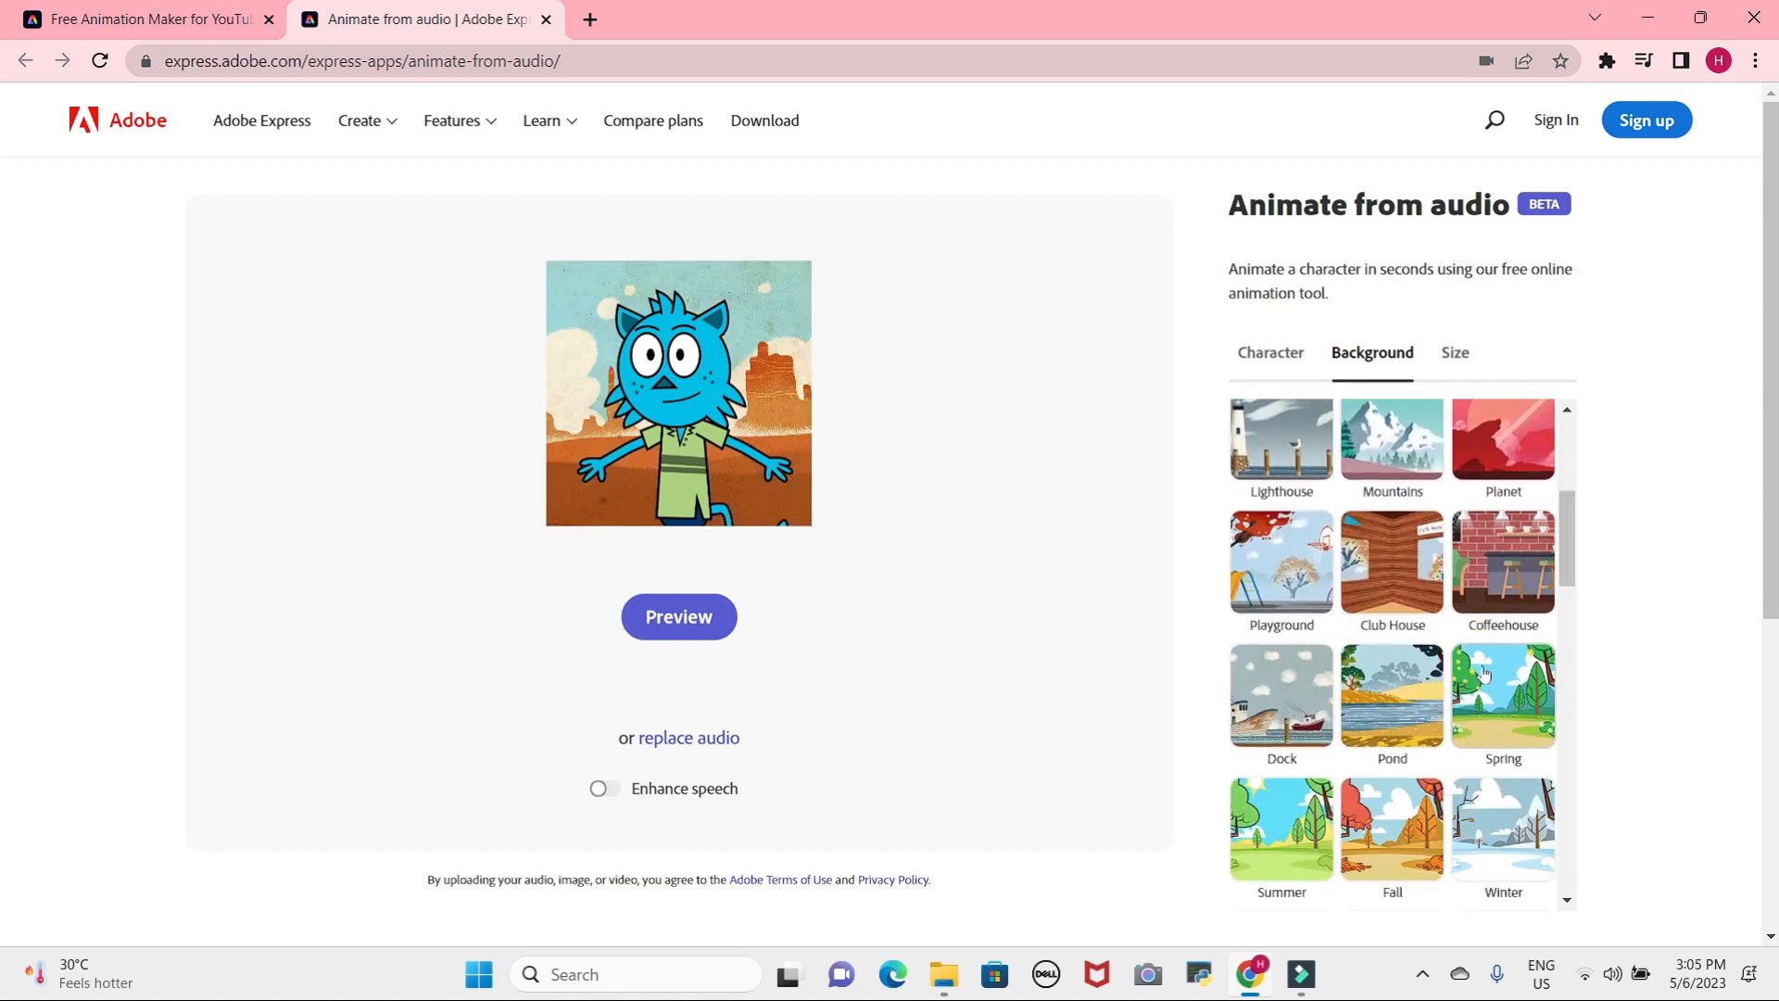
pyautogui.click(1501, 694)
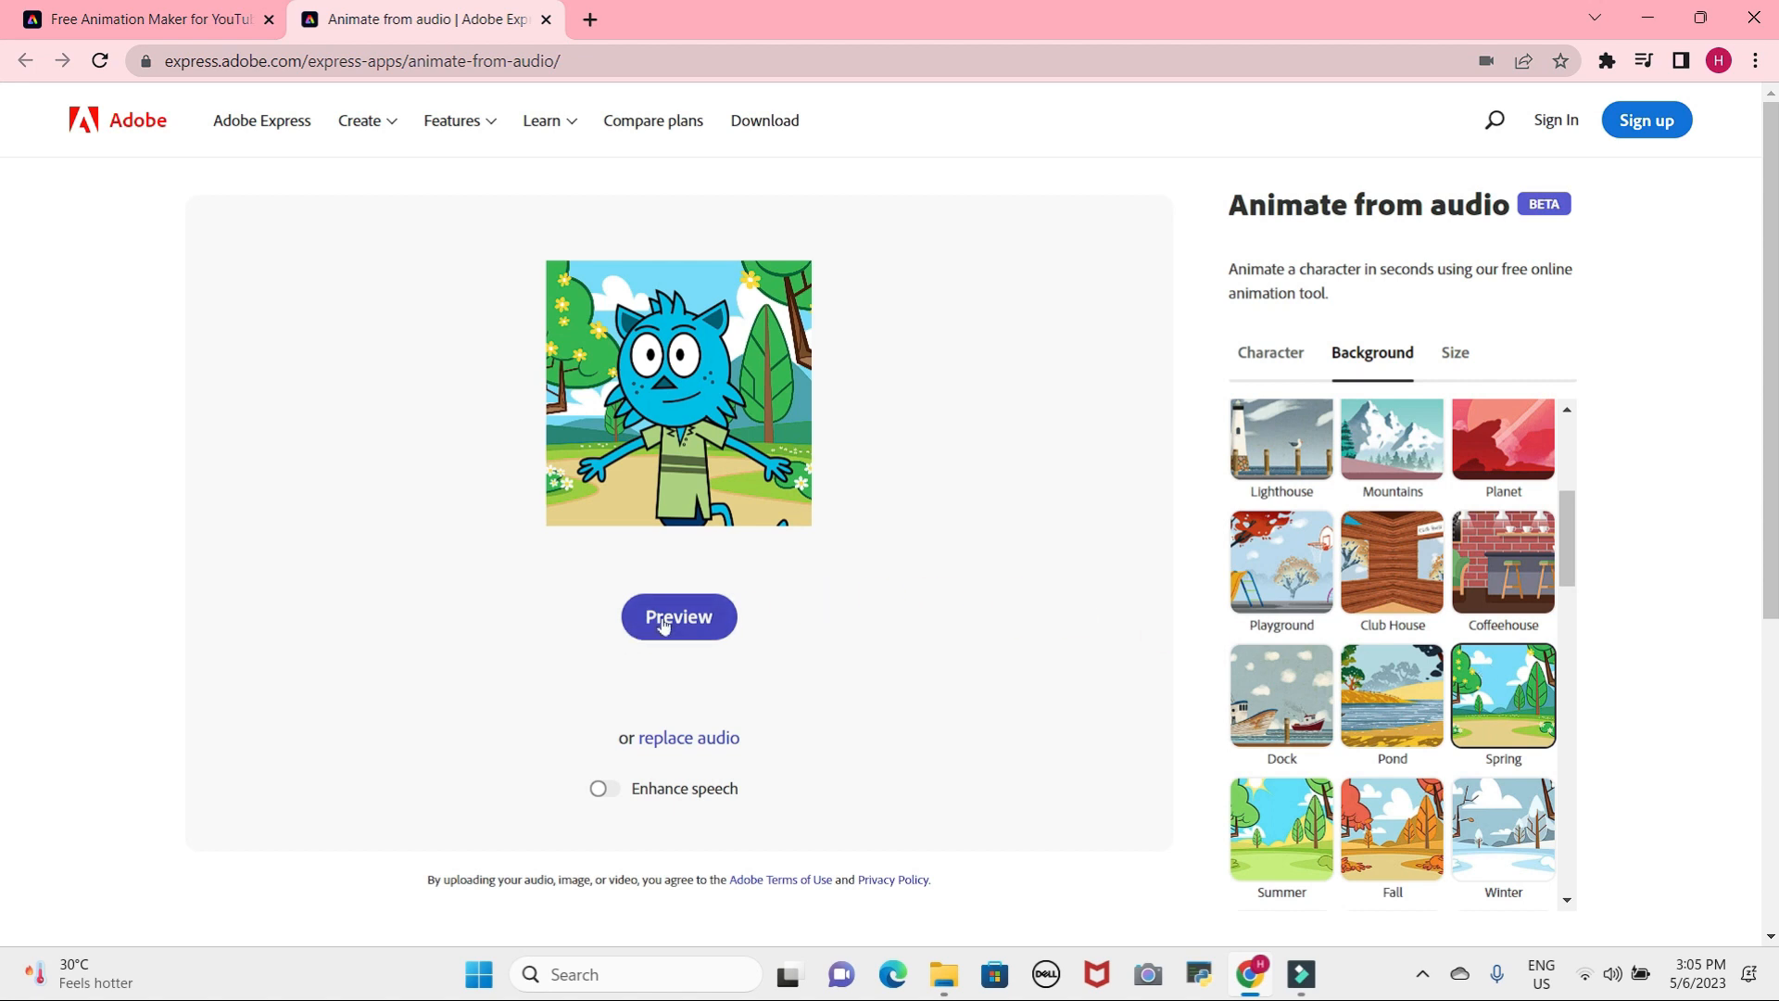
# Generate and play the talking preview with the Spring background.
pyautogui.click(678, 616)
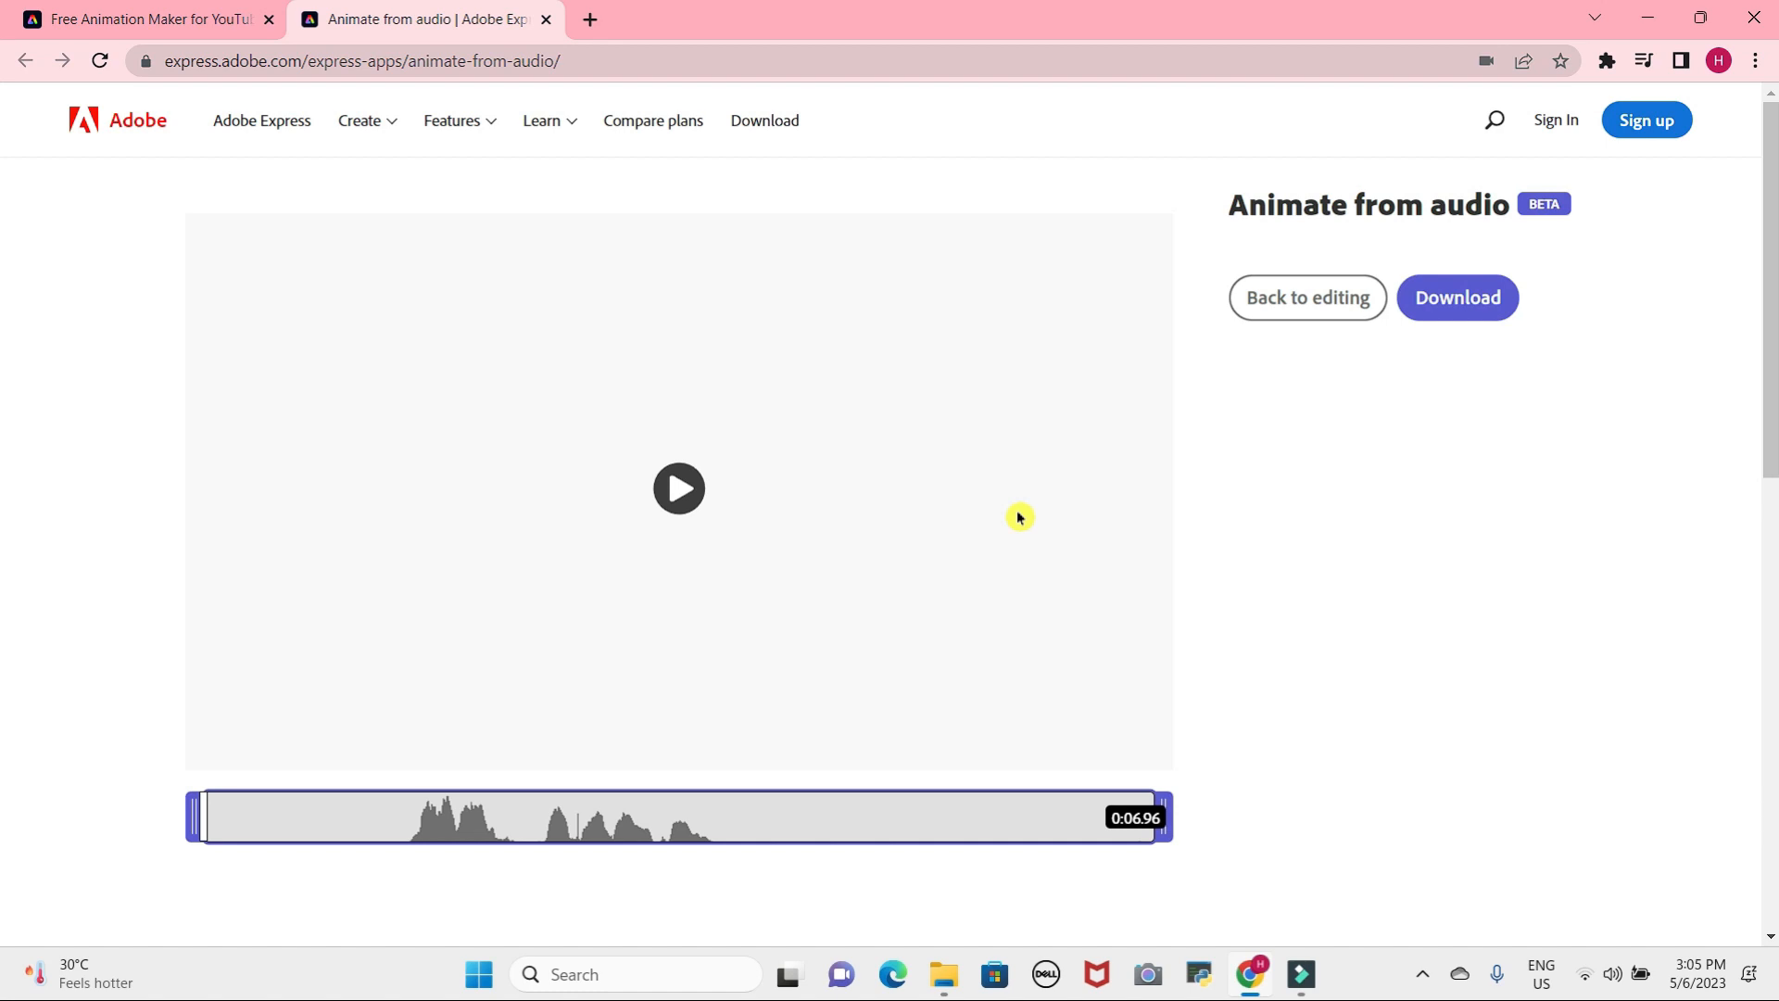
pyautogui.click(677, 488)
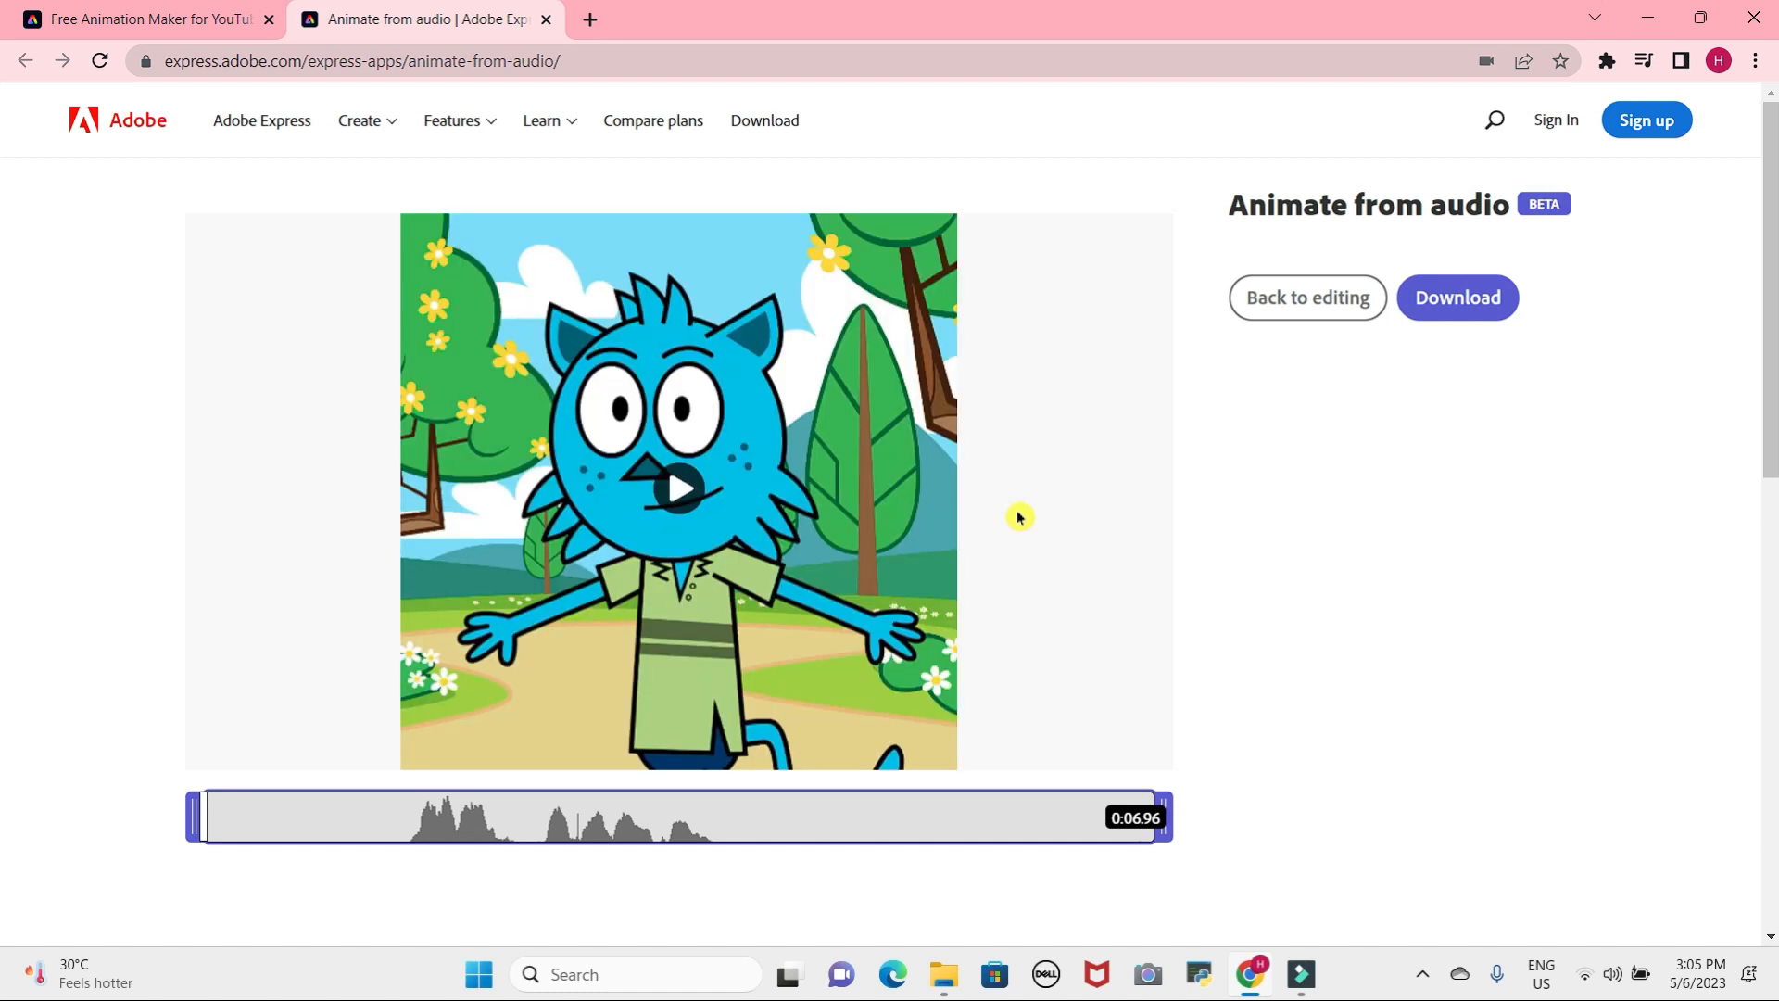
pyautogui.moveTo(763, 530)
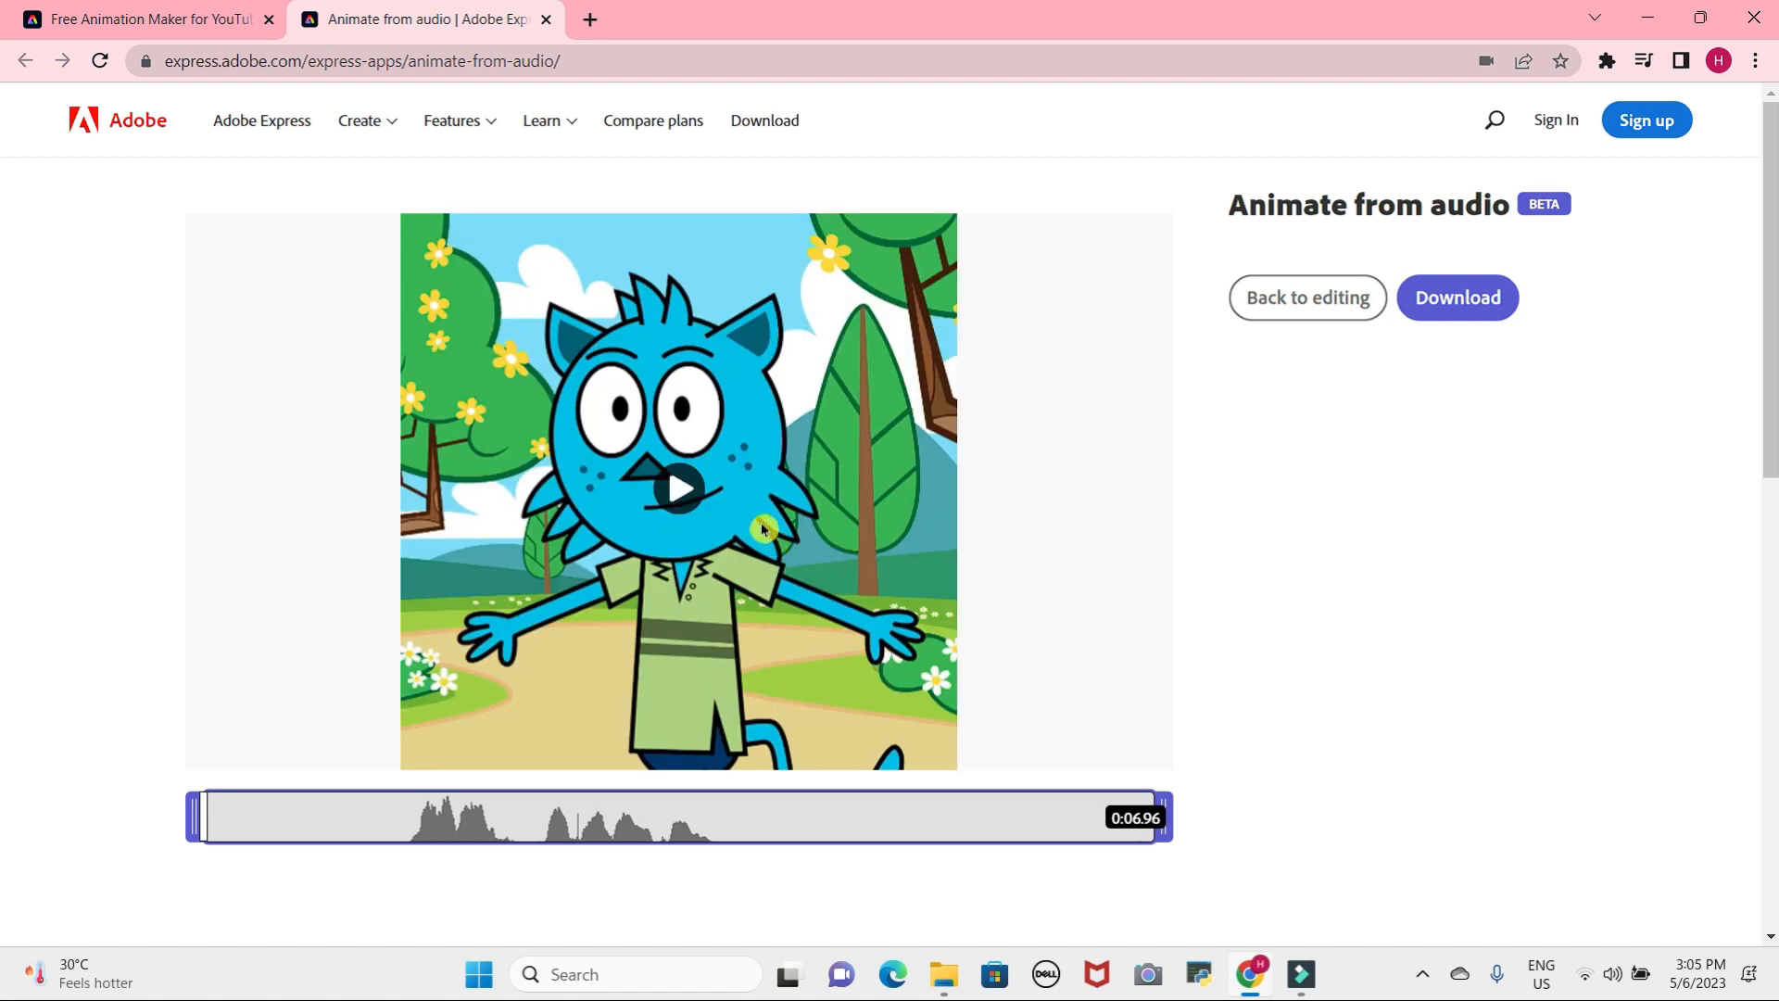
pyautogui.click(679, 488)
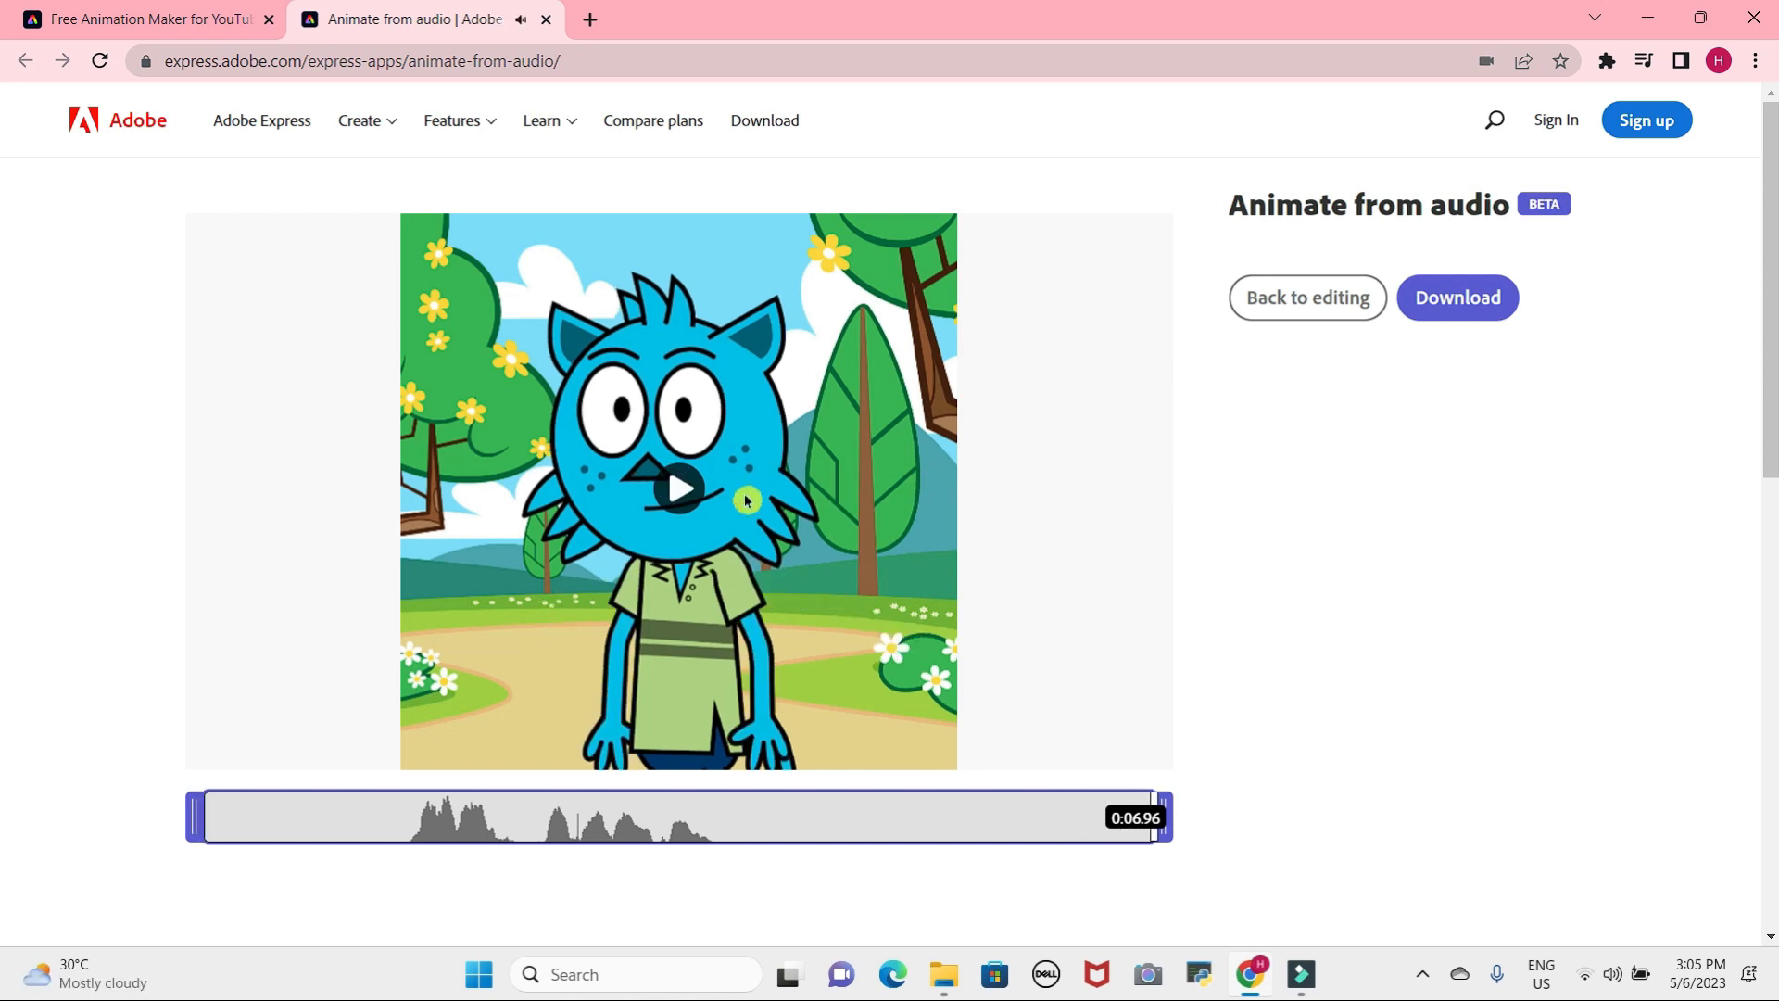
pyautogui.click(678, 489)
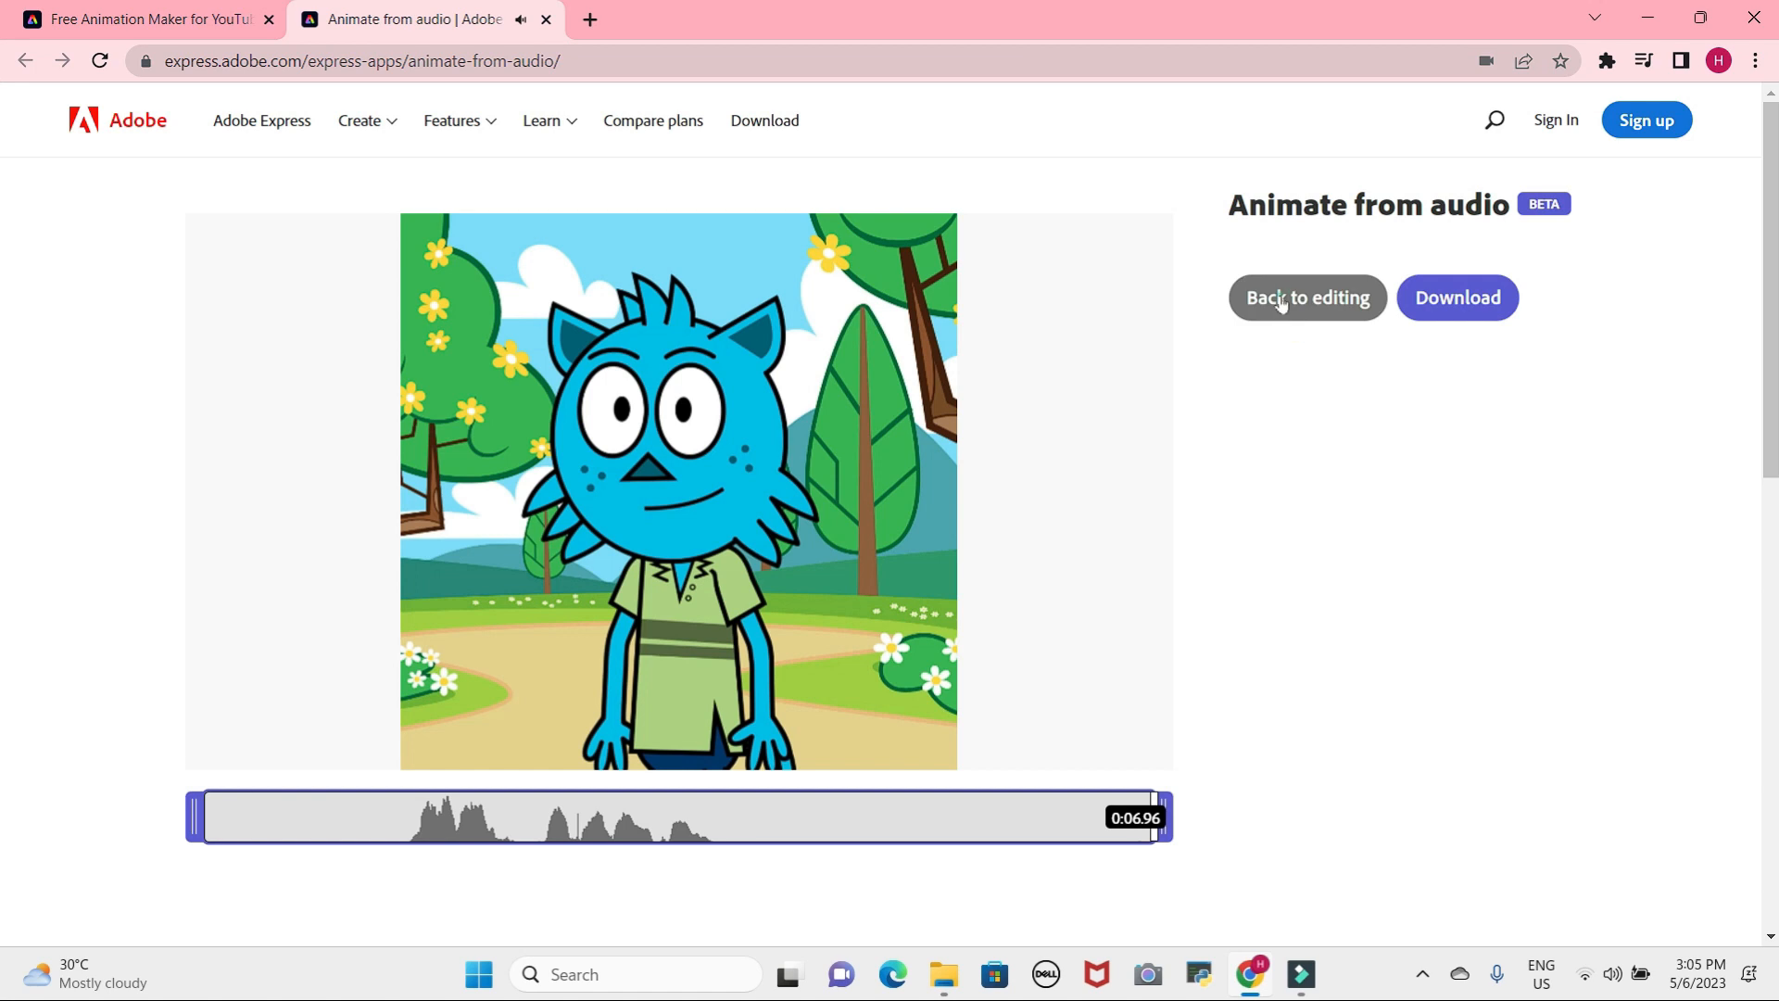
# Replace Tull's Spring background with plain Green and show the size options.
pyautogui.click(1306, 297)
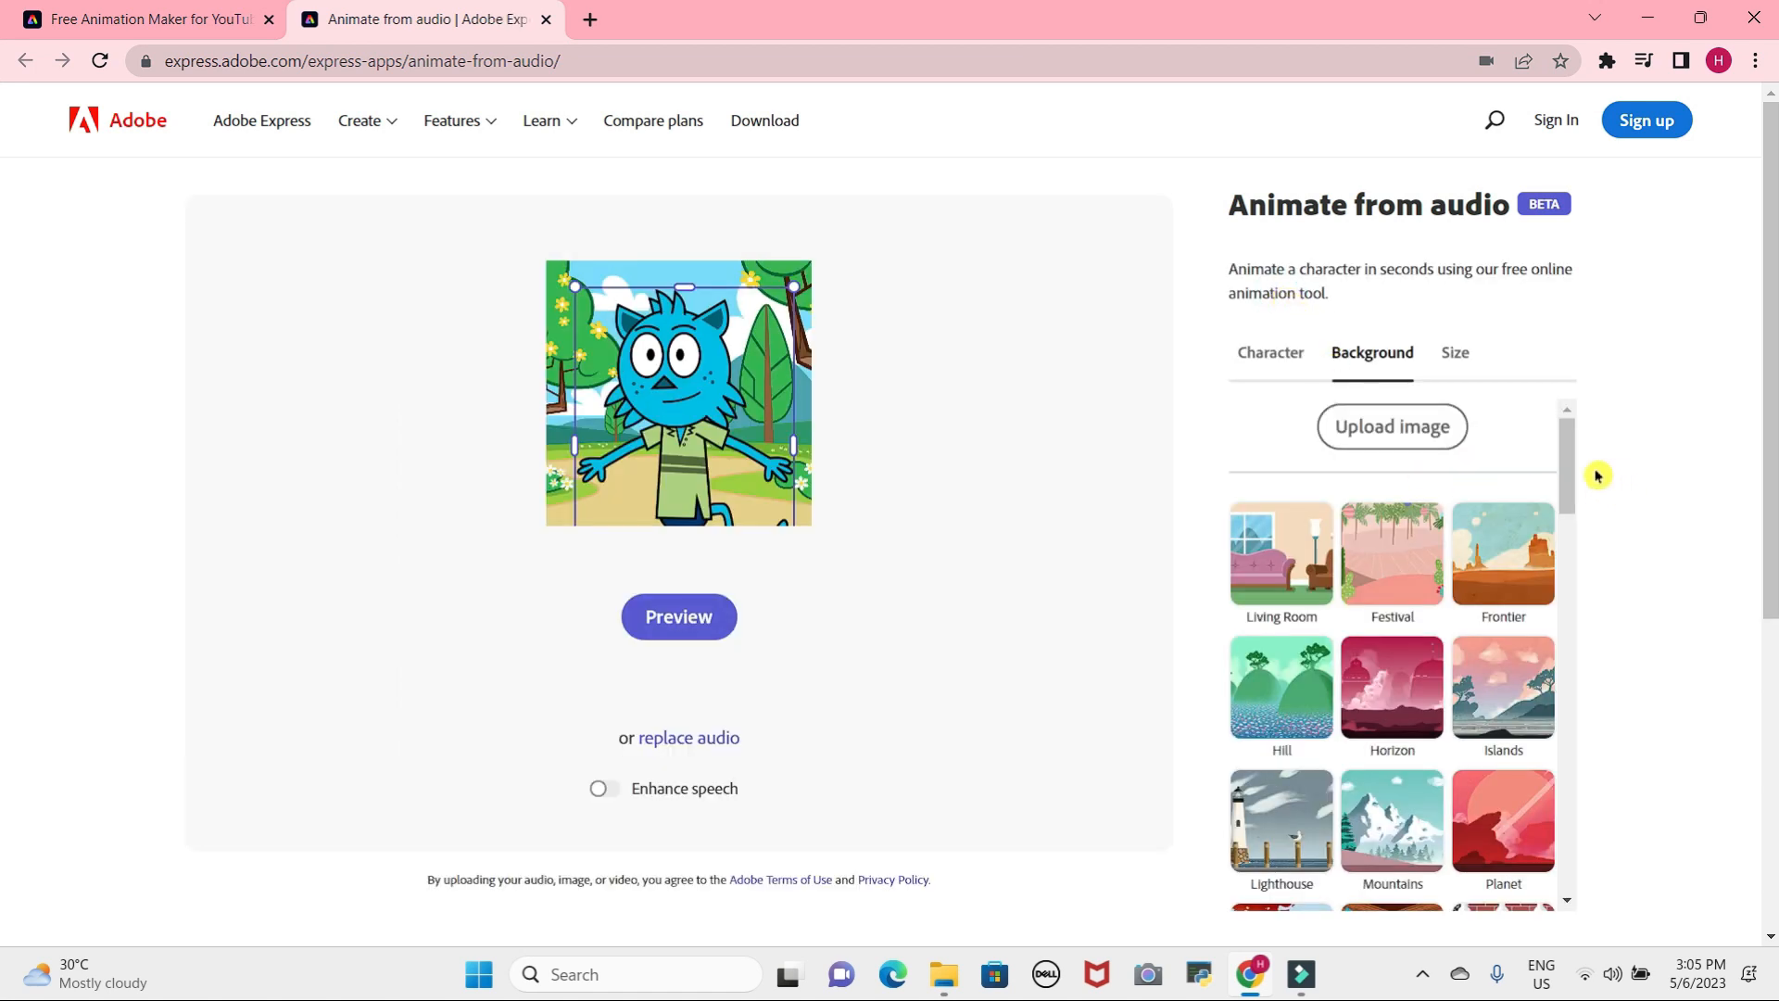
pyautogui.scroll(-3)
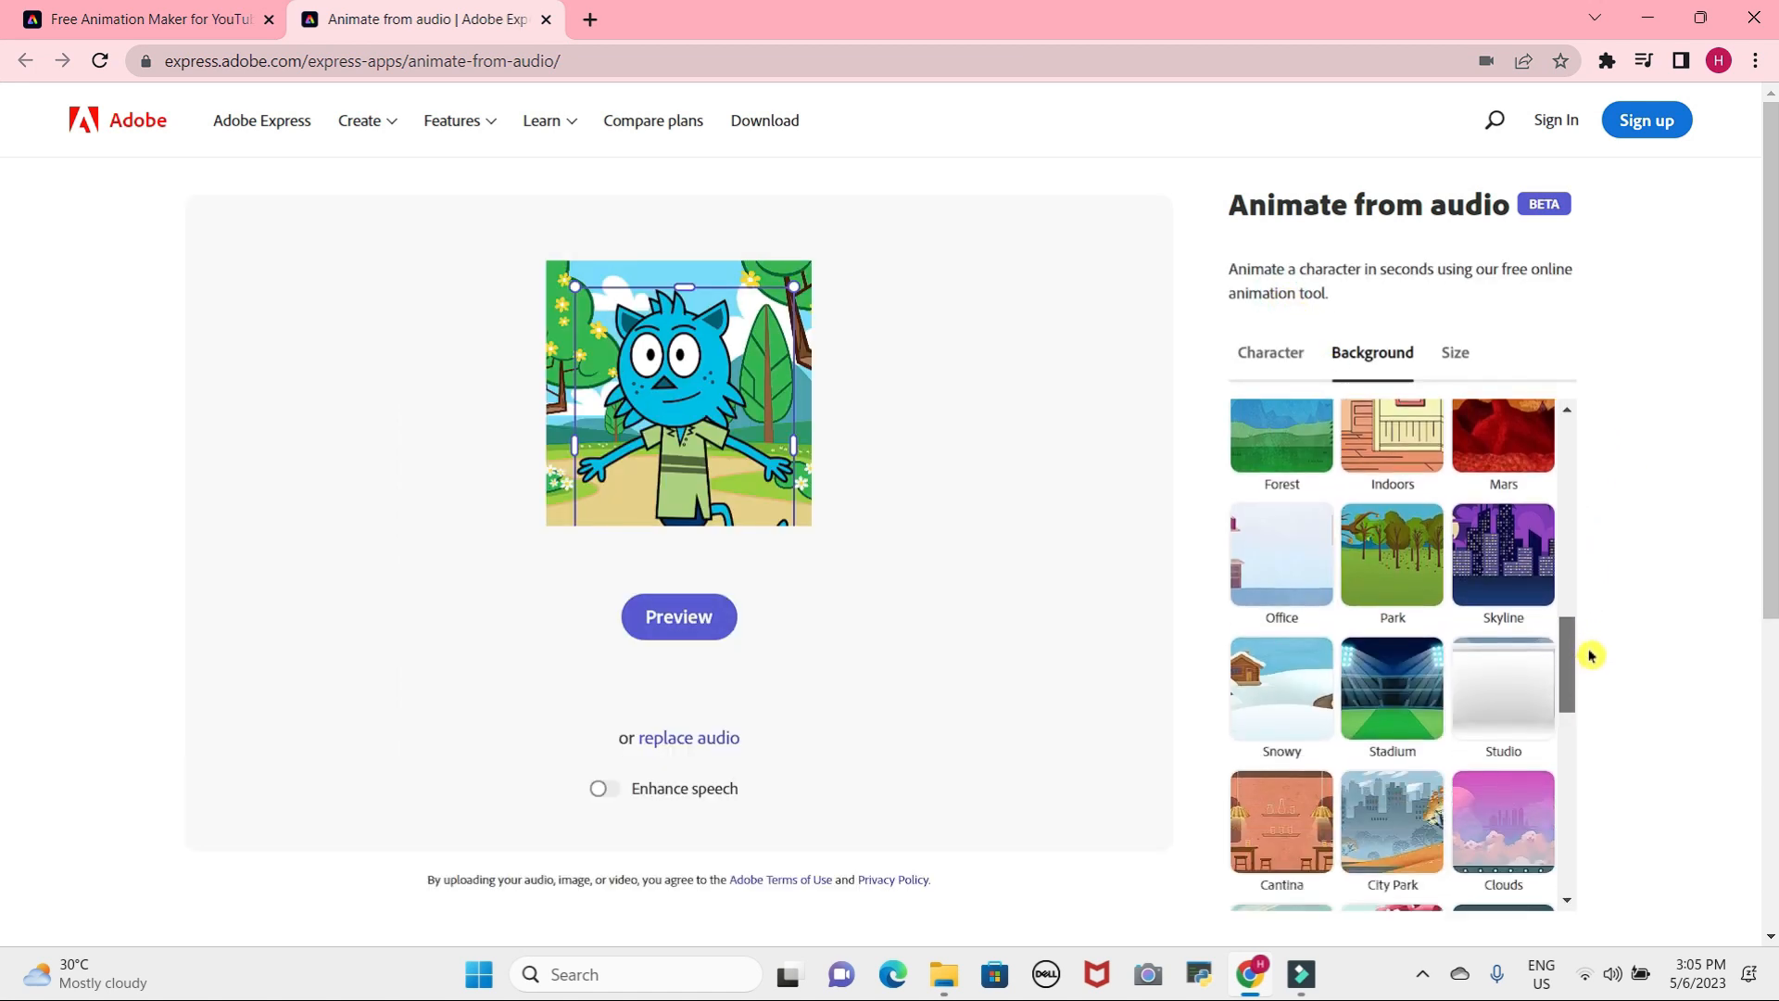
pyautogui.scroll(-3)
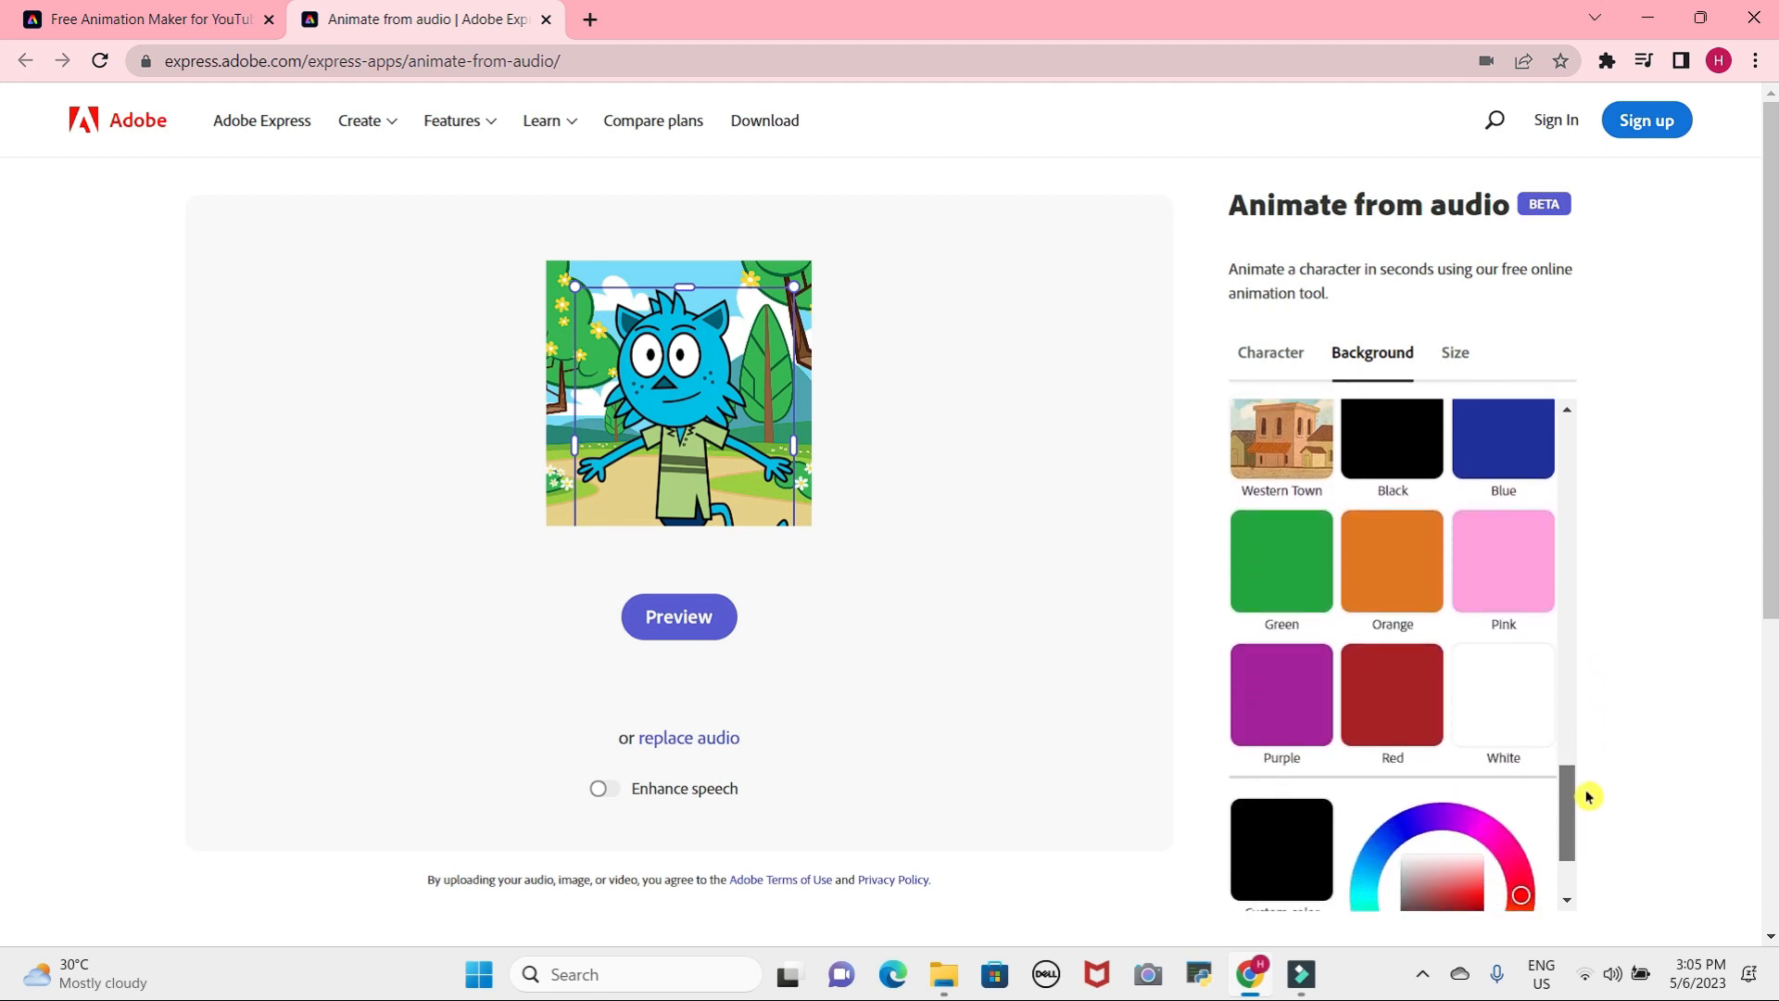
pyautogui.click(1279, 561)
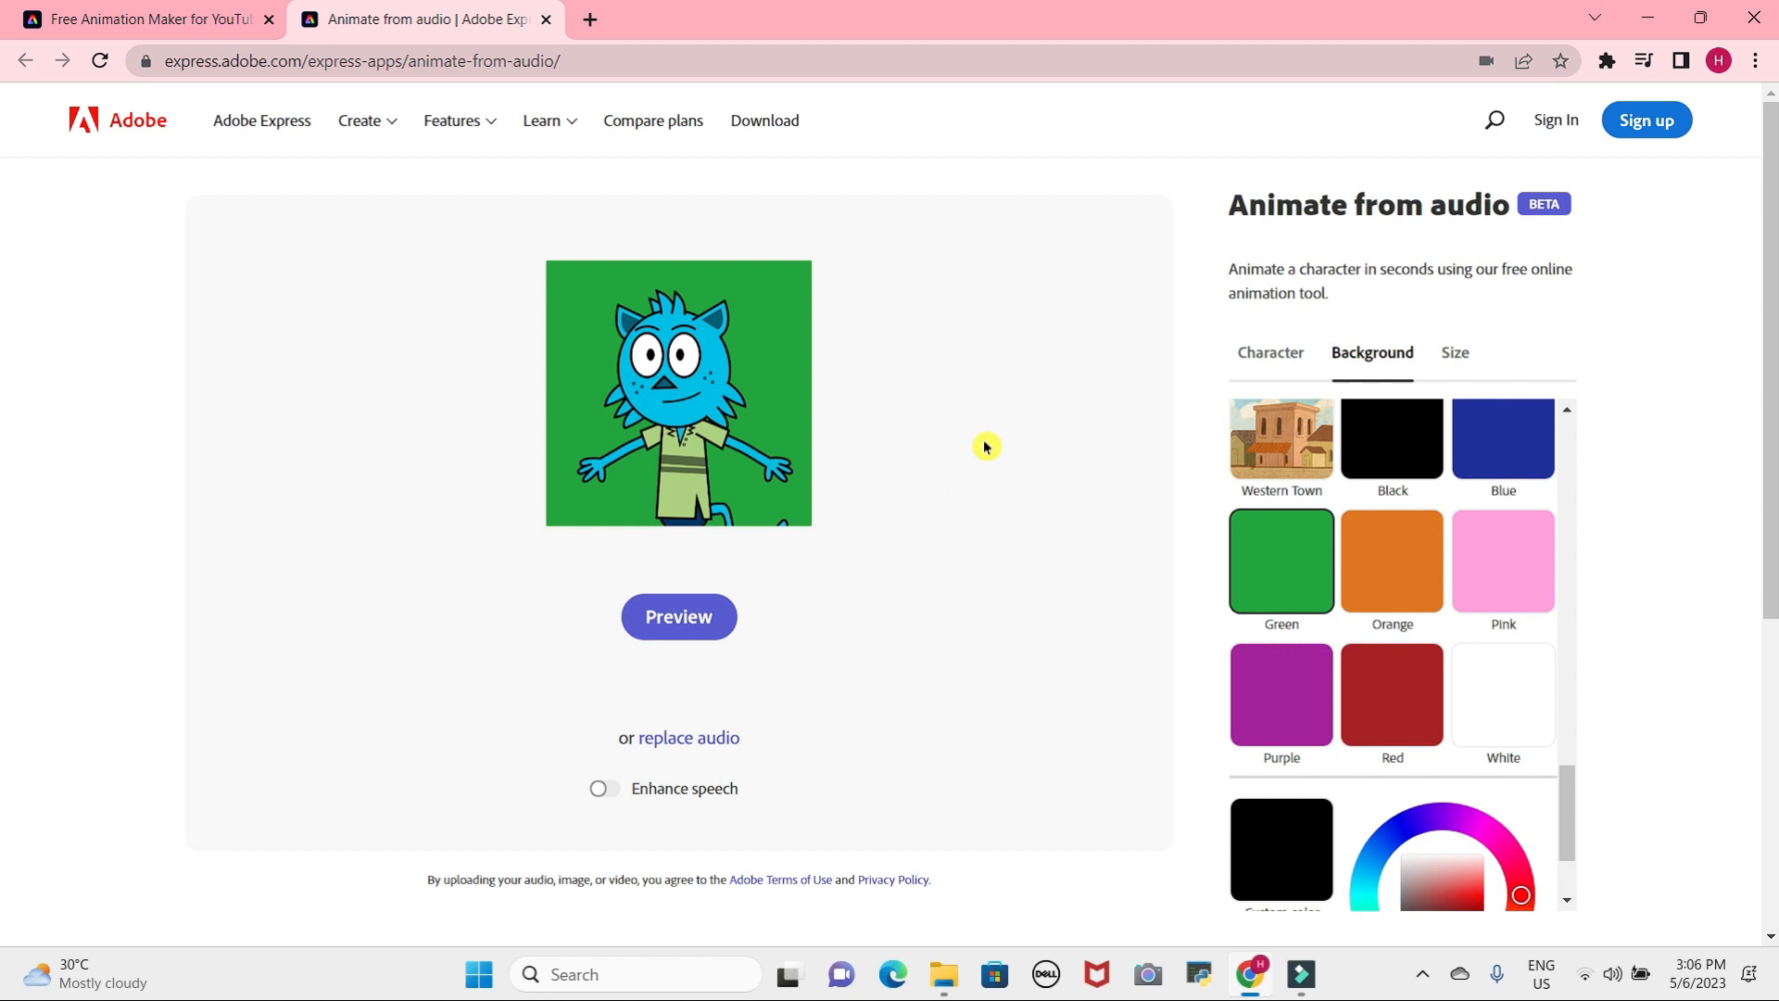
pyautogui.moveTo(687, 737)
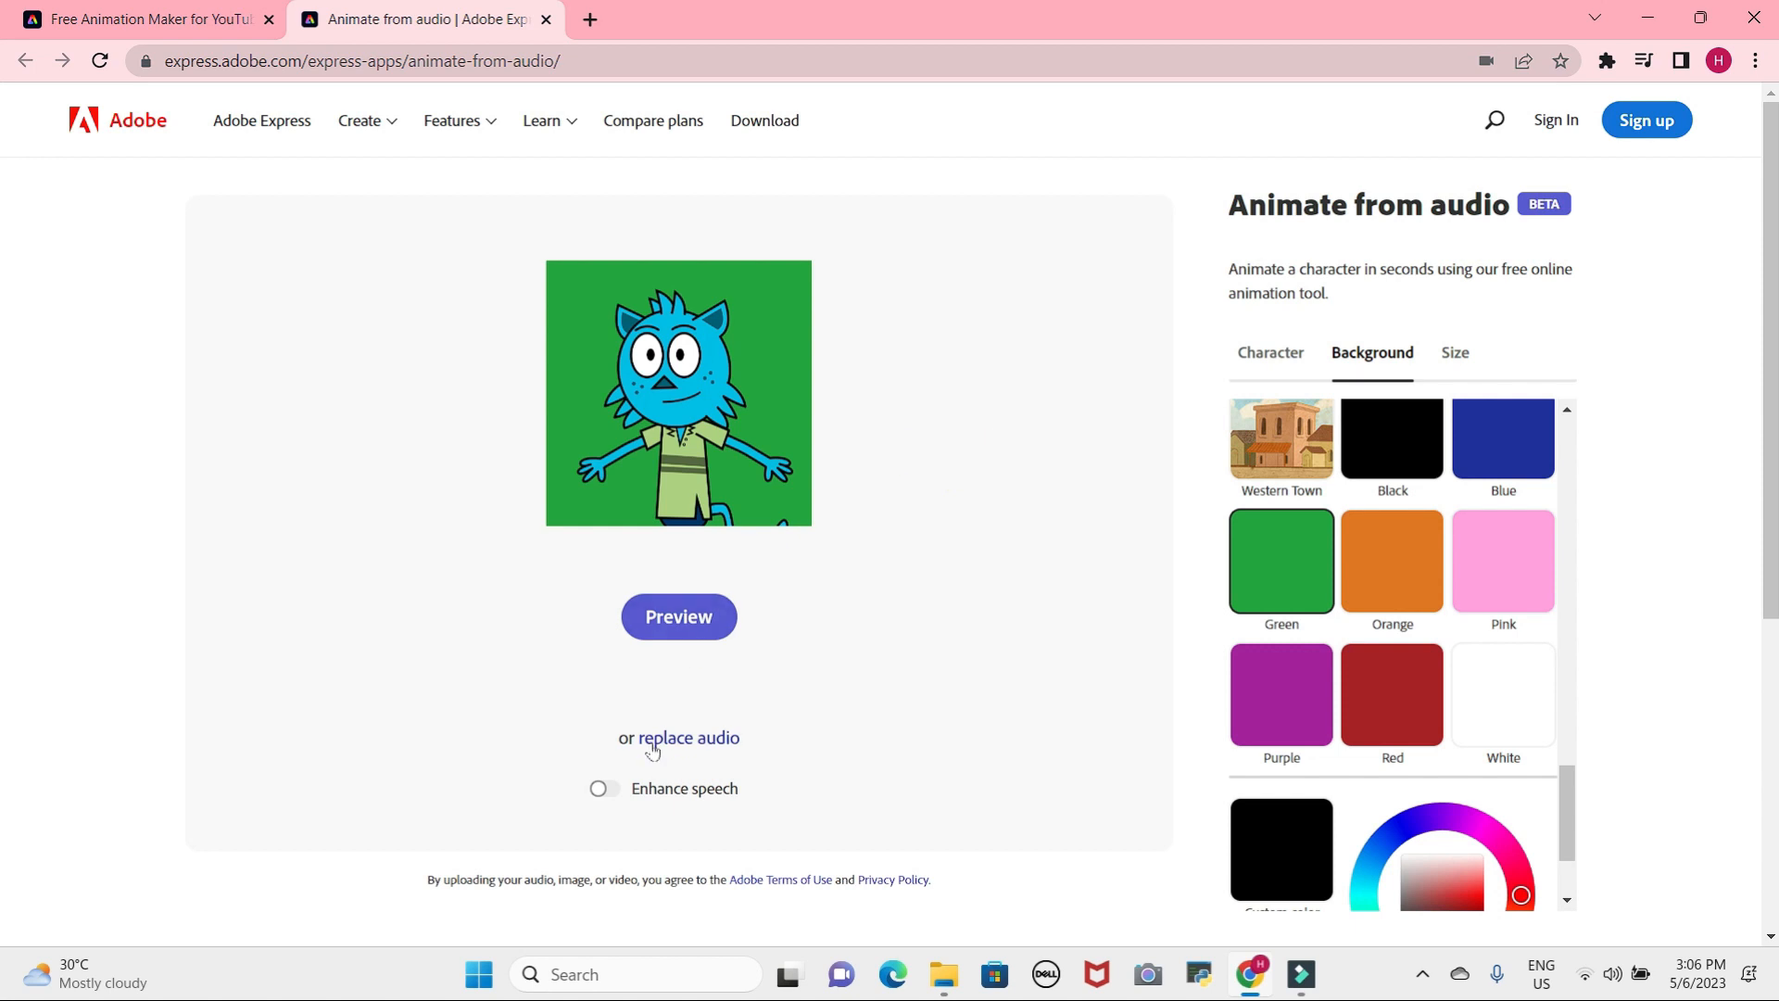
pyautogui.click(1456, 353)
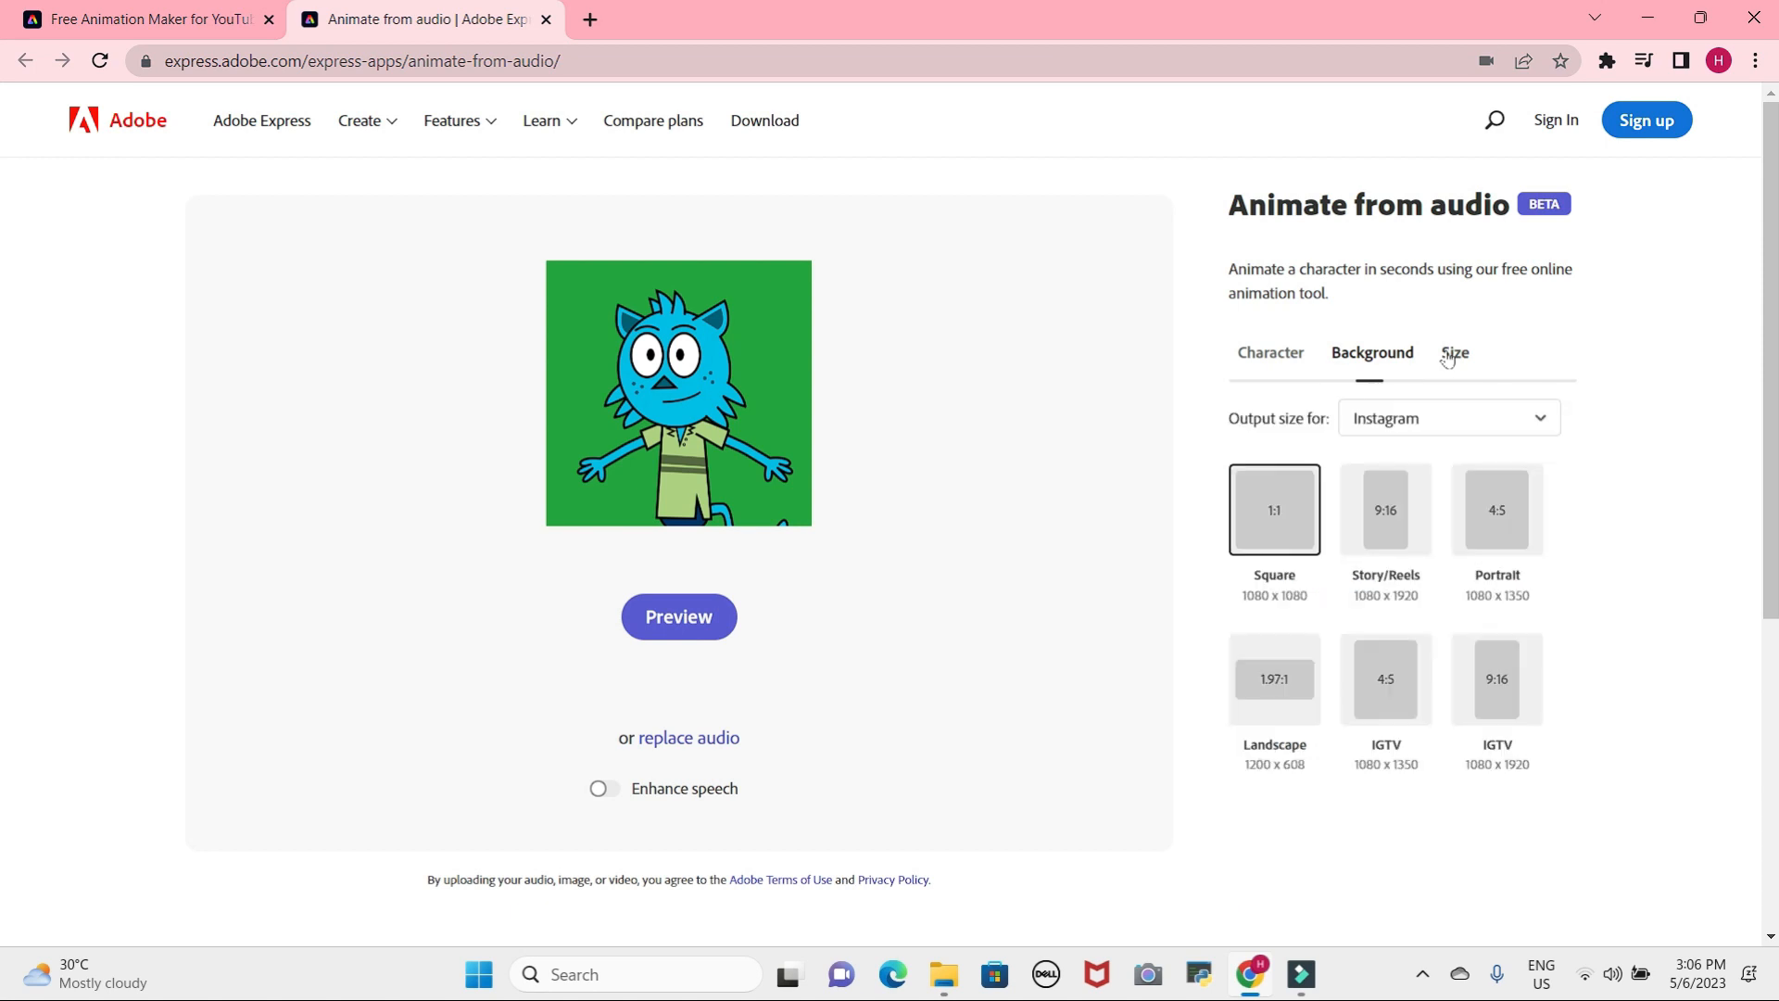
# Try Story/Reels 9:16, revert to Square 1:1, and generate a new preview.
pyautogui.click(1456, 353)
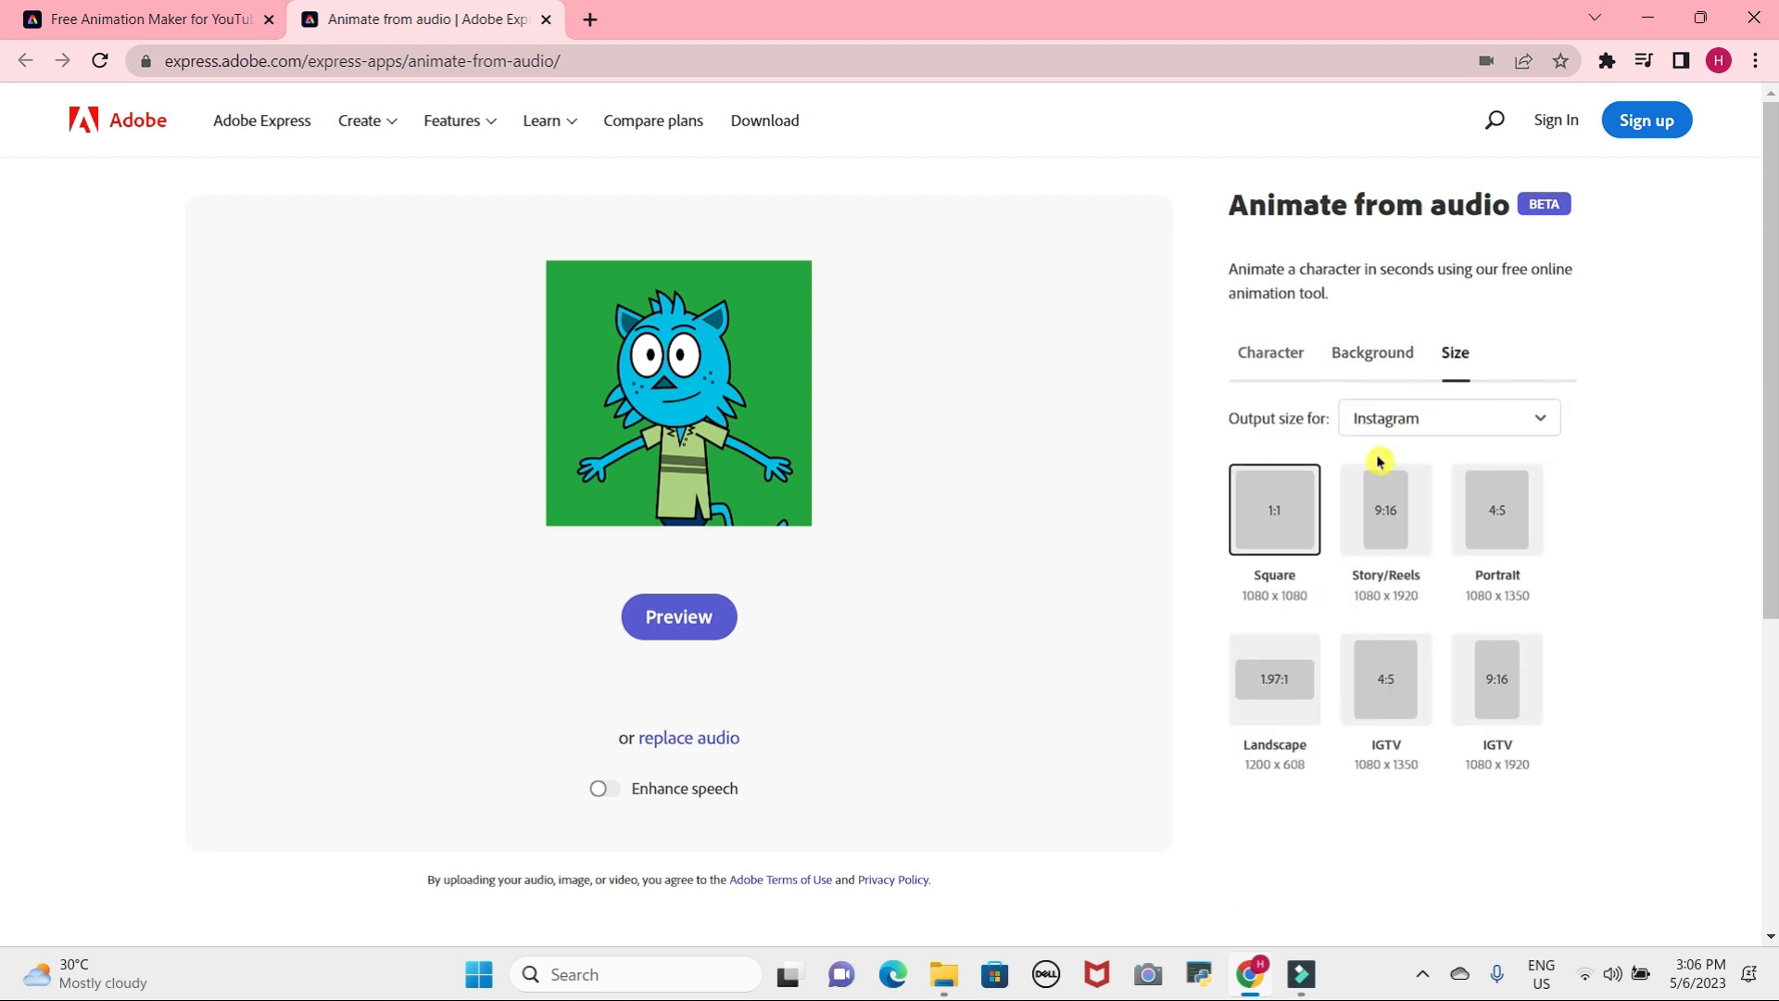
pyautogui.click(1384, 508)
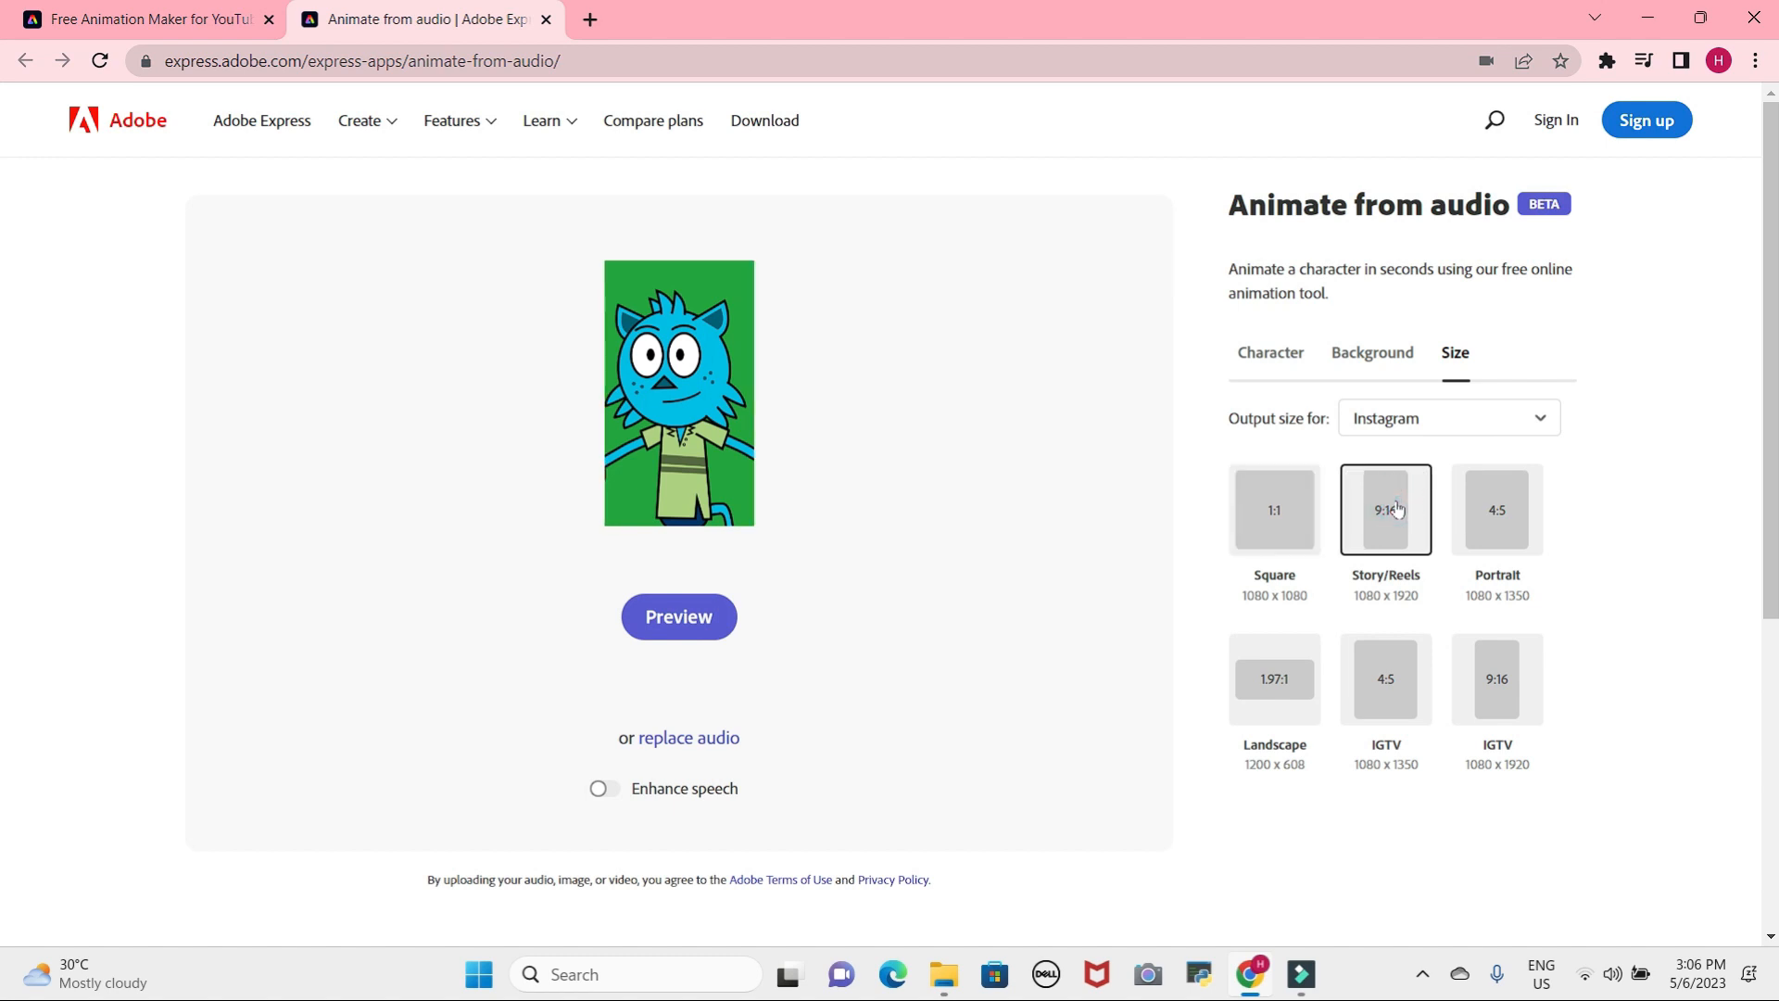
pyautogui.moveTo(1274, 507)
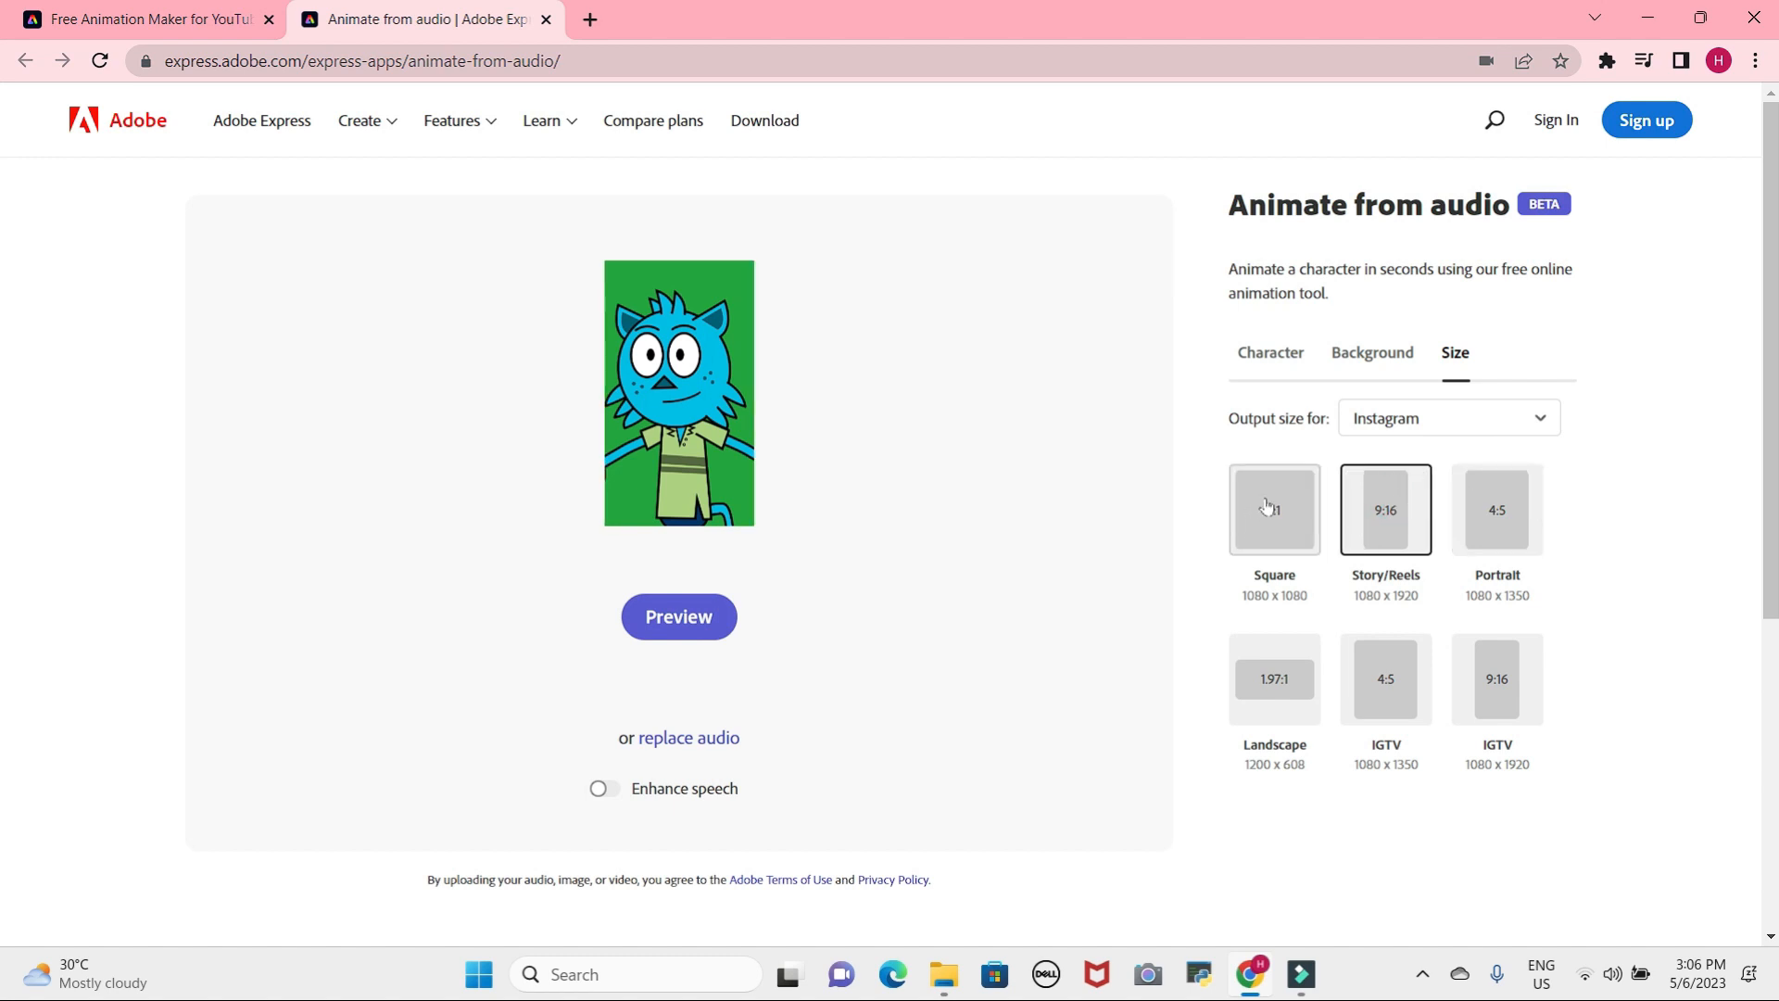
pyautogui.click(1273, 509)
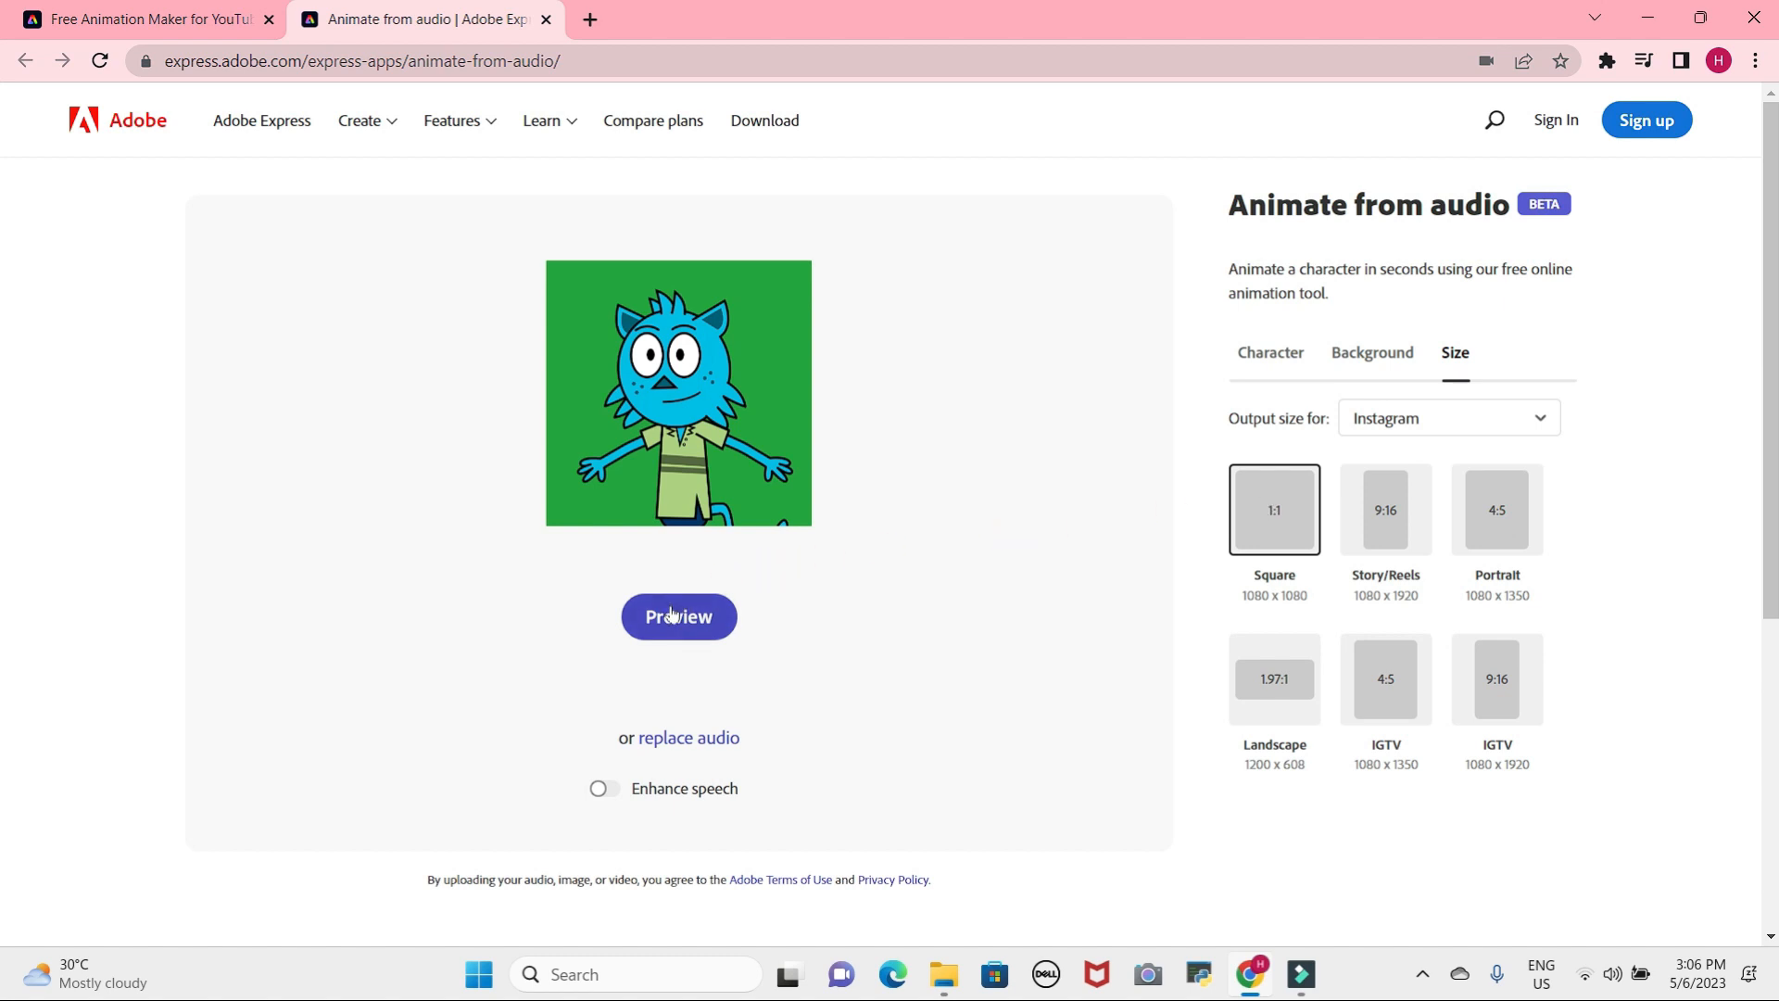
pyautogui.click(678, 617)
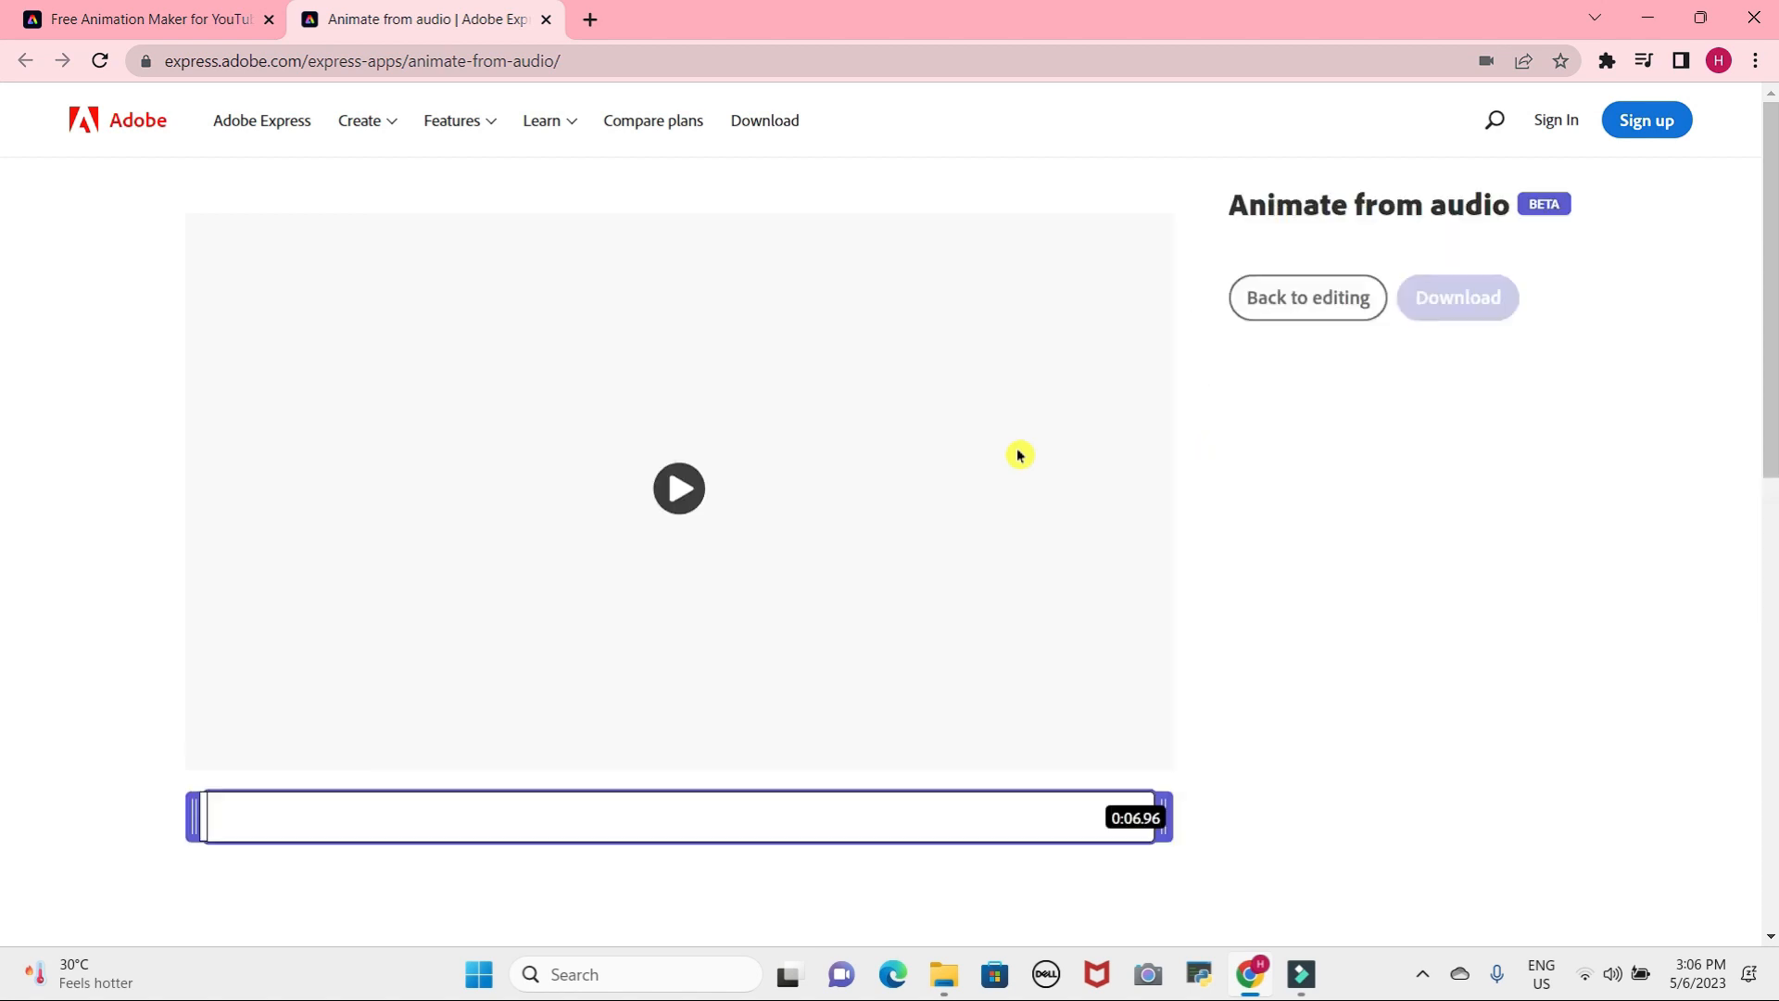
# Play the square green-background Tull preview through to the end.
pyautogui.click(678, 489)
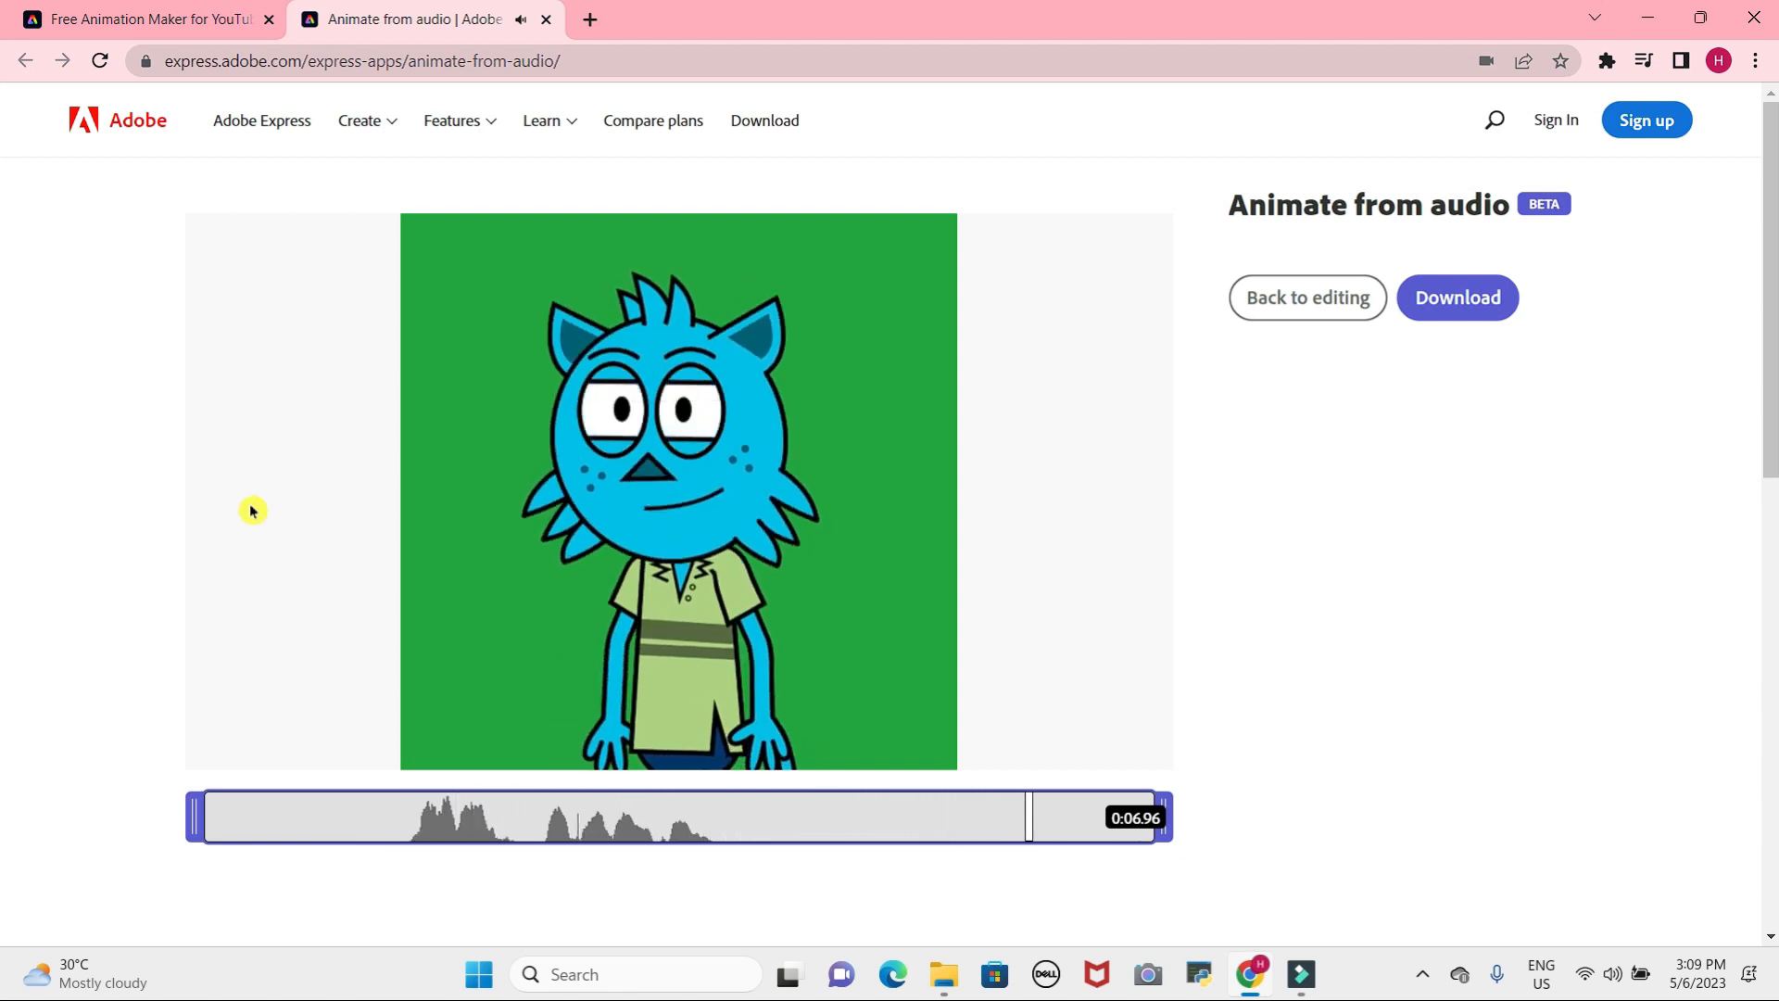
pyautogui.click(1457, 297)
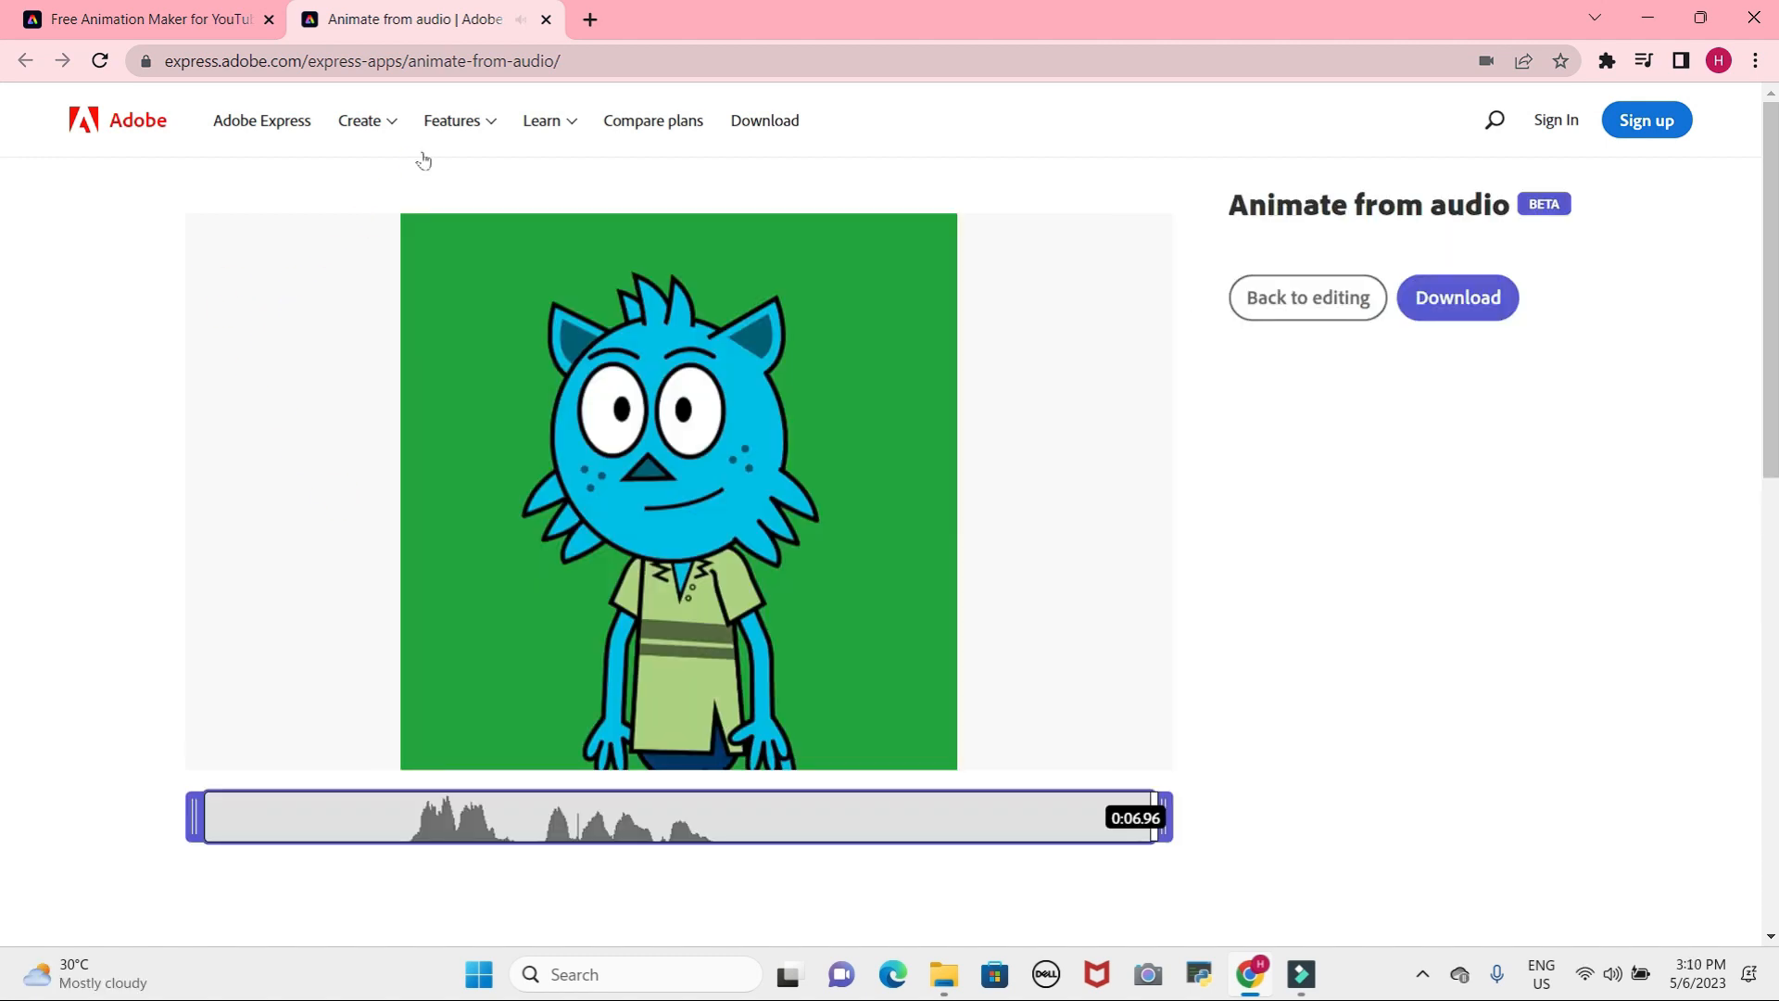
# Go to the free logo maker through the Create menu's Logos option.
pyautogui.click(359, 121)
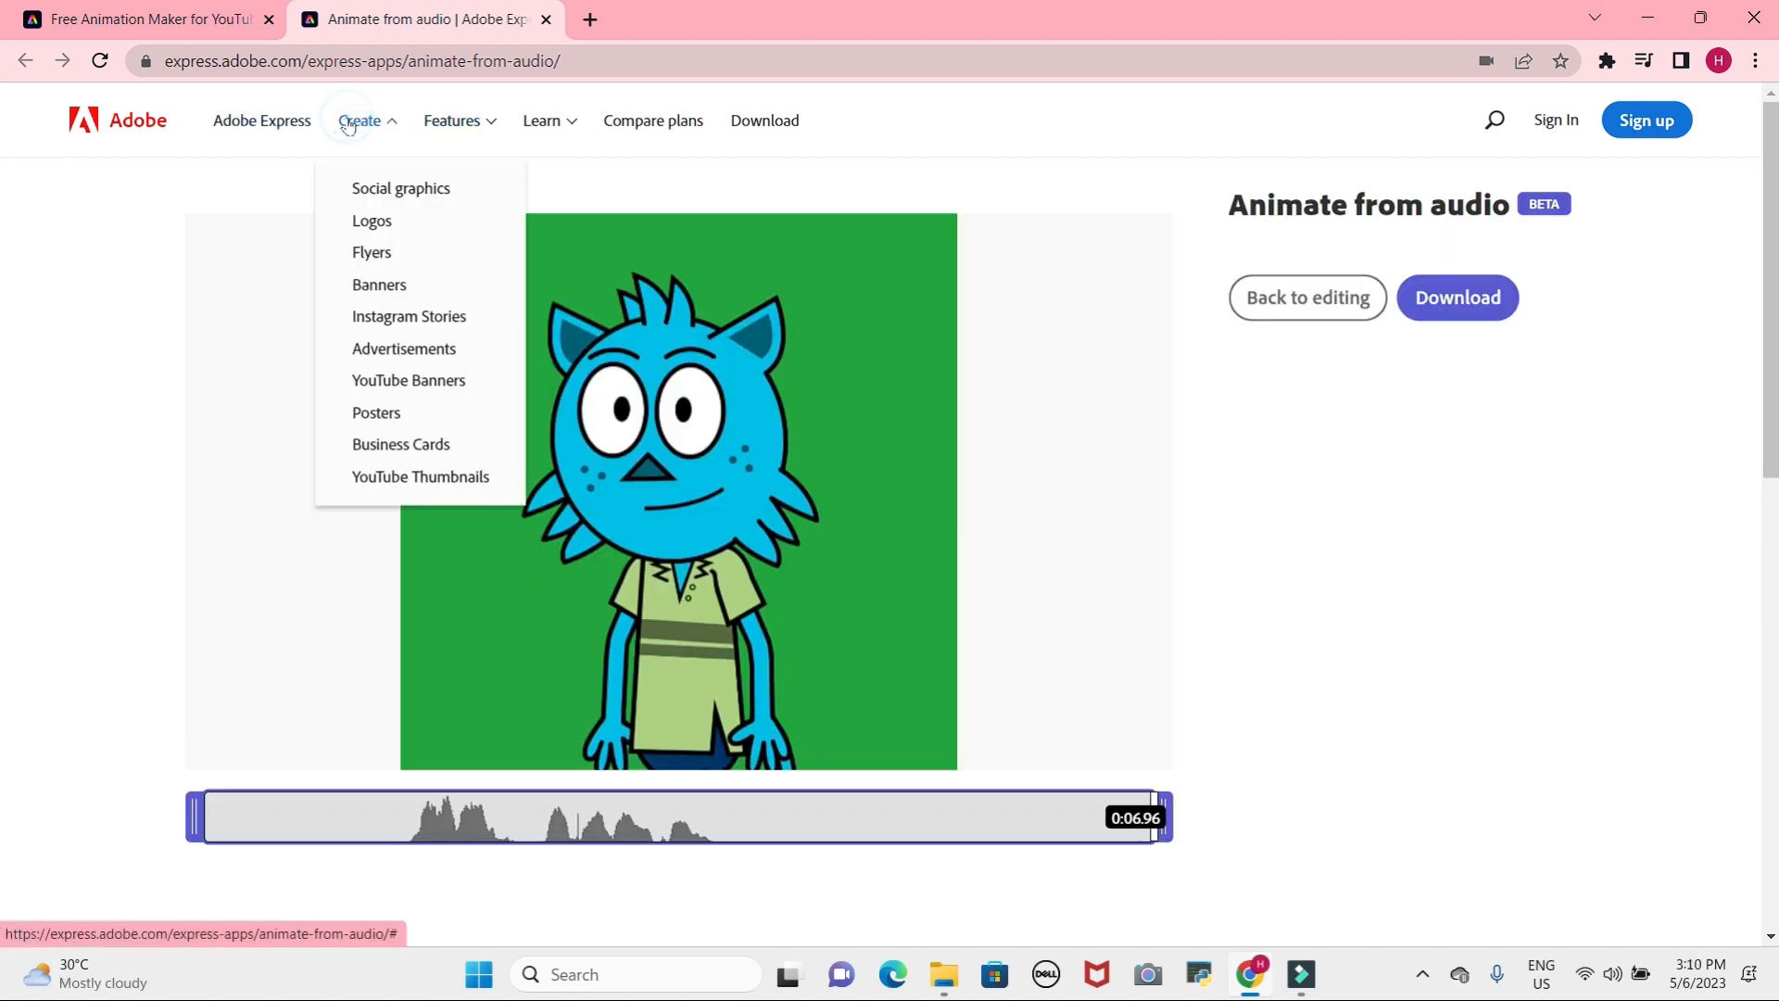
pyautogui.moveTo(371, 221)
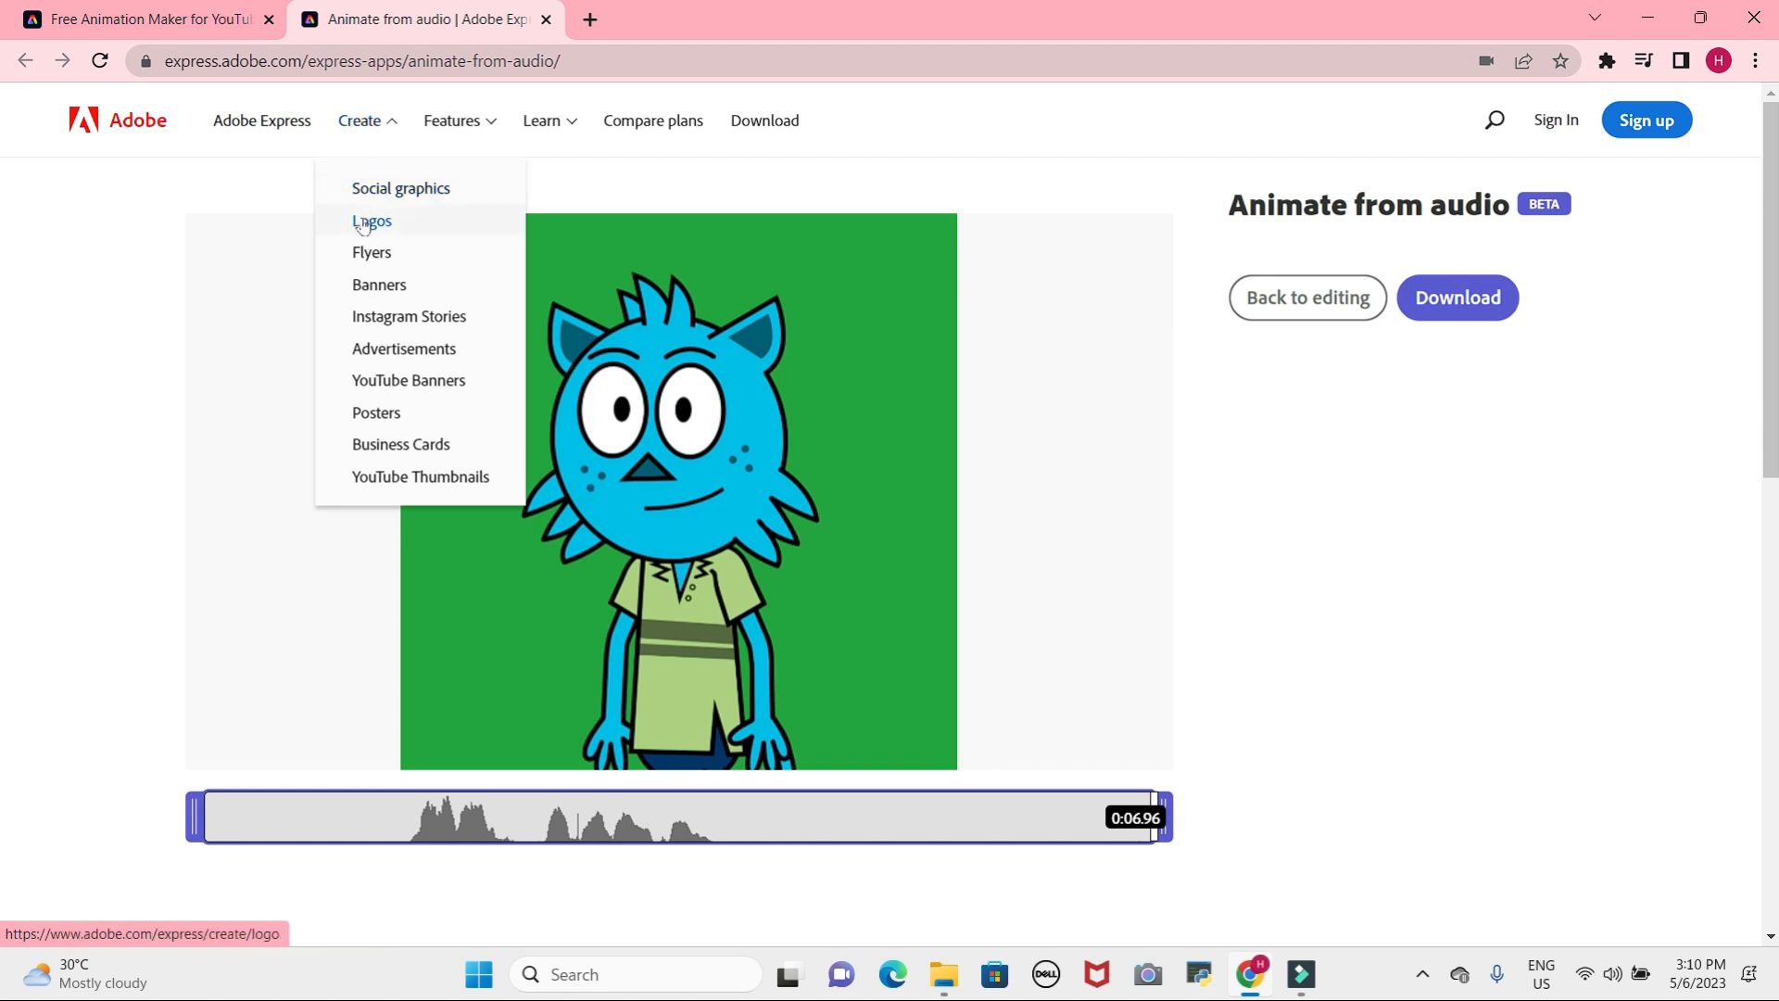
pyautogui.click(372, 222)
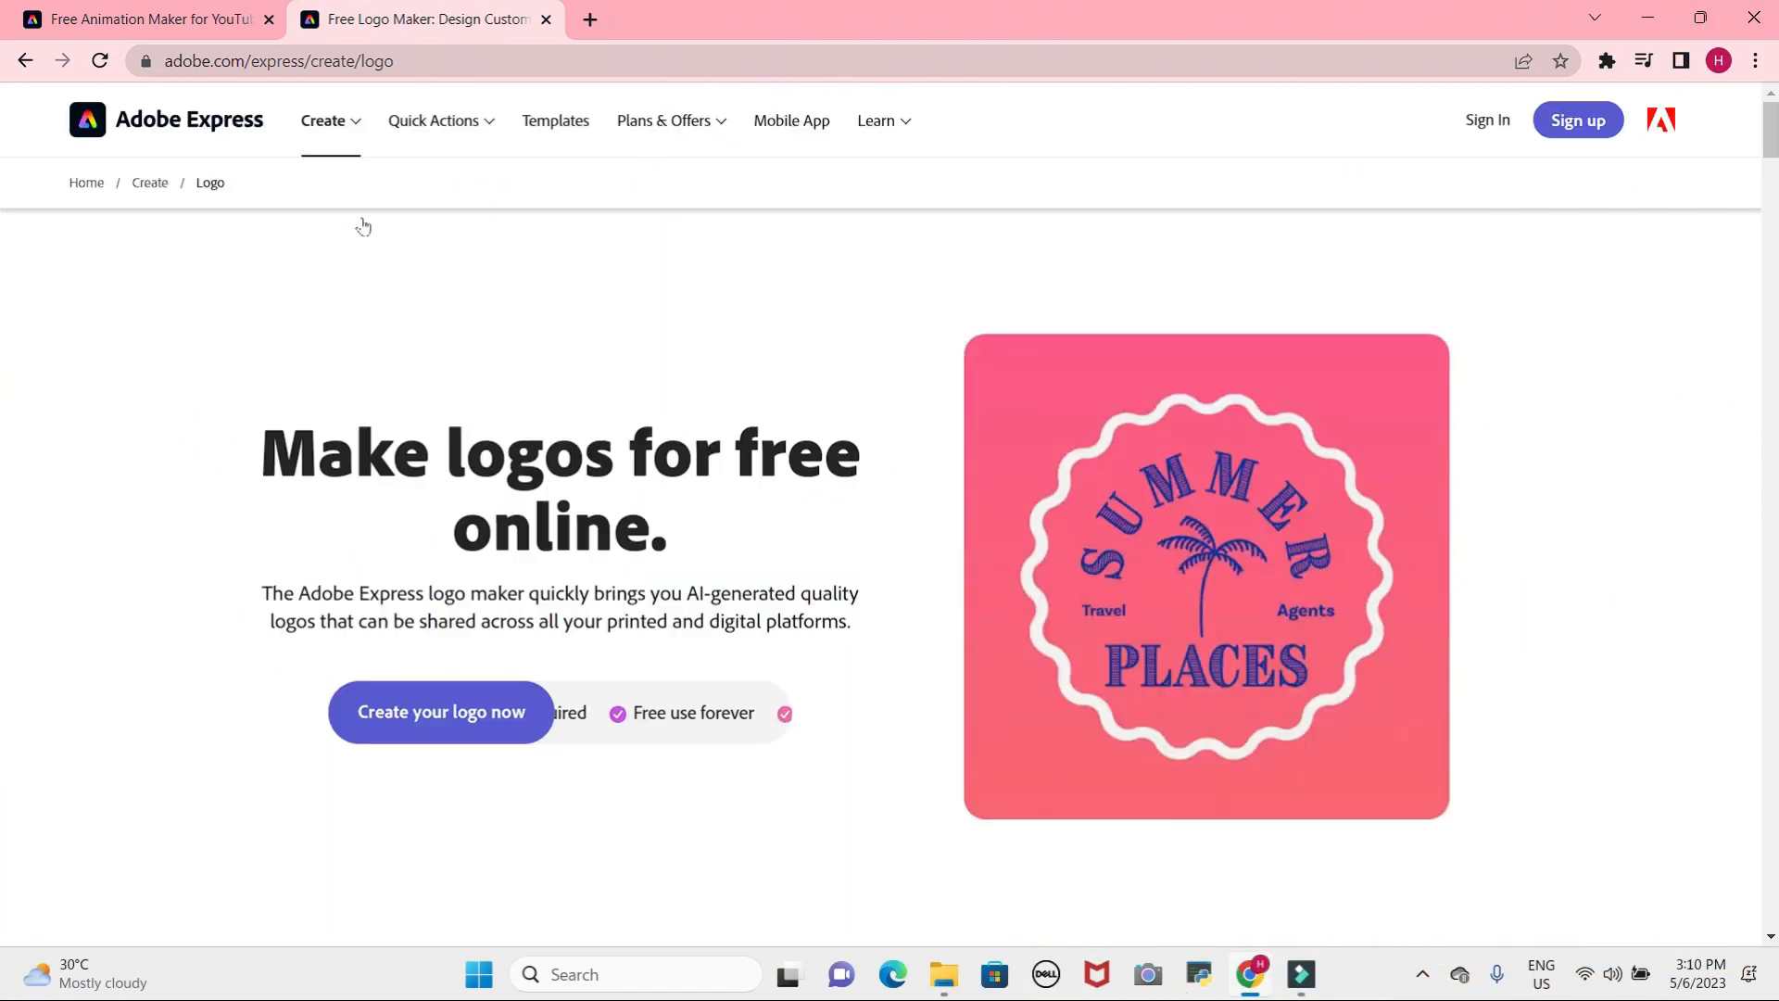
pyautogui.moveTo(441, 712)
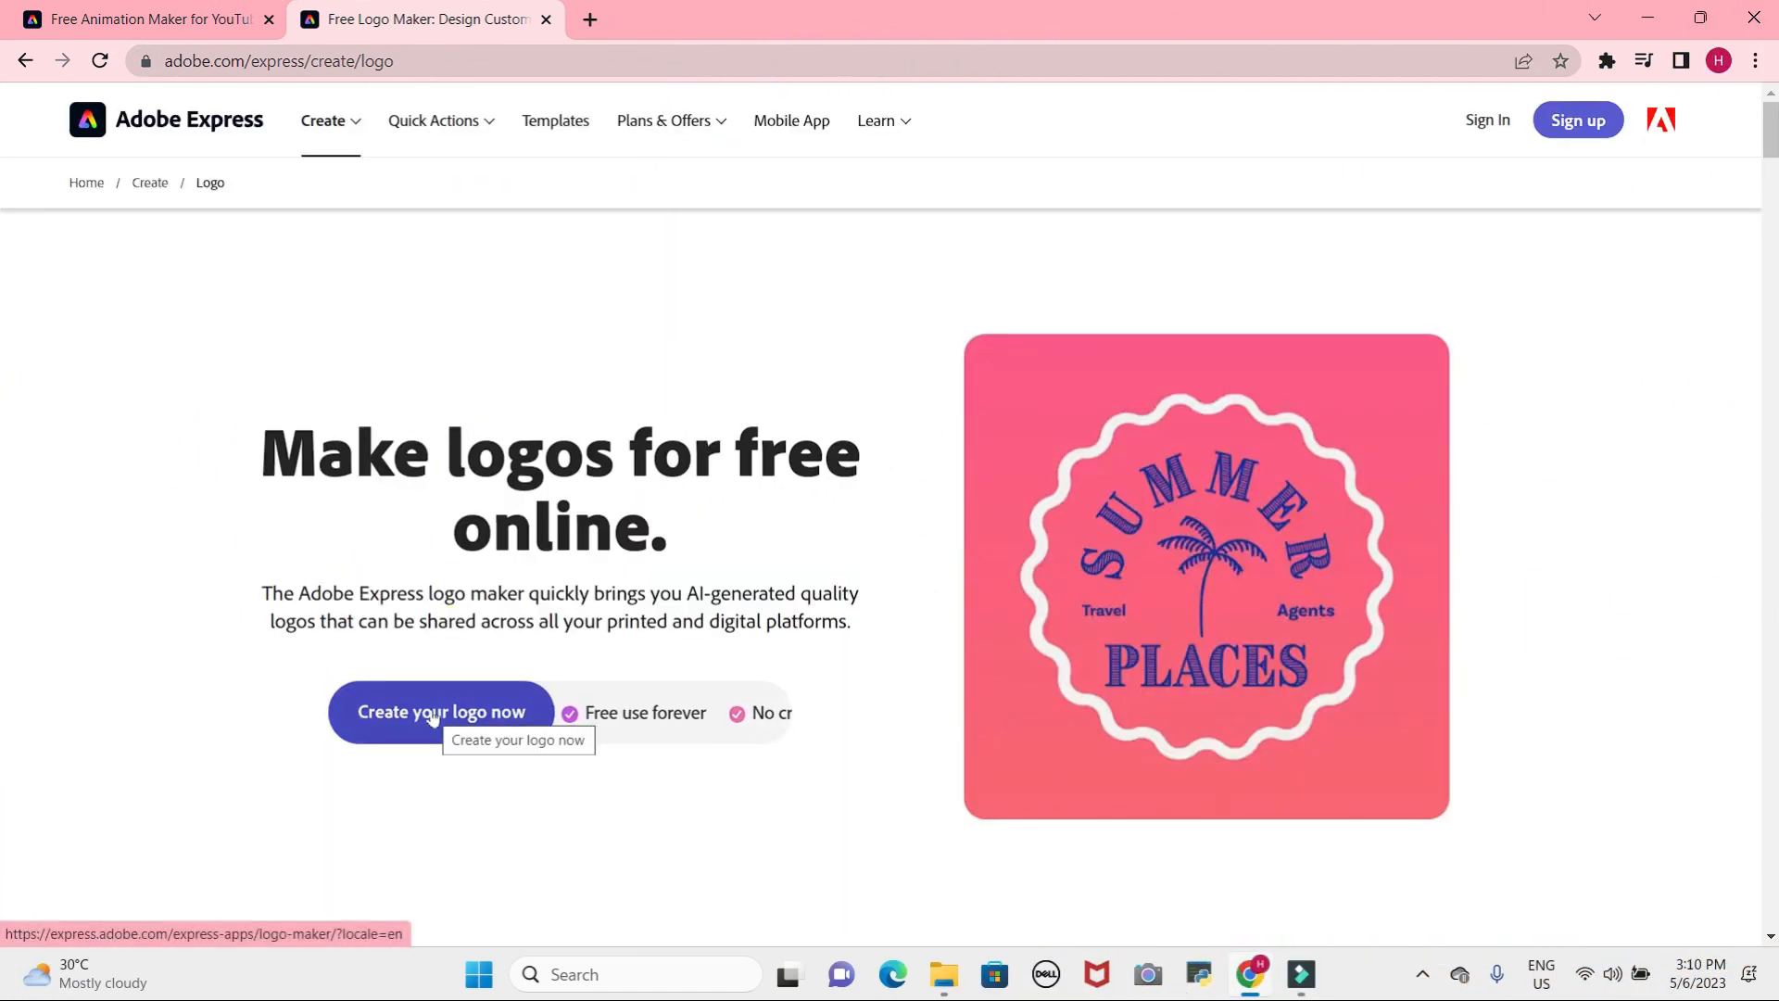
# Start a logo with business type 'restaurant' and name 'noodls', then submit.
pyautogui.click(443, 712)
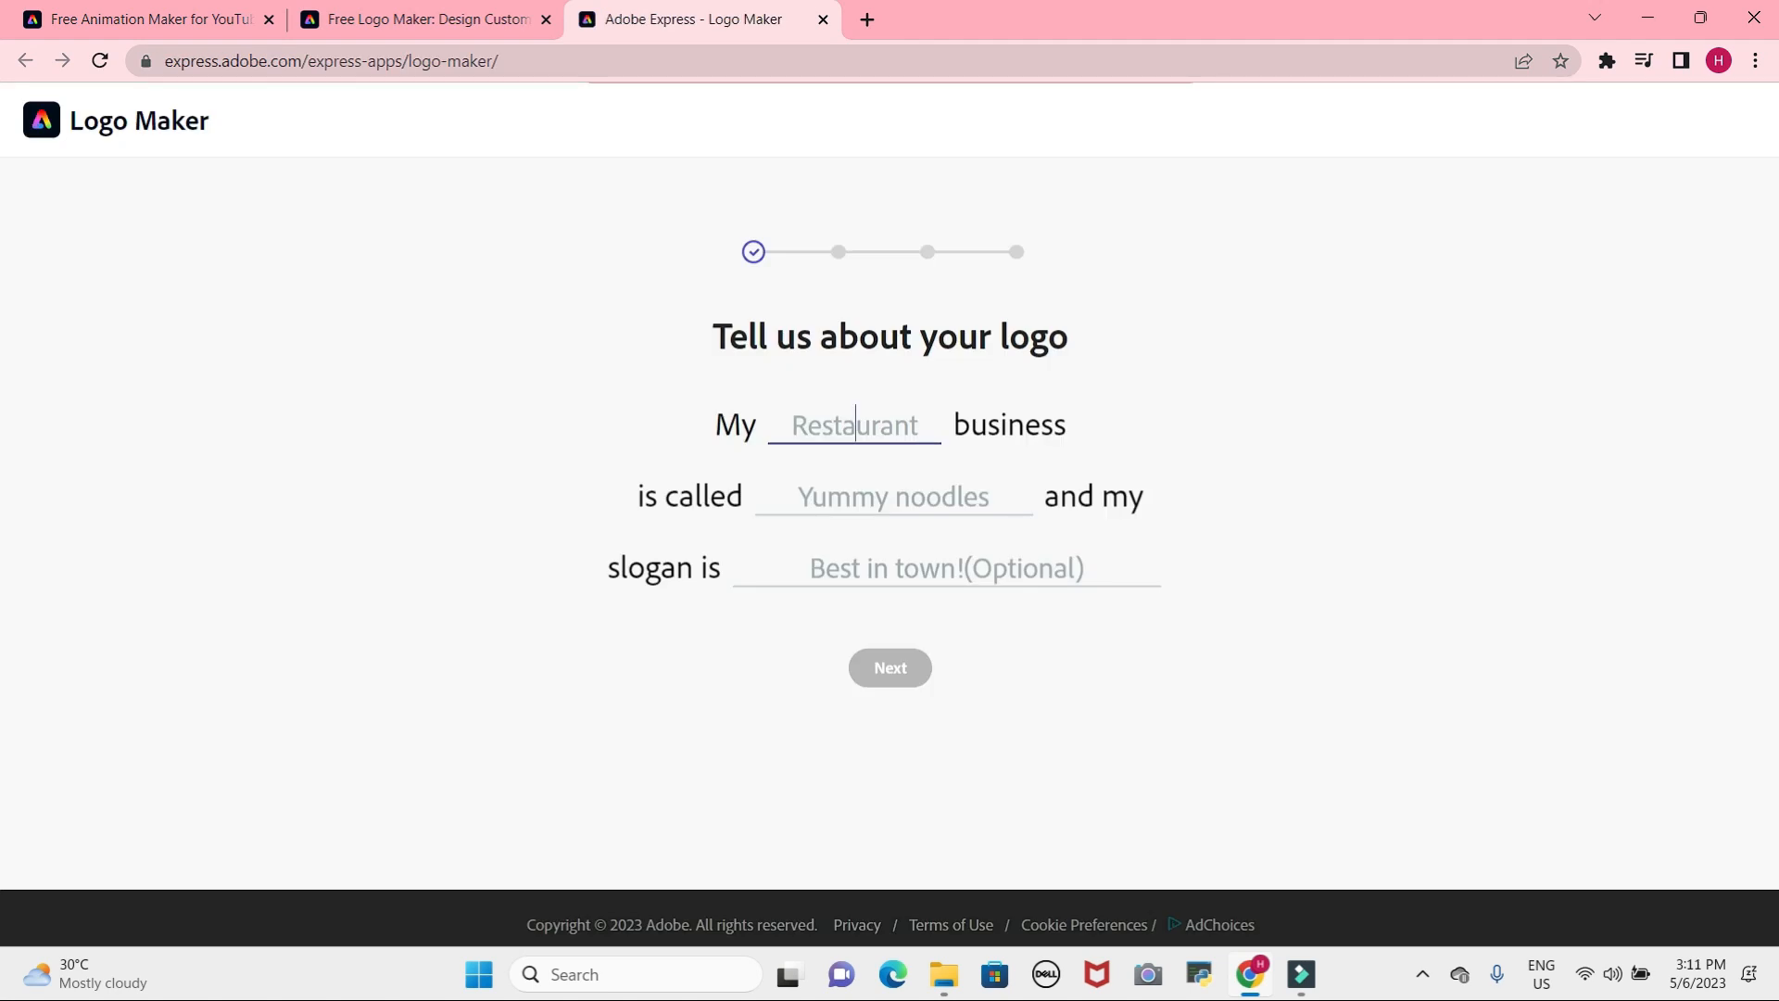
pyautogui.write('restaur')
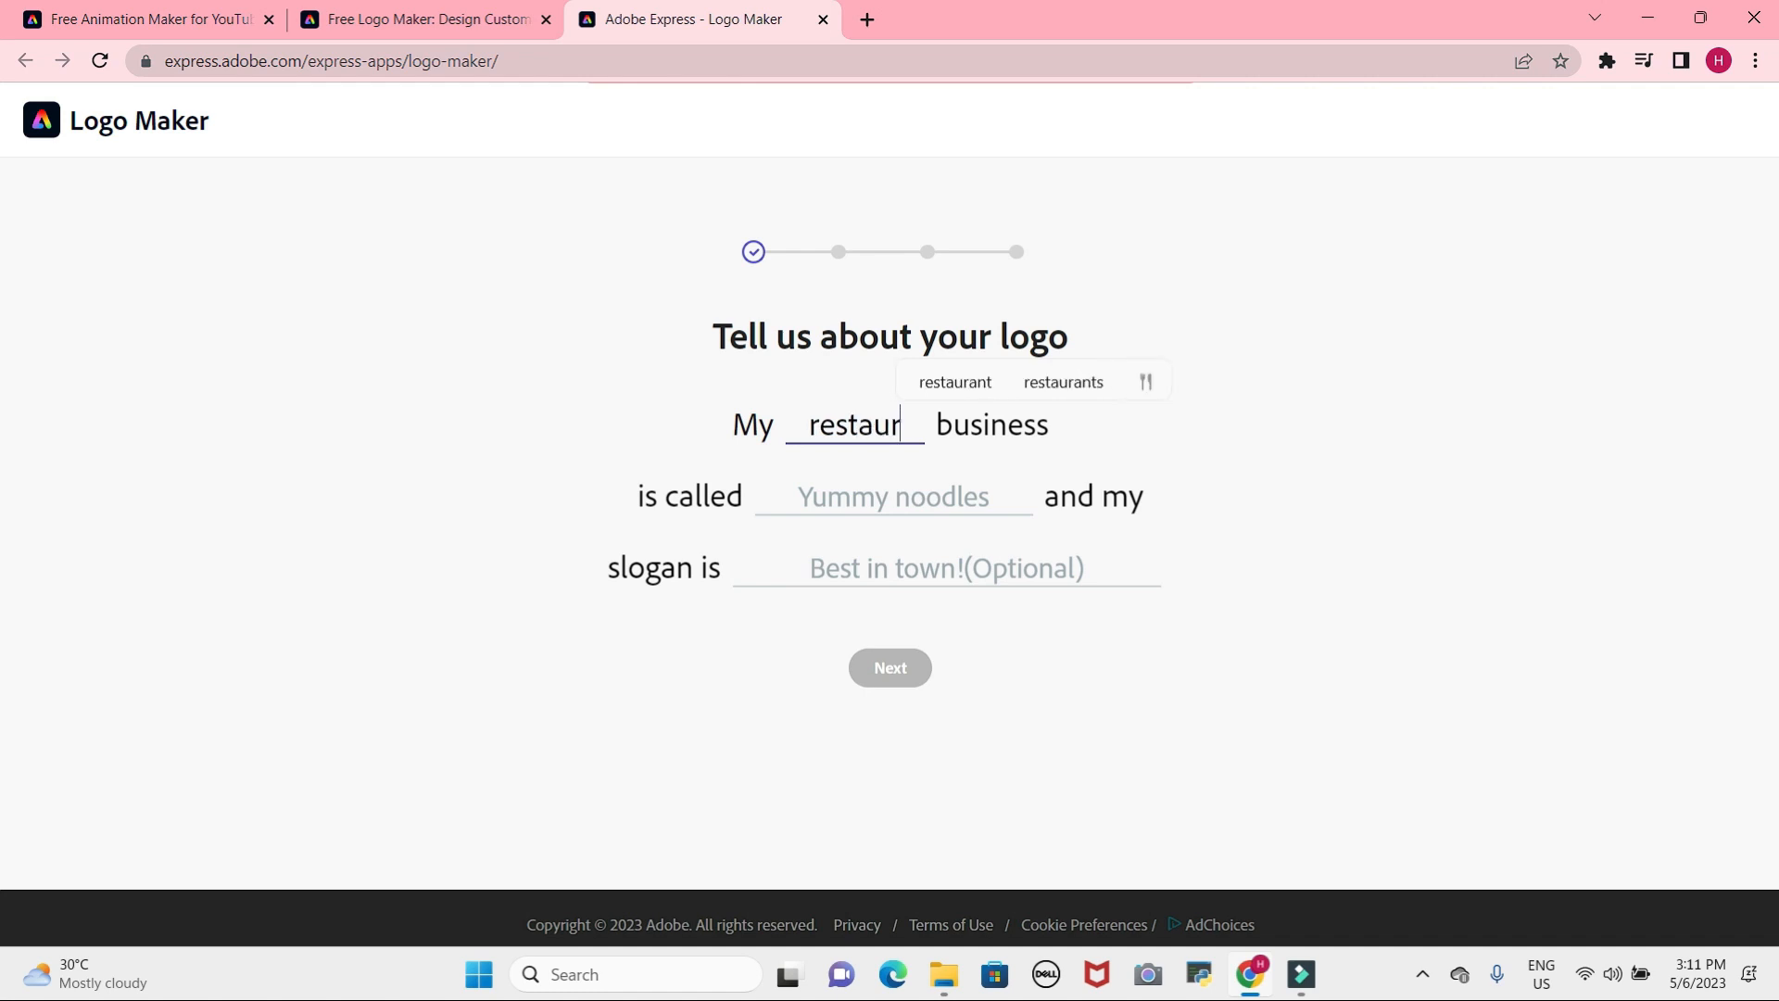
pyautogui.write('ant')
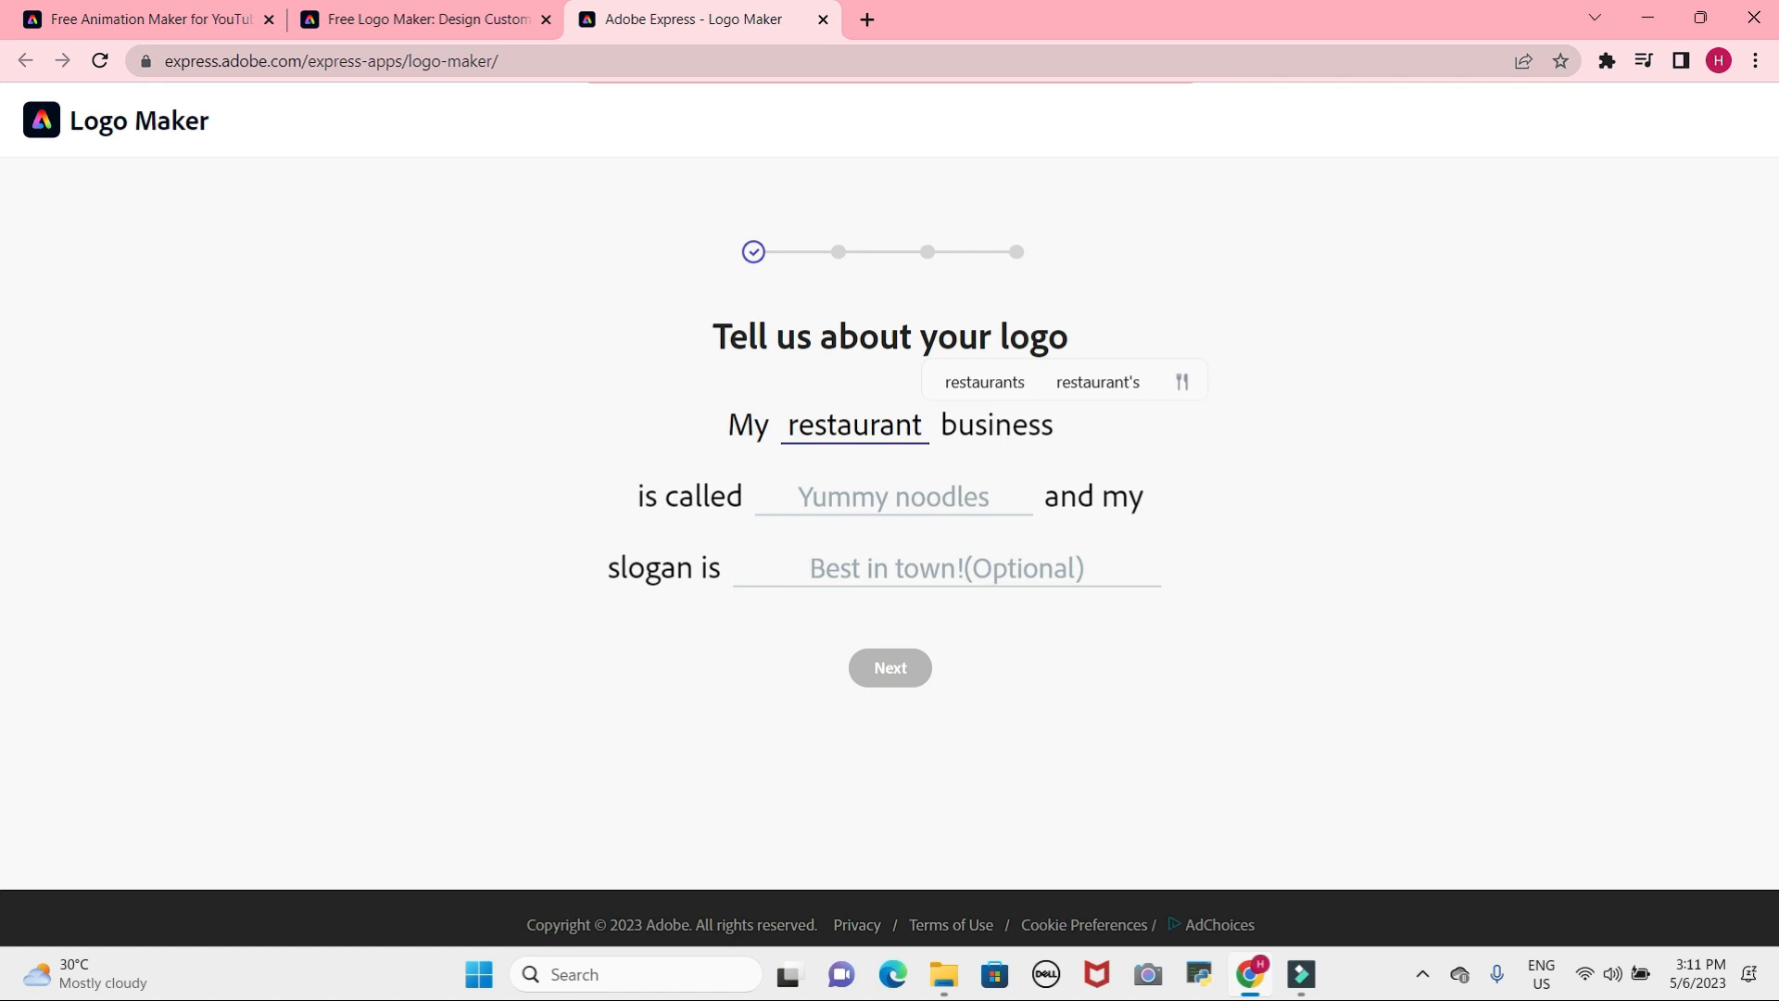
pyautogui.click(891, 496)
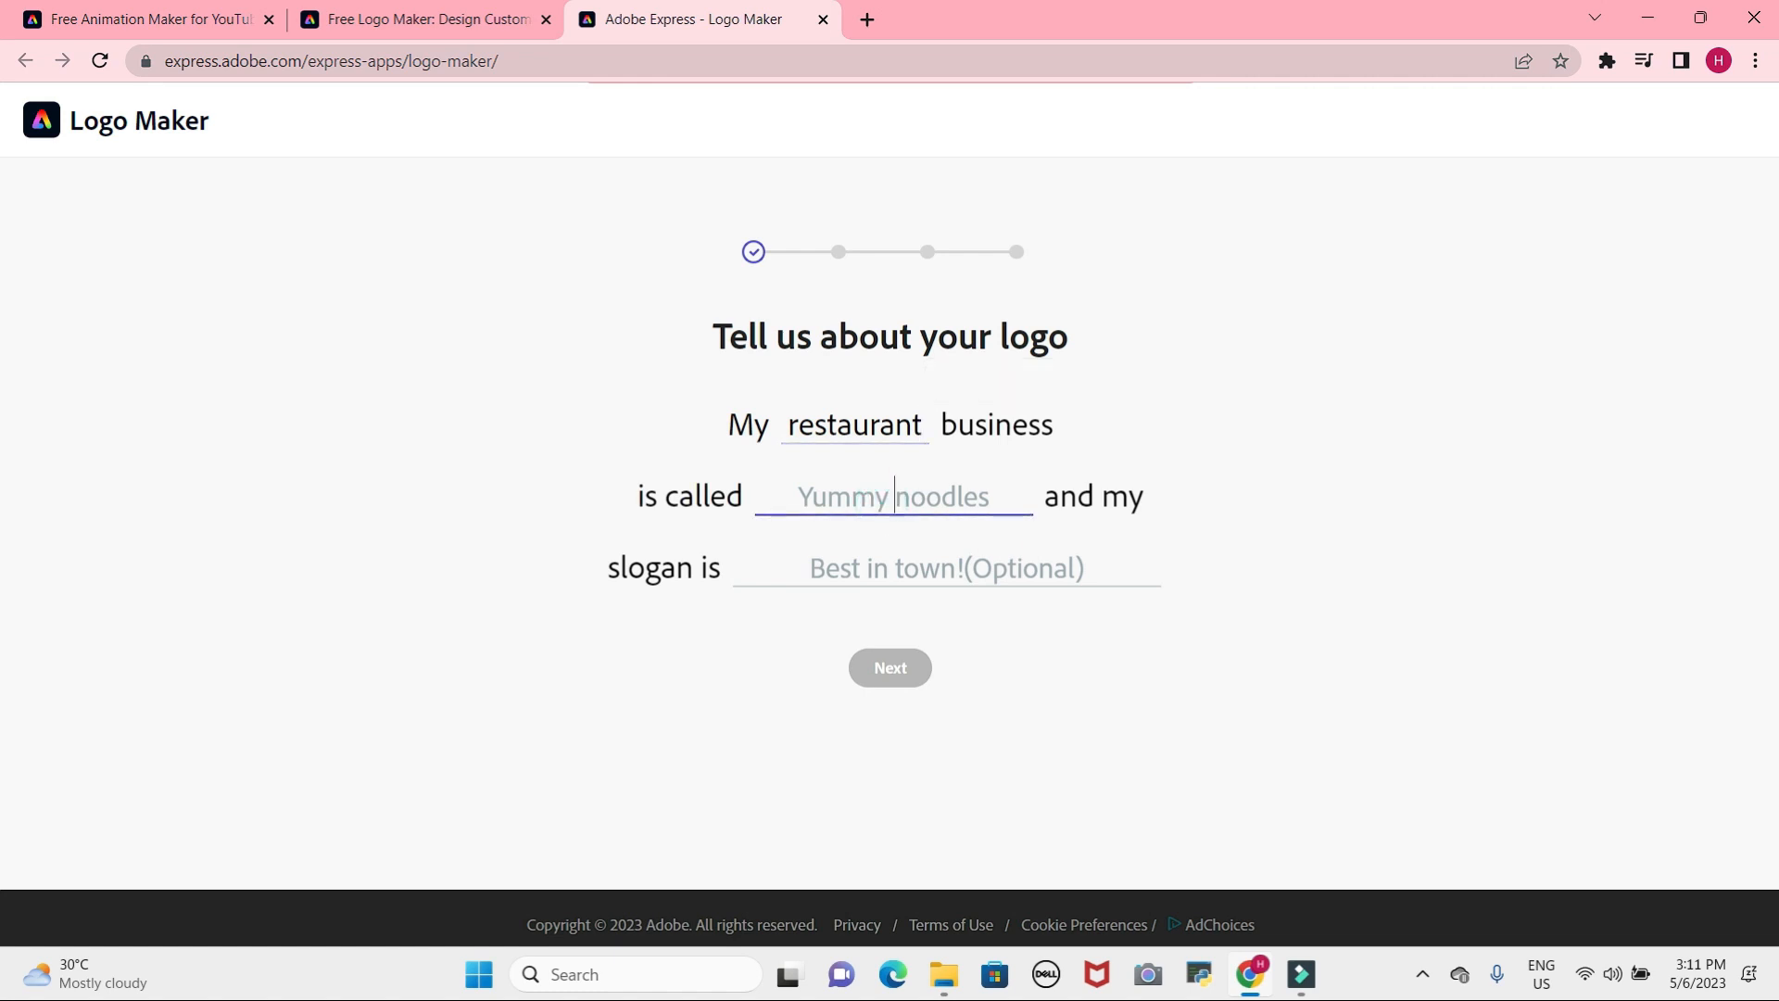
pyautogui.write('noodls')
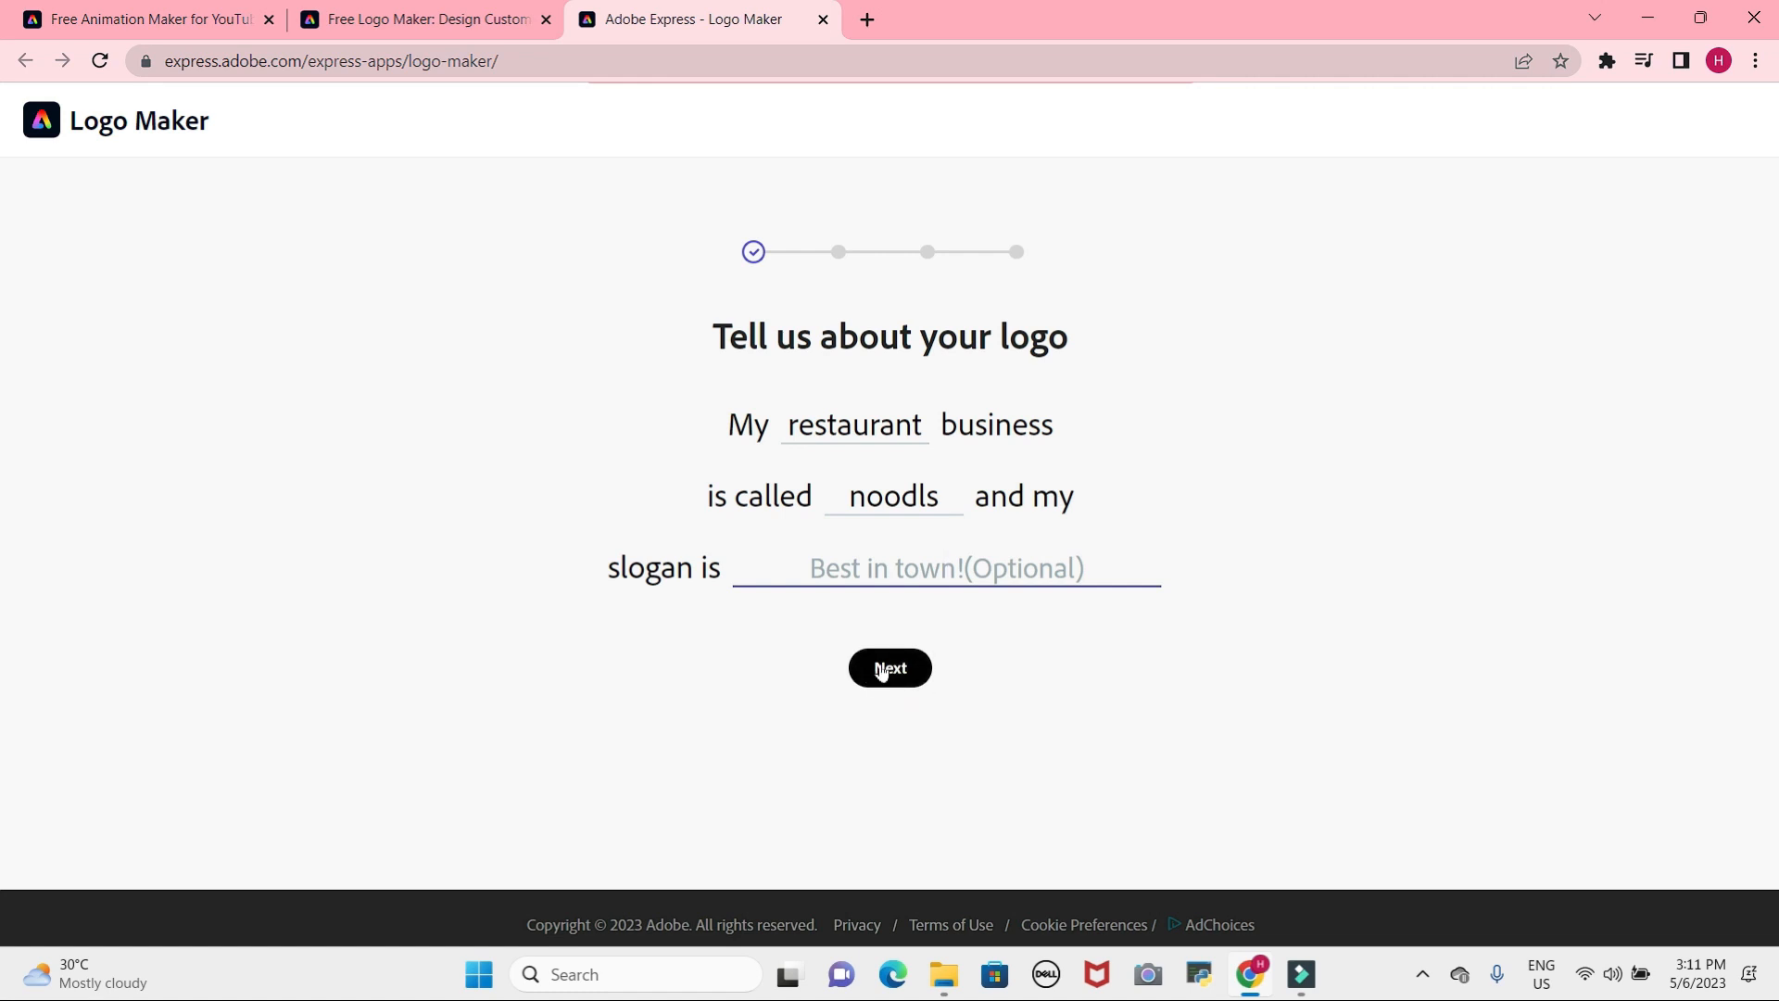
pyautogui.click(890, 667)
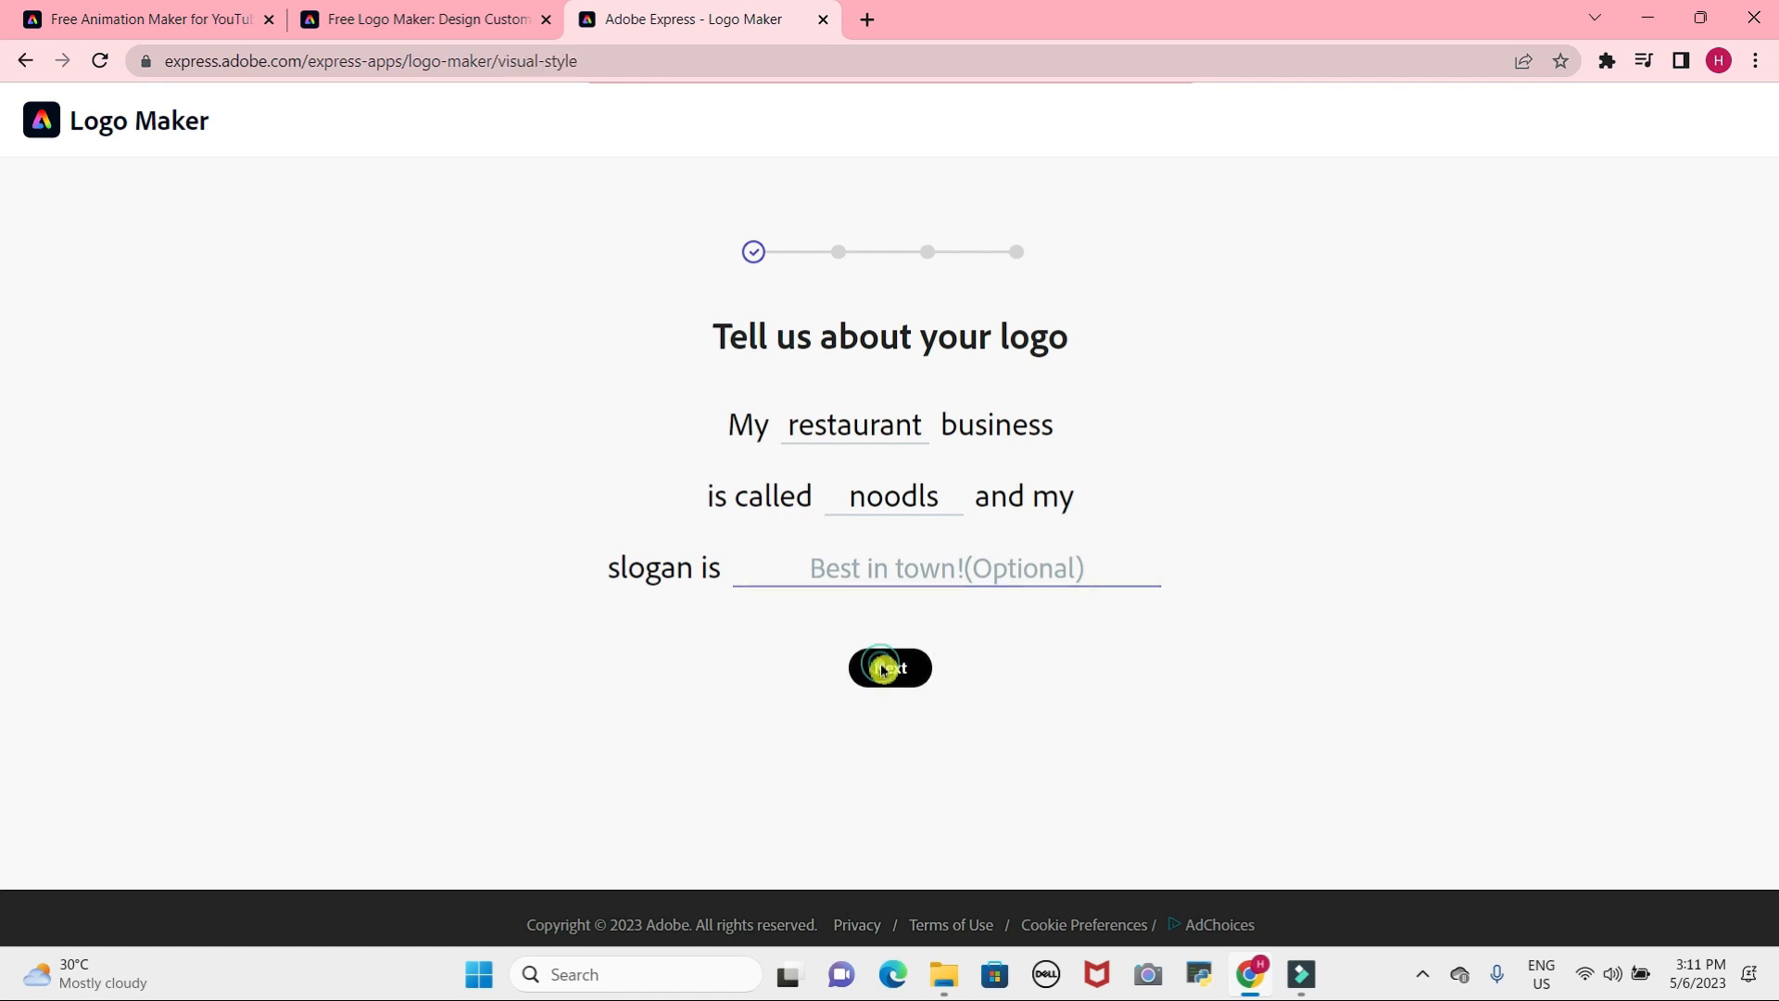
# Pick the Modern logo style and advance to restaurant icon selection.
pyautogui.click(889, 667)
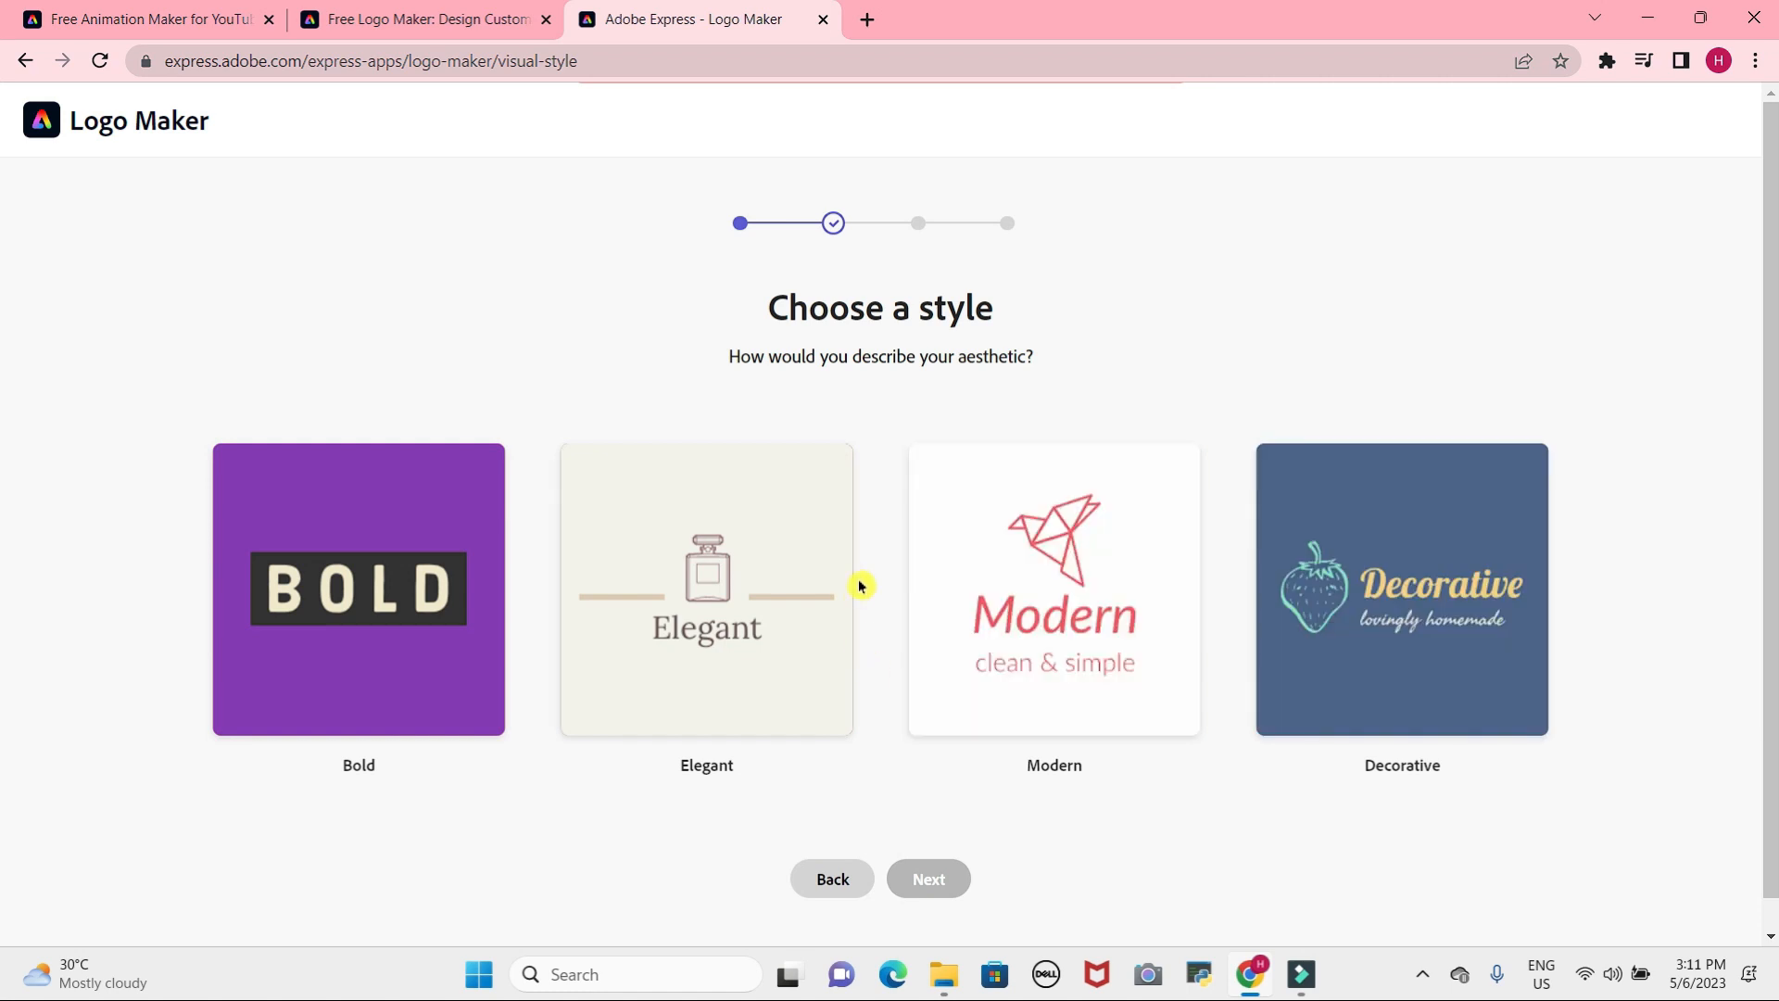
pyautogui.click(1400, 588)
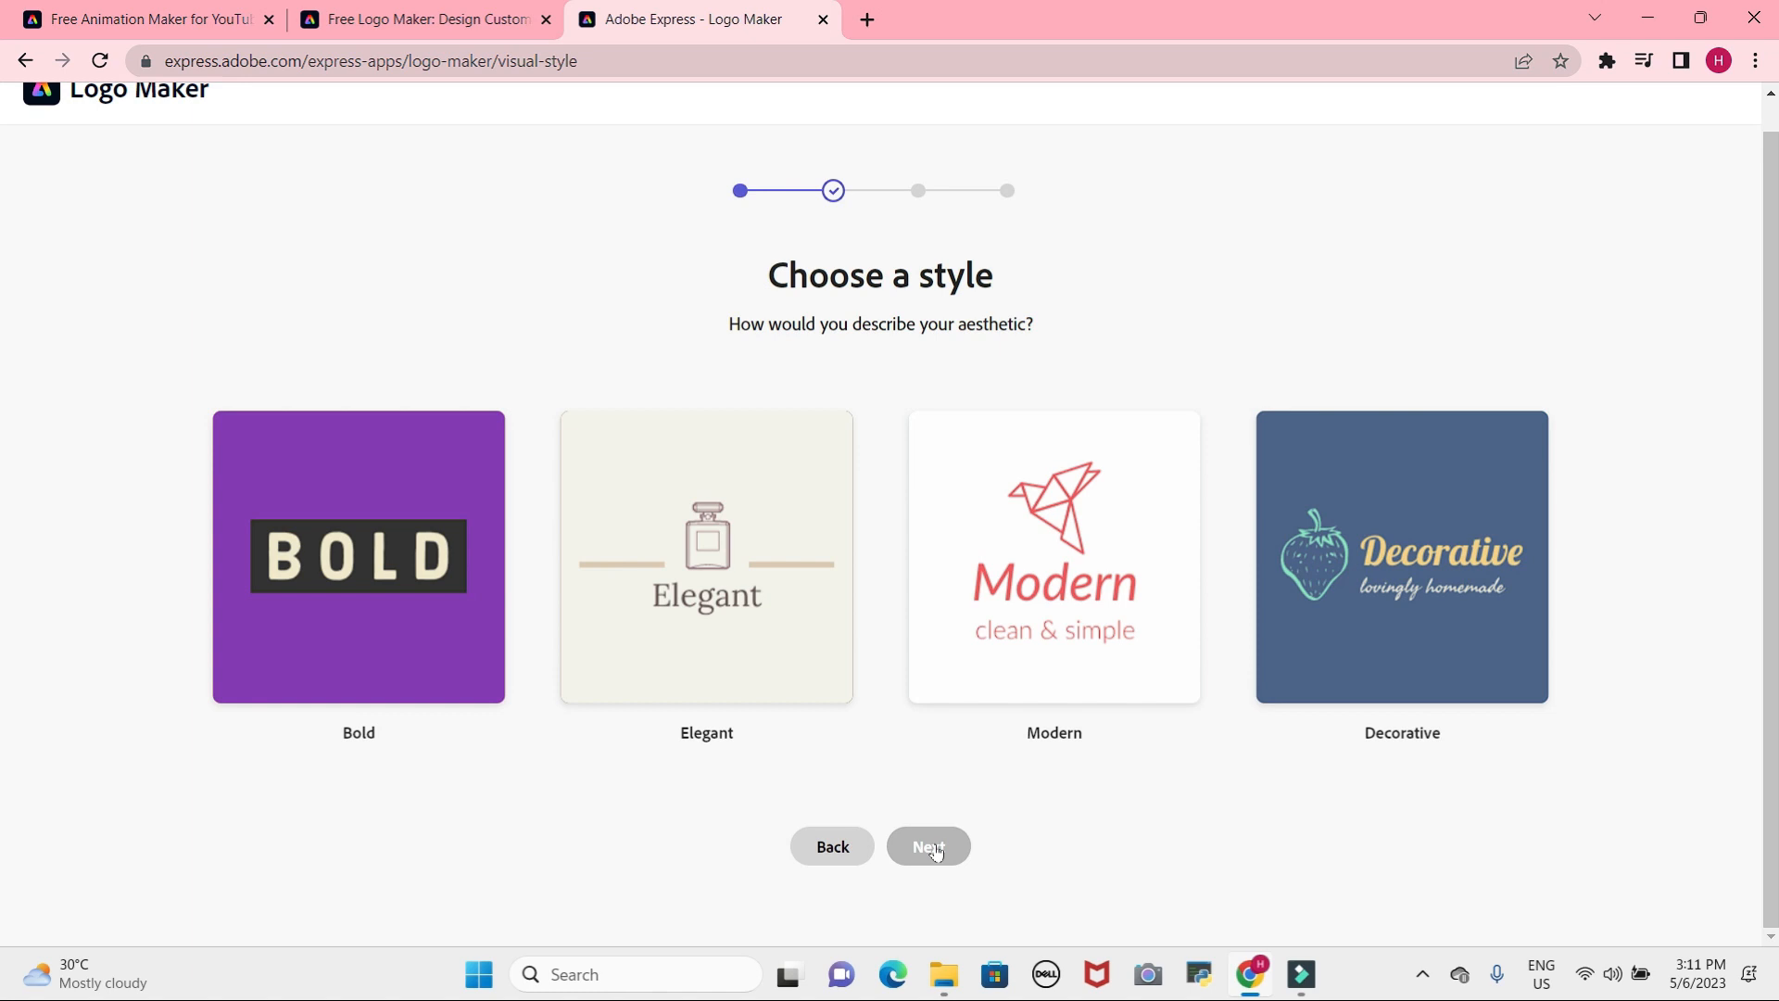
pyautogui.moveTo(927, 844)
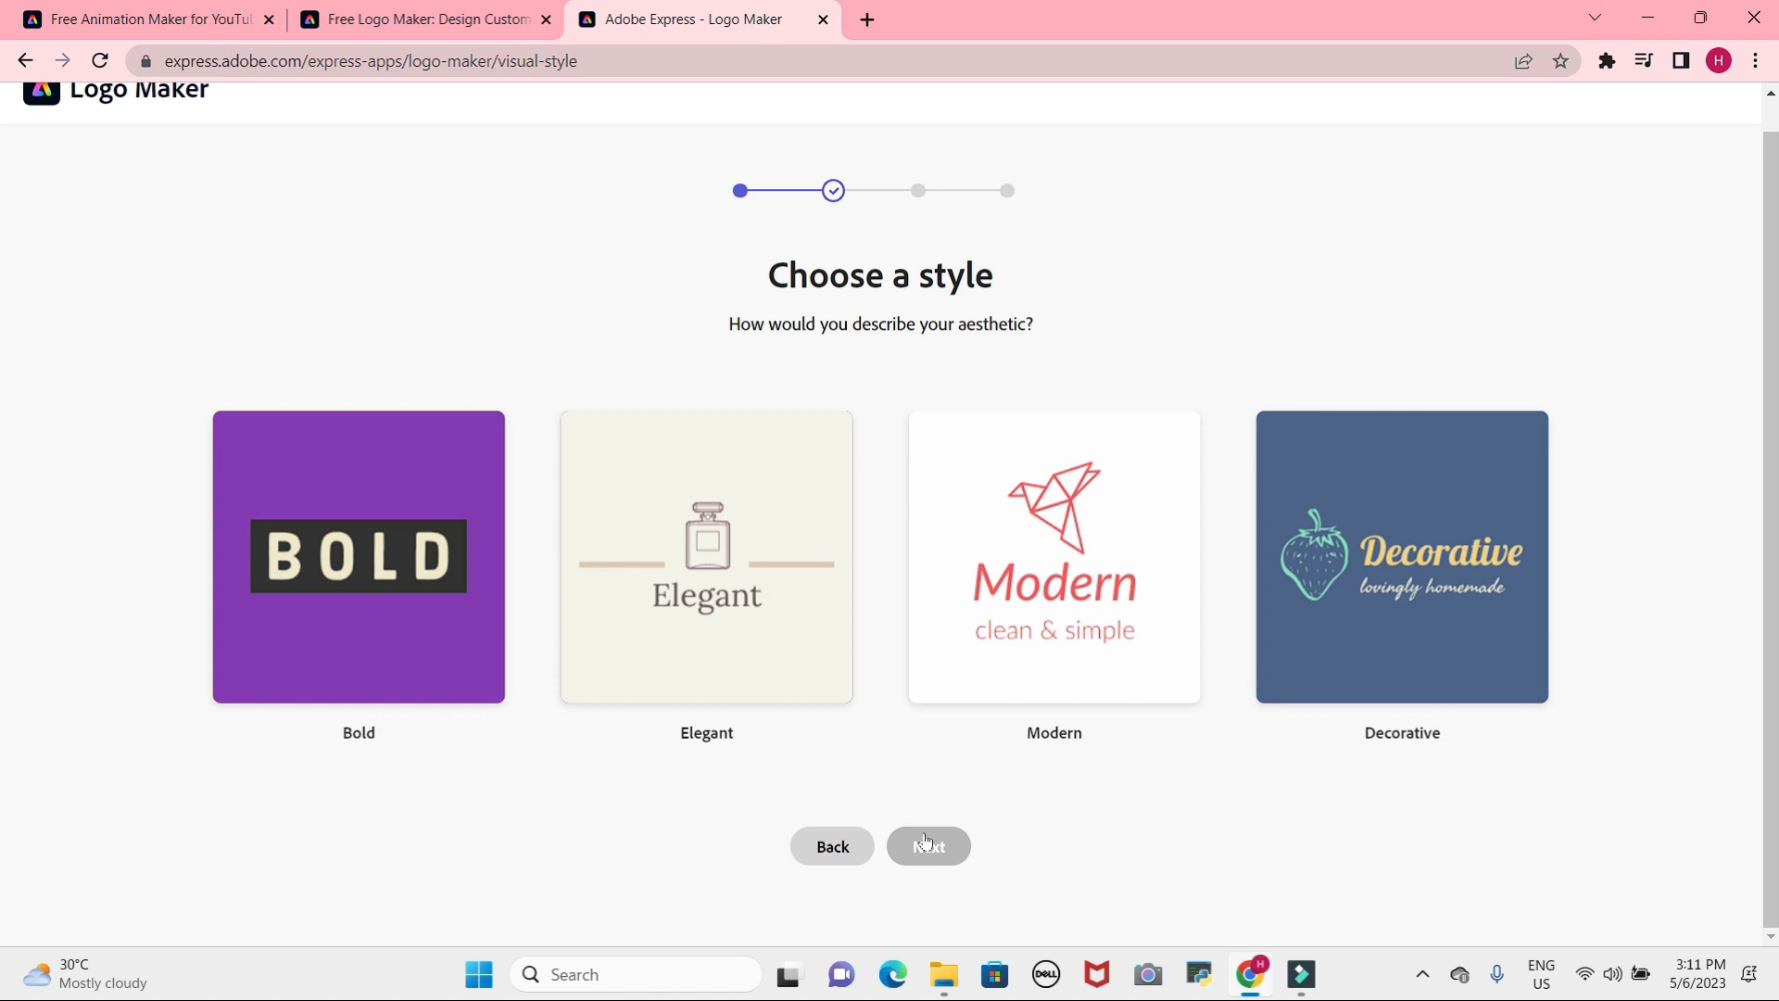
pyautogui.click(1052, 556)
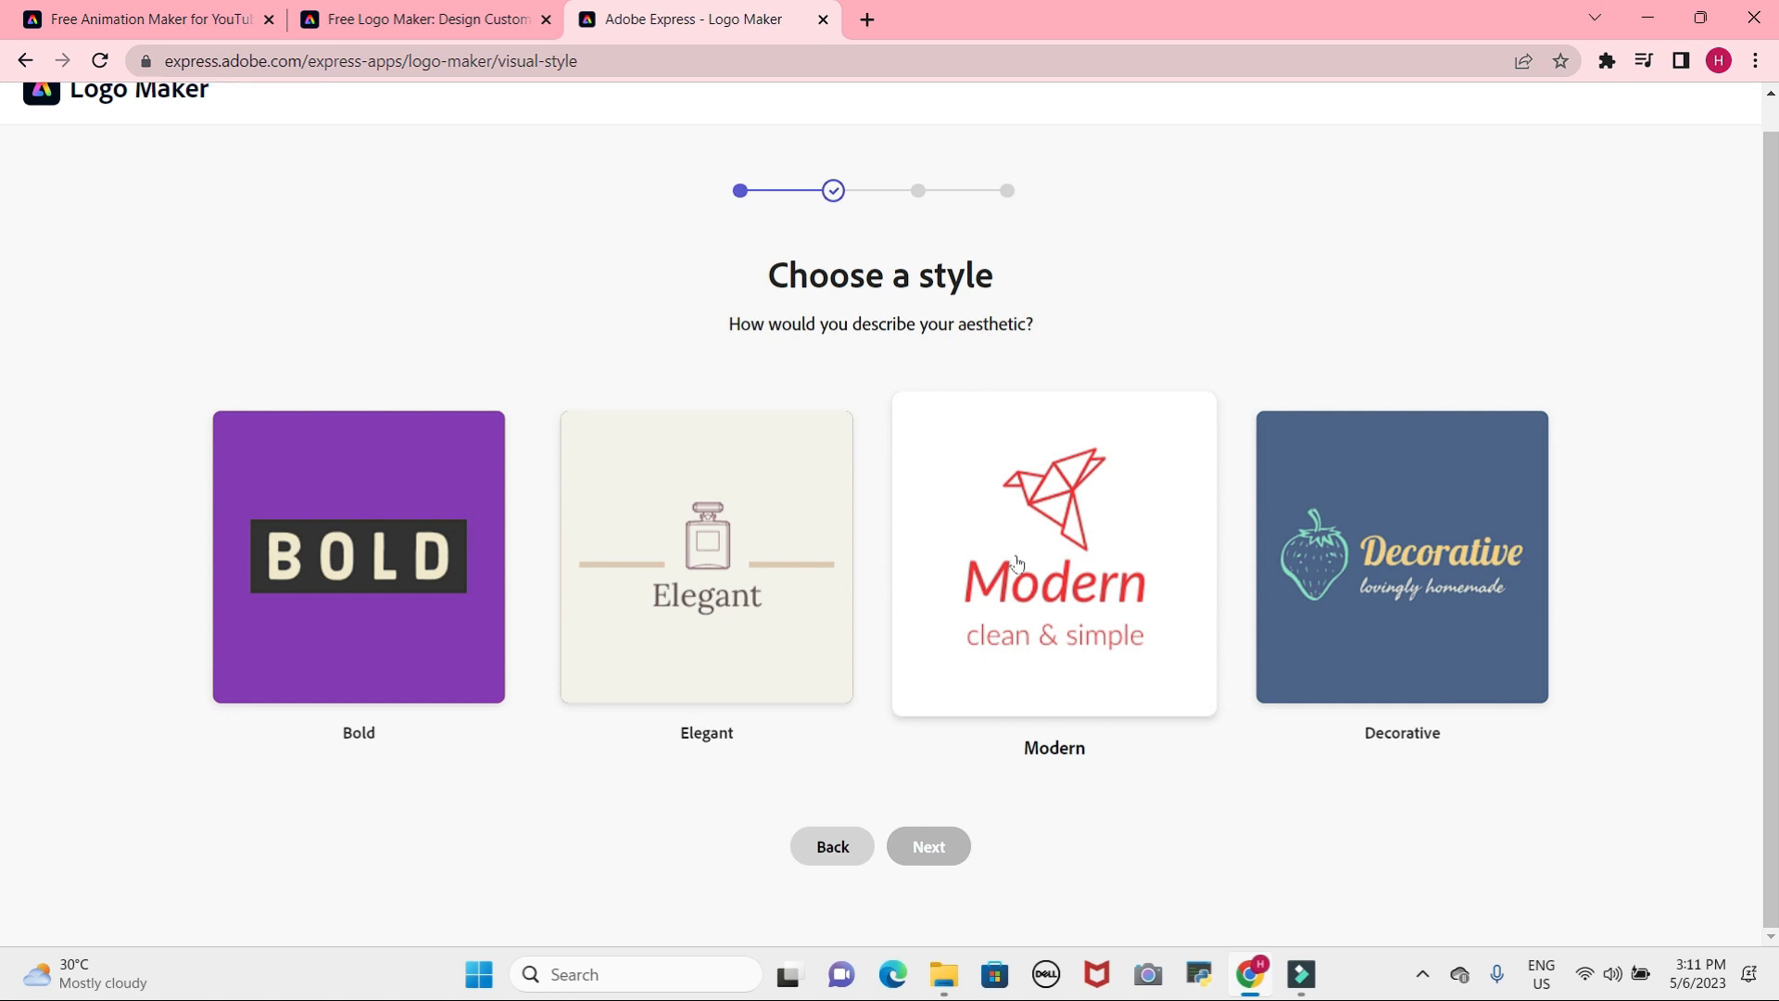
pyautogui.click(1053, 556)
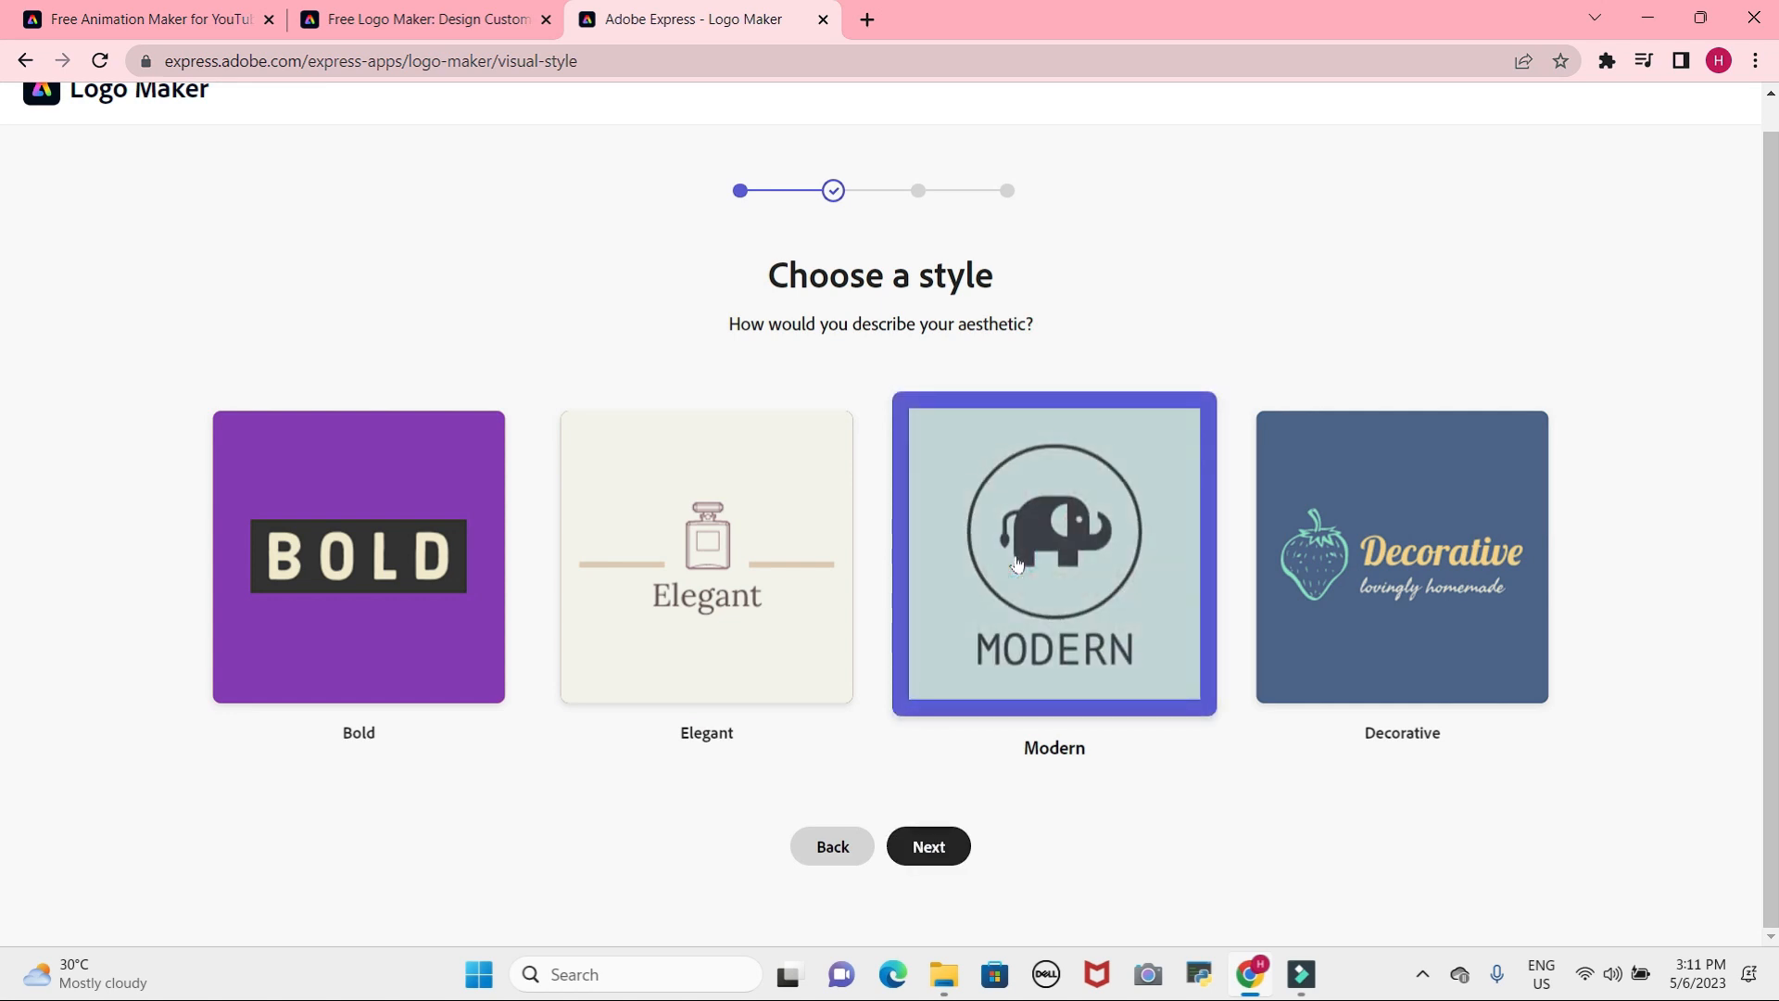
pyautogui.click(926, 845)
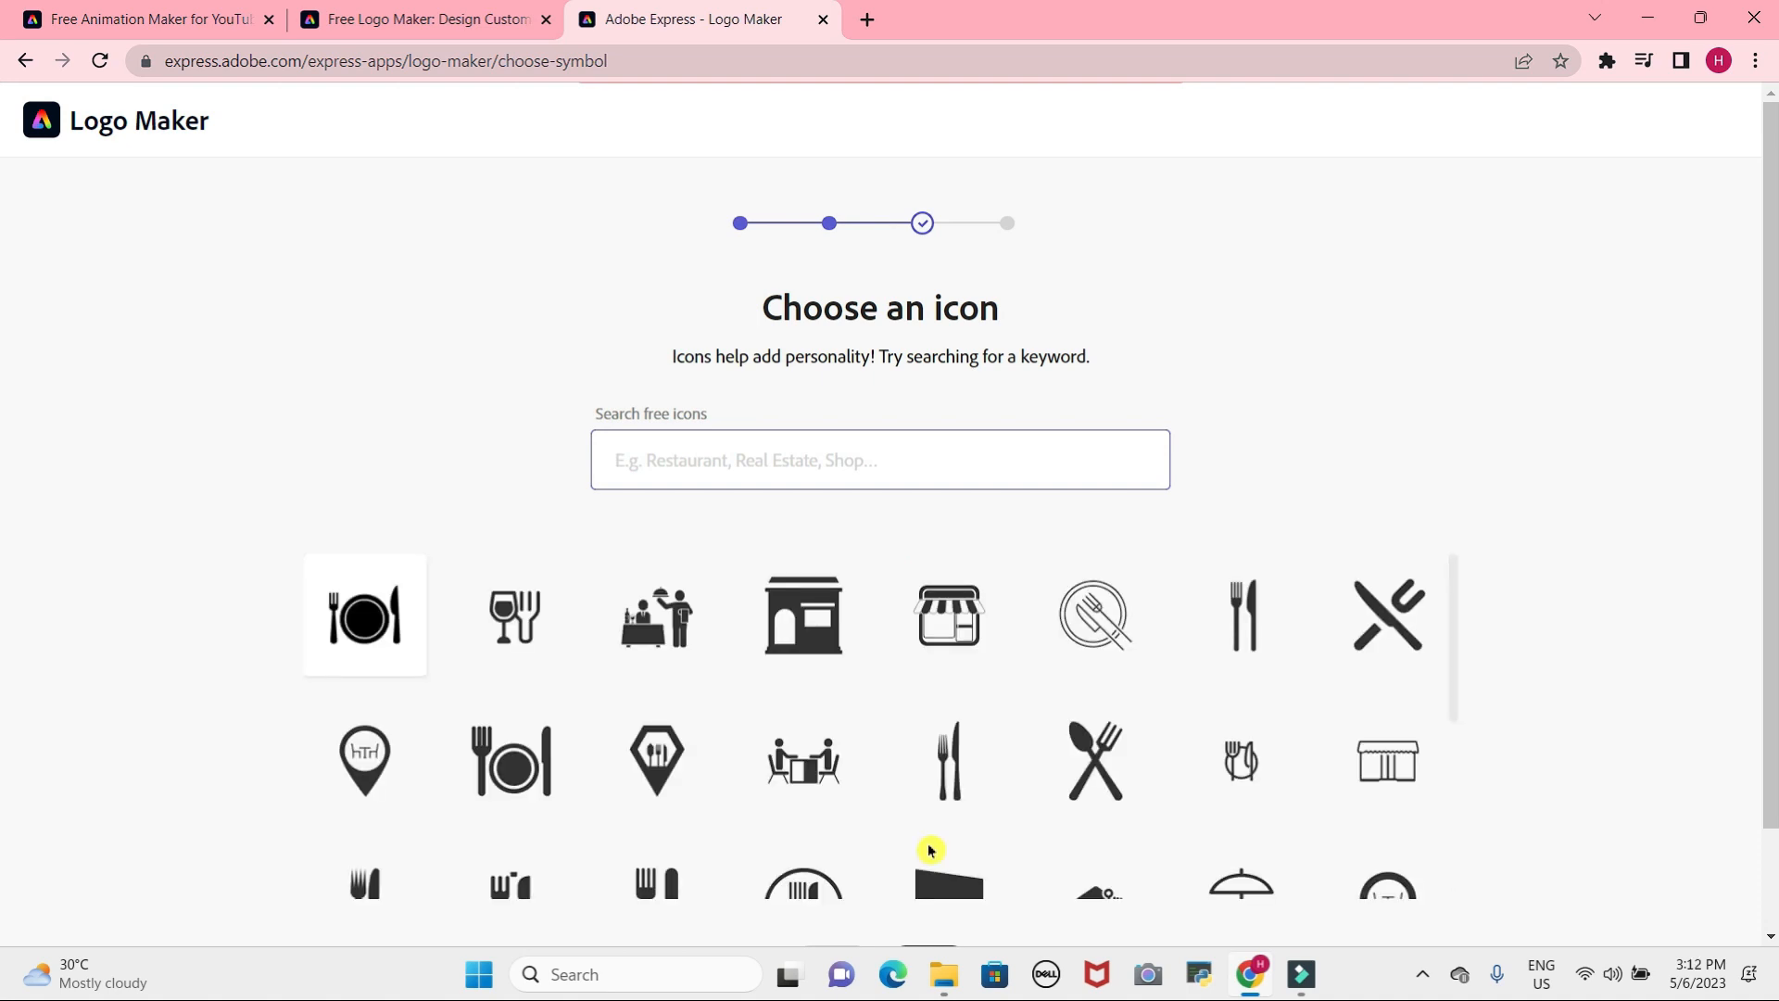
# Choose the crossed spoon-and-fork icon and generate NOODLS logo options.
pyautogui.scroll(-3)
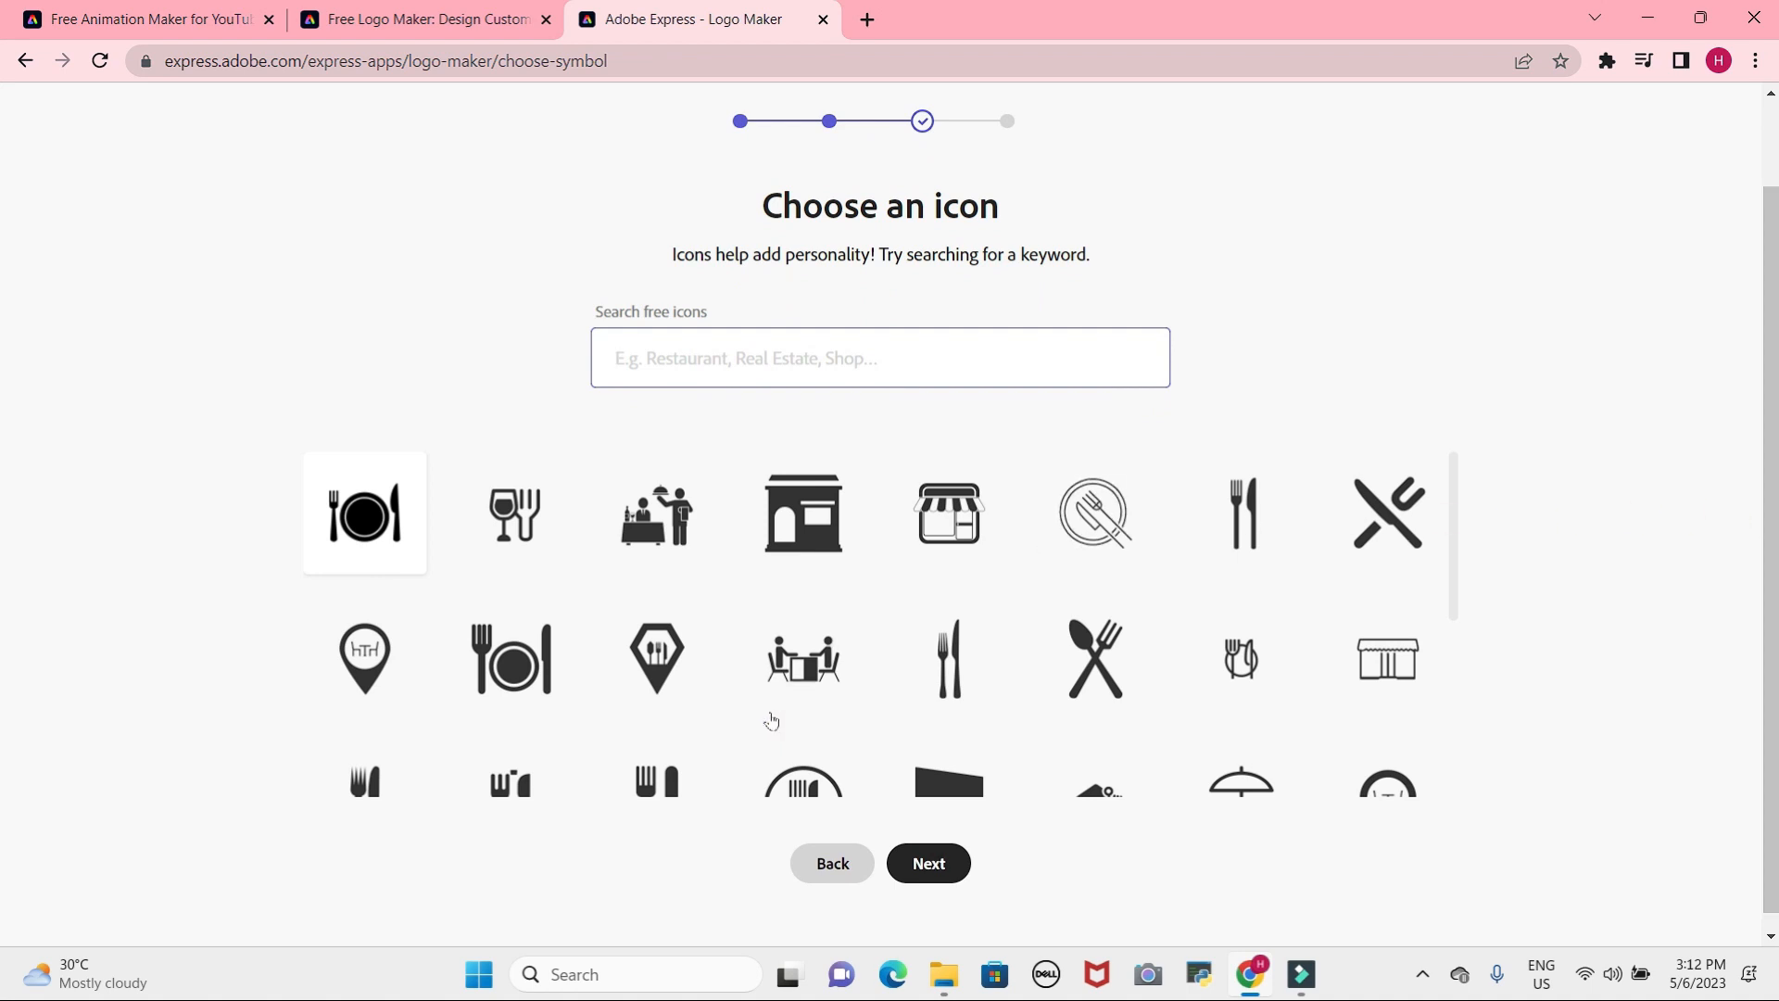
pyautogui.moveTo(1156, 666)
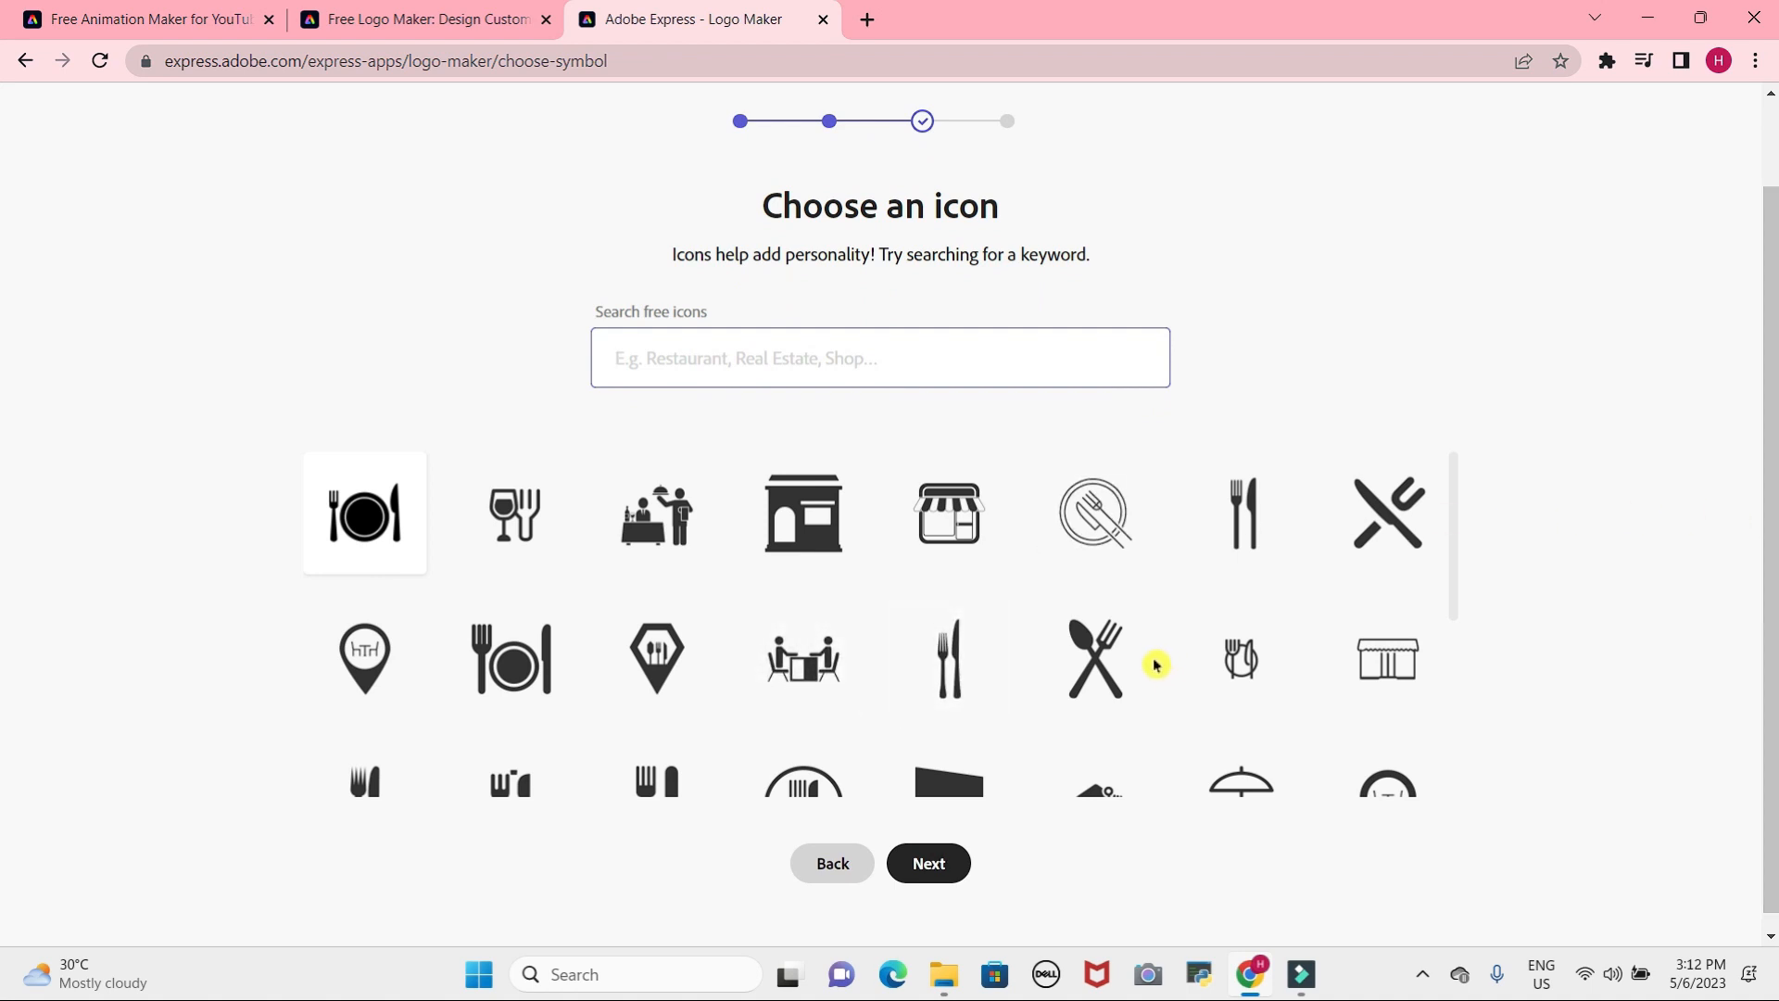
pyautogui.click(1092, 658)
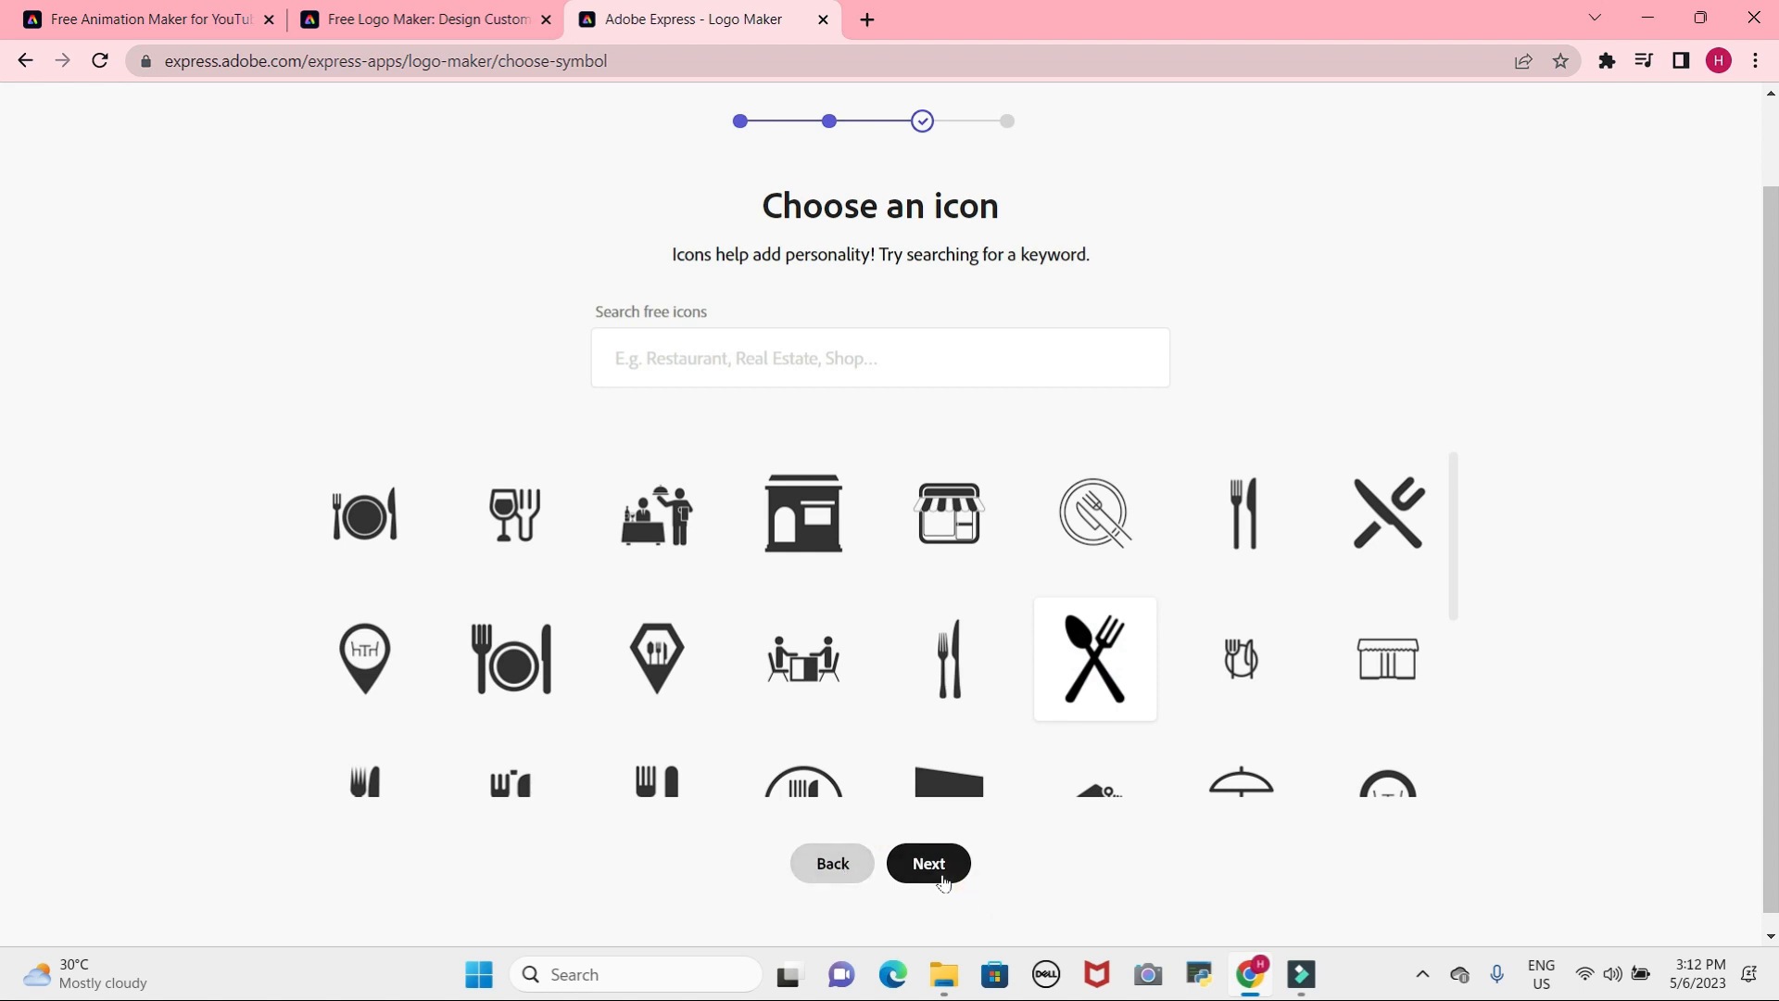
pyautogui.click(927, 863)
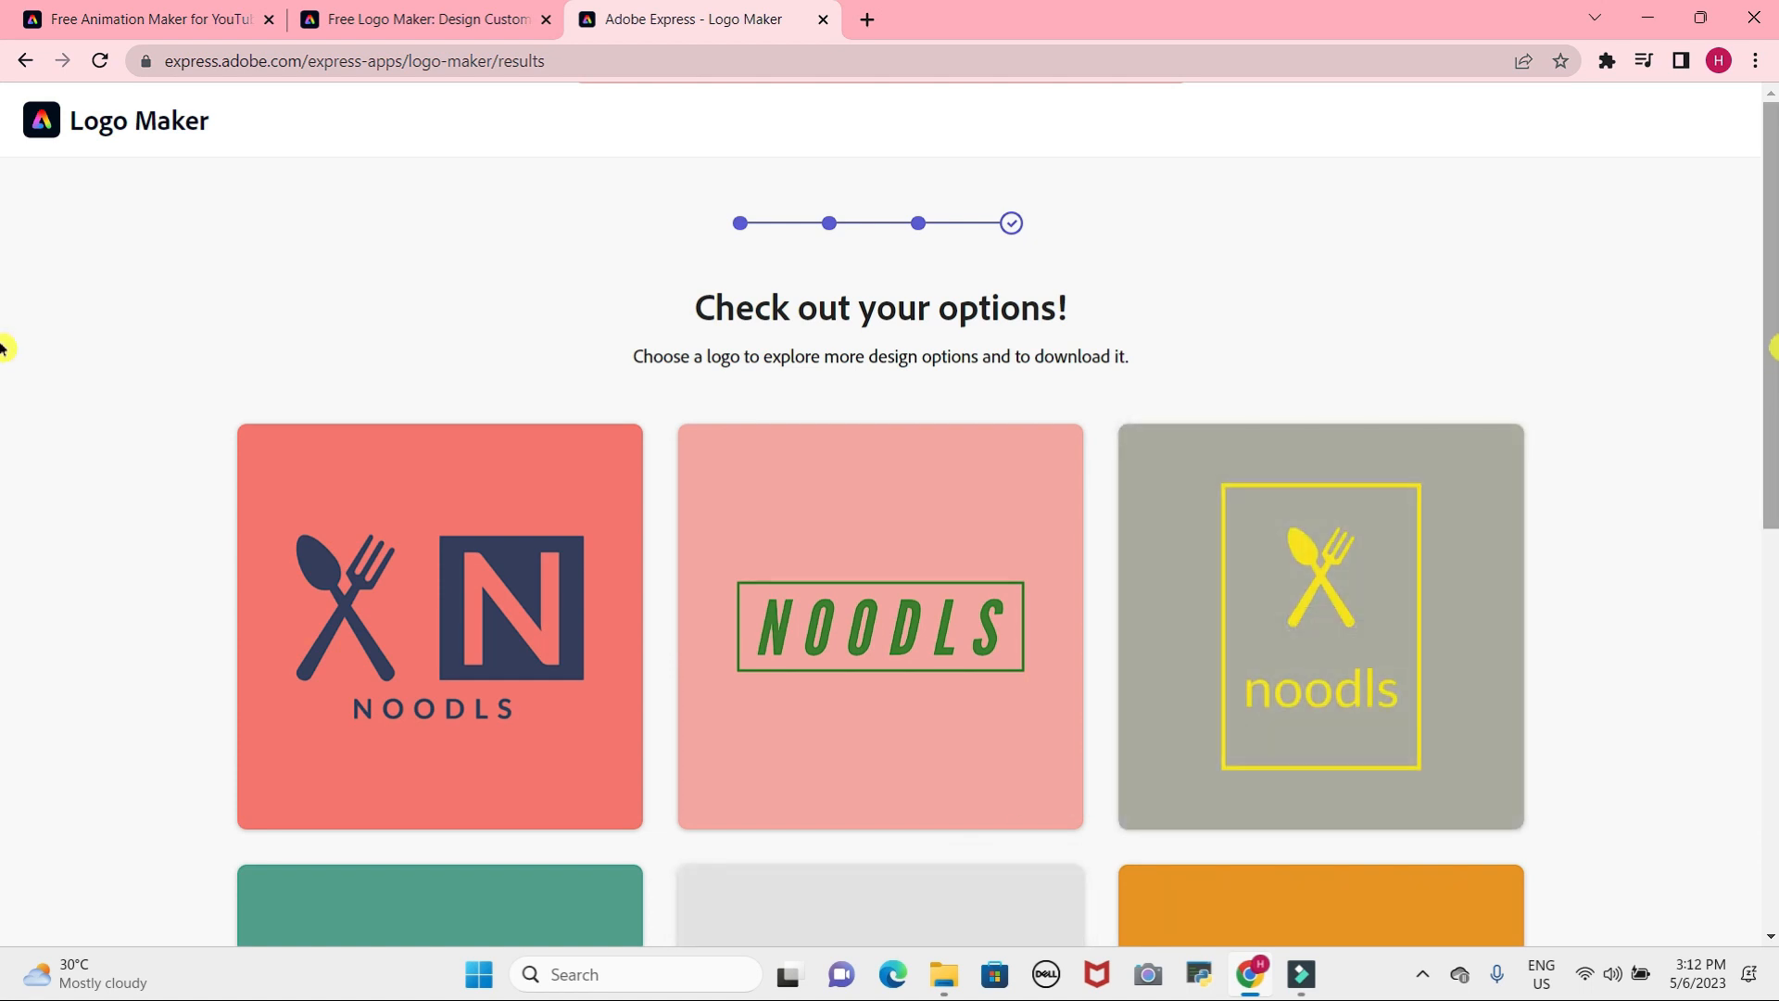
# Browse the generated logos and open the coral spoon-and-fork NOODLS design for customizing.
pyautogui.scroll(-3)
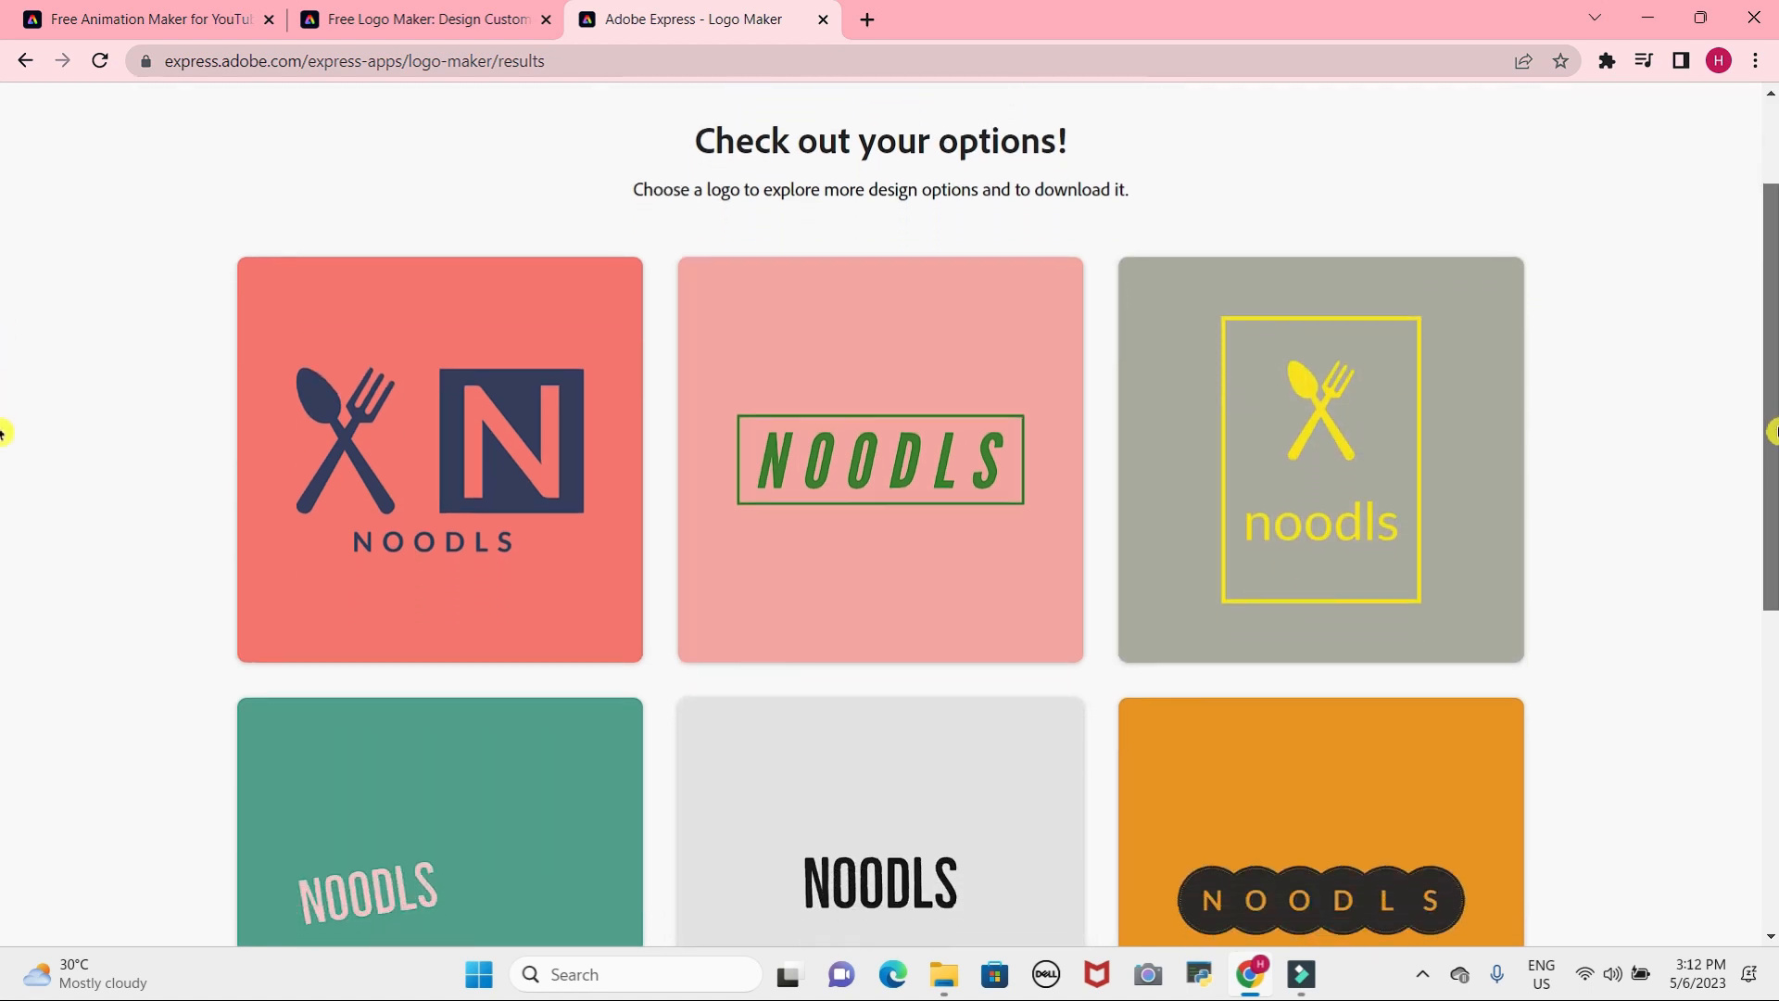
pyautogui.scroll(-3)
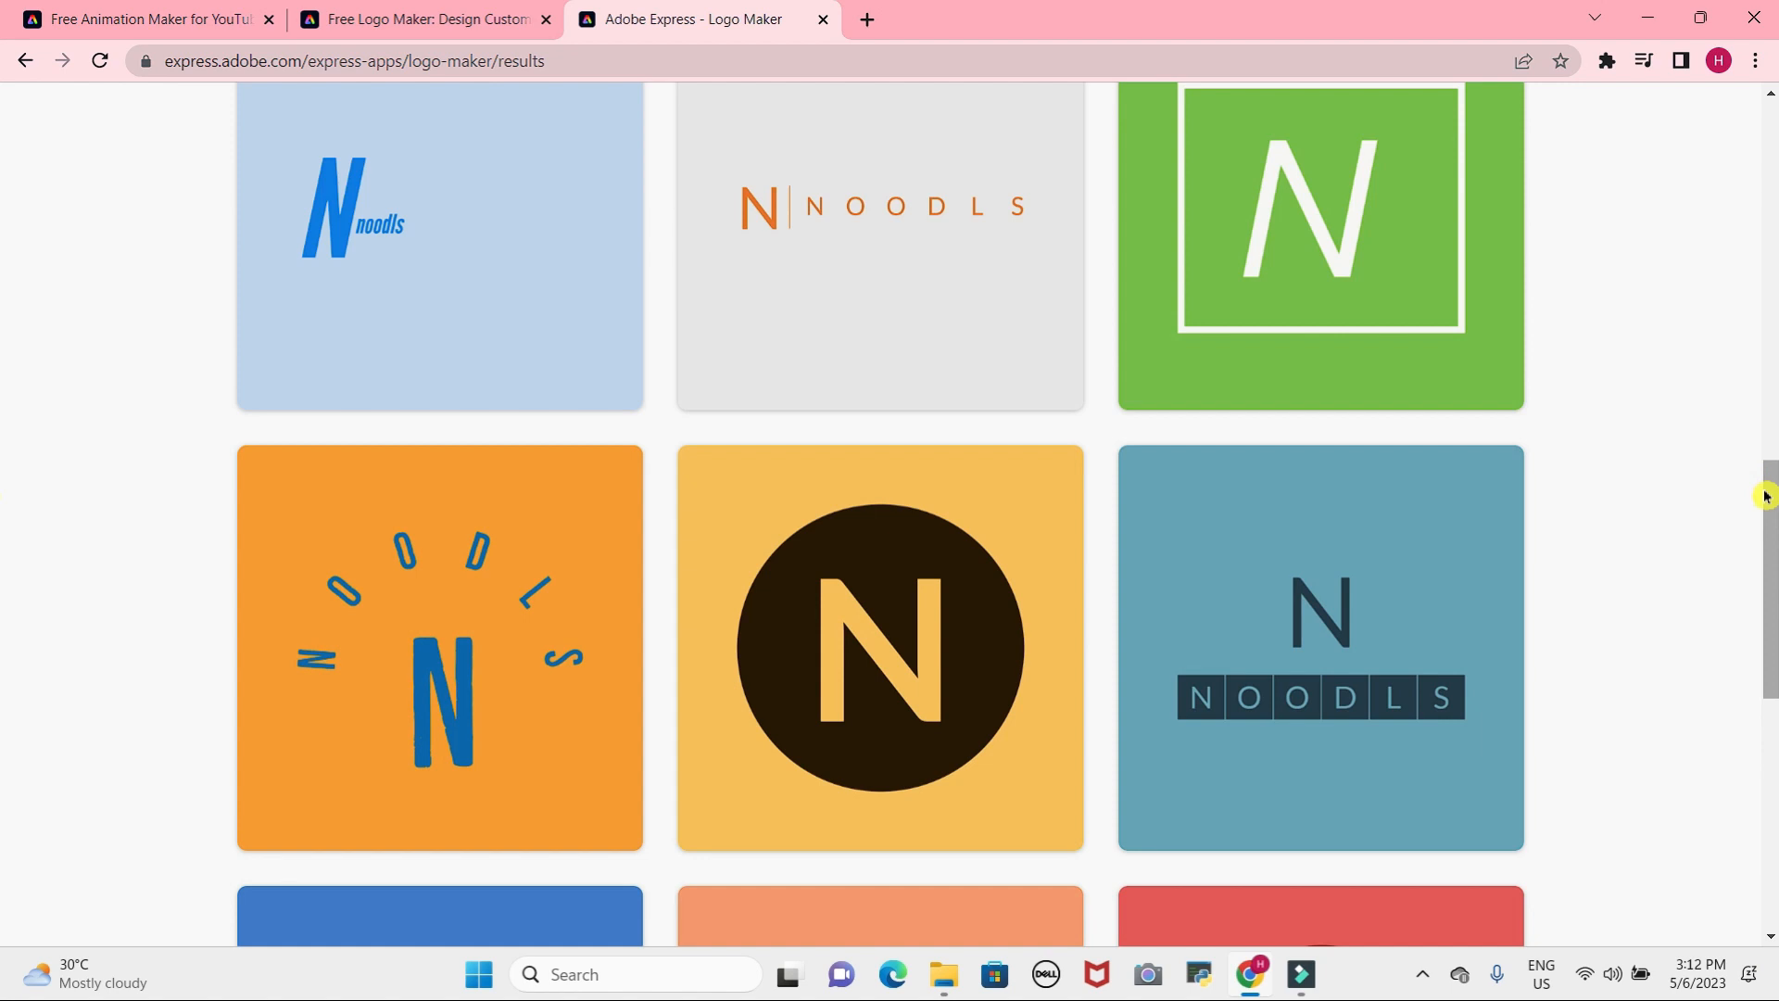
pyautogui.scroll(-3)
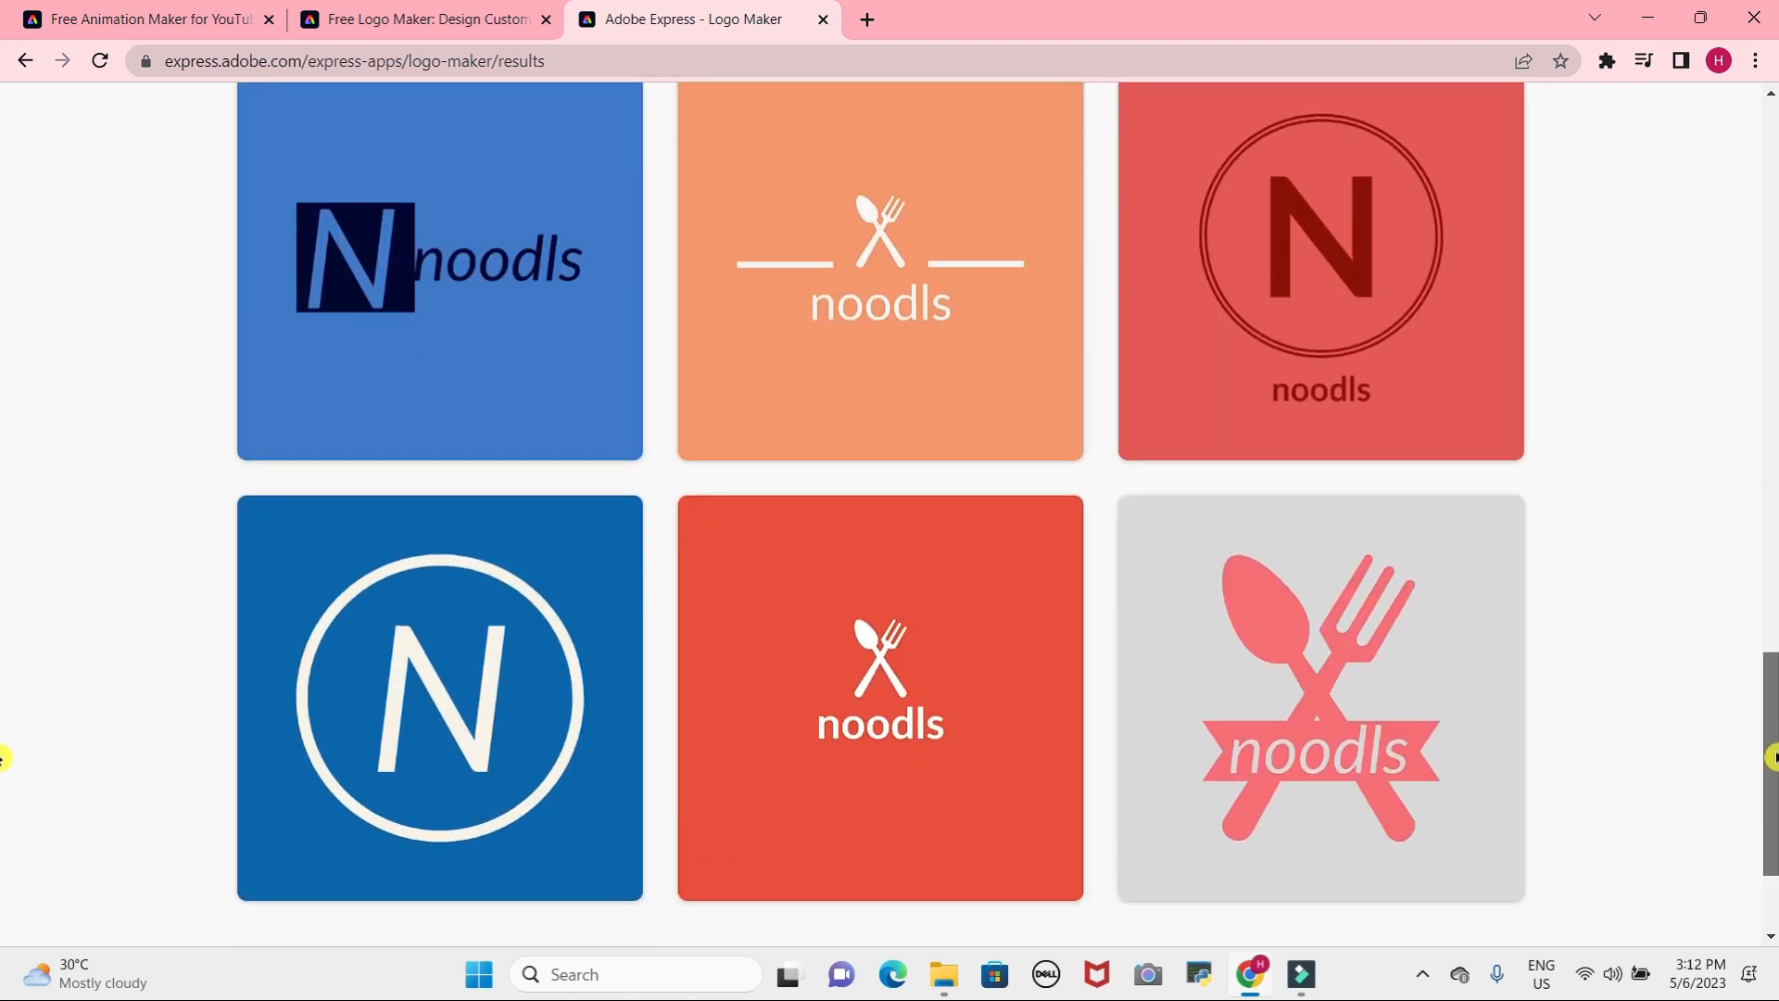
pyautogui.scroll(-3)
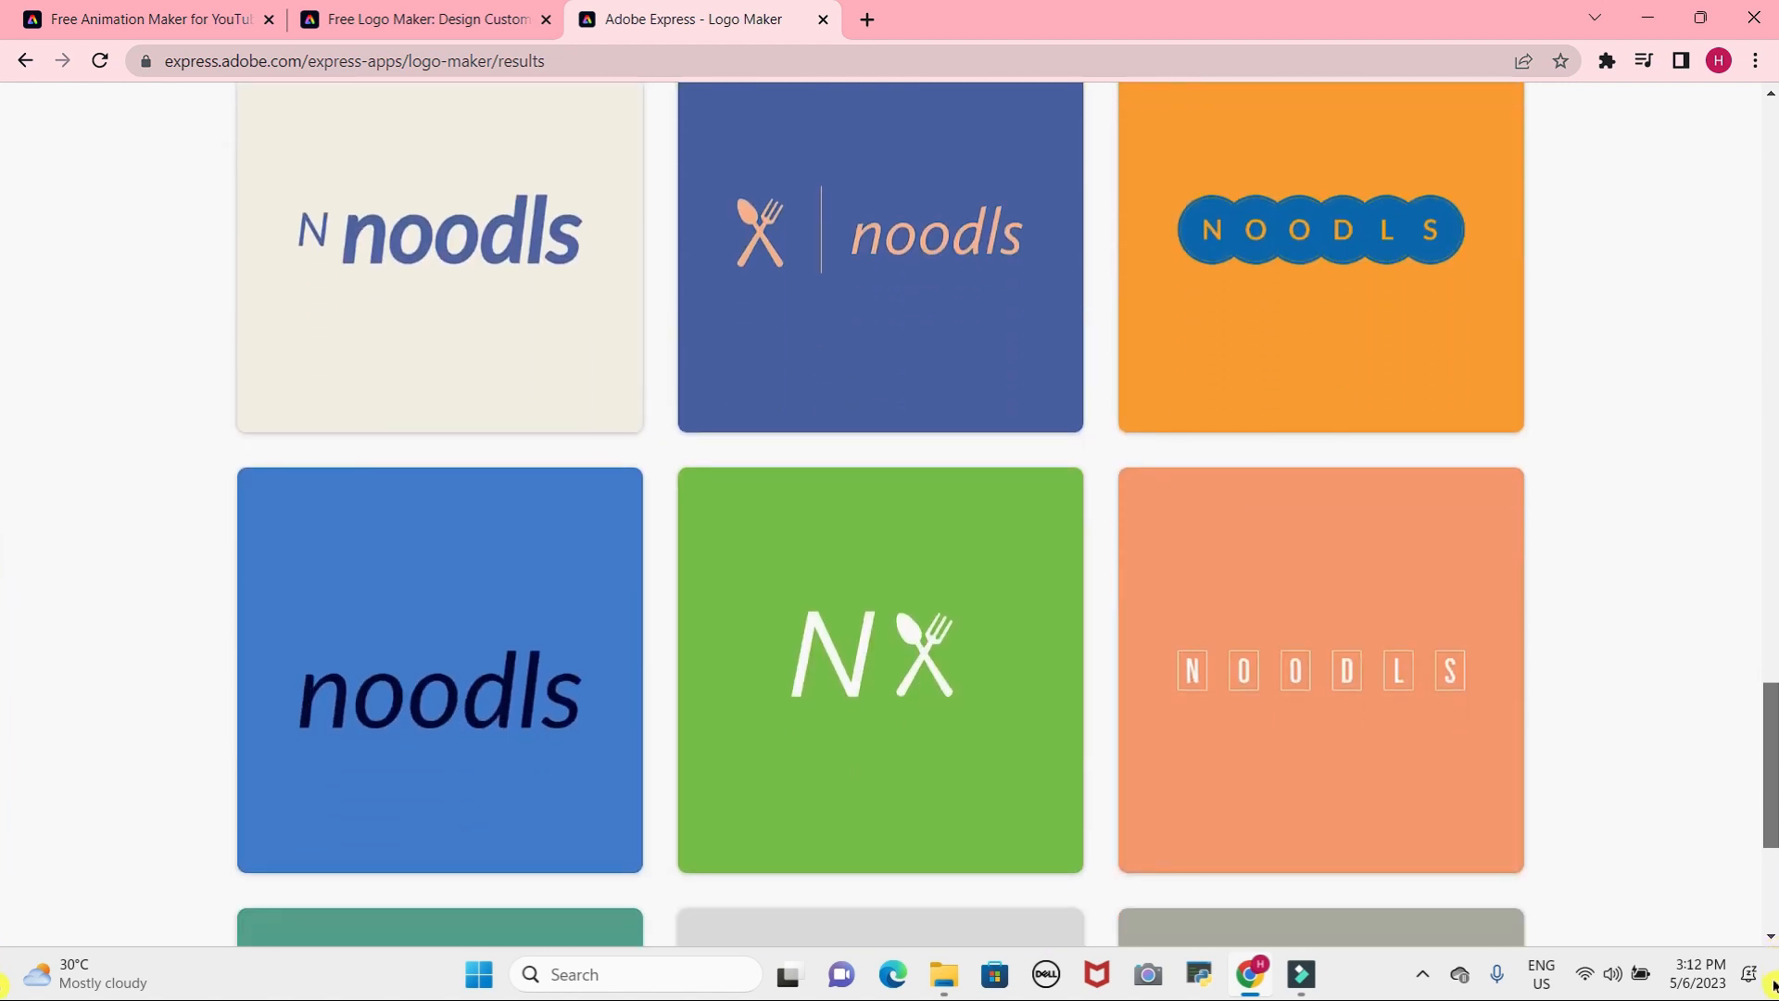
pyautogui.scroll(3)
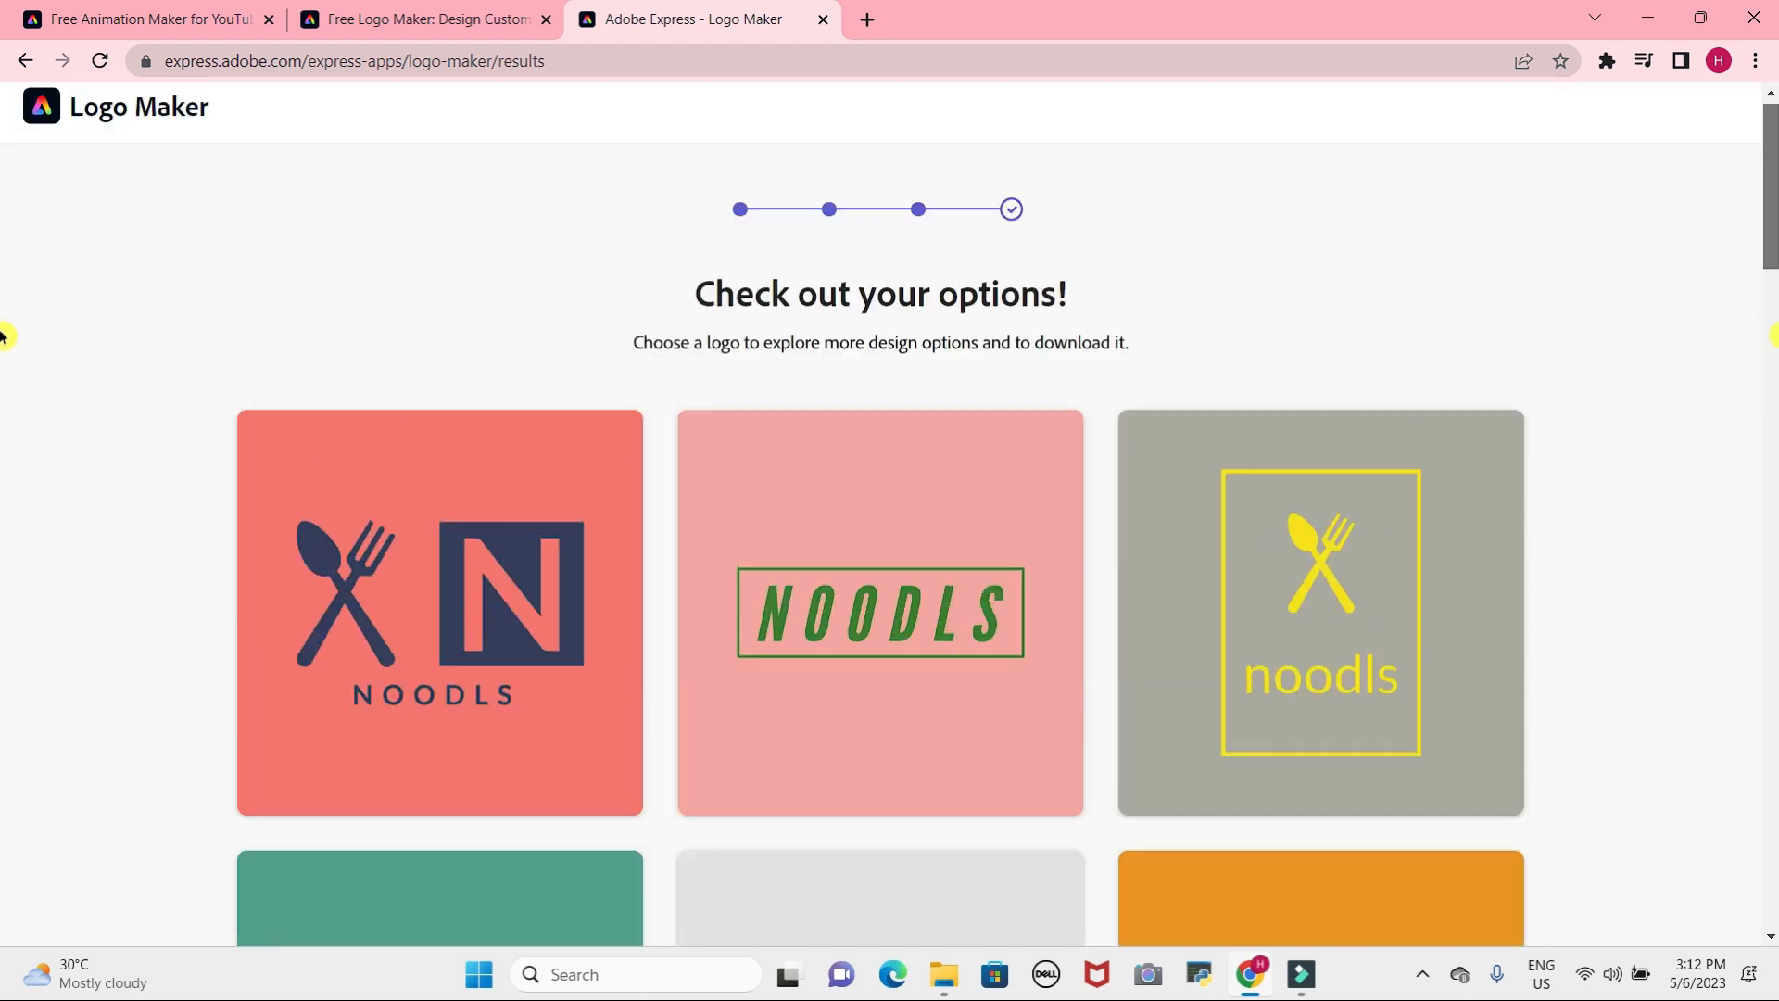
pyautogui.scroll(-3)
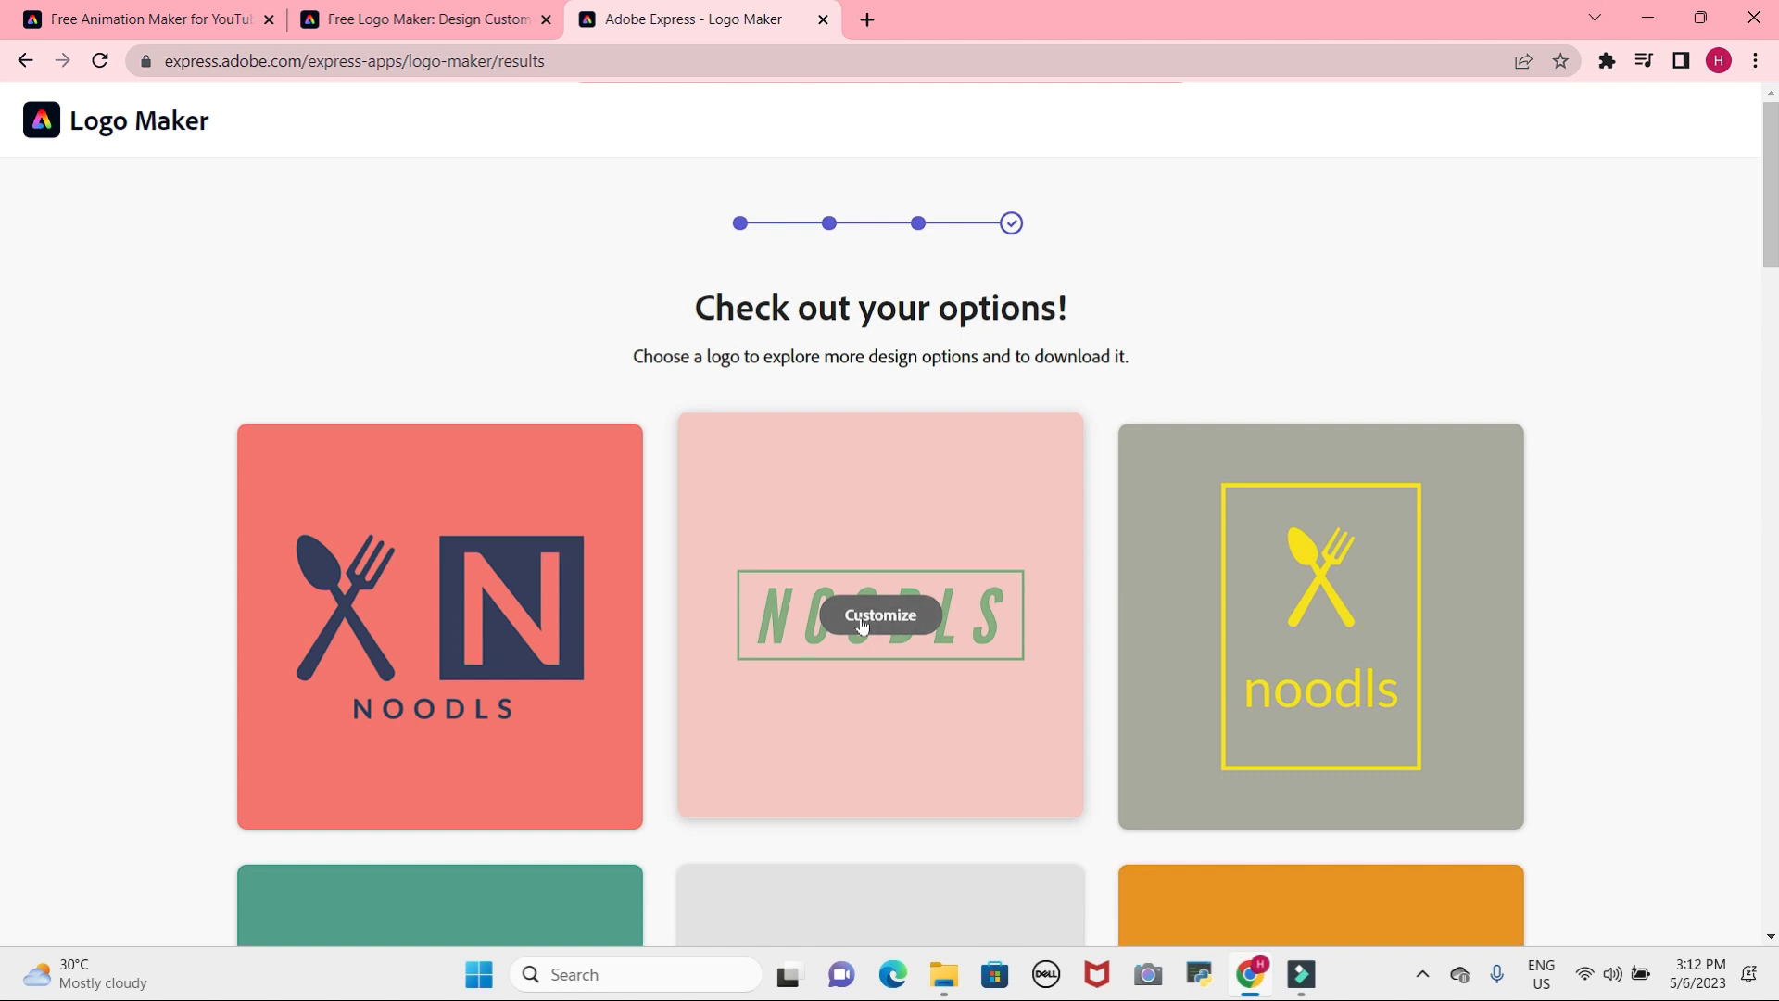
pyautogui.click(879, 615)
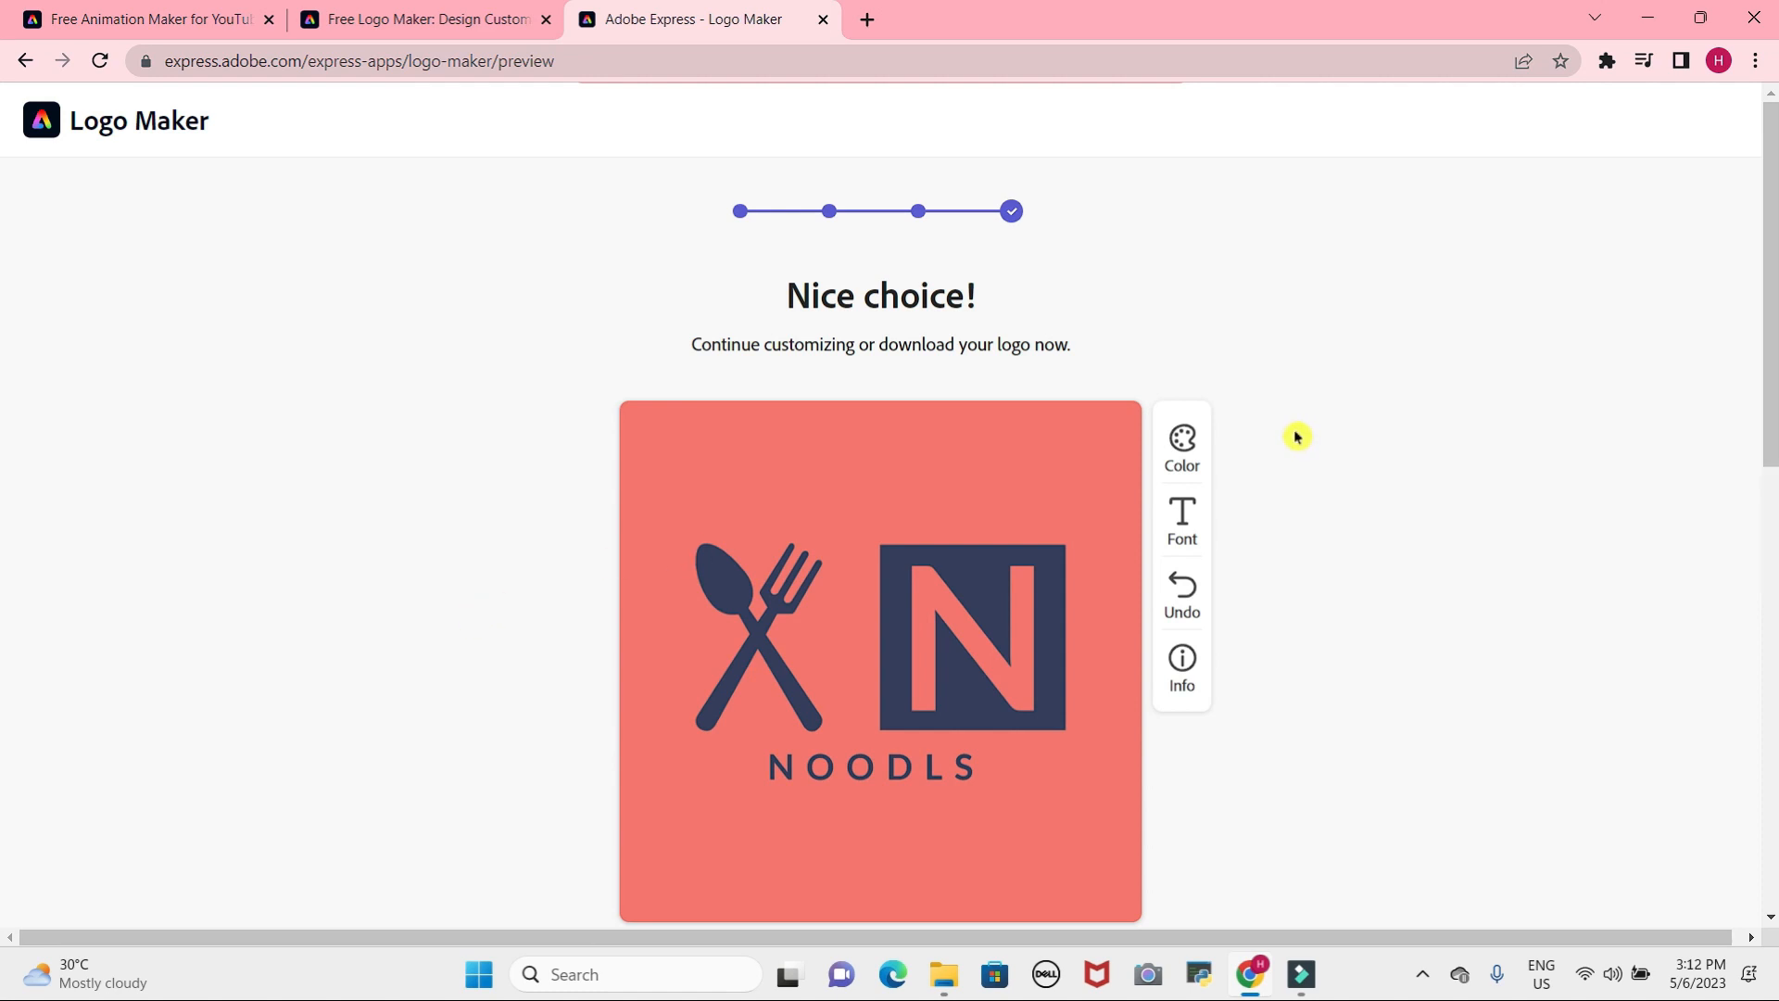
# Give the NOODLS logo an orange colour scheme and italic font, then start signing in to download.
pyautogui.click(1182, 443)
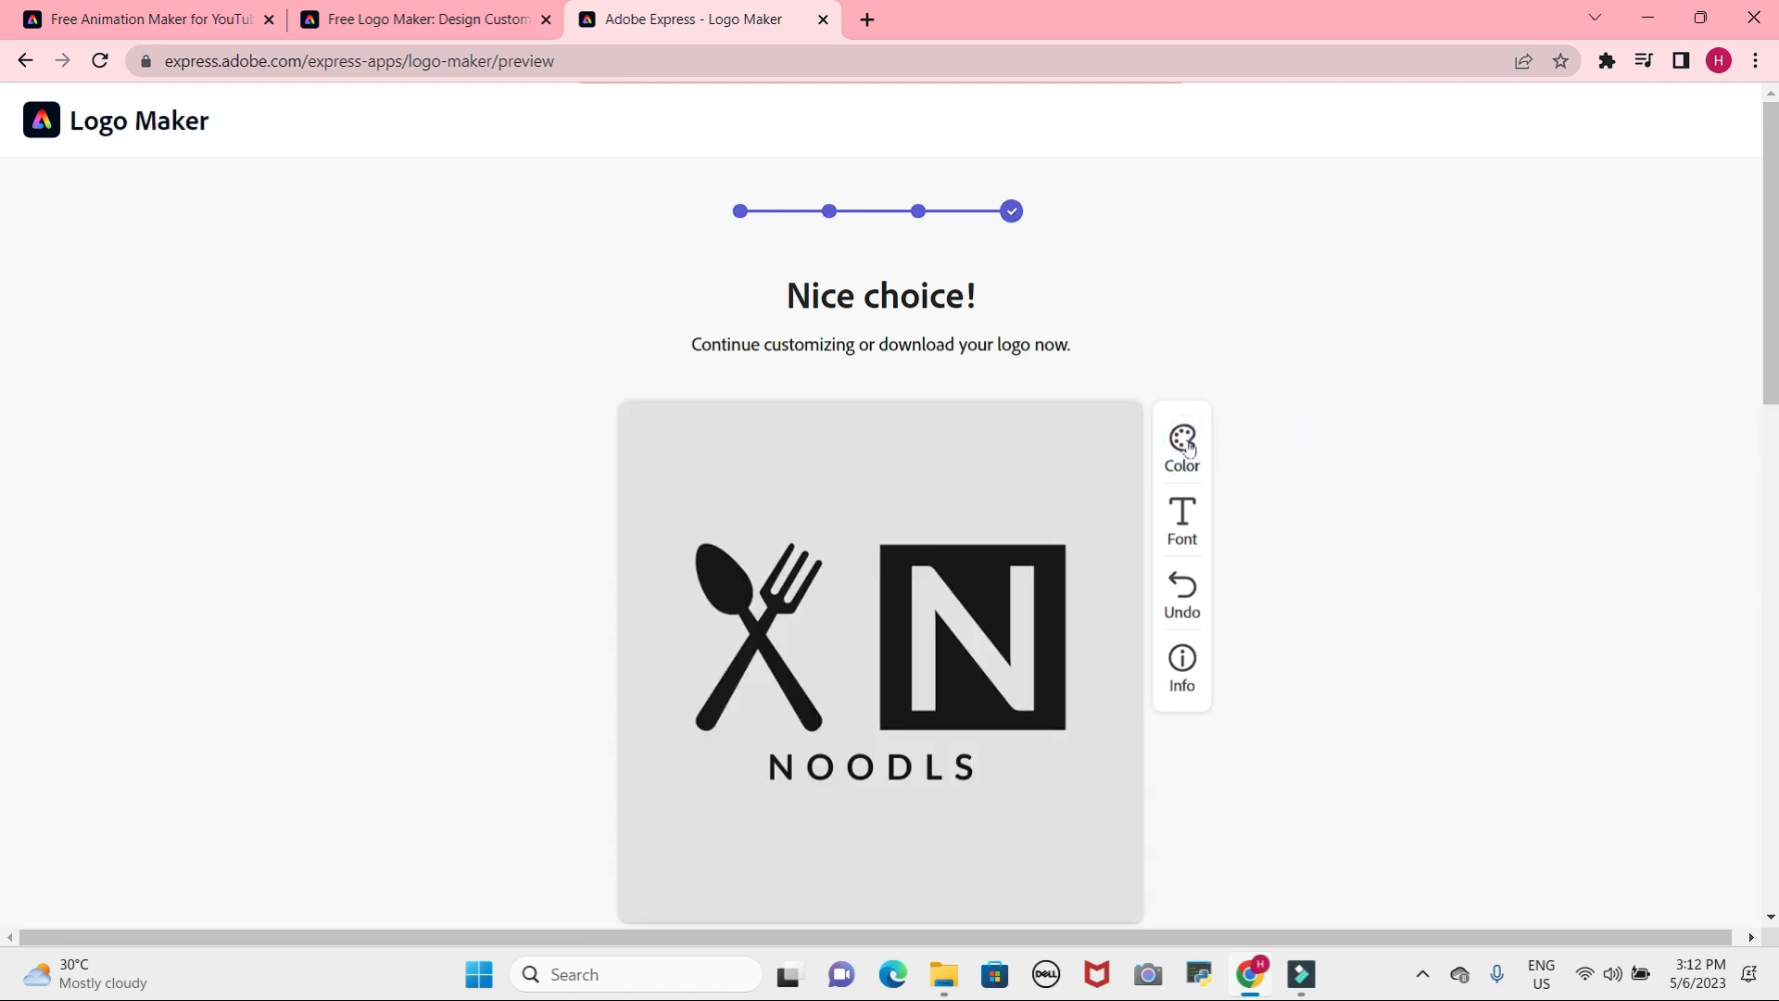
pyautogui.click(1182, 445)
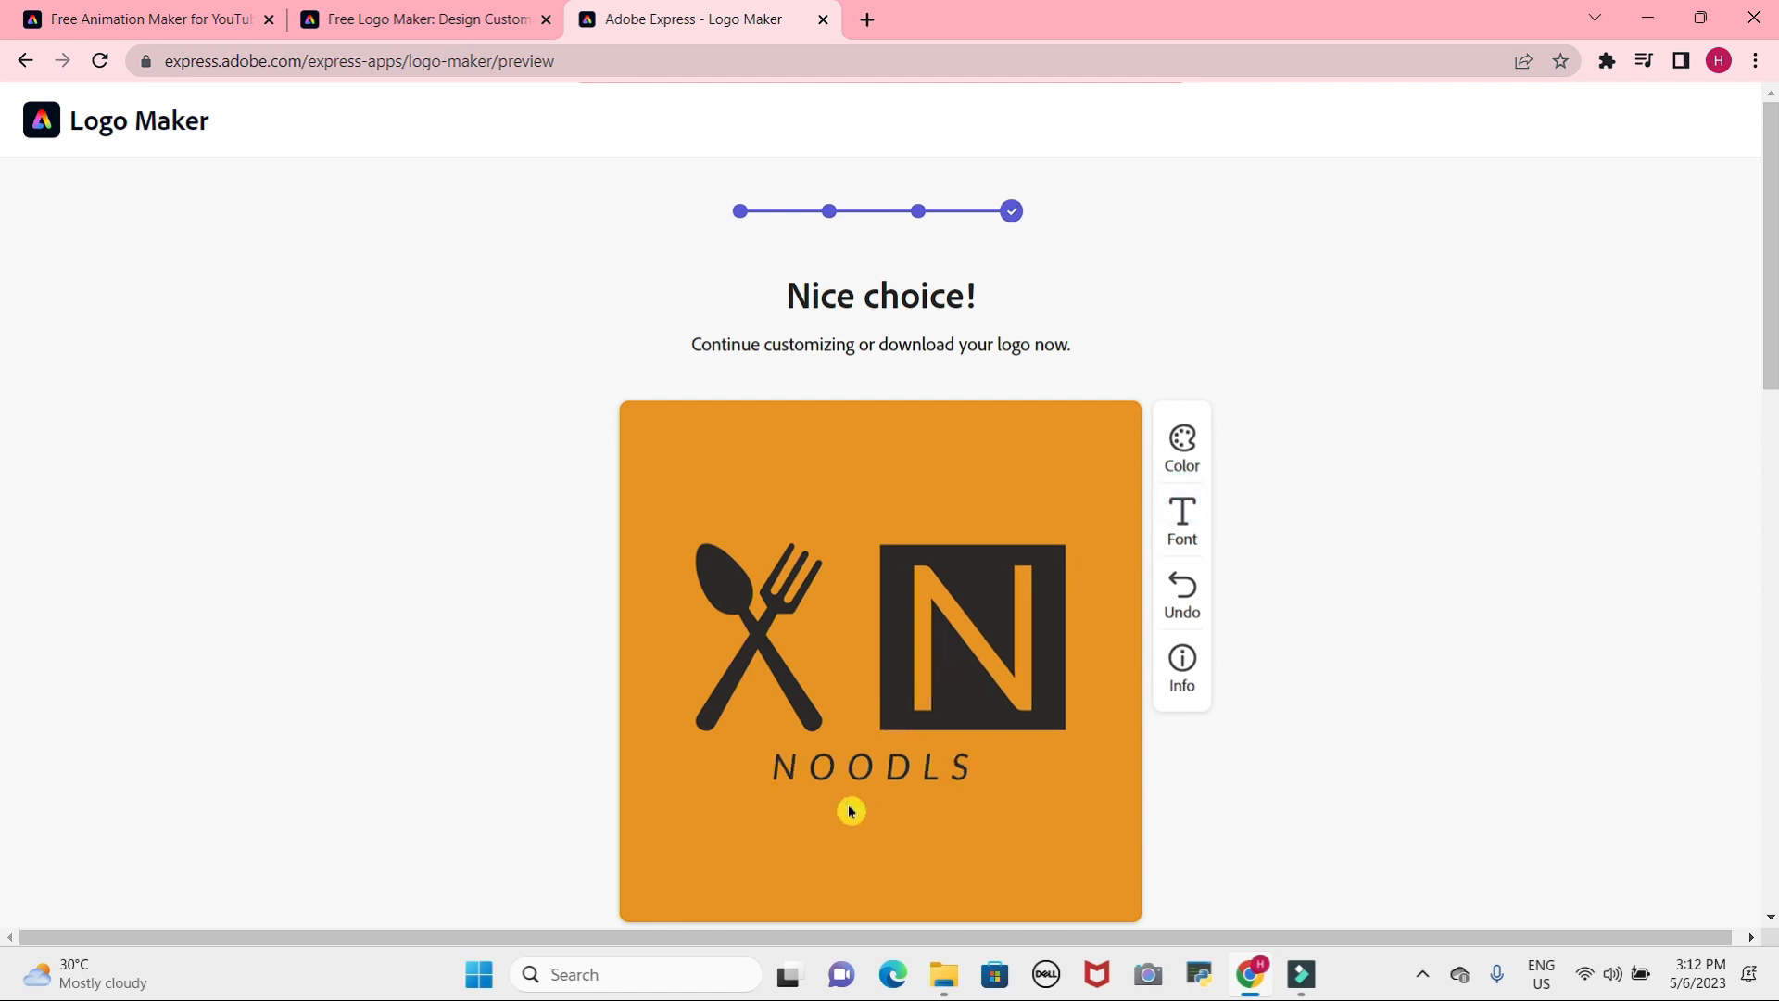
pyautogui.moveTo(1123, 577)
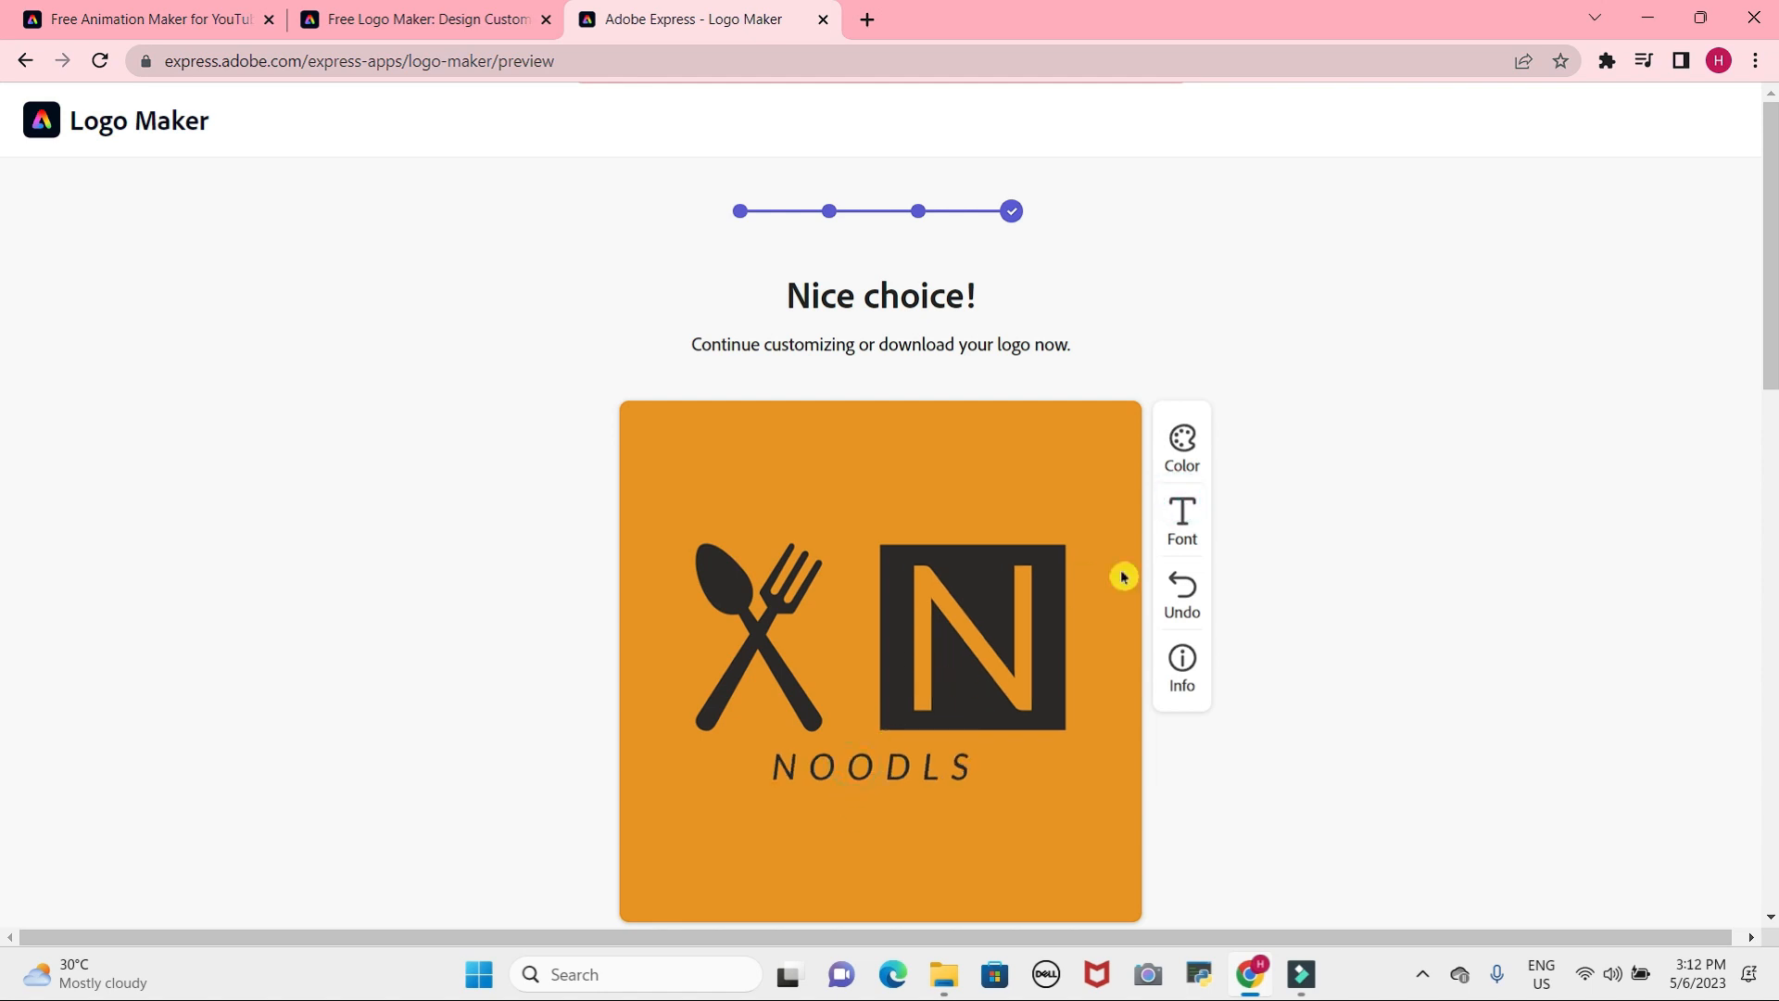
pyautogui.click(1181, 522)
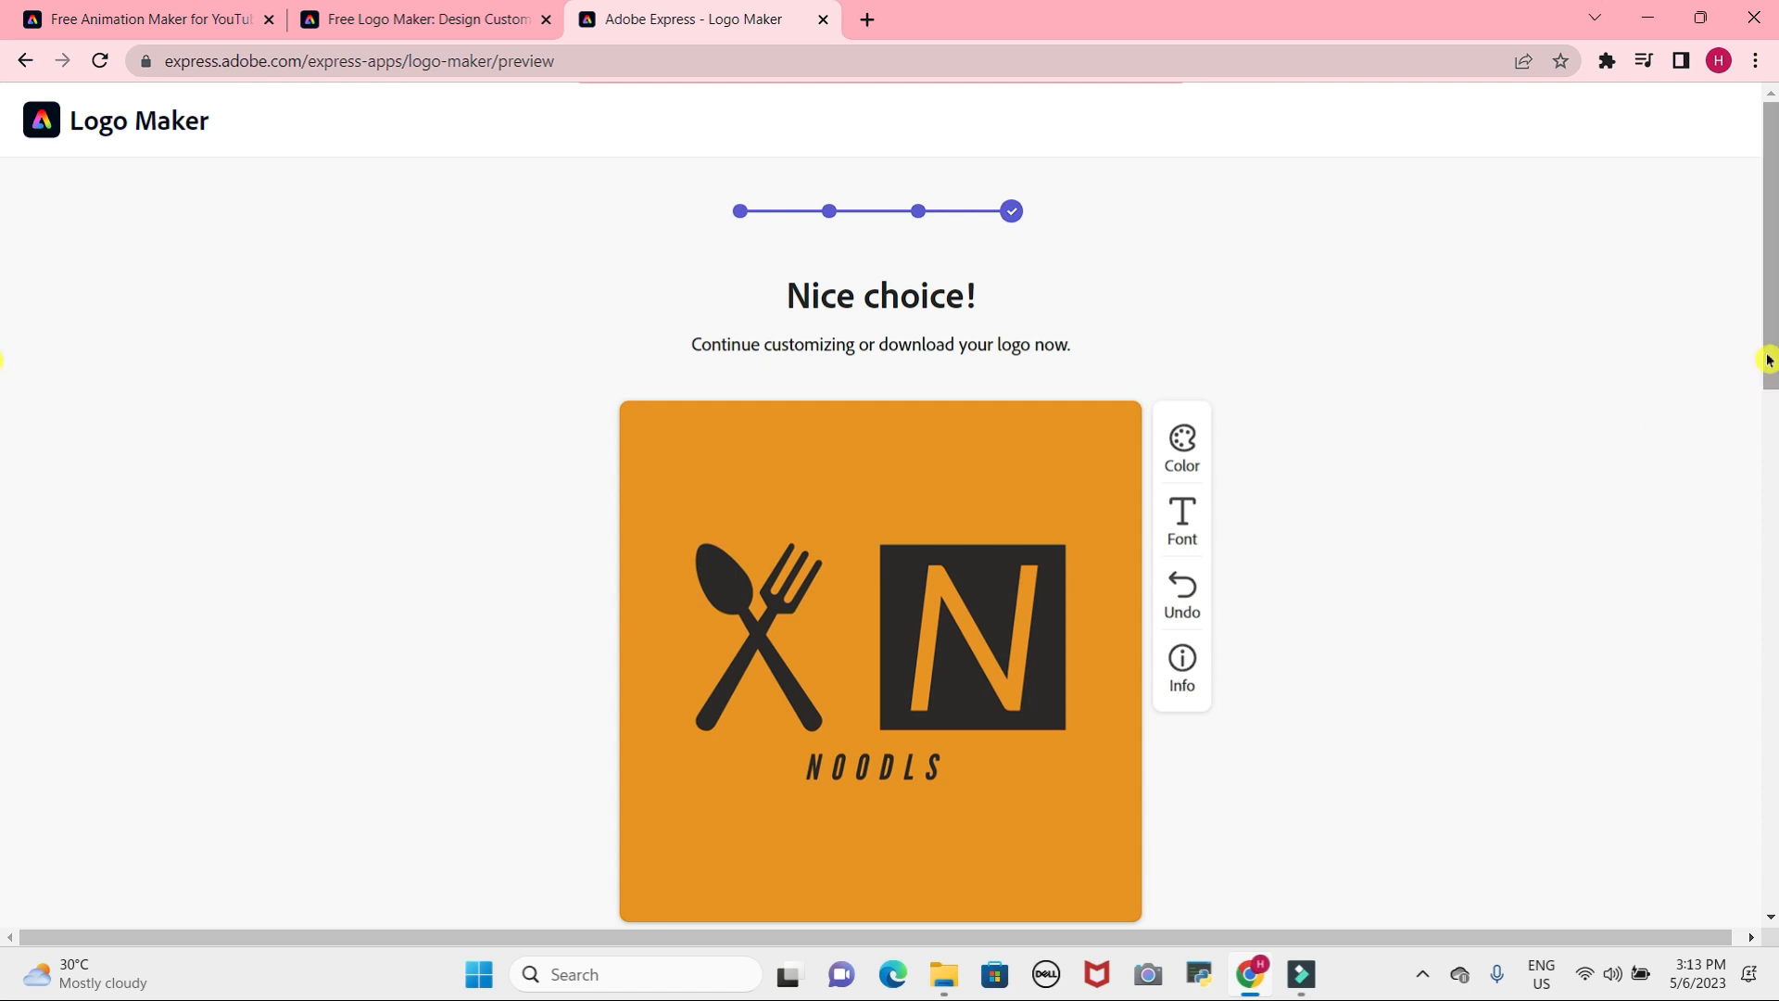
pyautogui.scroll(-3)
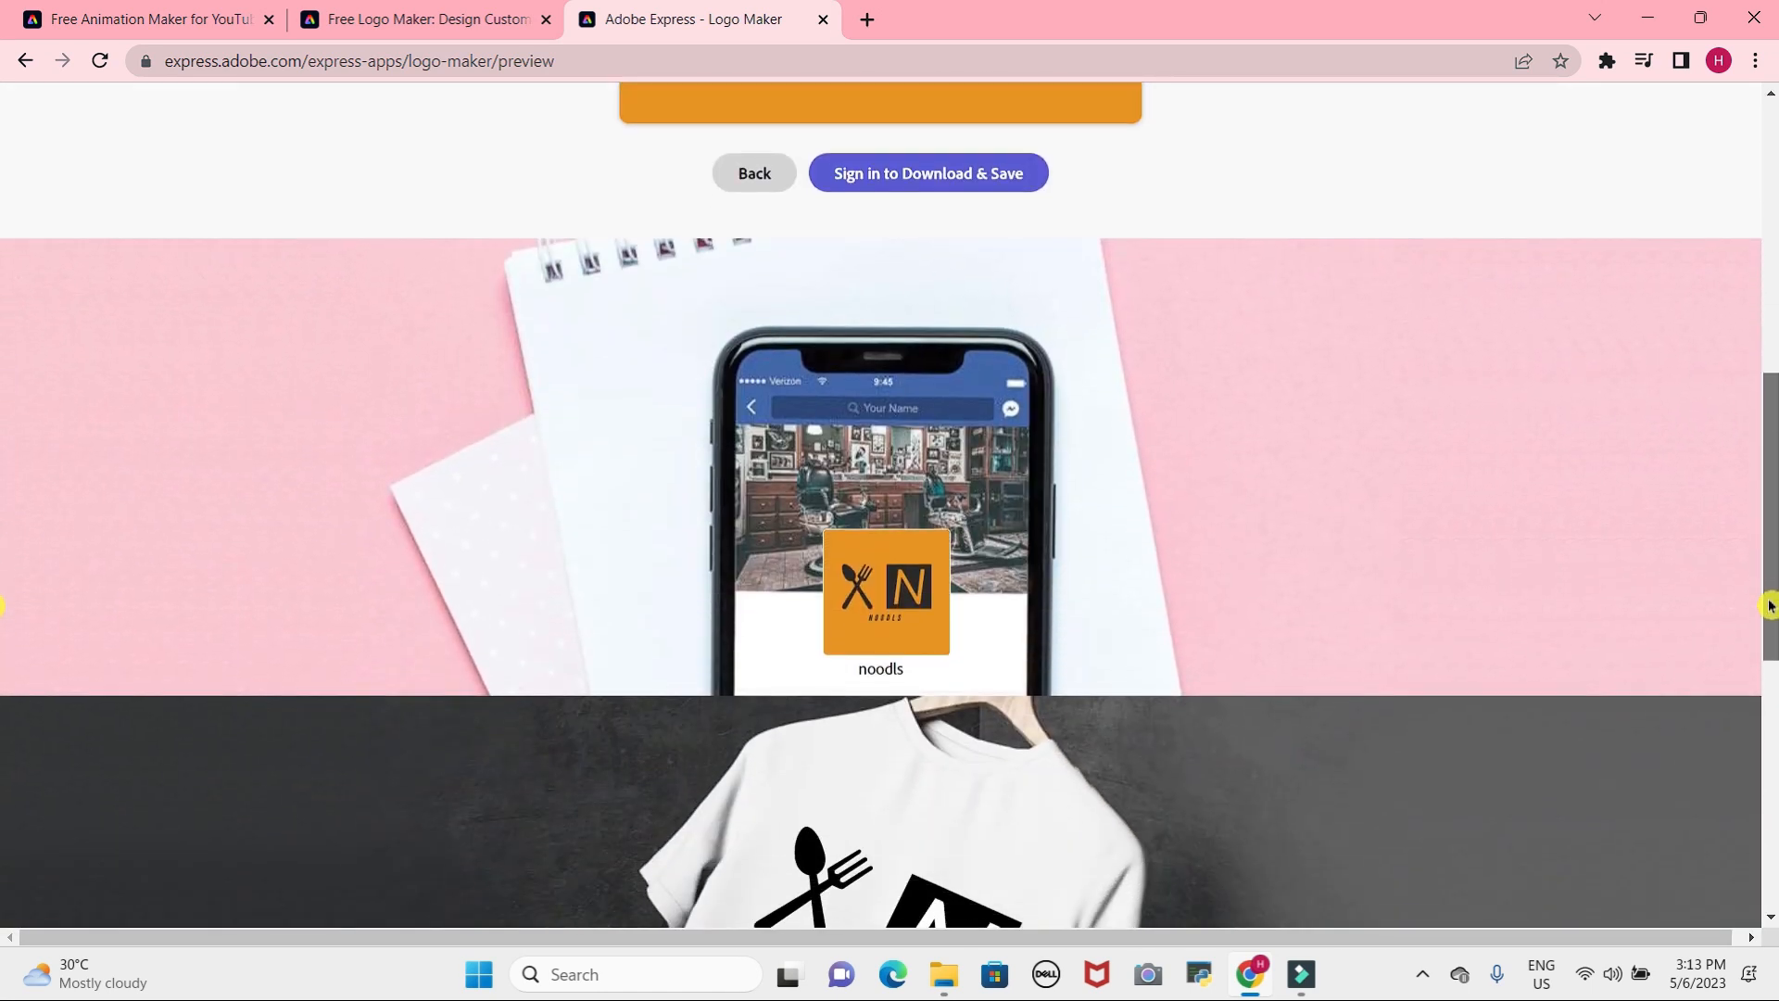
pyautogui.scroll(-3)
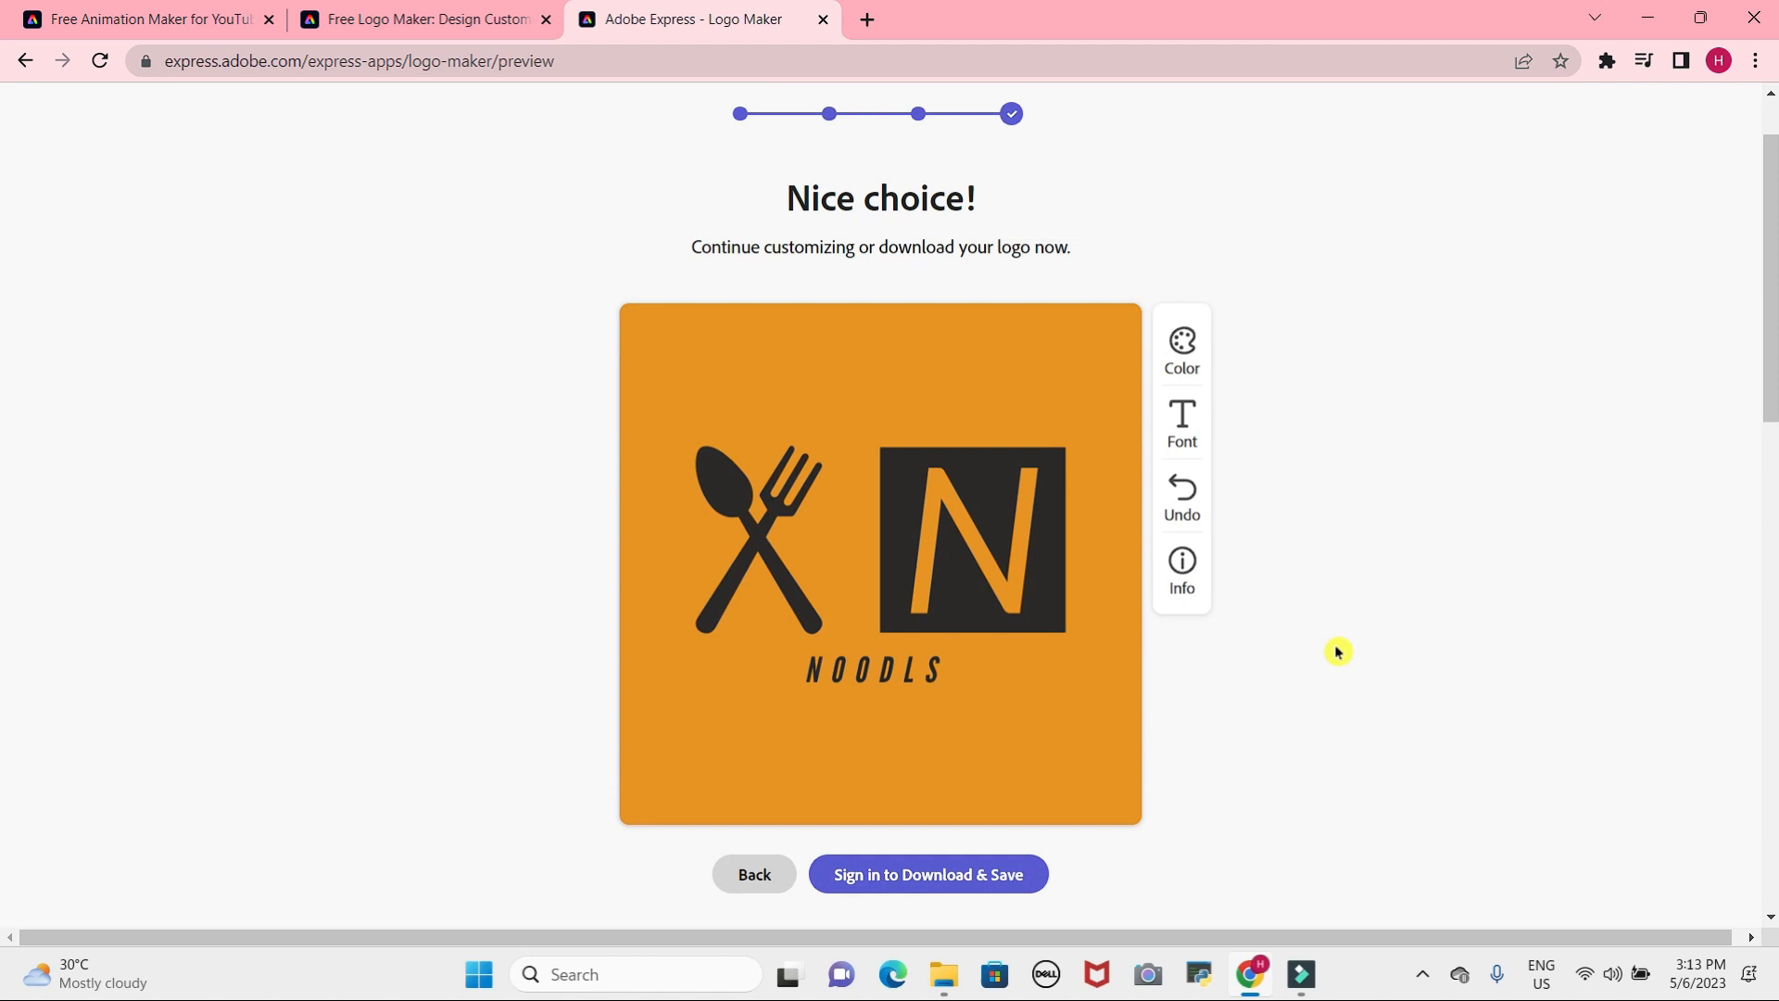
pyautogui.moveTo(927, 874)
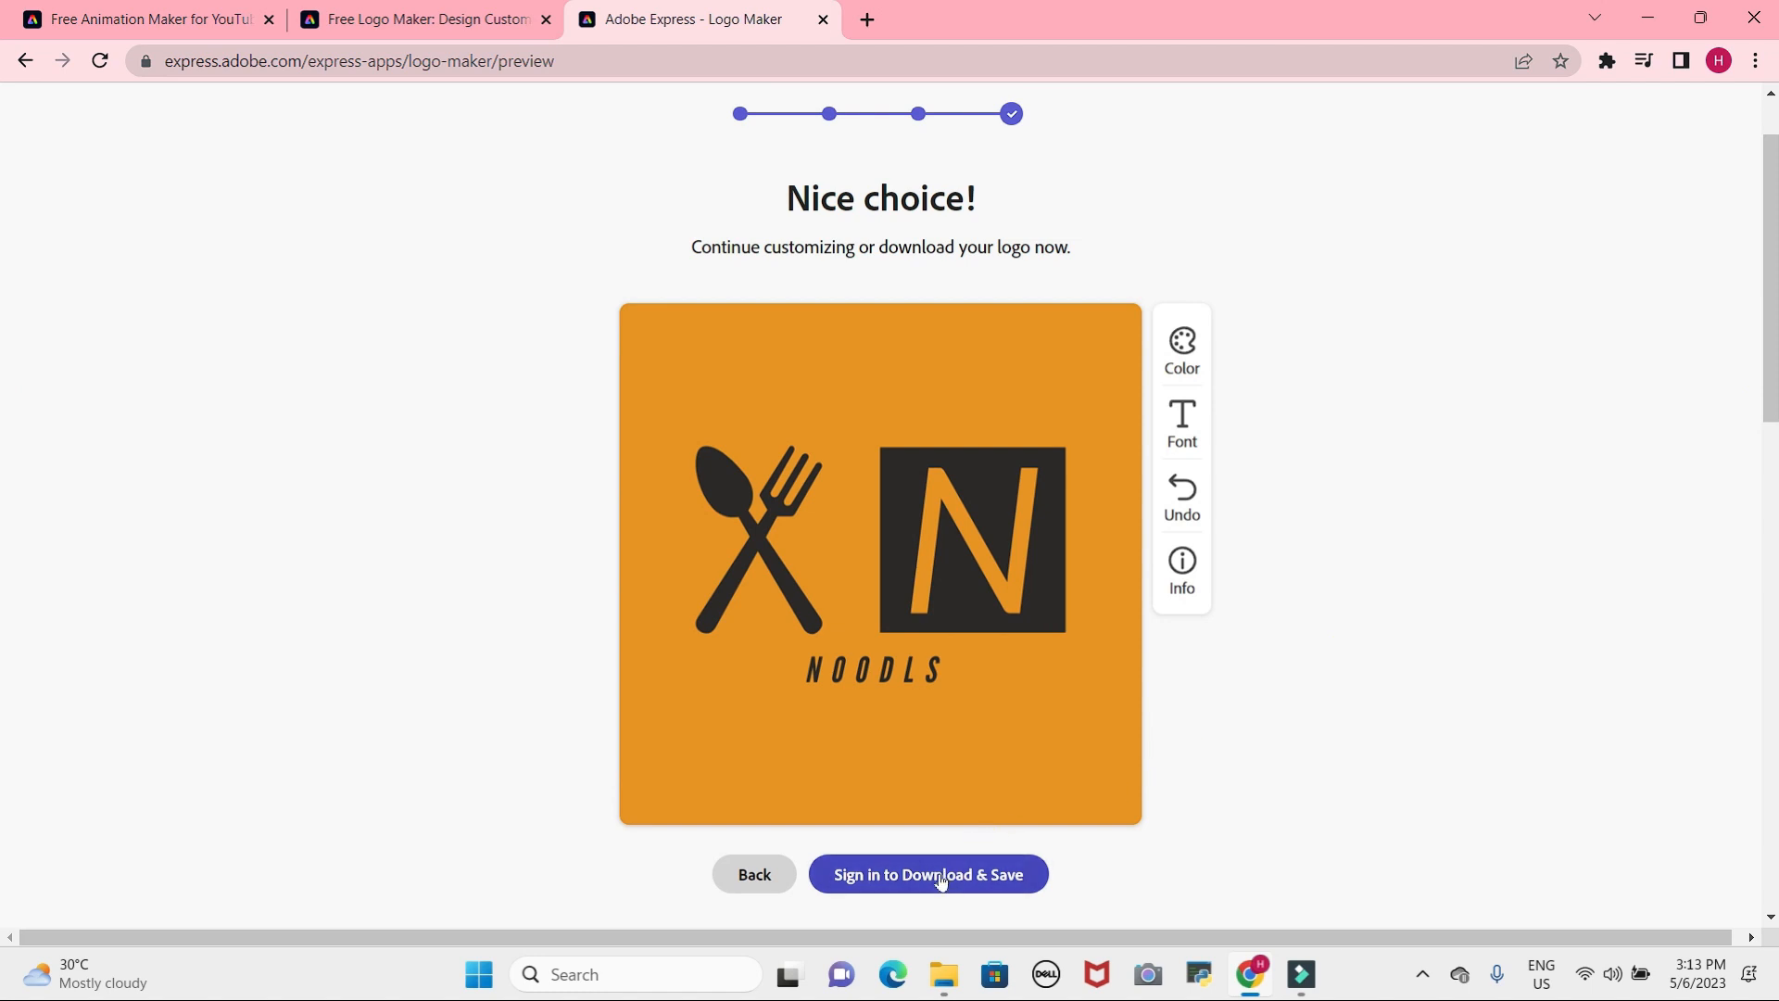
pyautogui.click(927, 874)
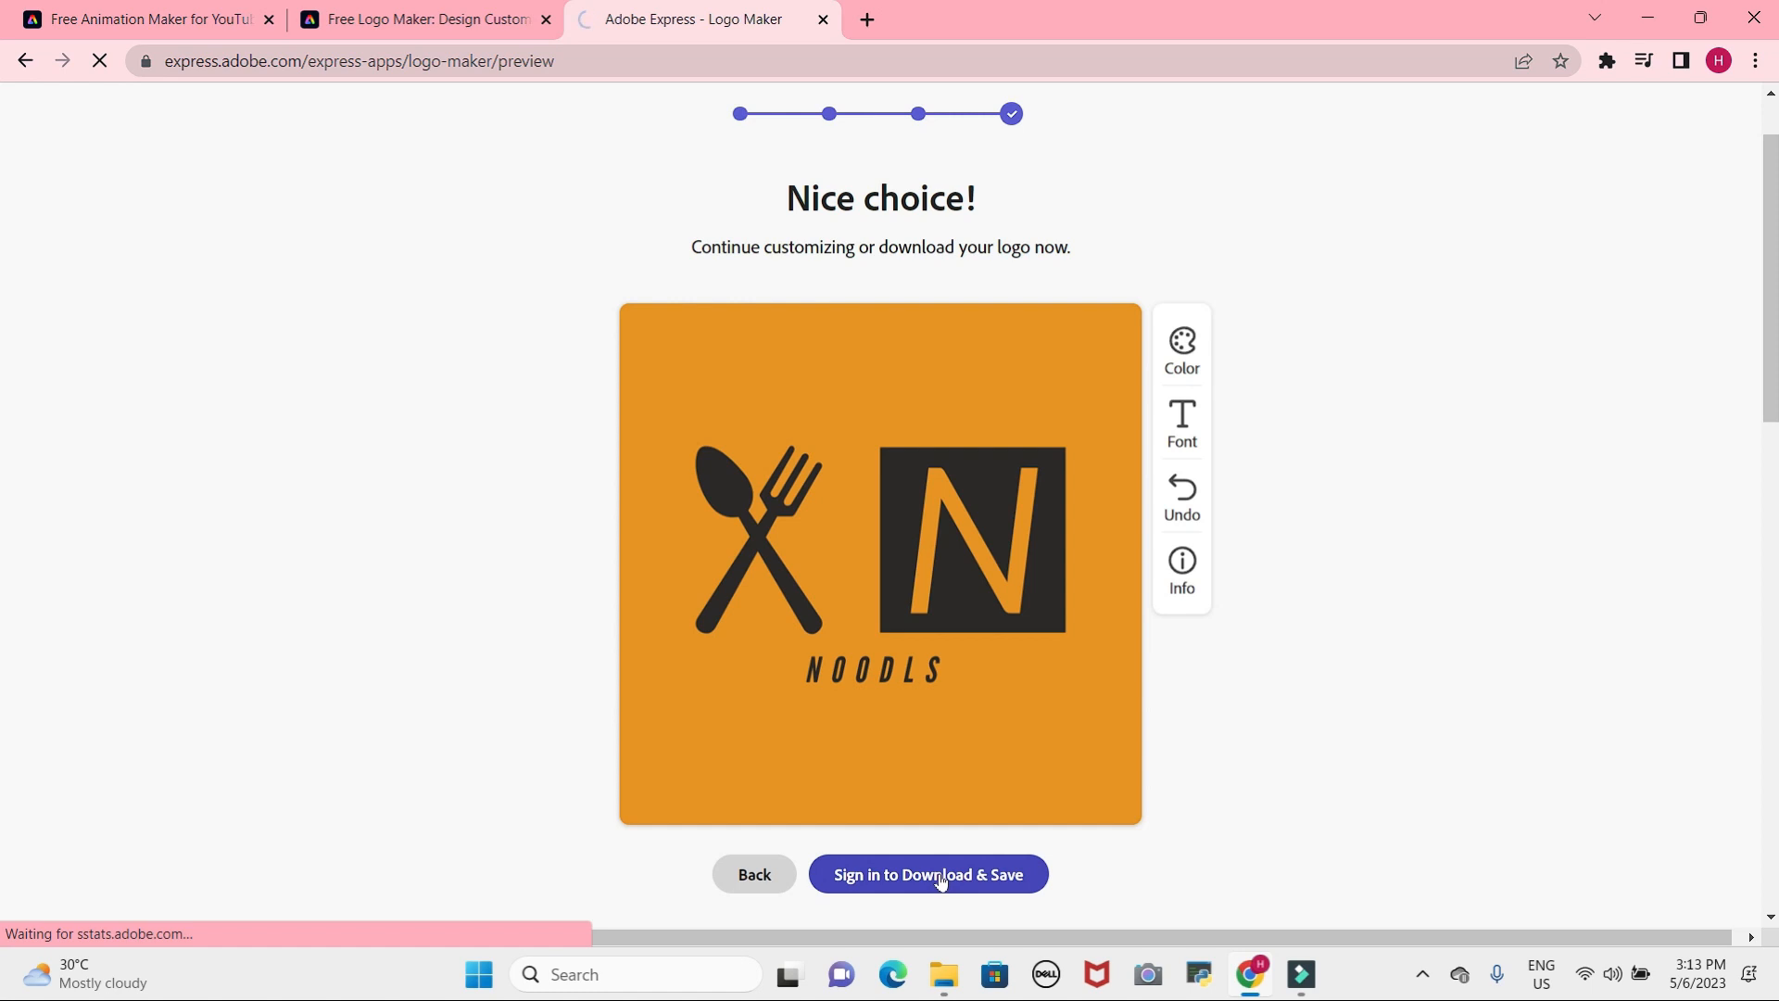
# Sign in to Adobe with a Google account, retrying once.
pyautogui.click(926, 874)
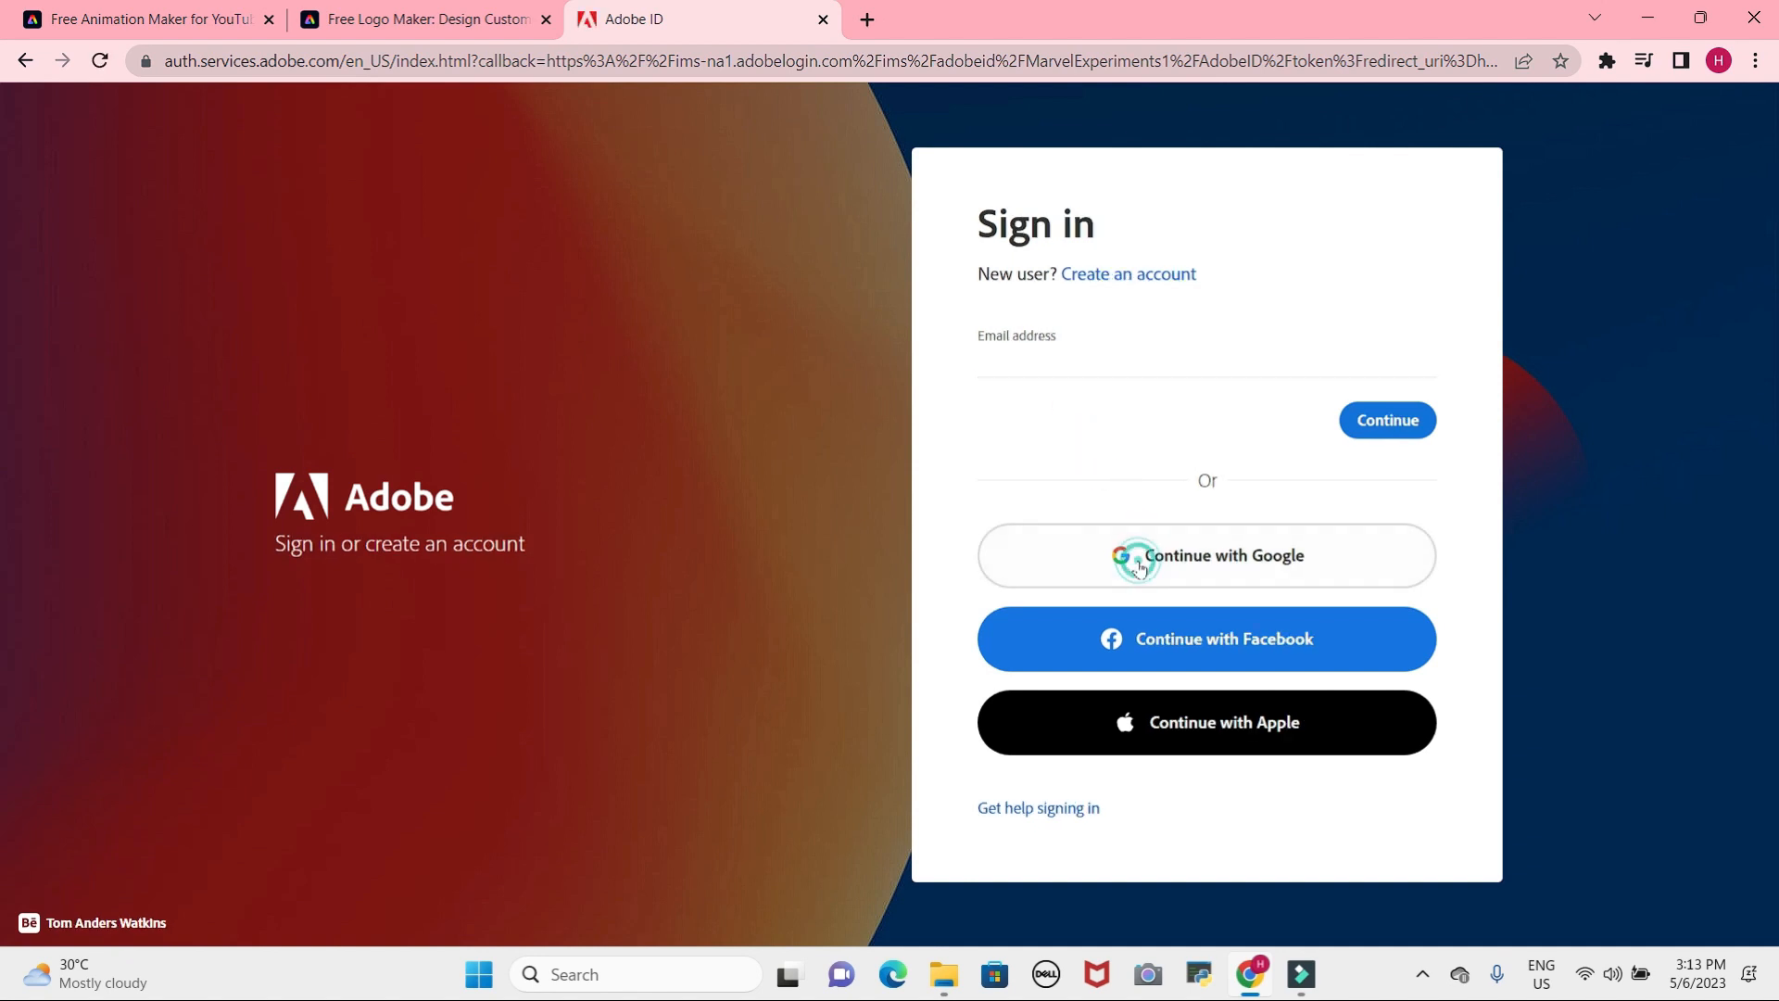
pyautogui.click(1206, 556)
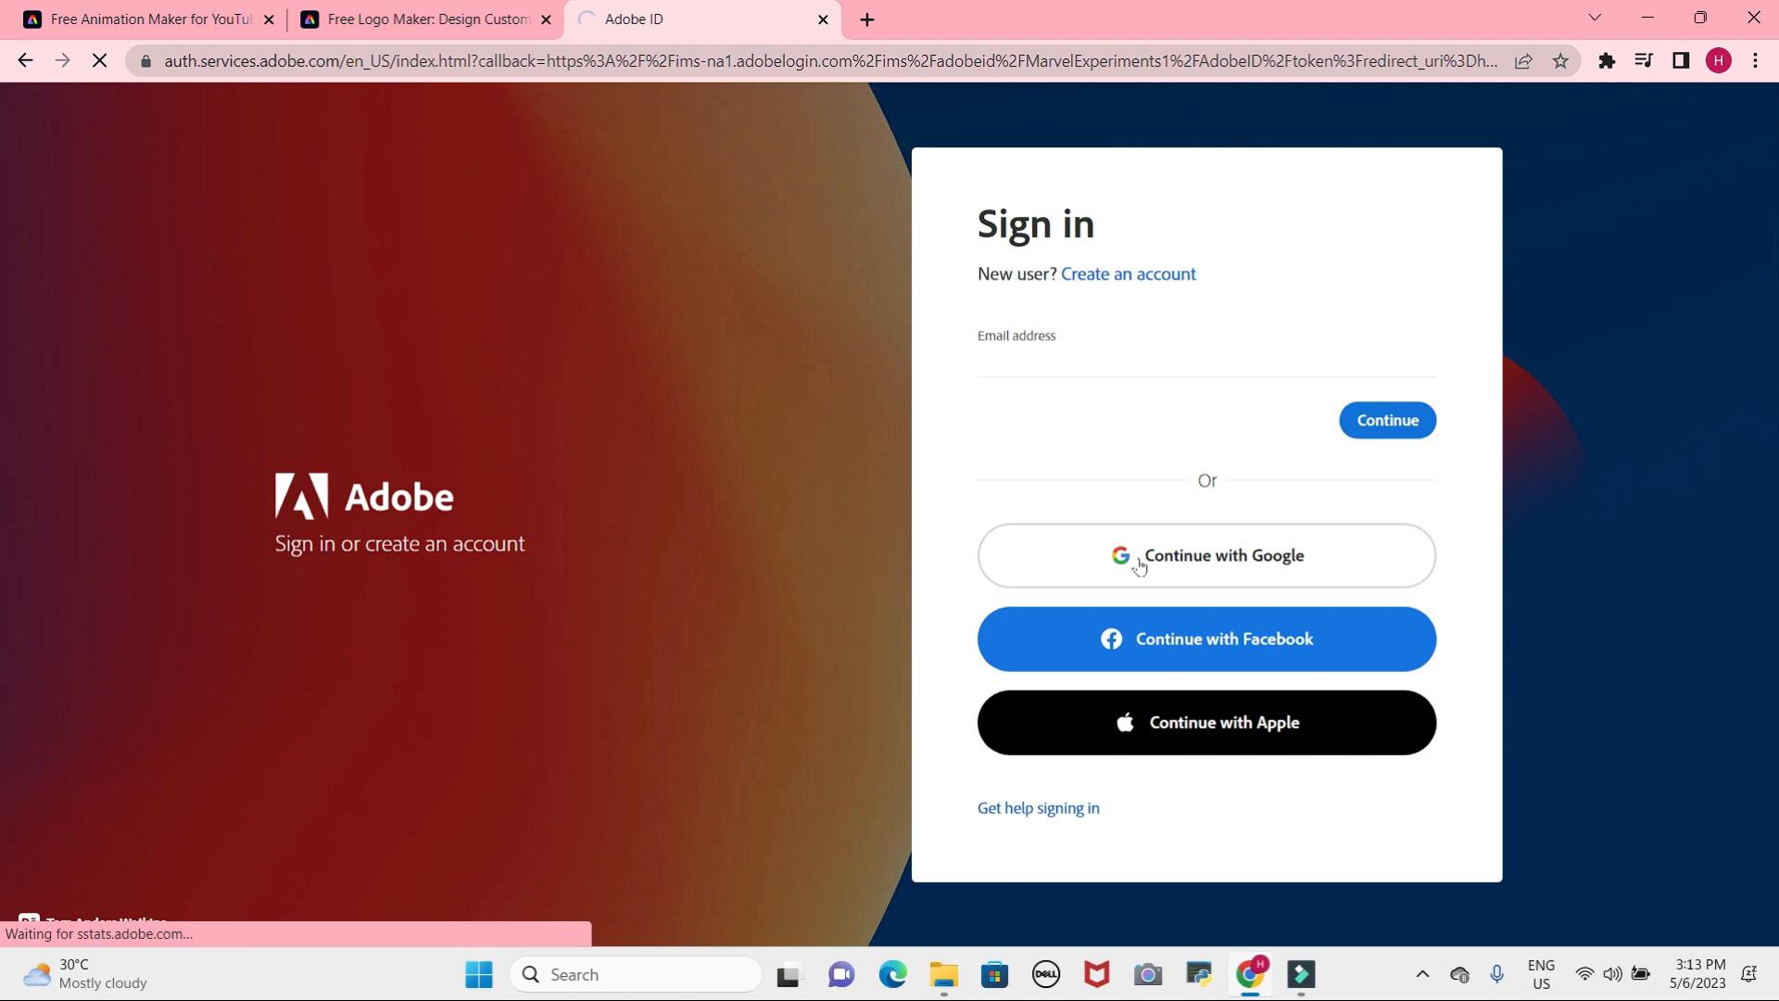
pyautogui.click(1204, 555)
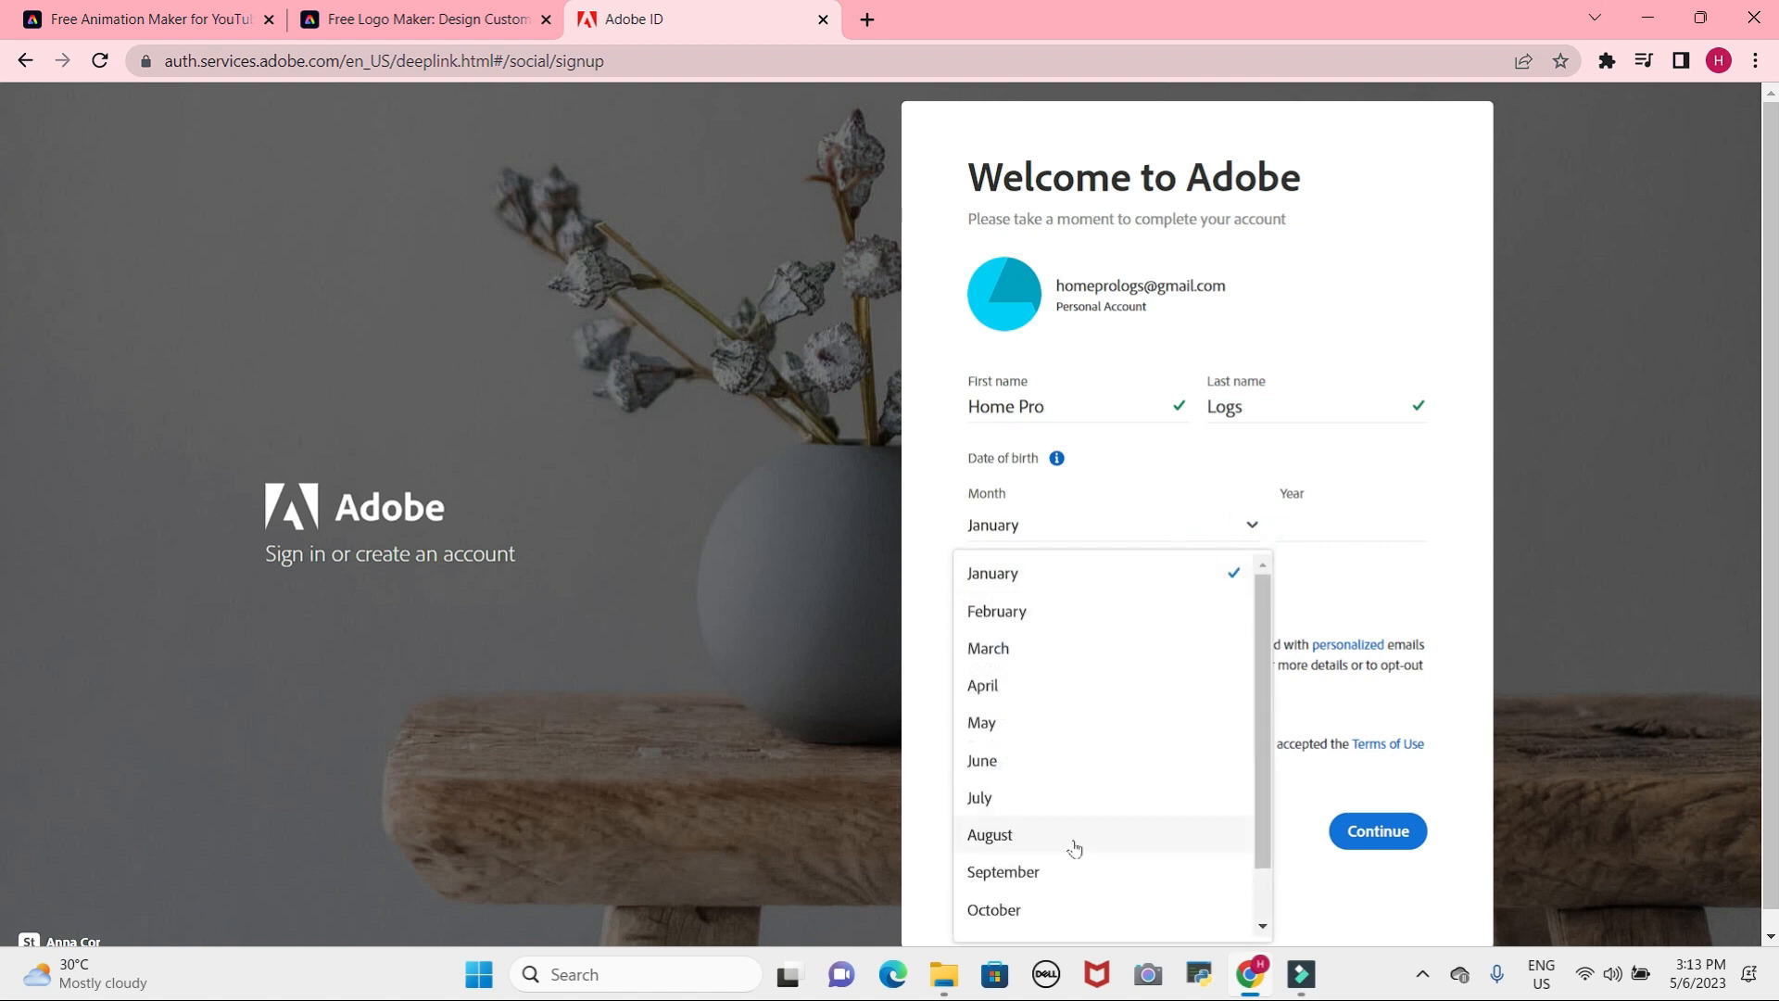
# Enter a September birth month and birth year, then submit the account details.
pyautogui.click(1003, 871)
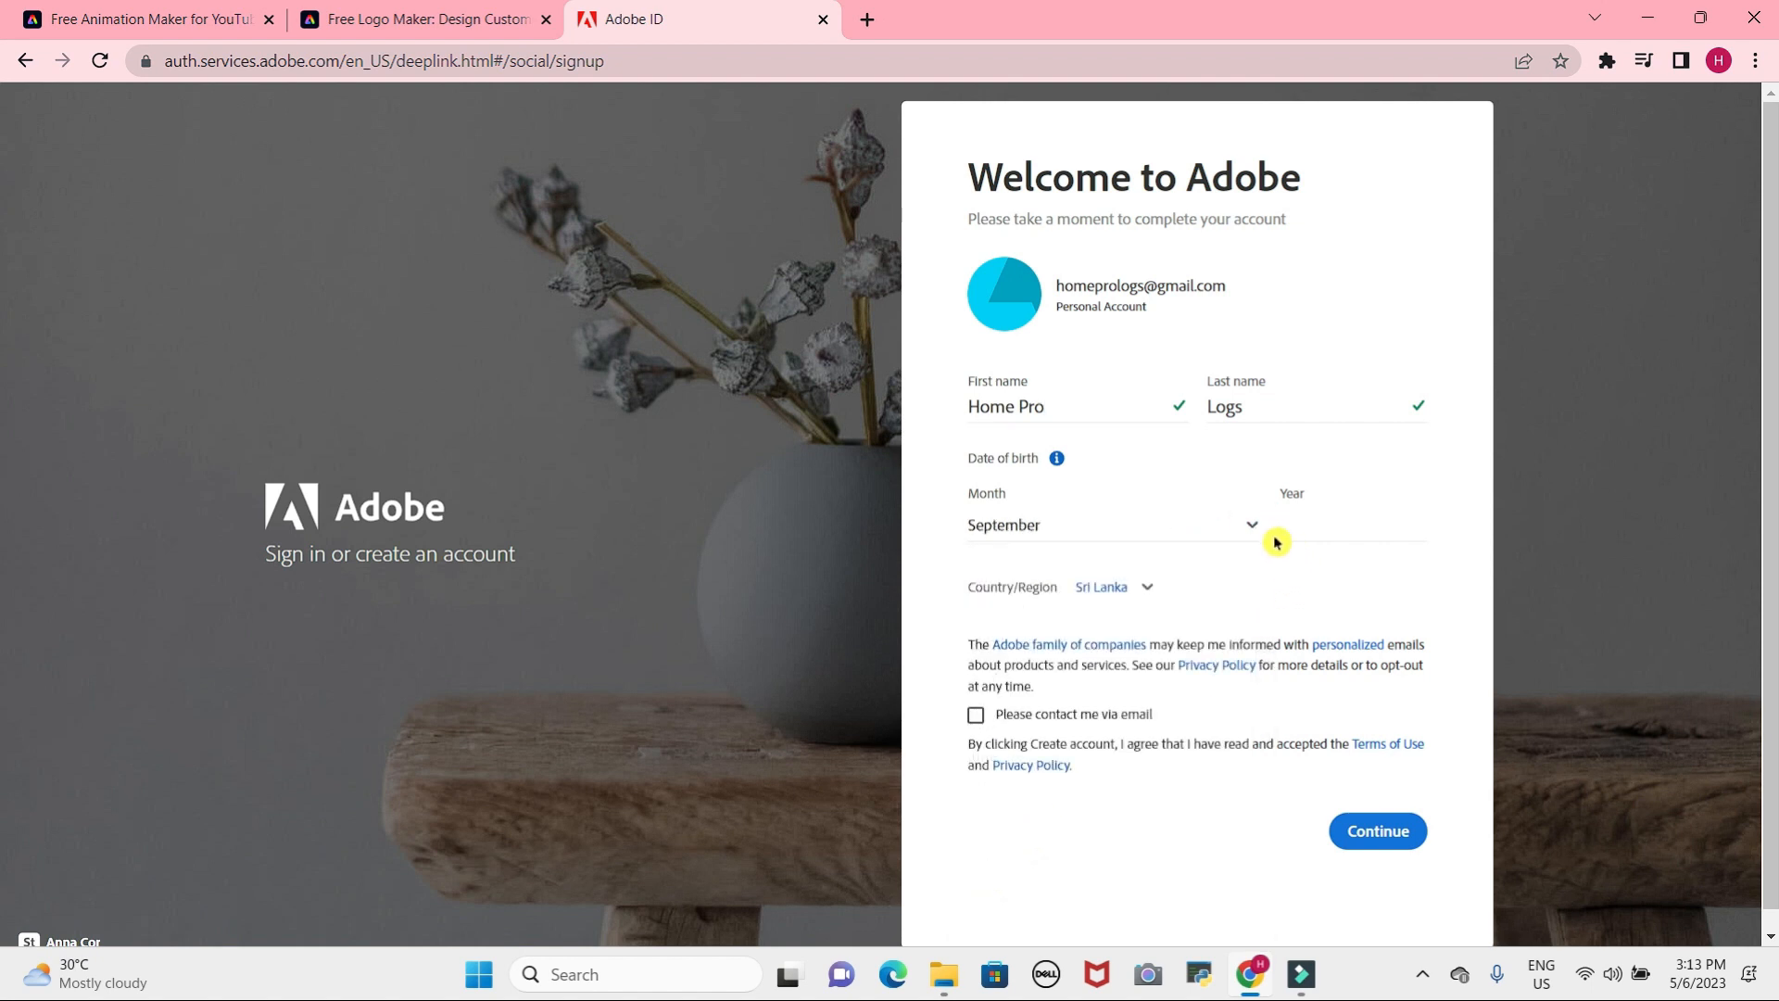
pyautogui.click(1112, 525)
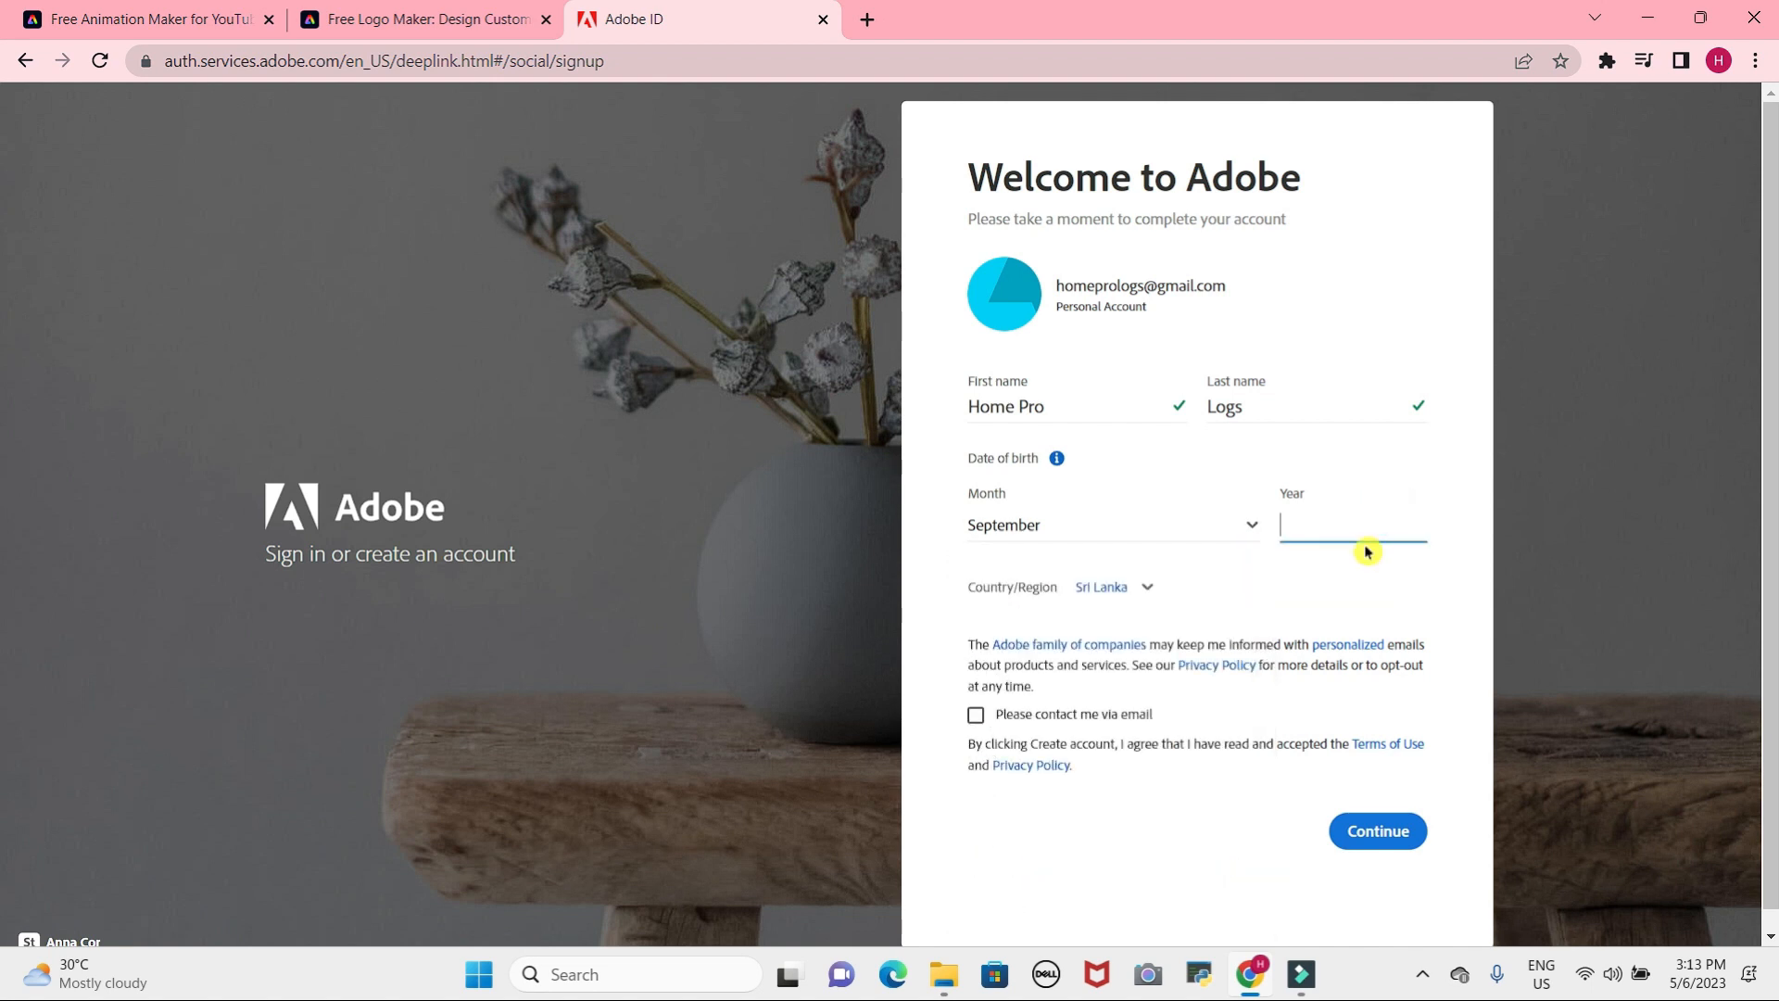
pyautogui.write('1970')
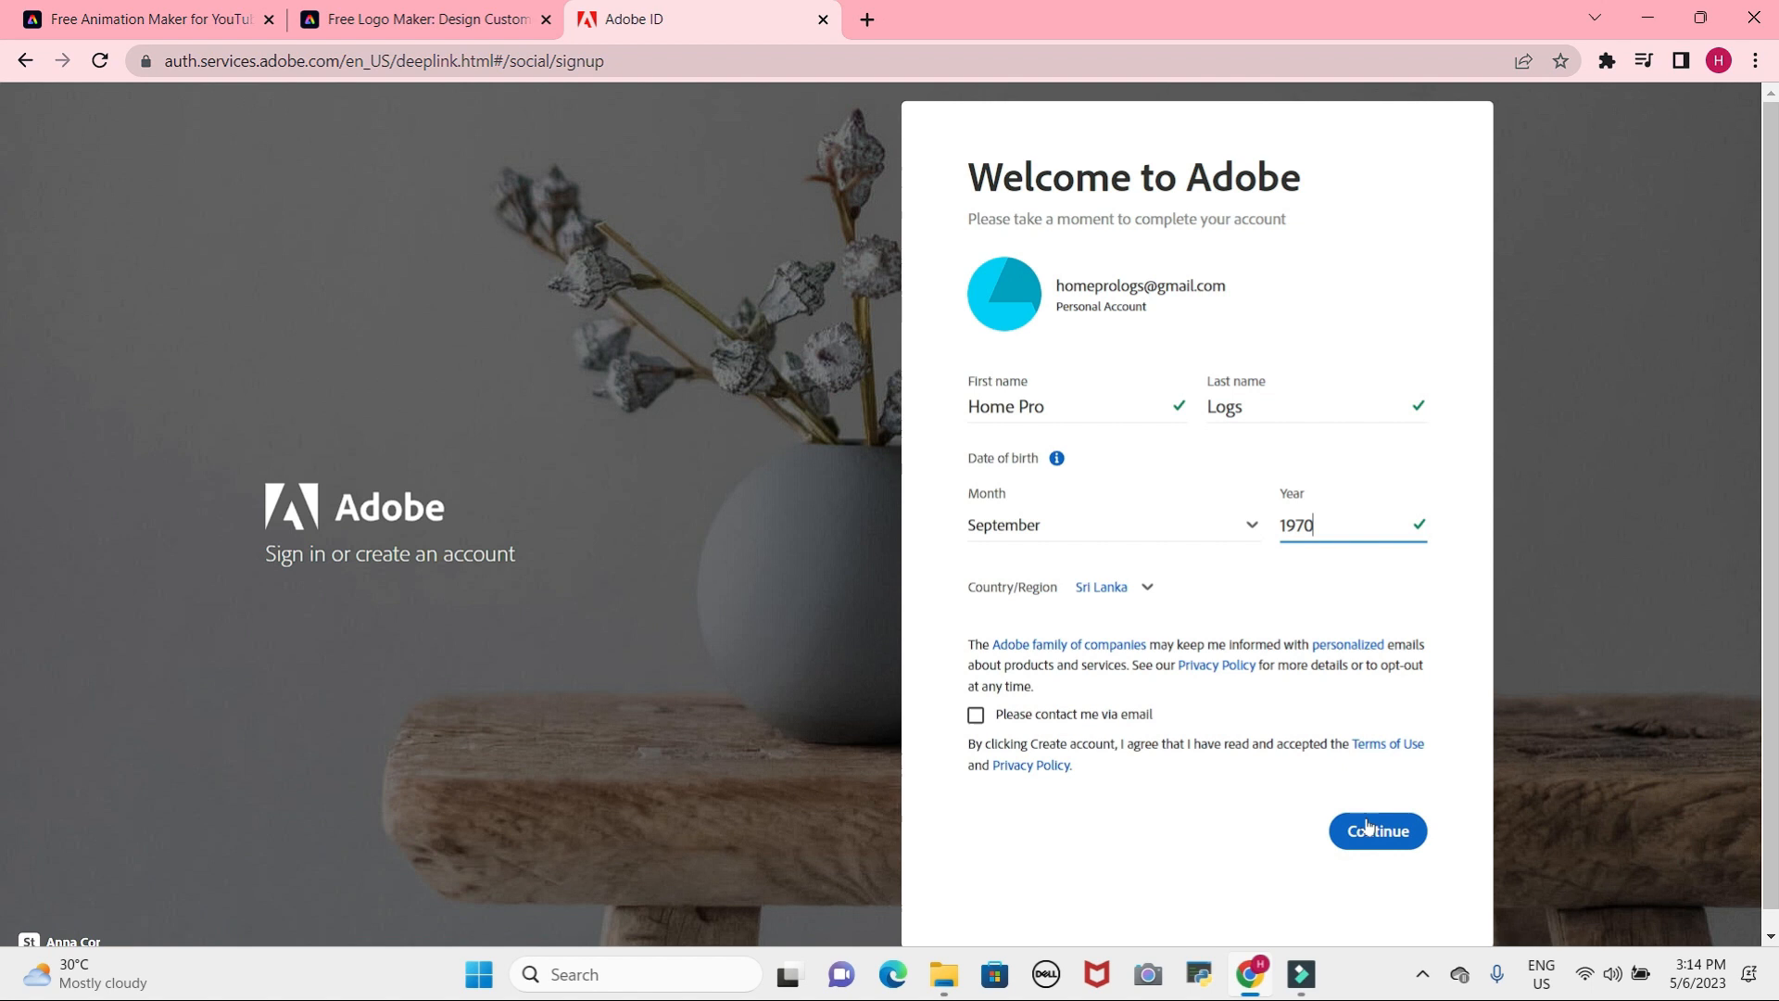
pyautogui.click(1376, 829)
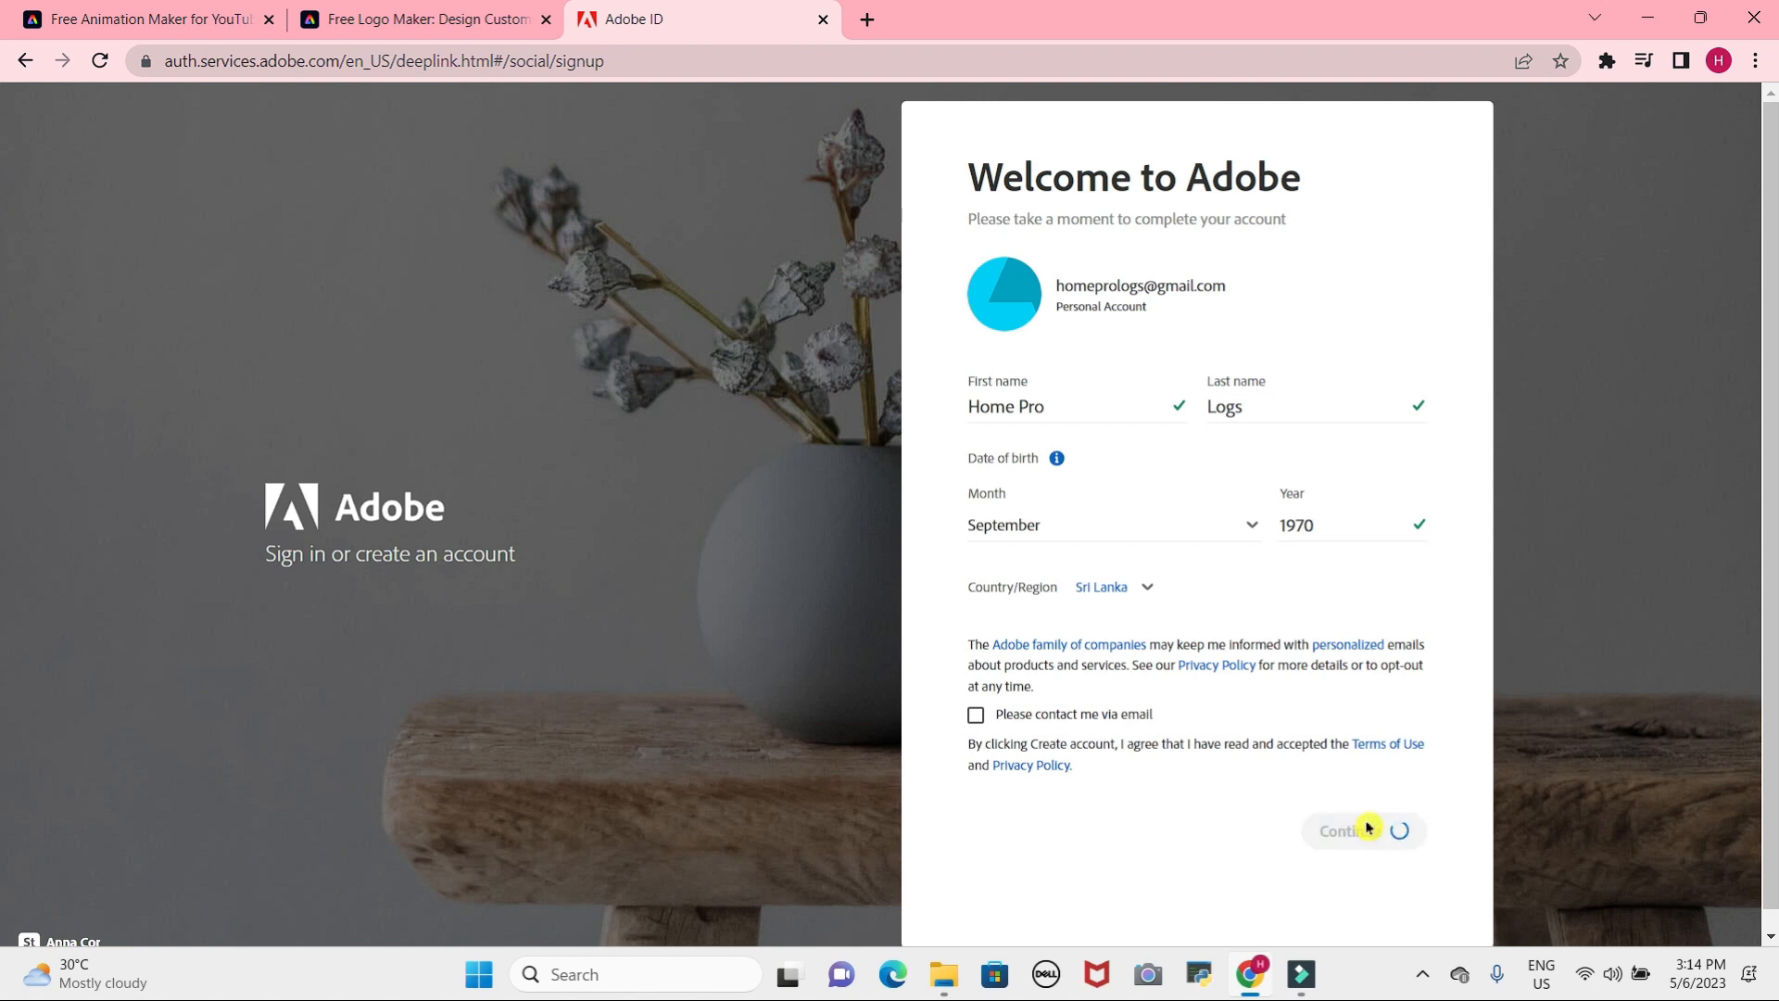
pyautogui.click(1361, 830)
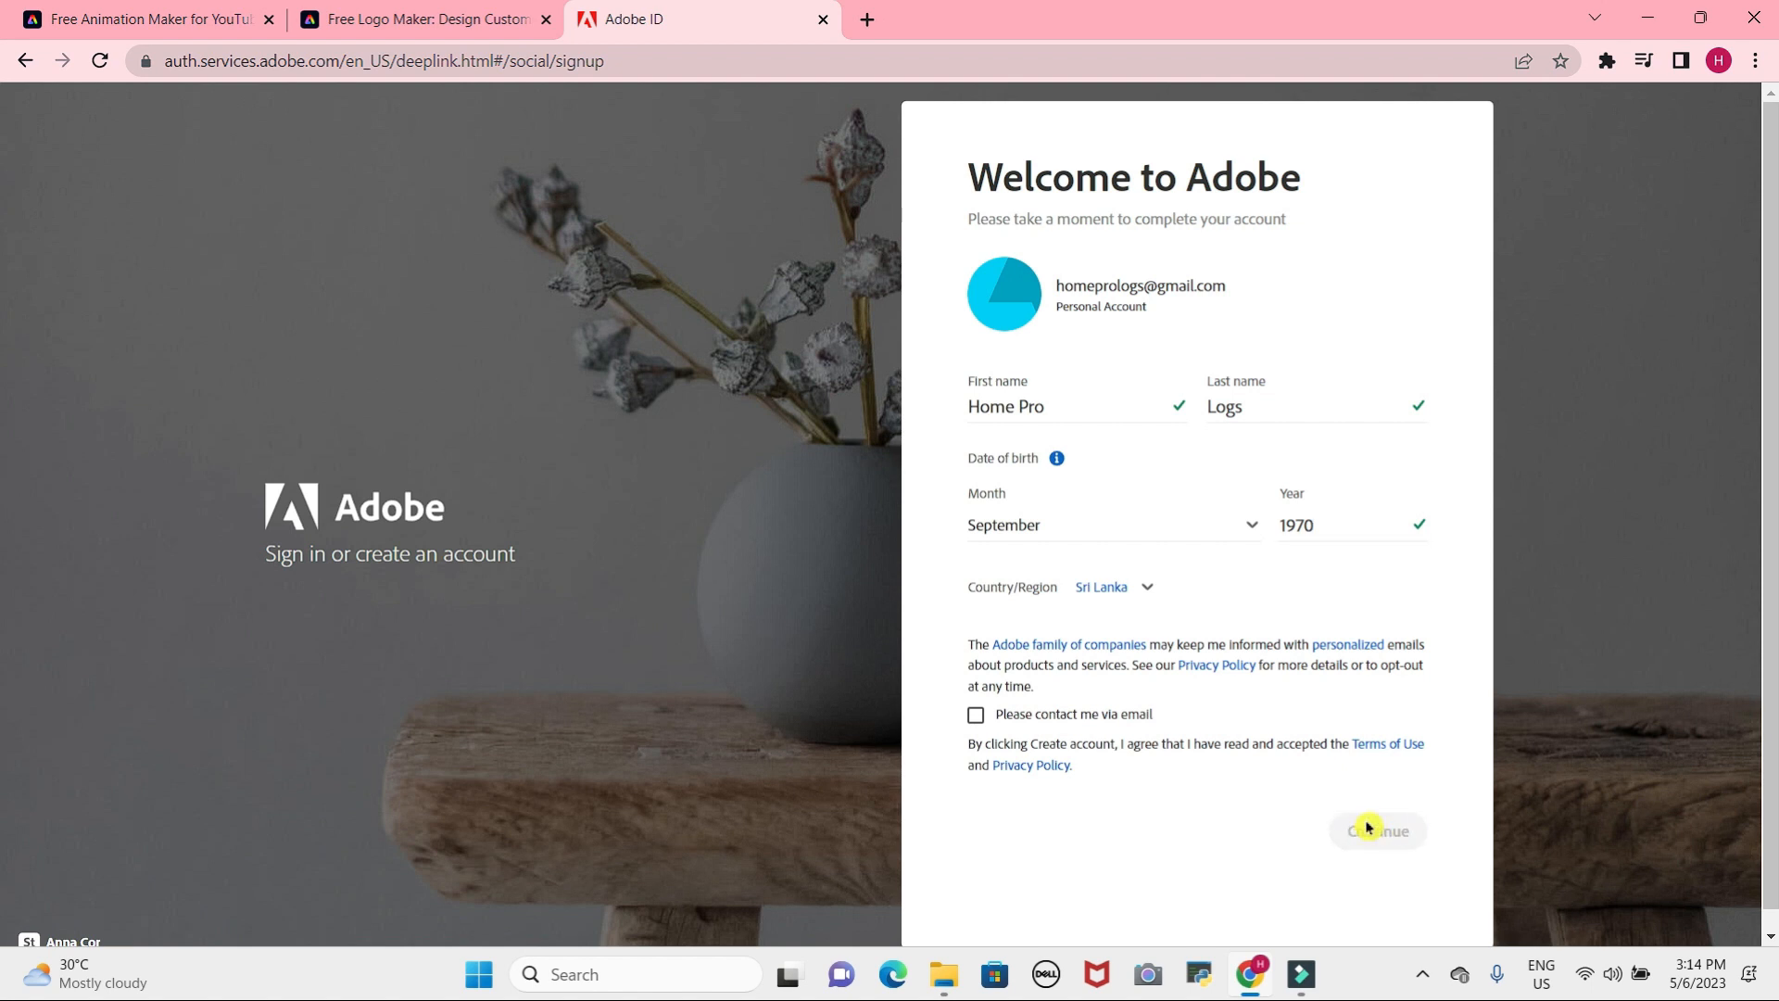
pyautogui.click(1376, 829)
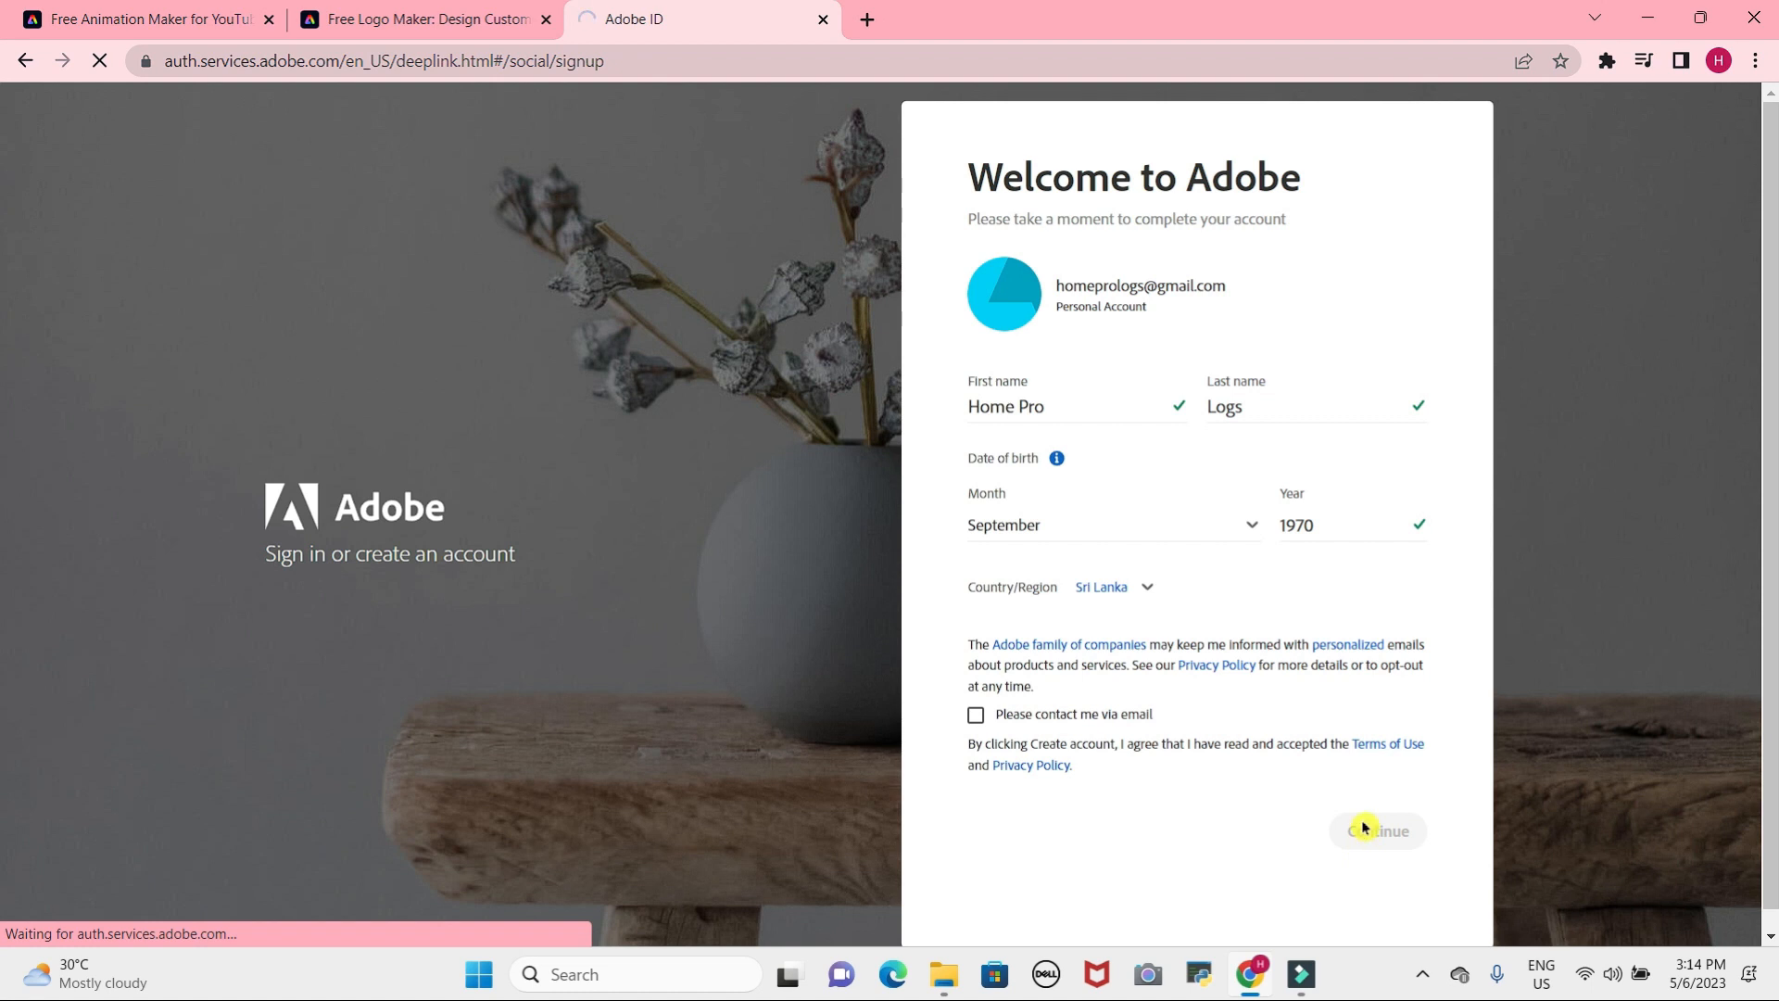
pyautogui.click(1376, 830)
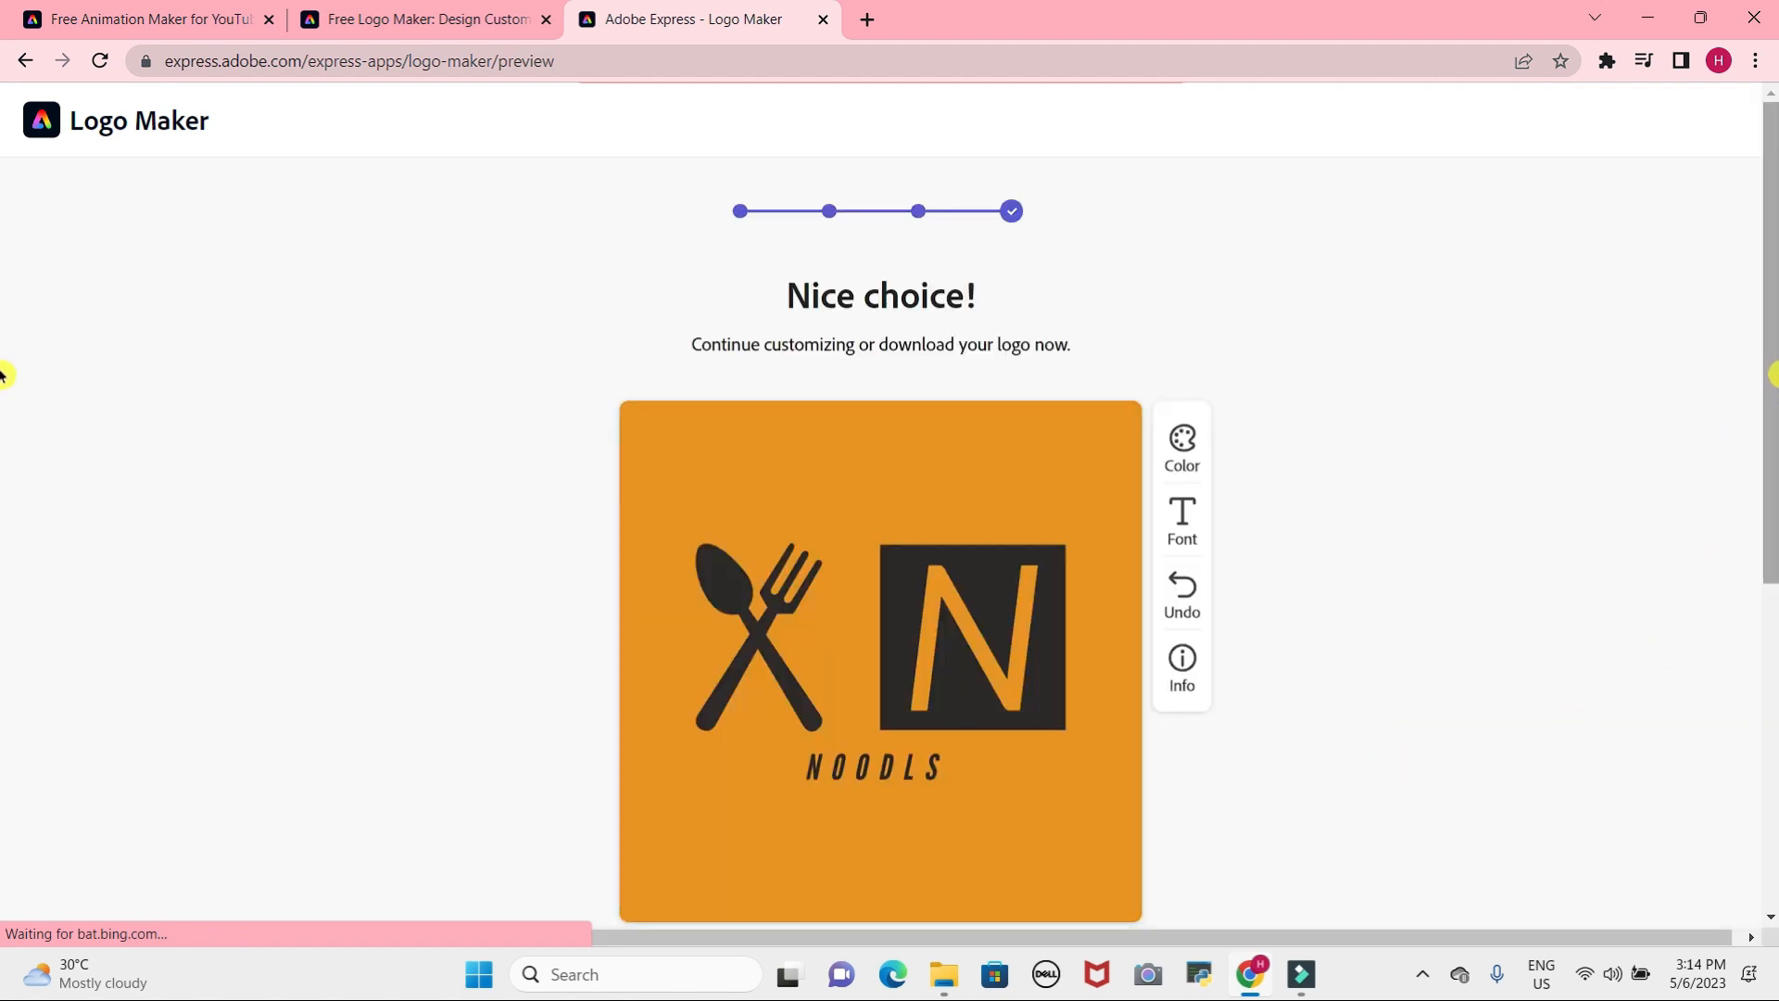
# Download the orange fork-and-spoon NOODLS logo from the preview.
pyautogui.scroll(-3)
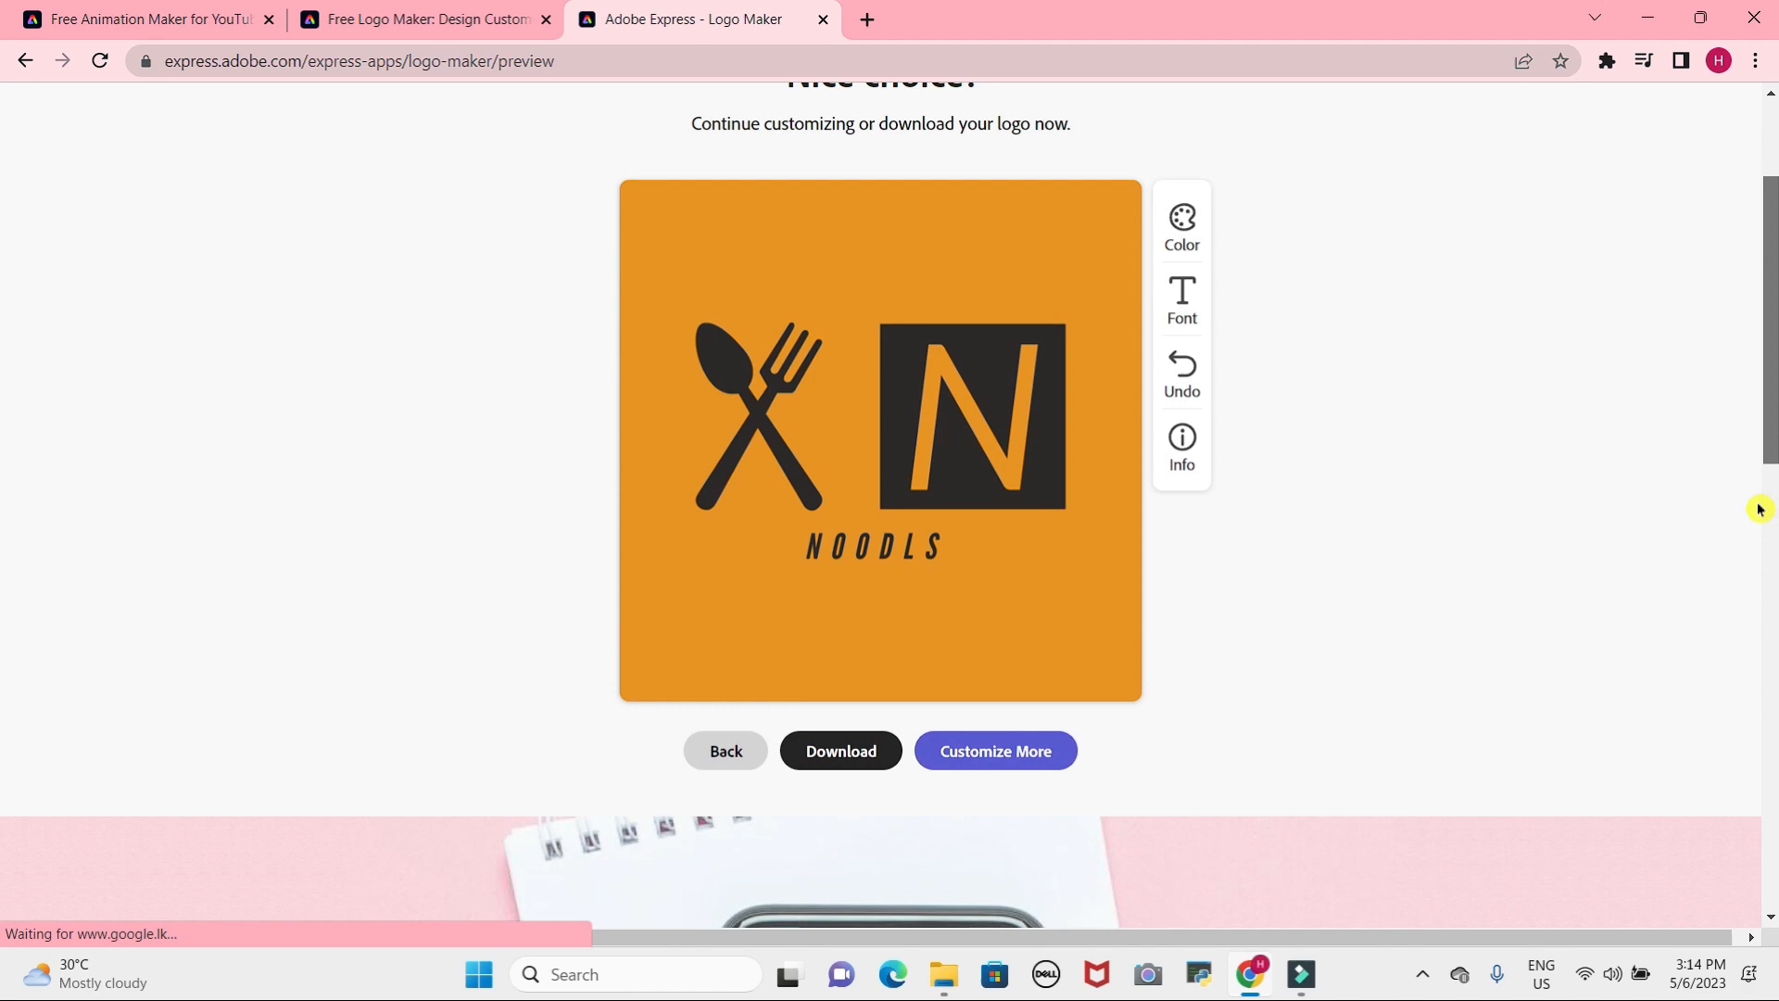
pyautogui.scroll(-3)
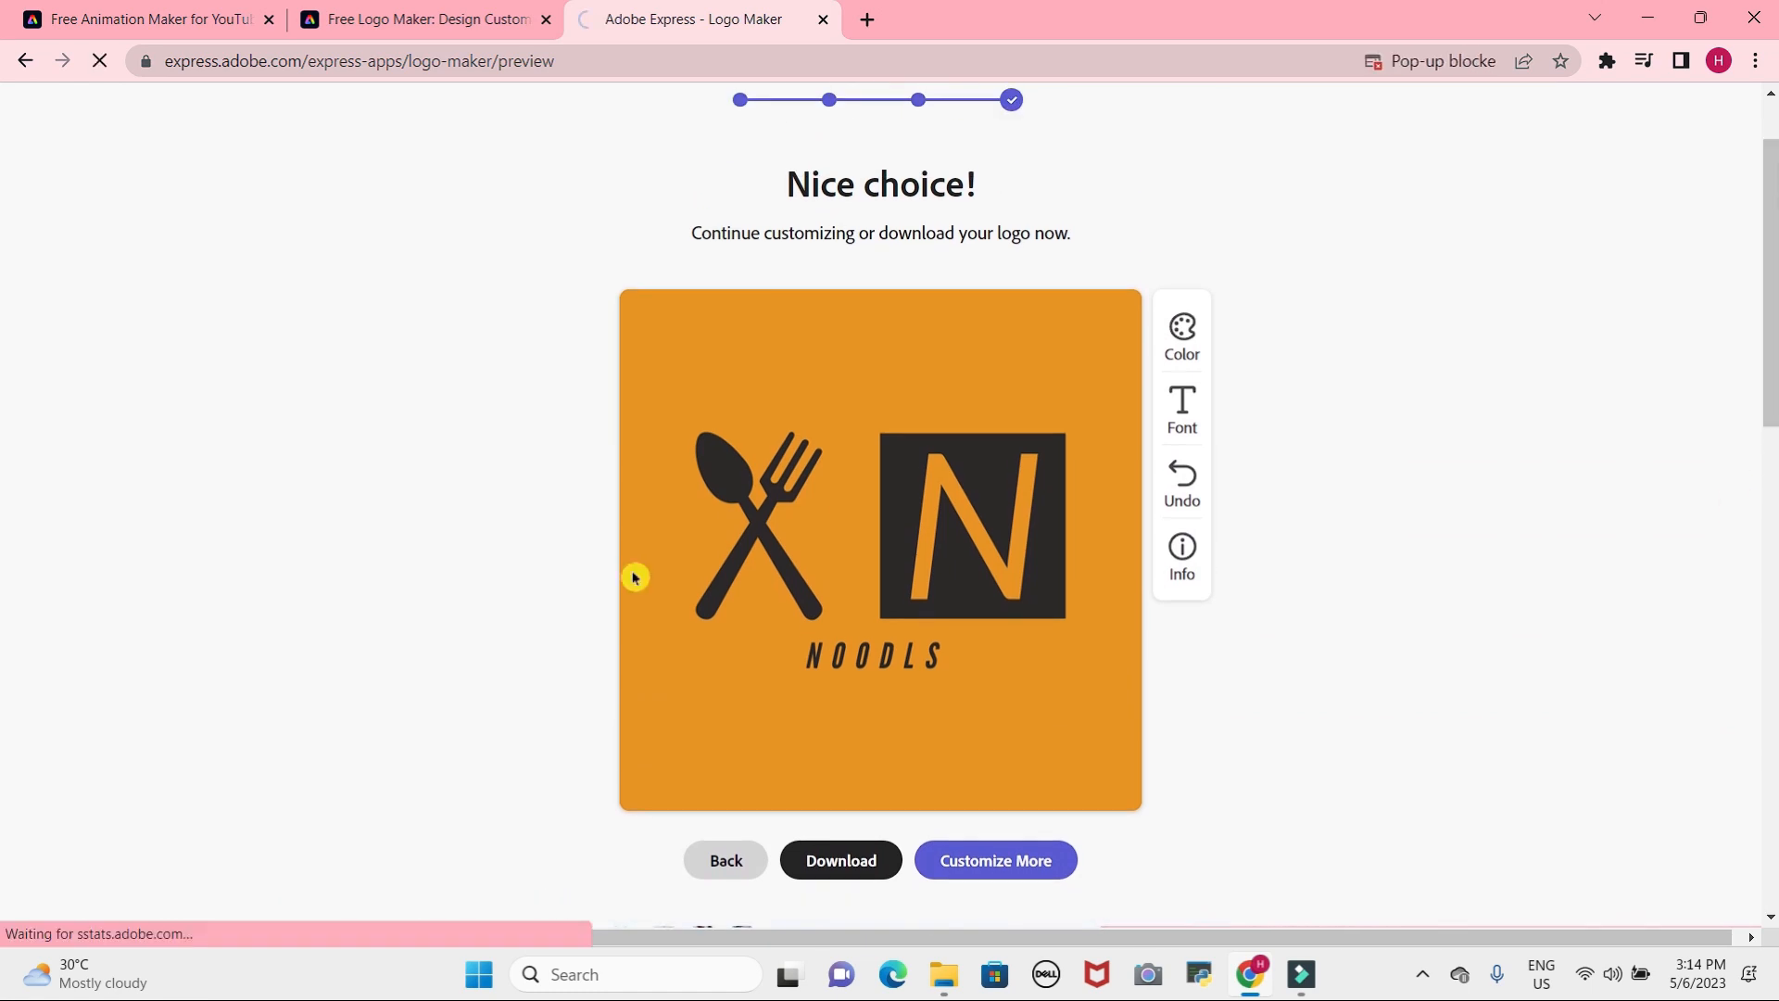
pyautogui.click(839, 859)
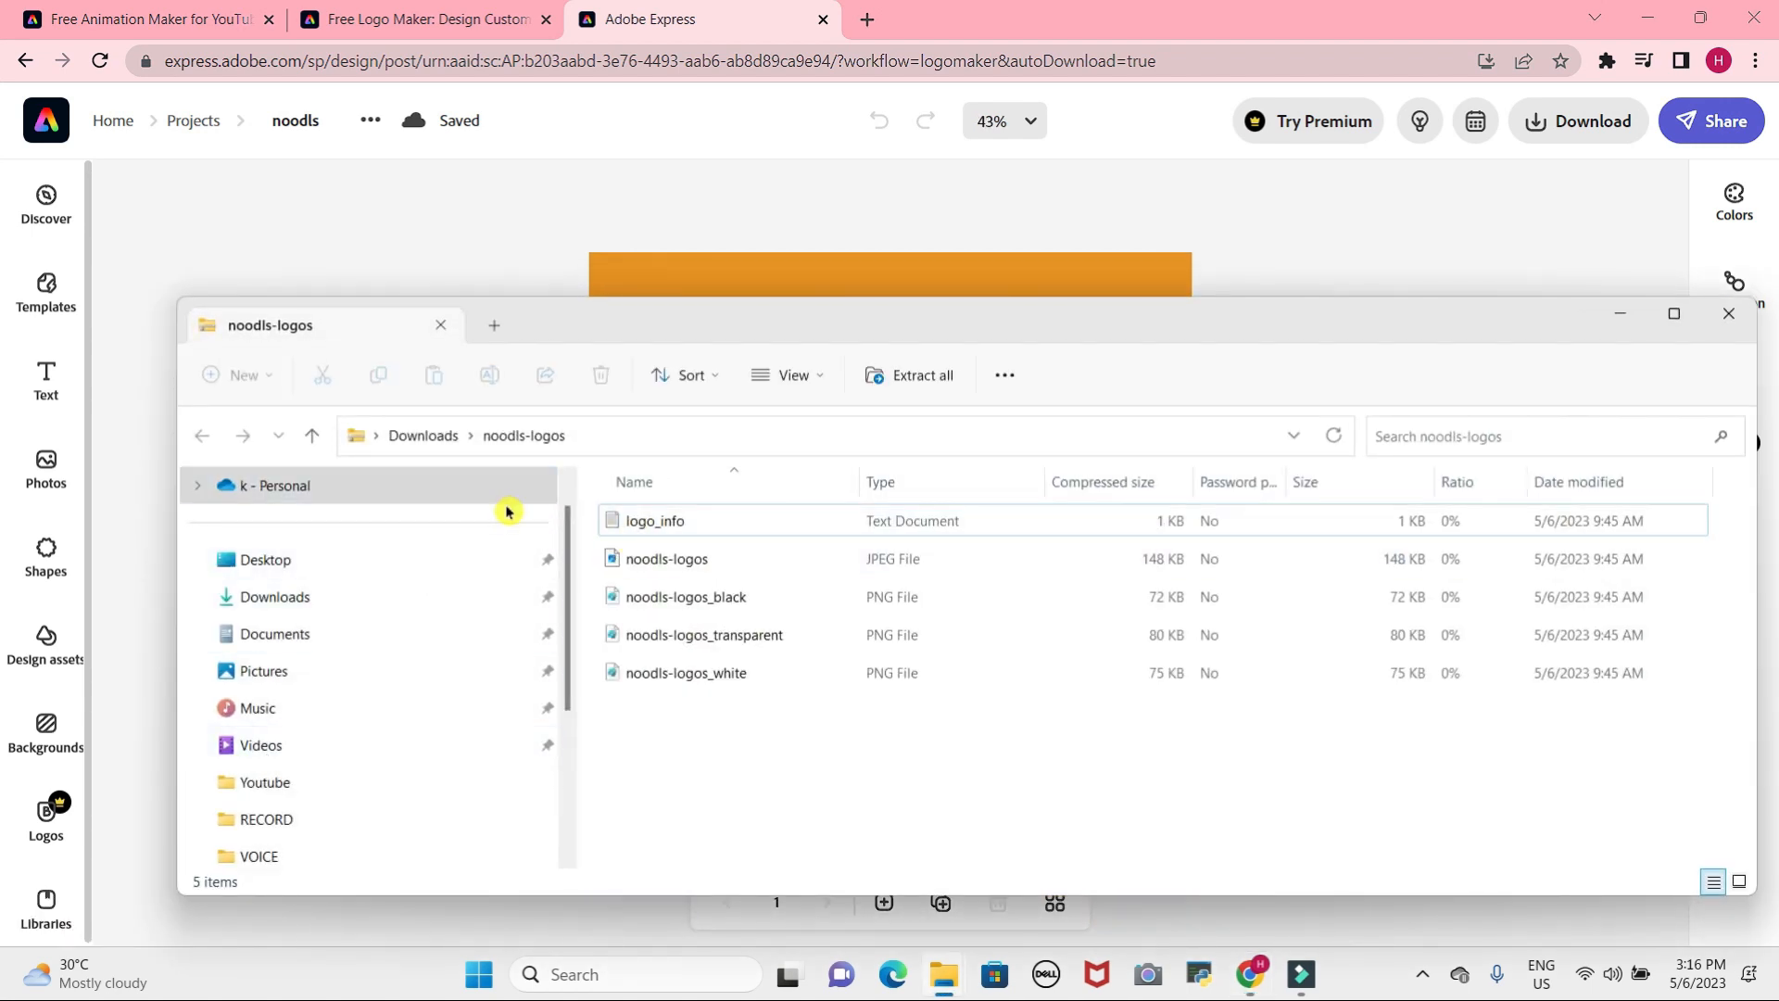
# View the JPEG, black, transparent and white noodls-logos files, then close File Explorer.
pyautogui.click(667, 558)
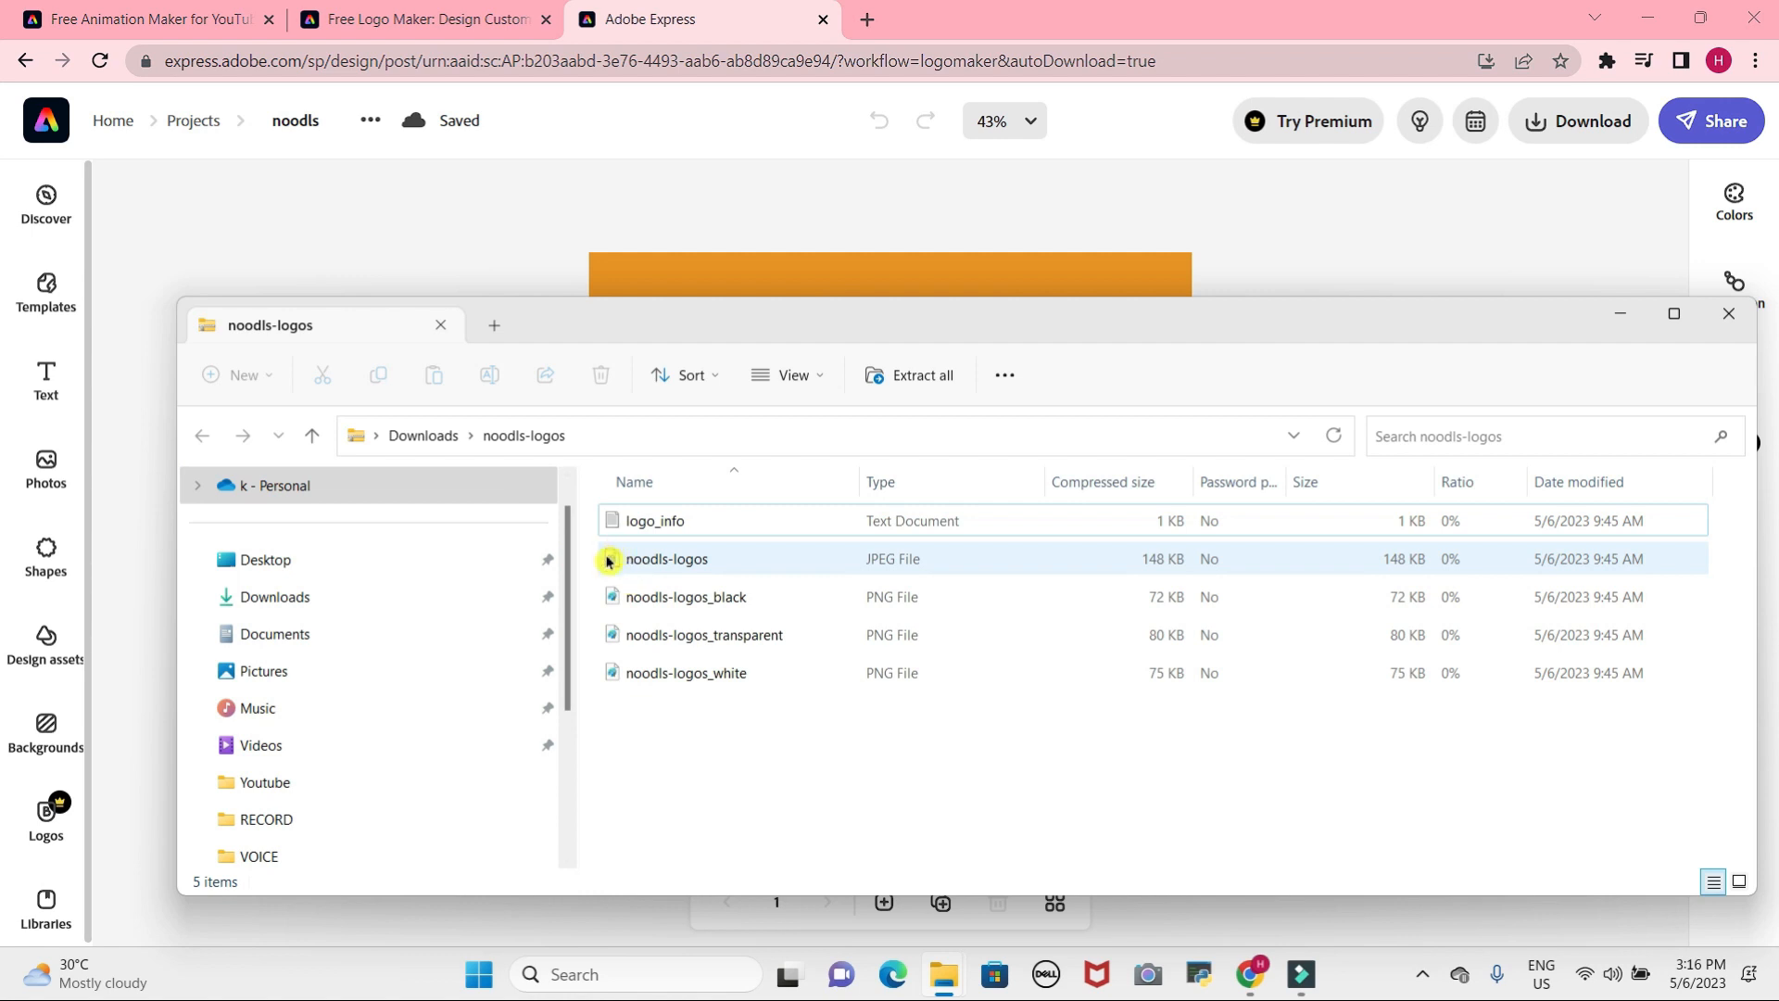
pyautogui.doubleClick(665, 558)
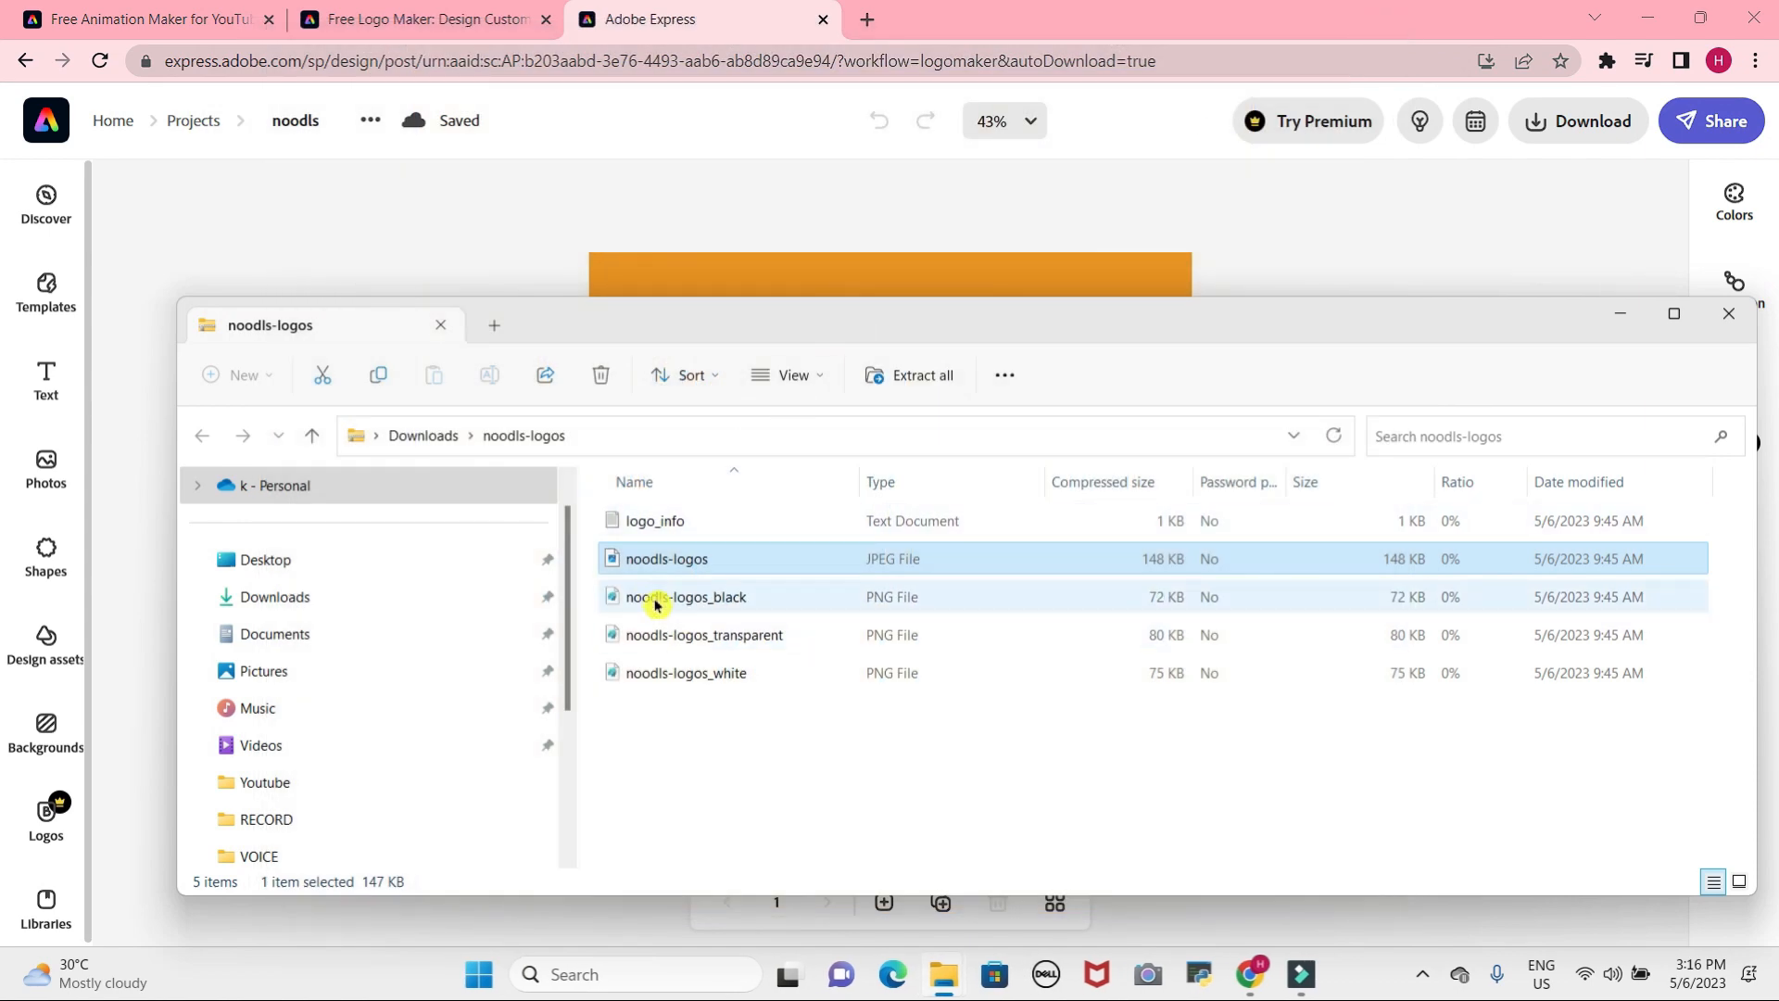
pyautogui.doubleClick(688, 596)
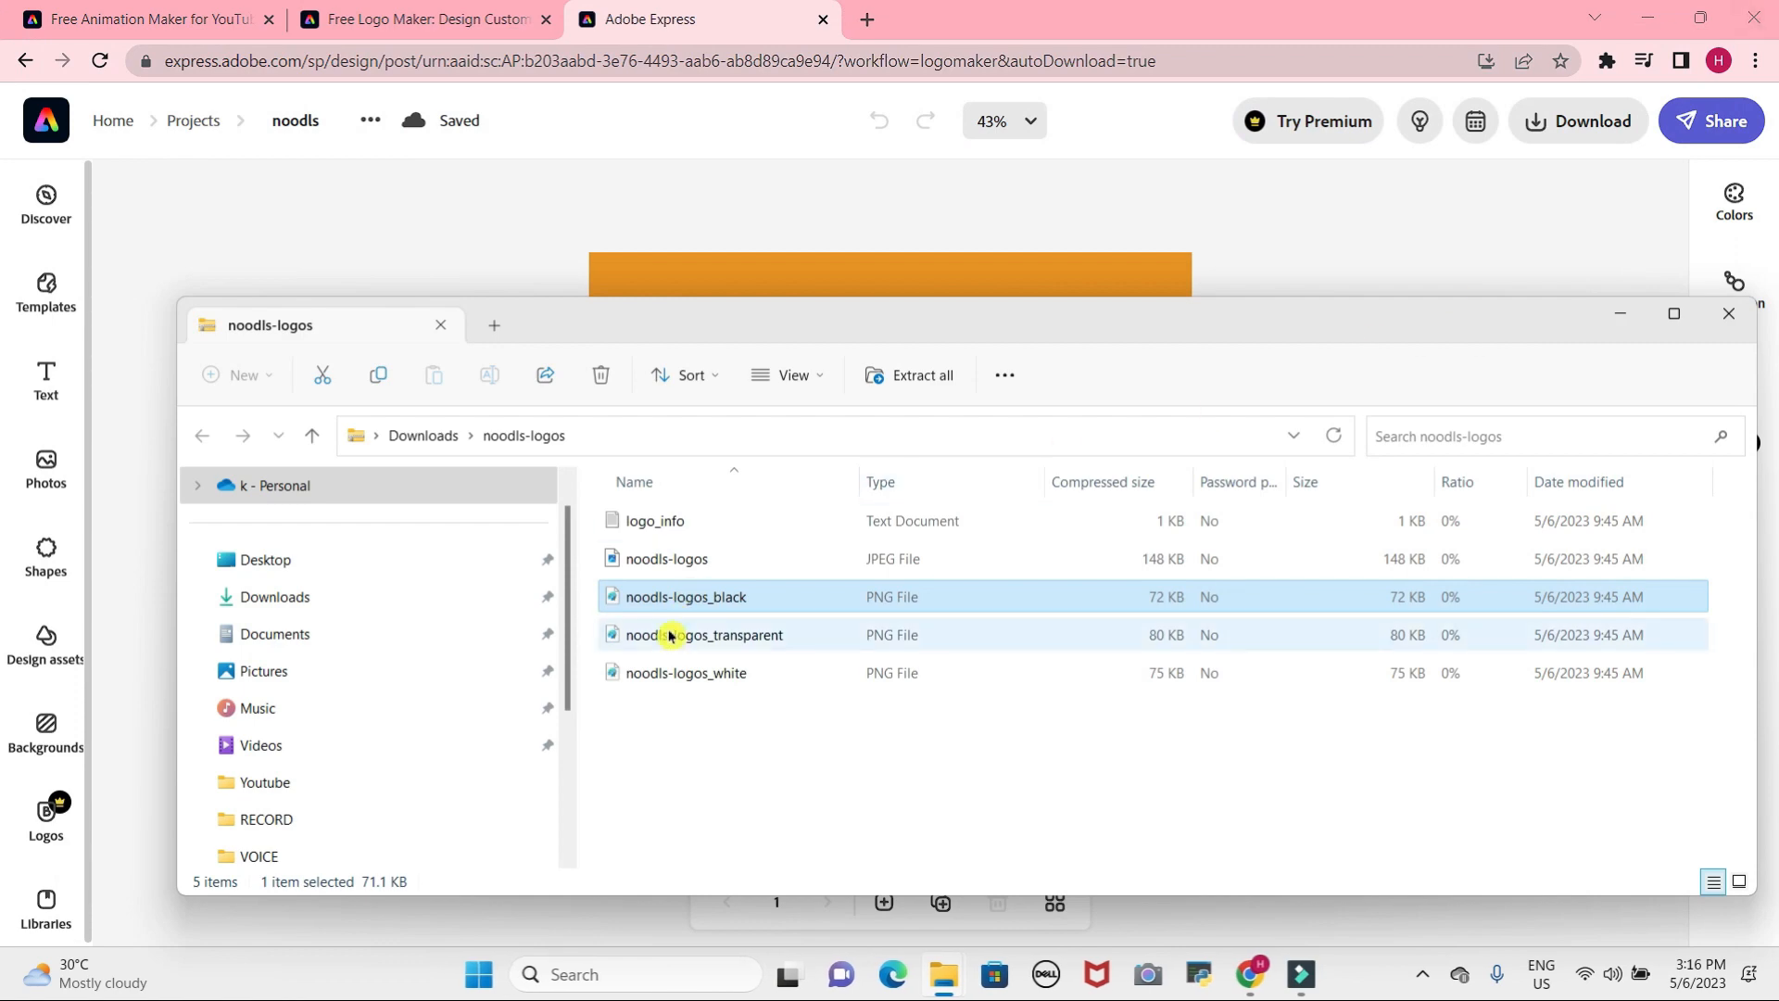
pyautogui.doubleClick(703, 634)
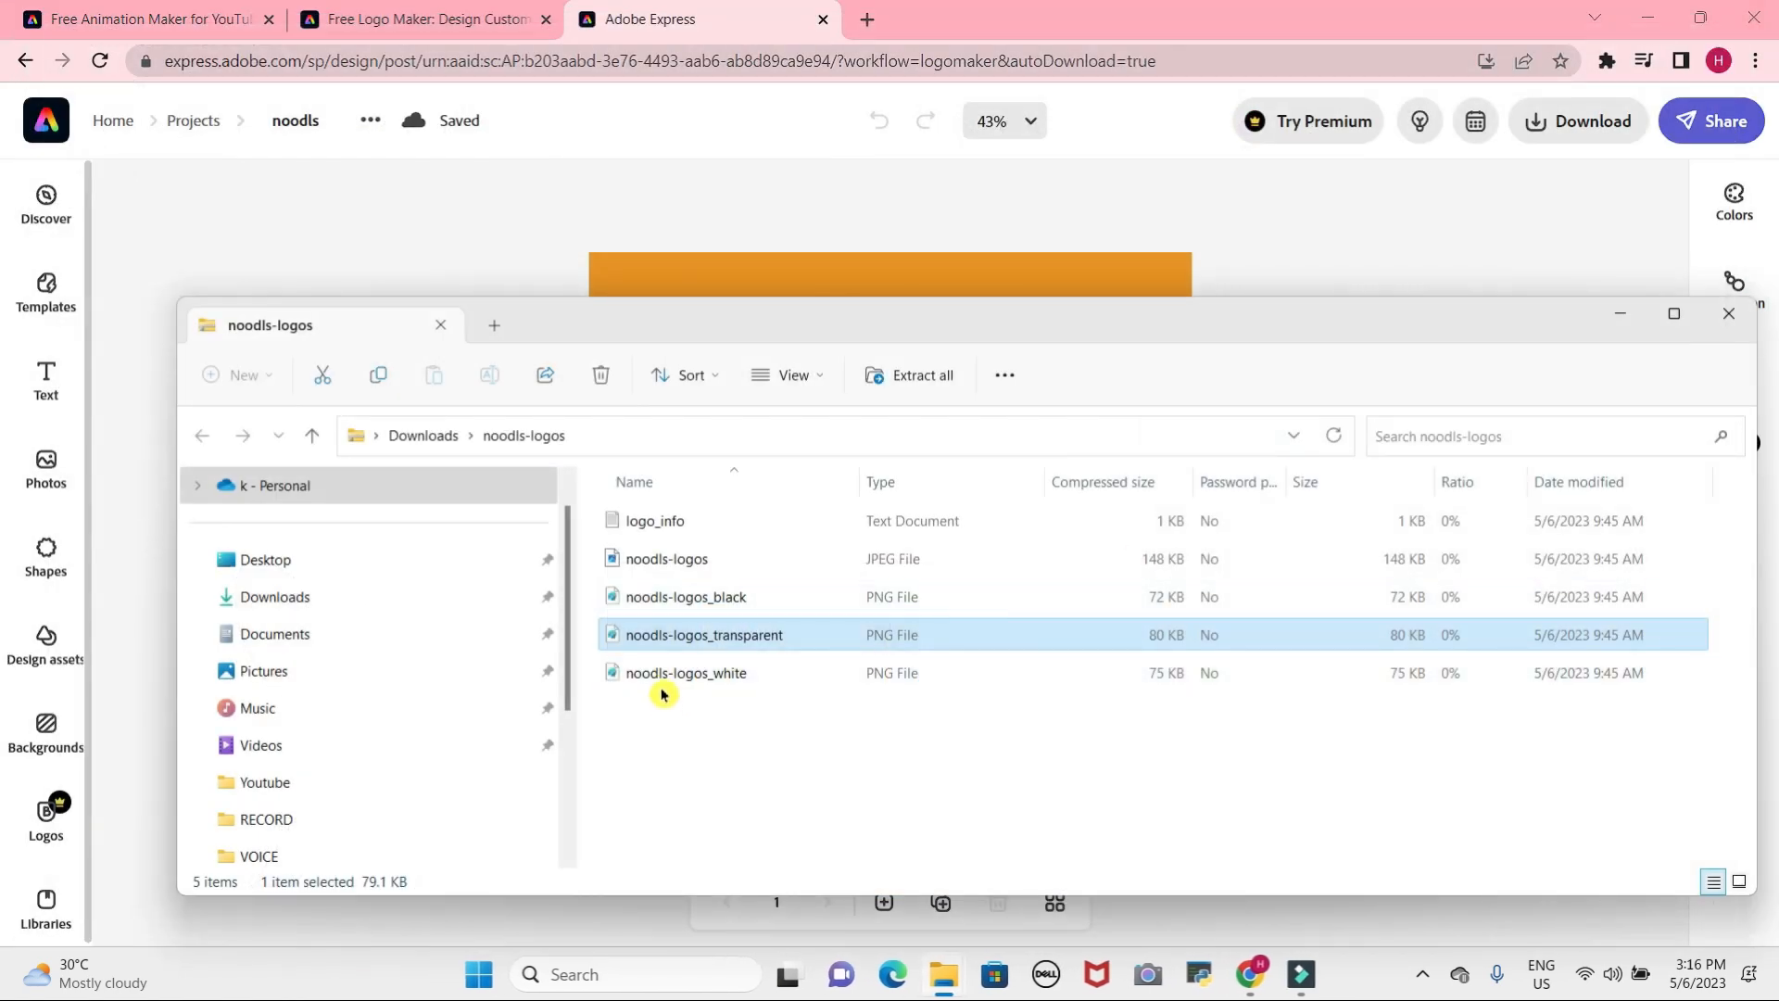
pyautogui.doubleClick(686, 673)
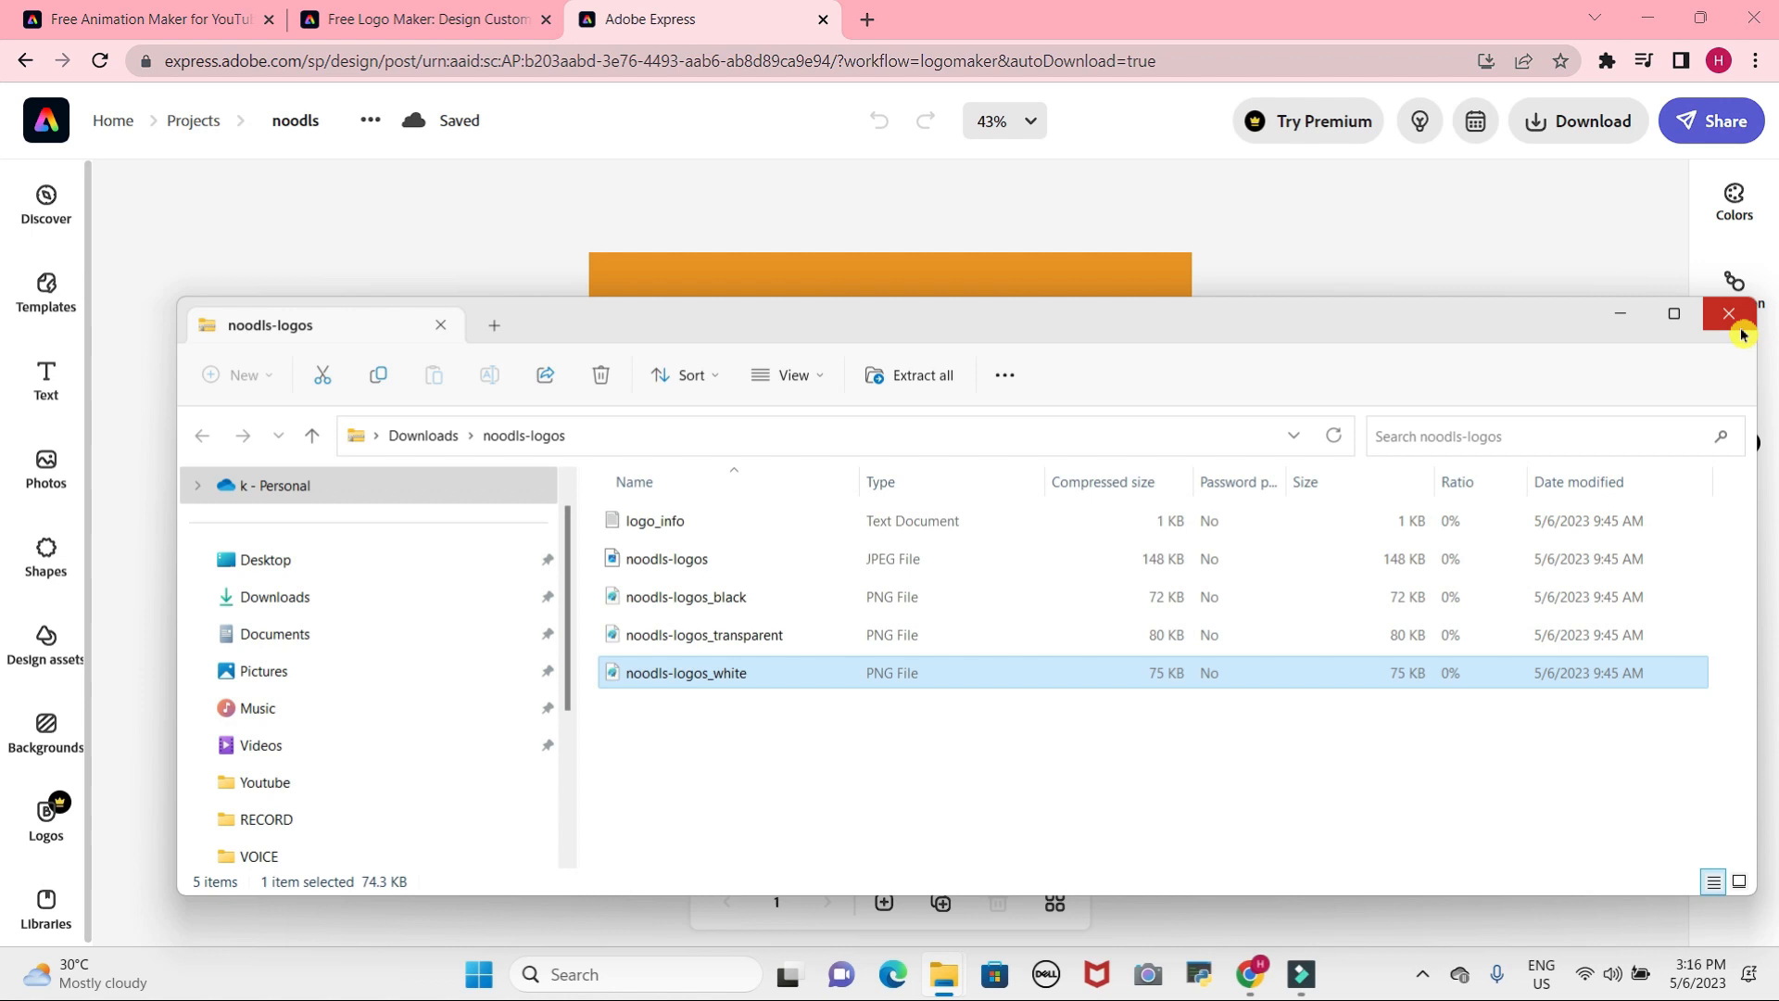
pyautogui.click(1729, 313)
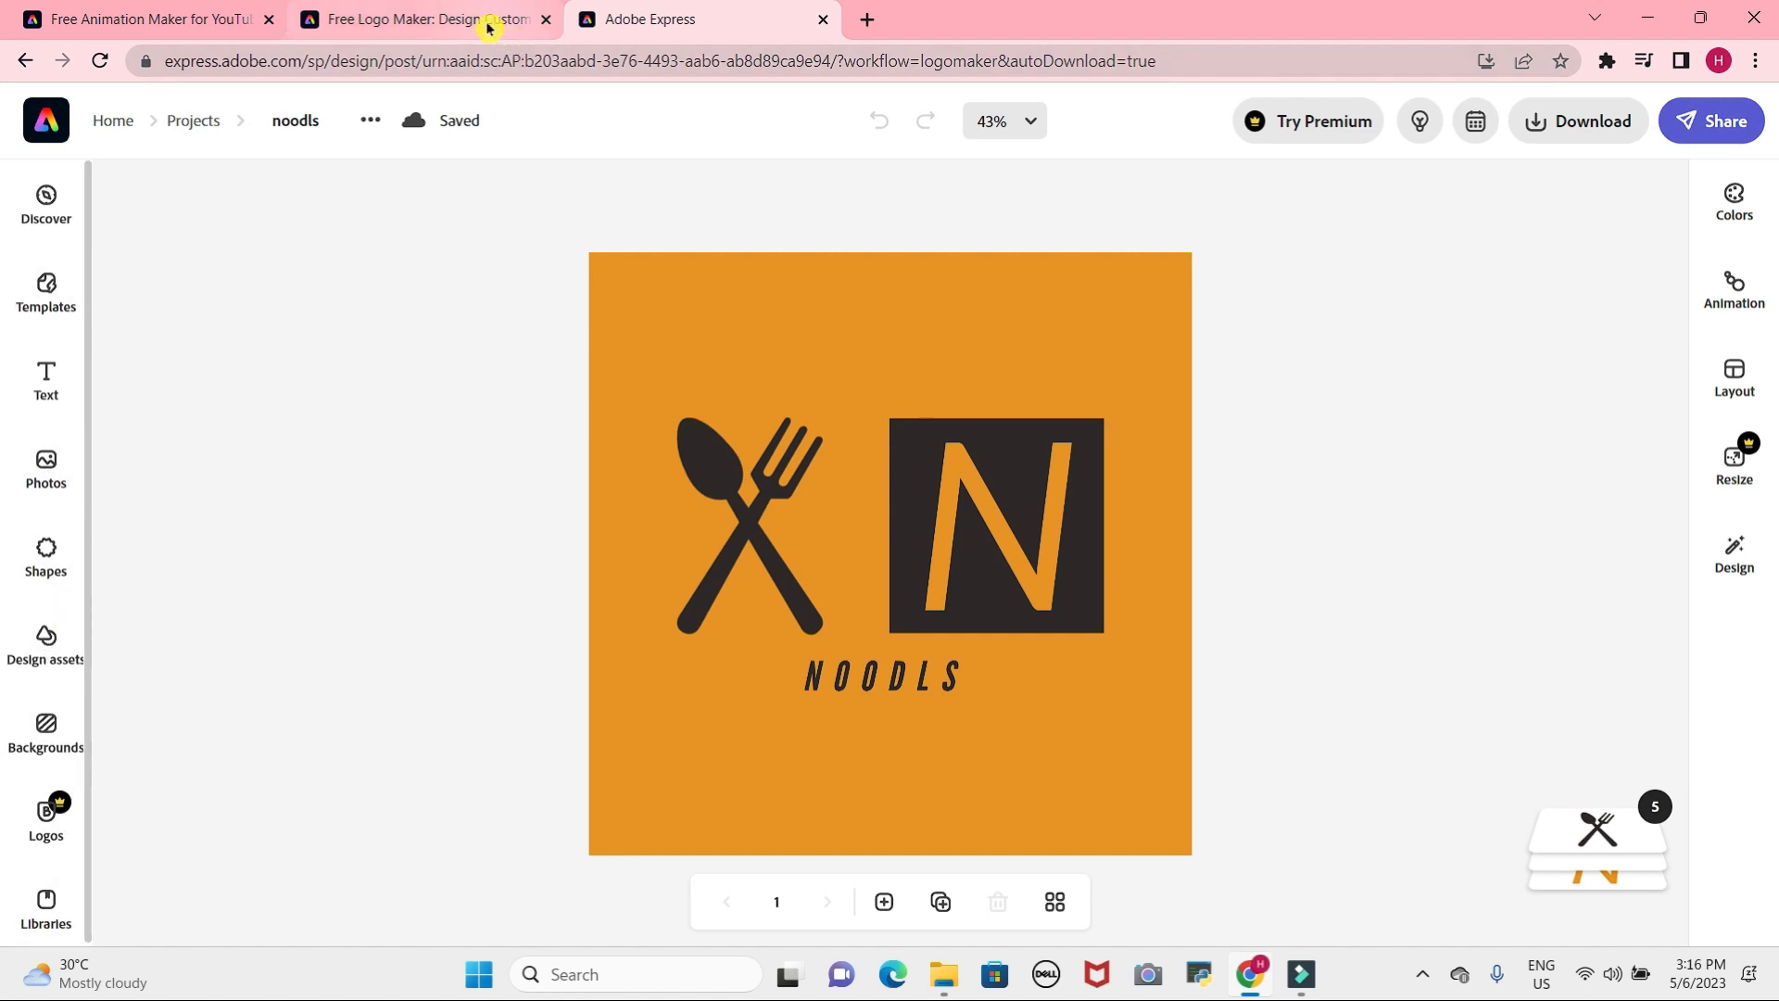
# Close the logo editor and start a new banner from Create > Banners.
pyautogui.click(420, 20)
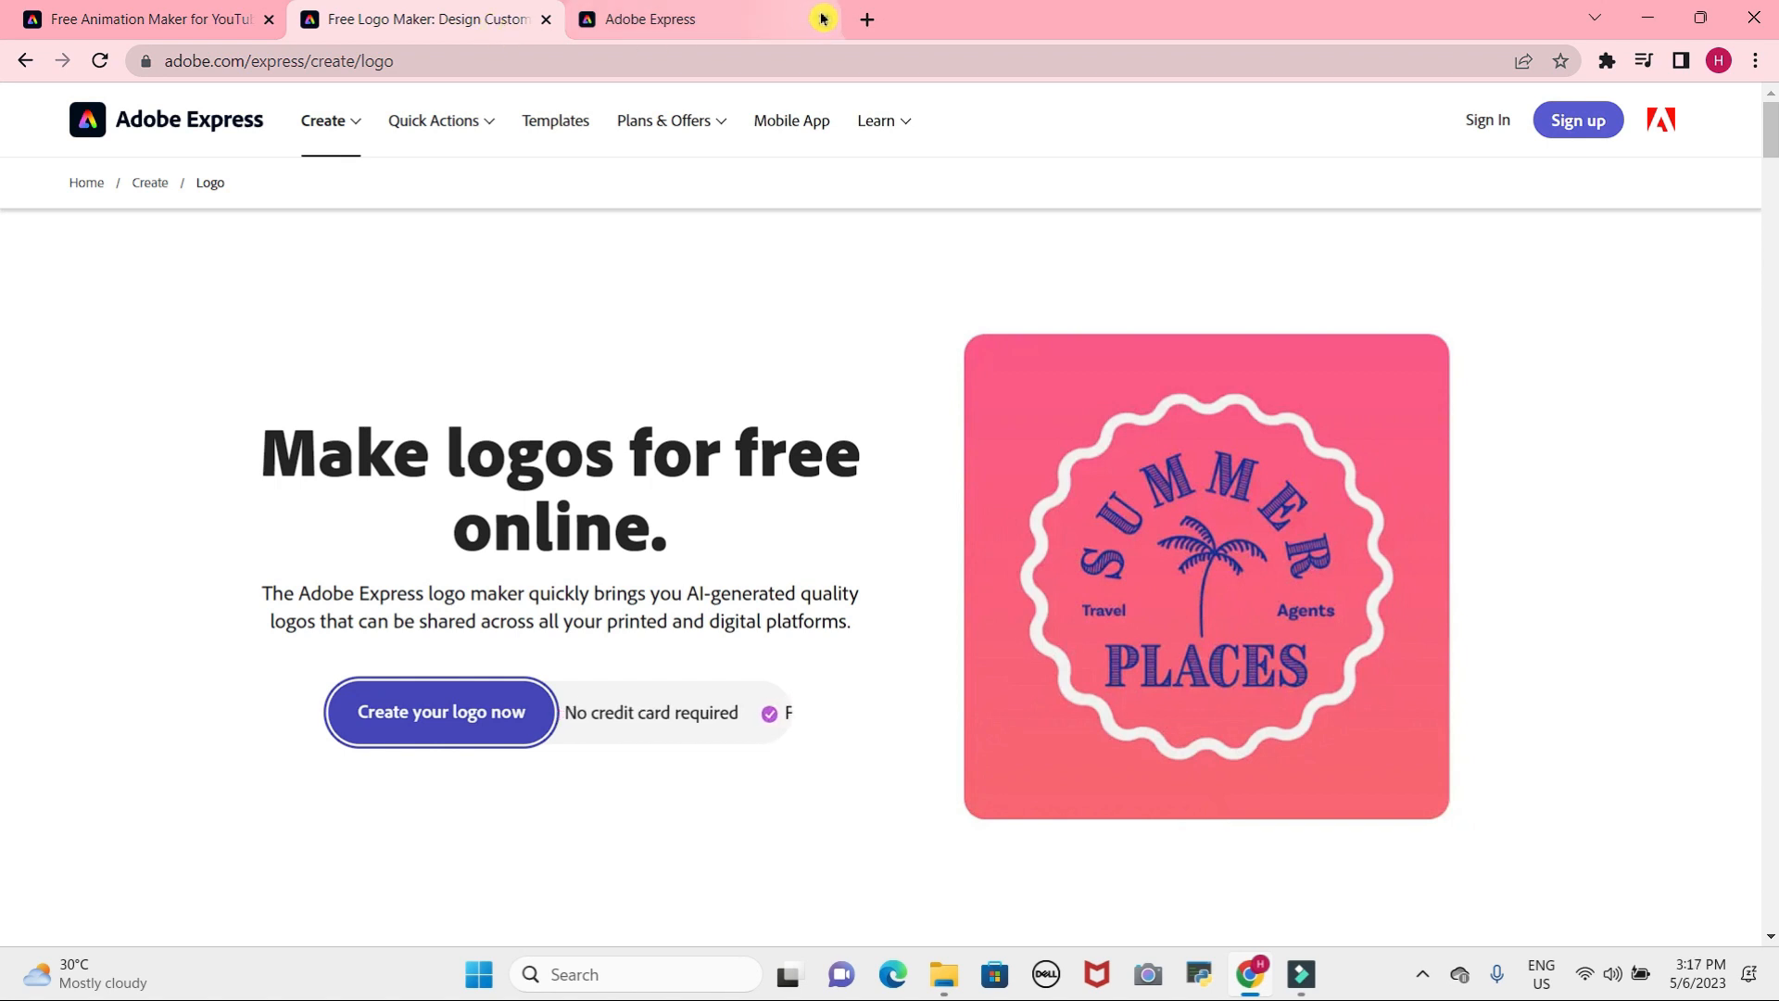
pyautogui.click(821, 19)
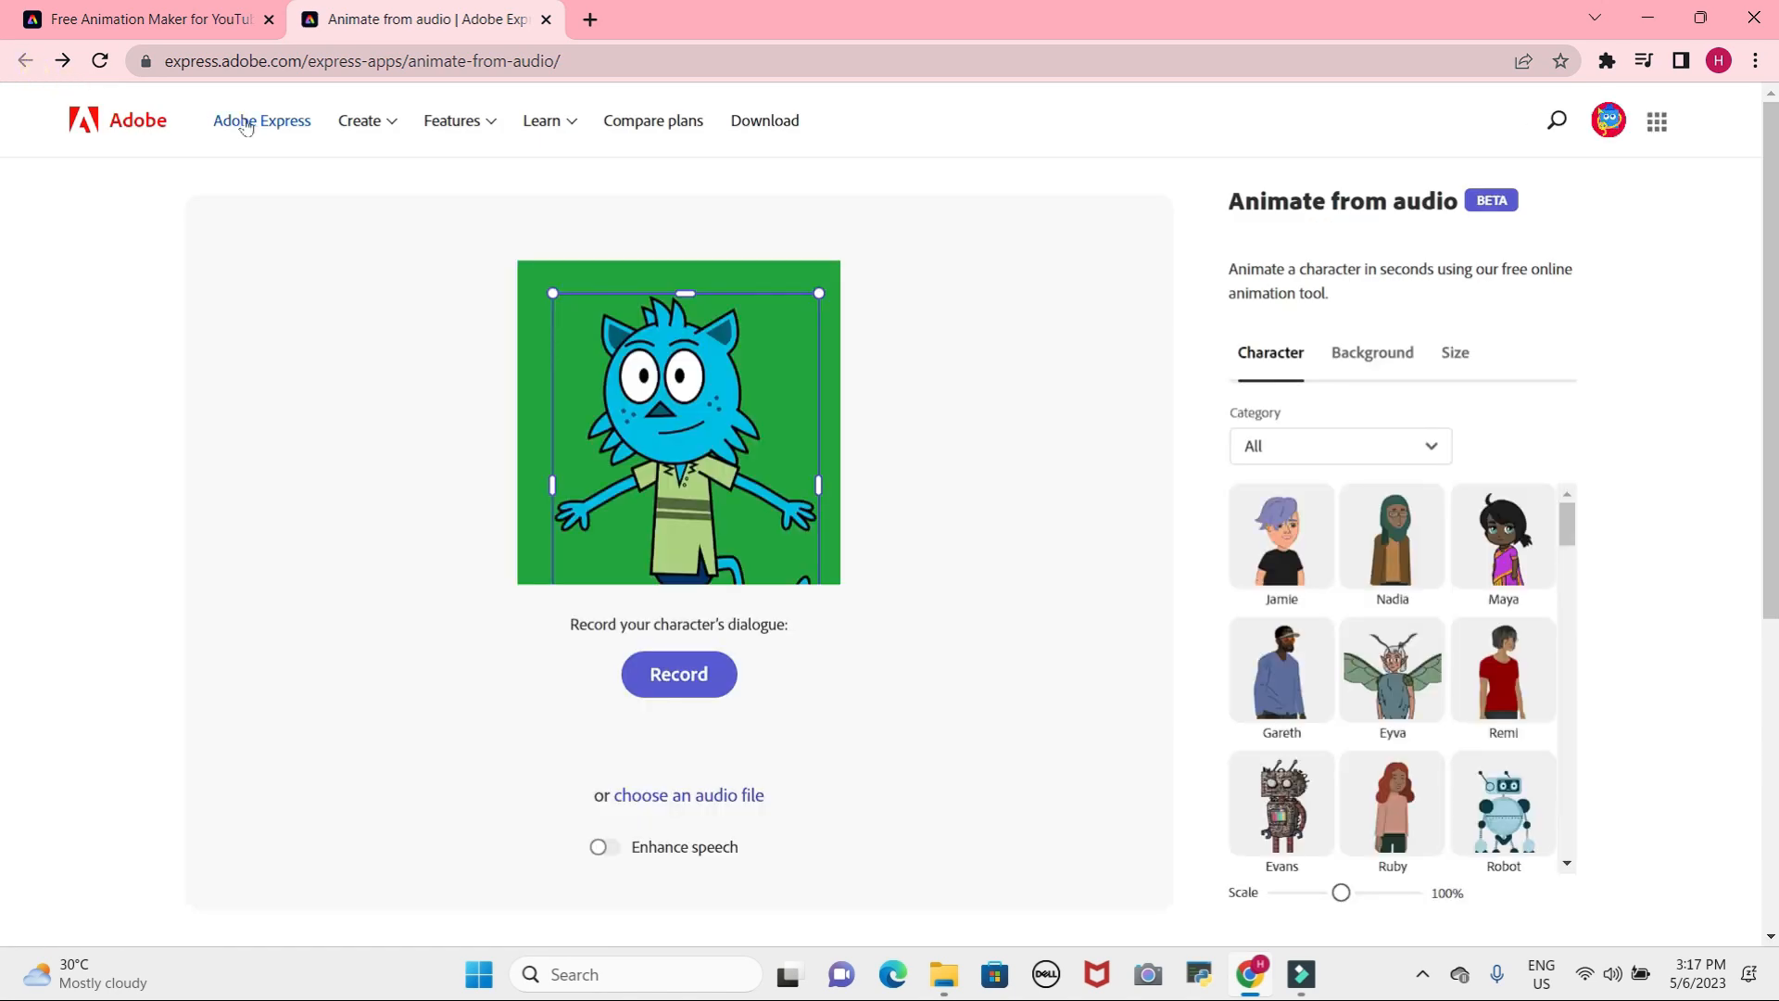
pyautogui.click(359, 121)
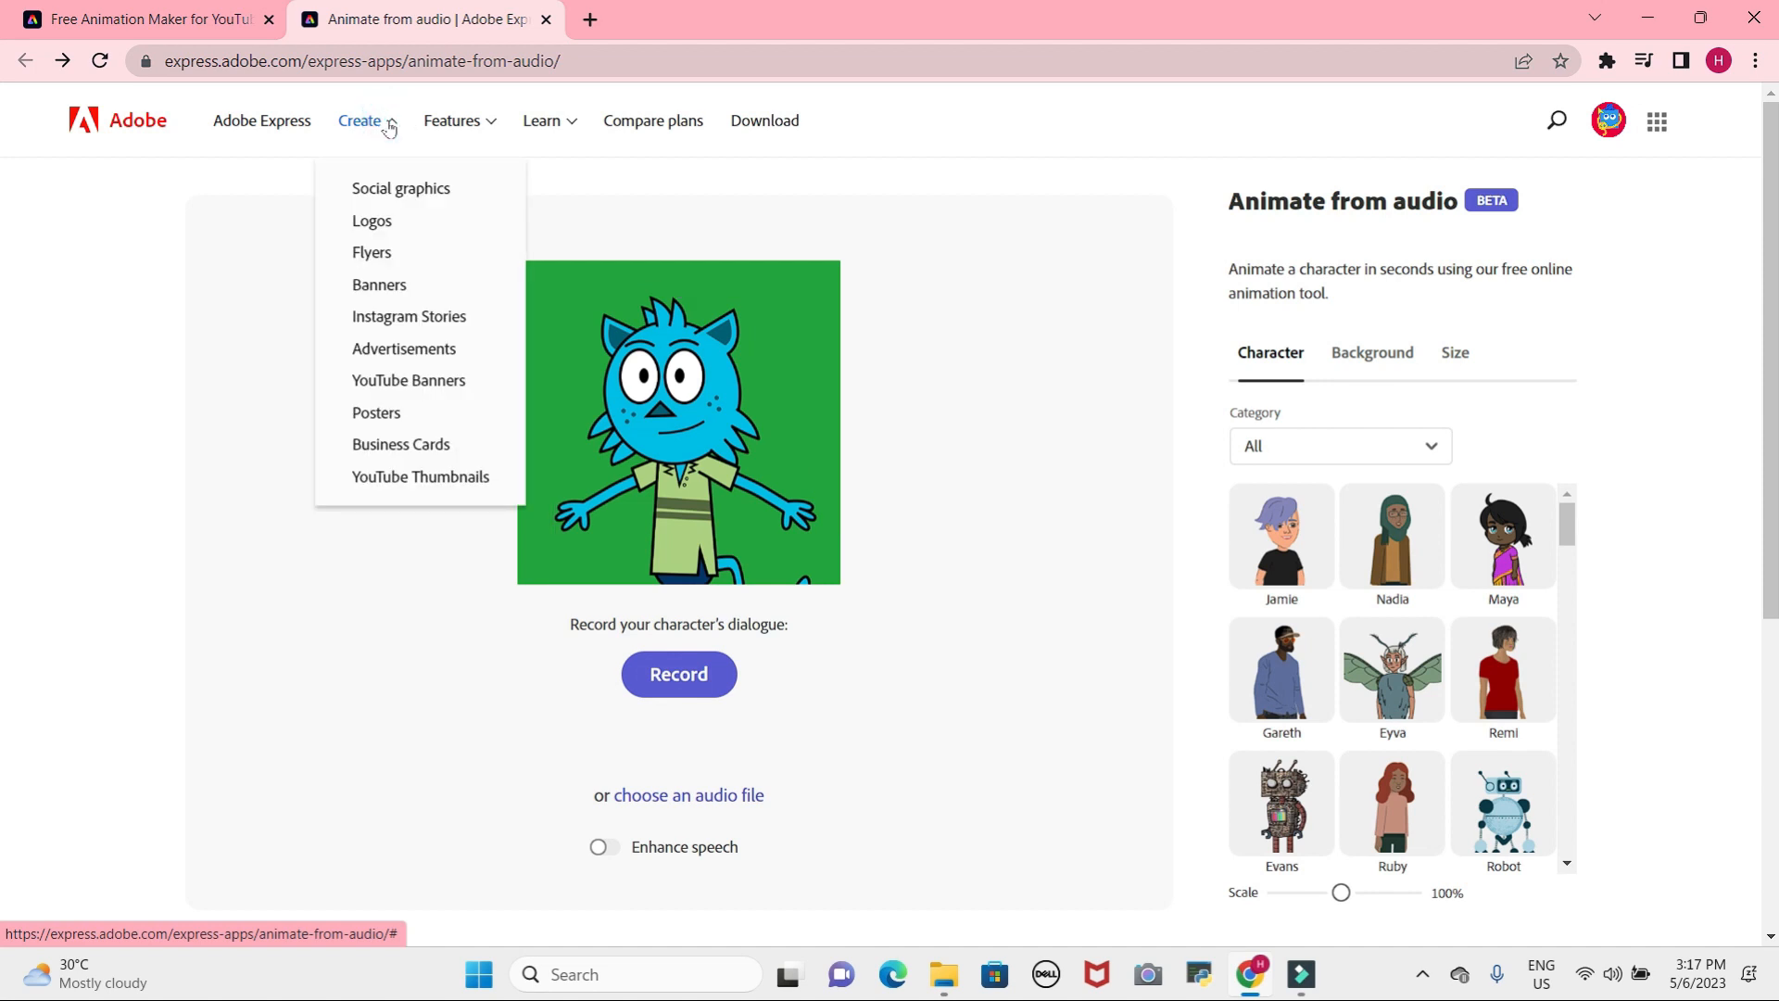
pyautogui.moveTo(379, 284)
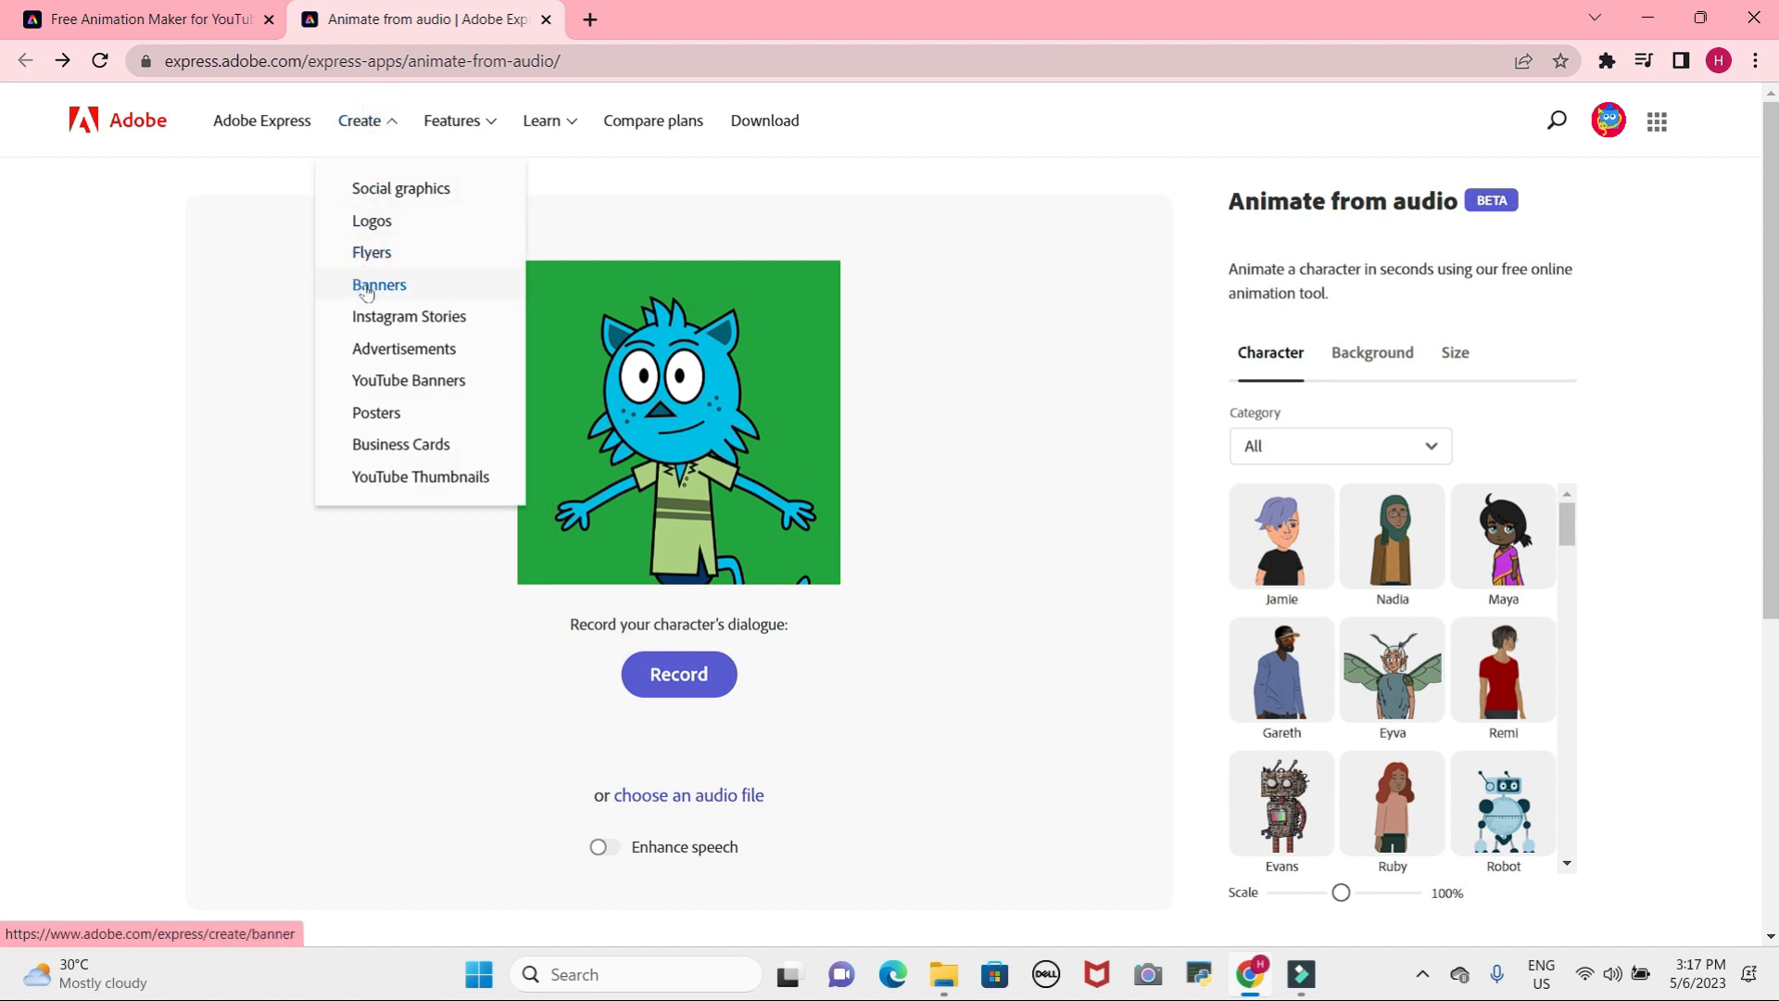
pyautogui.click(378, 285)
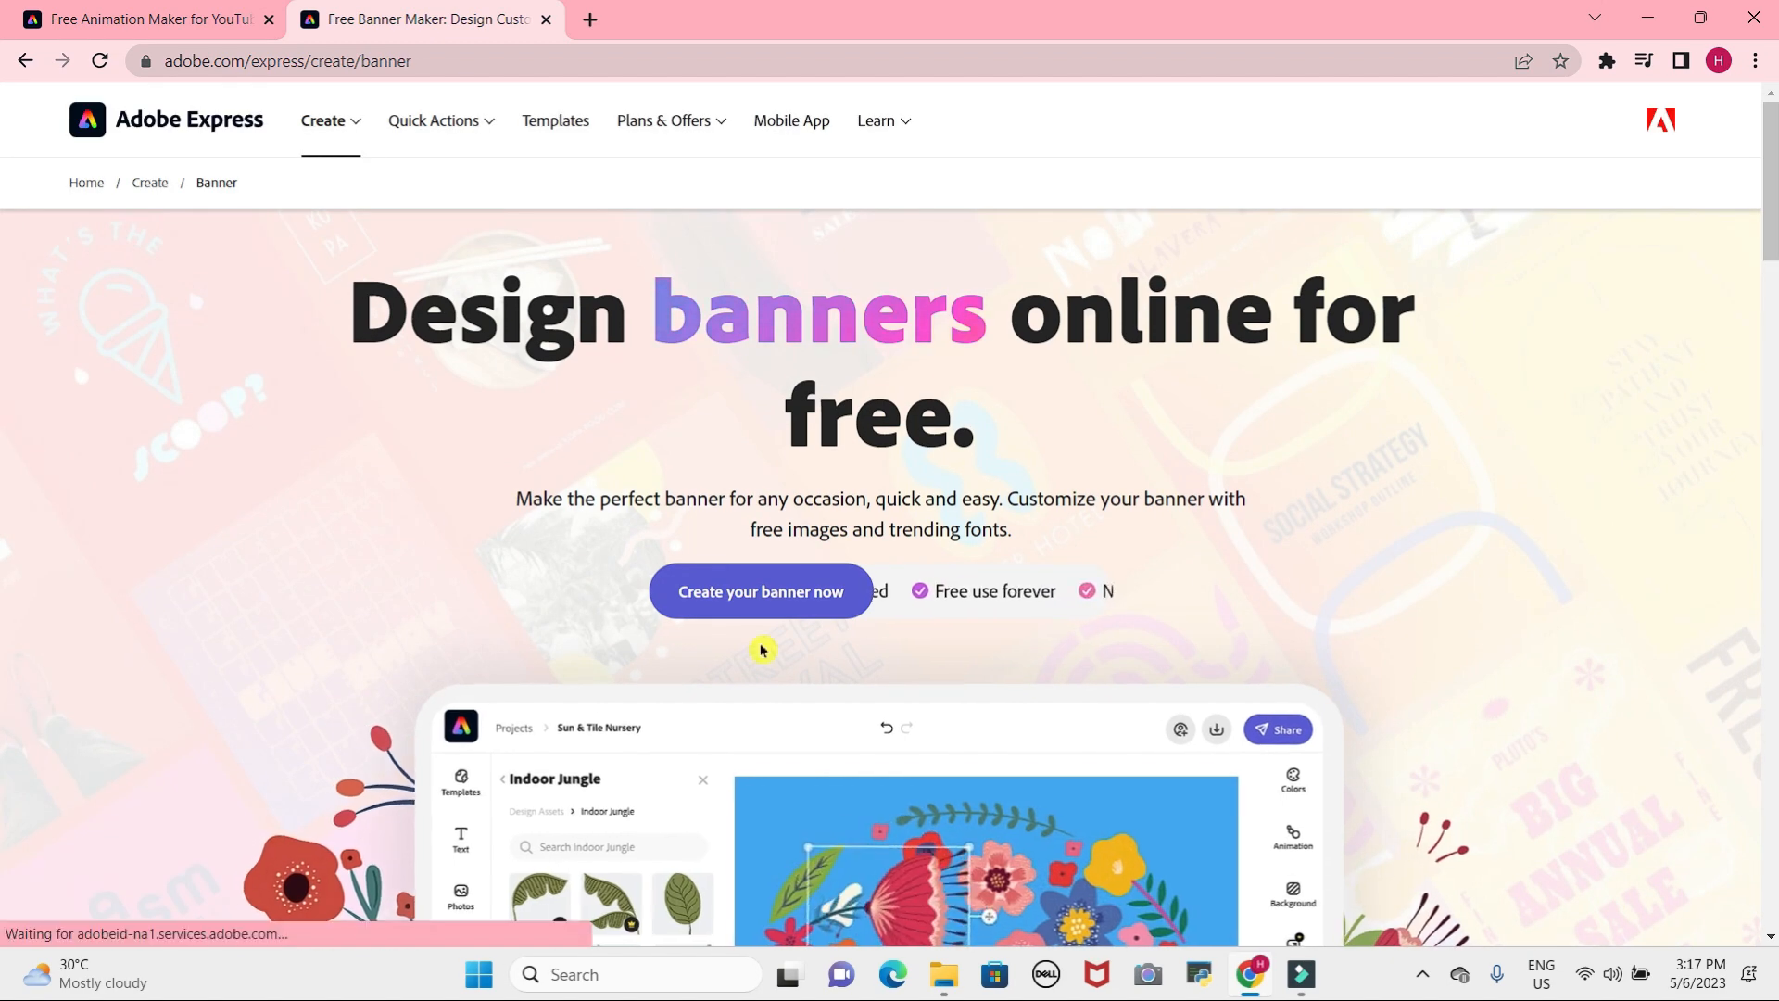
pyautogui.click(760, 592)
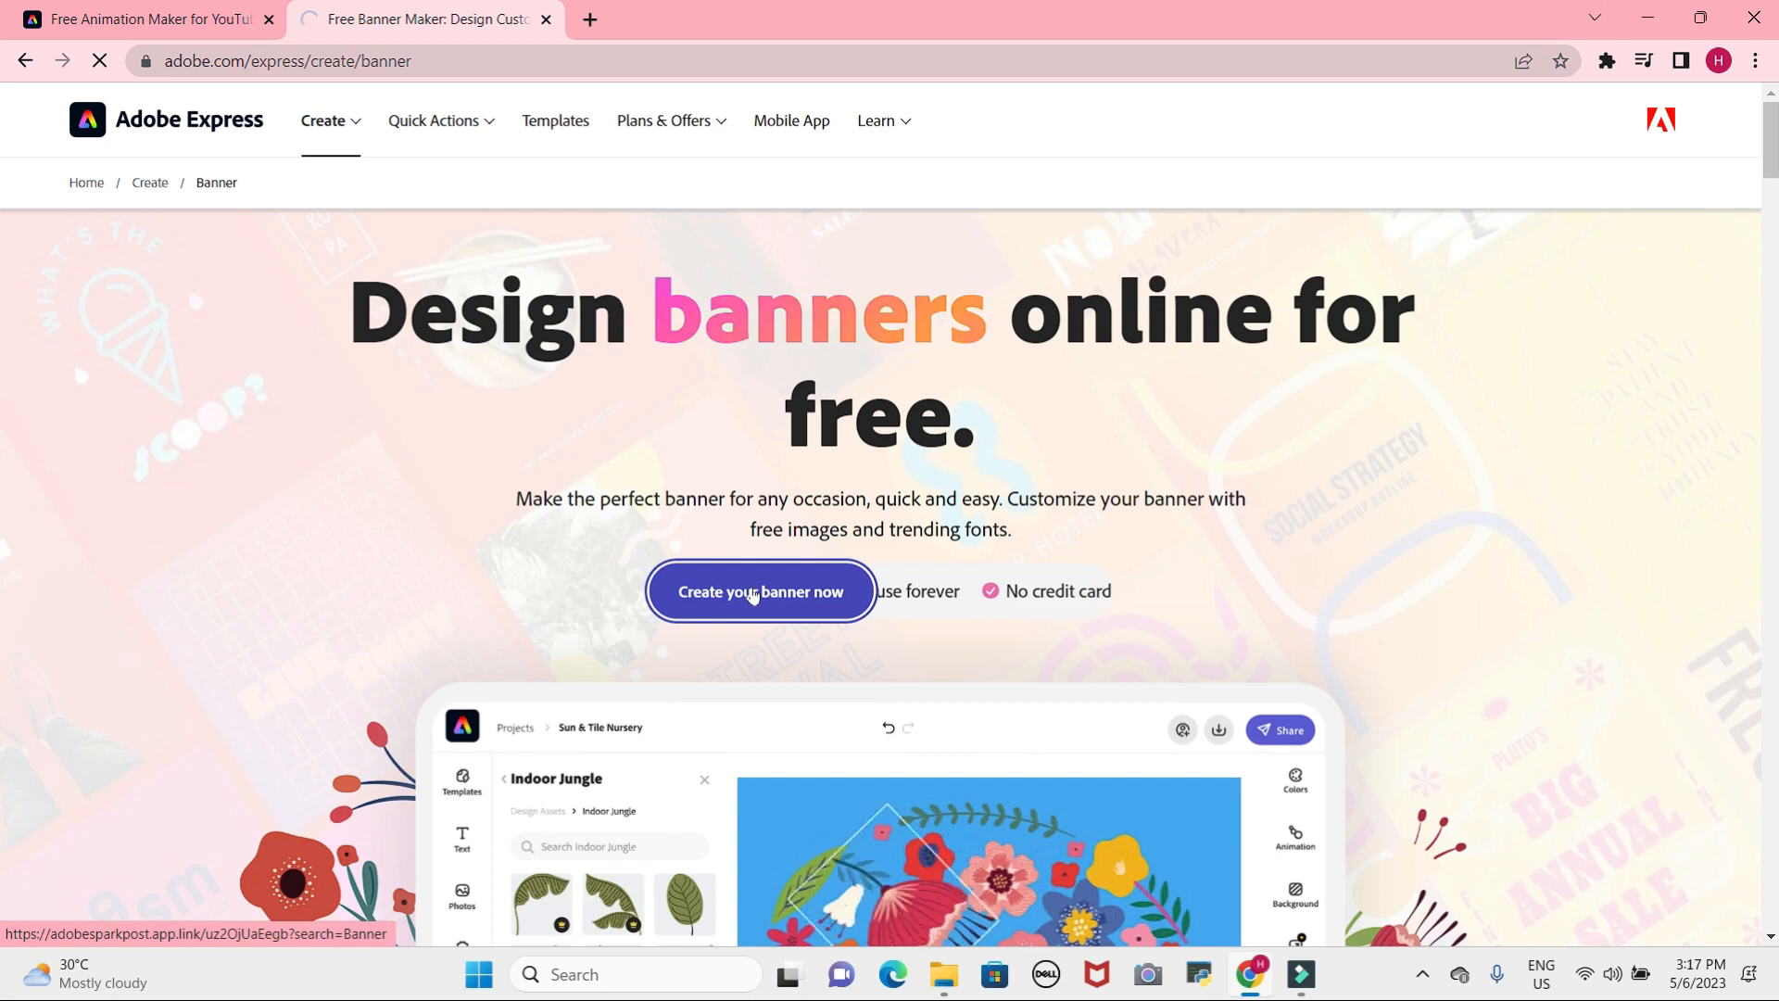
pyautogui.click(759, 591)
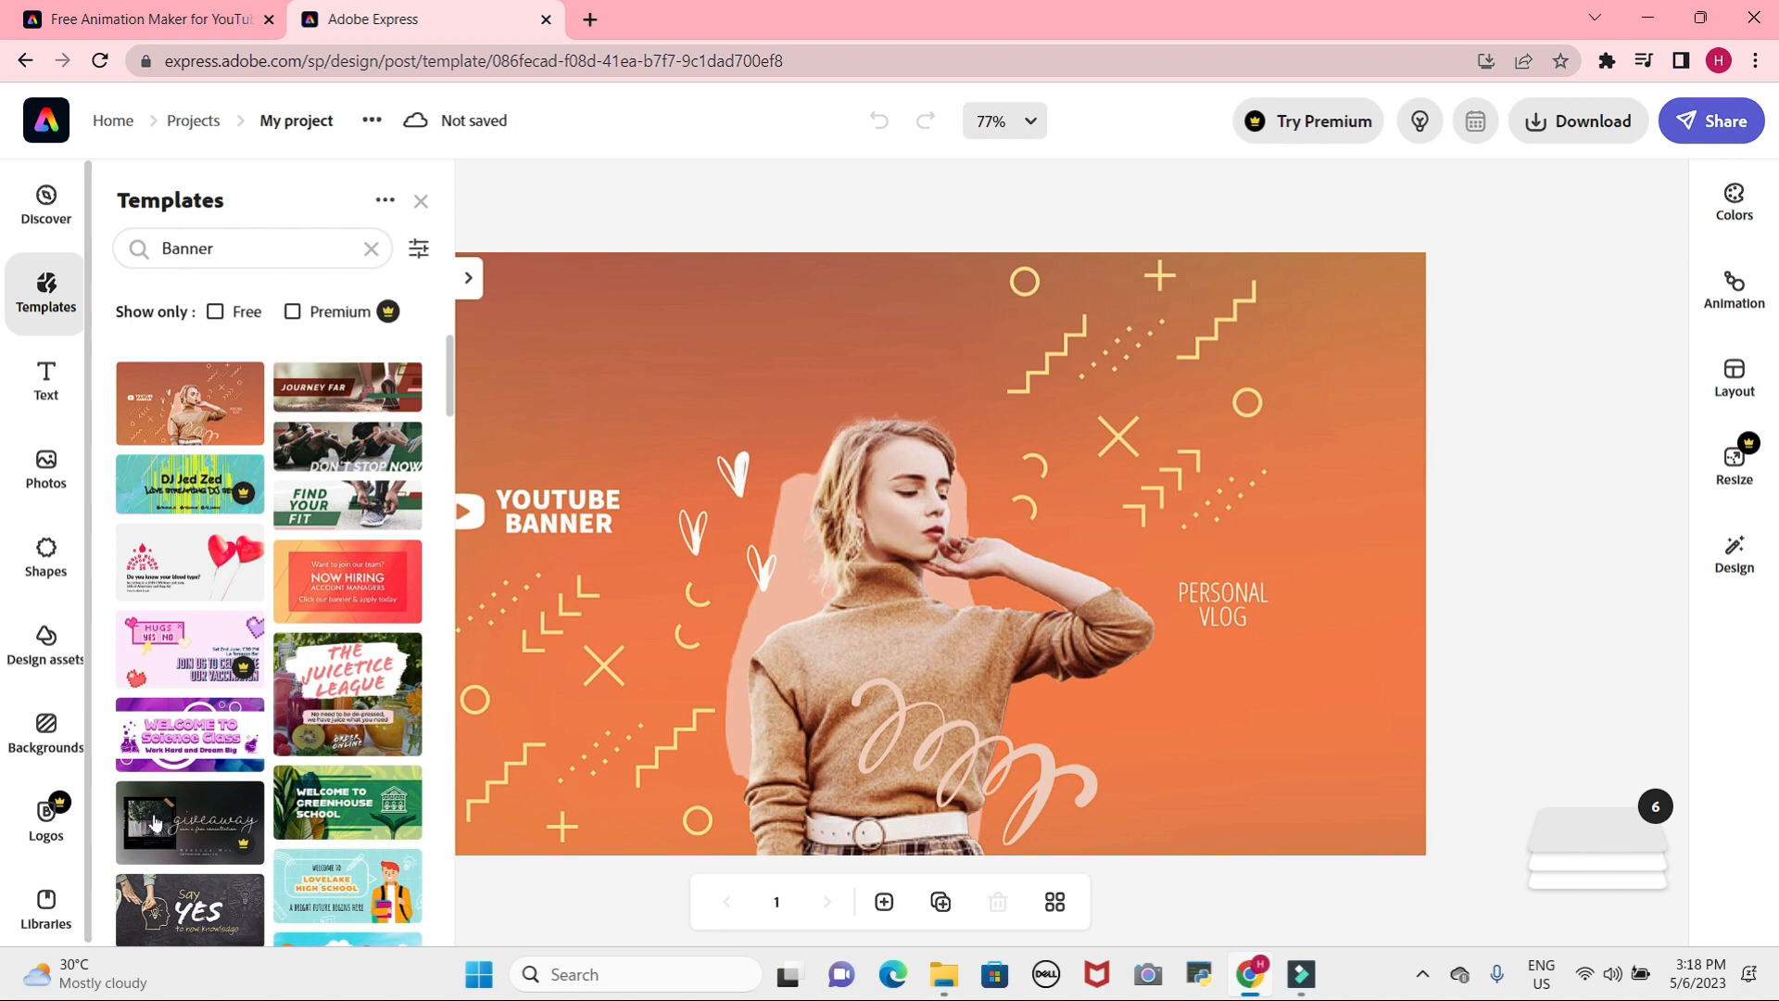
# Try the giveaway template, dismiss the premium offer, and load Welcome to Greenhouse School.
pyautogui.click(189, 819)
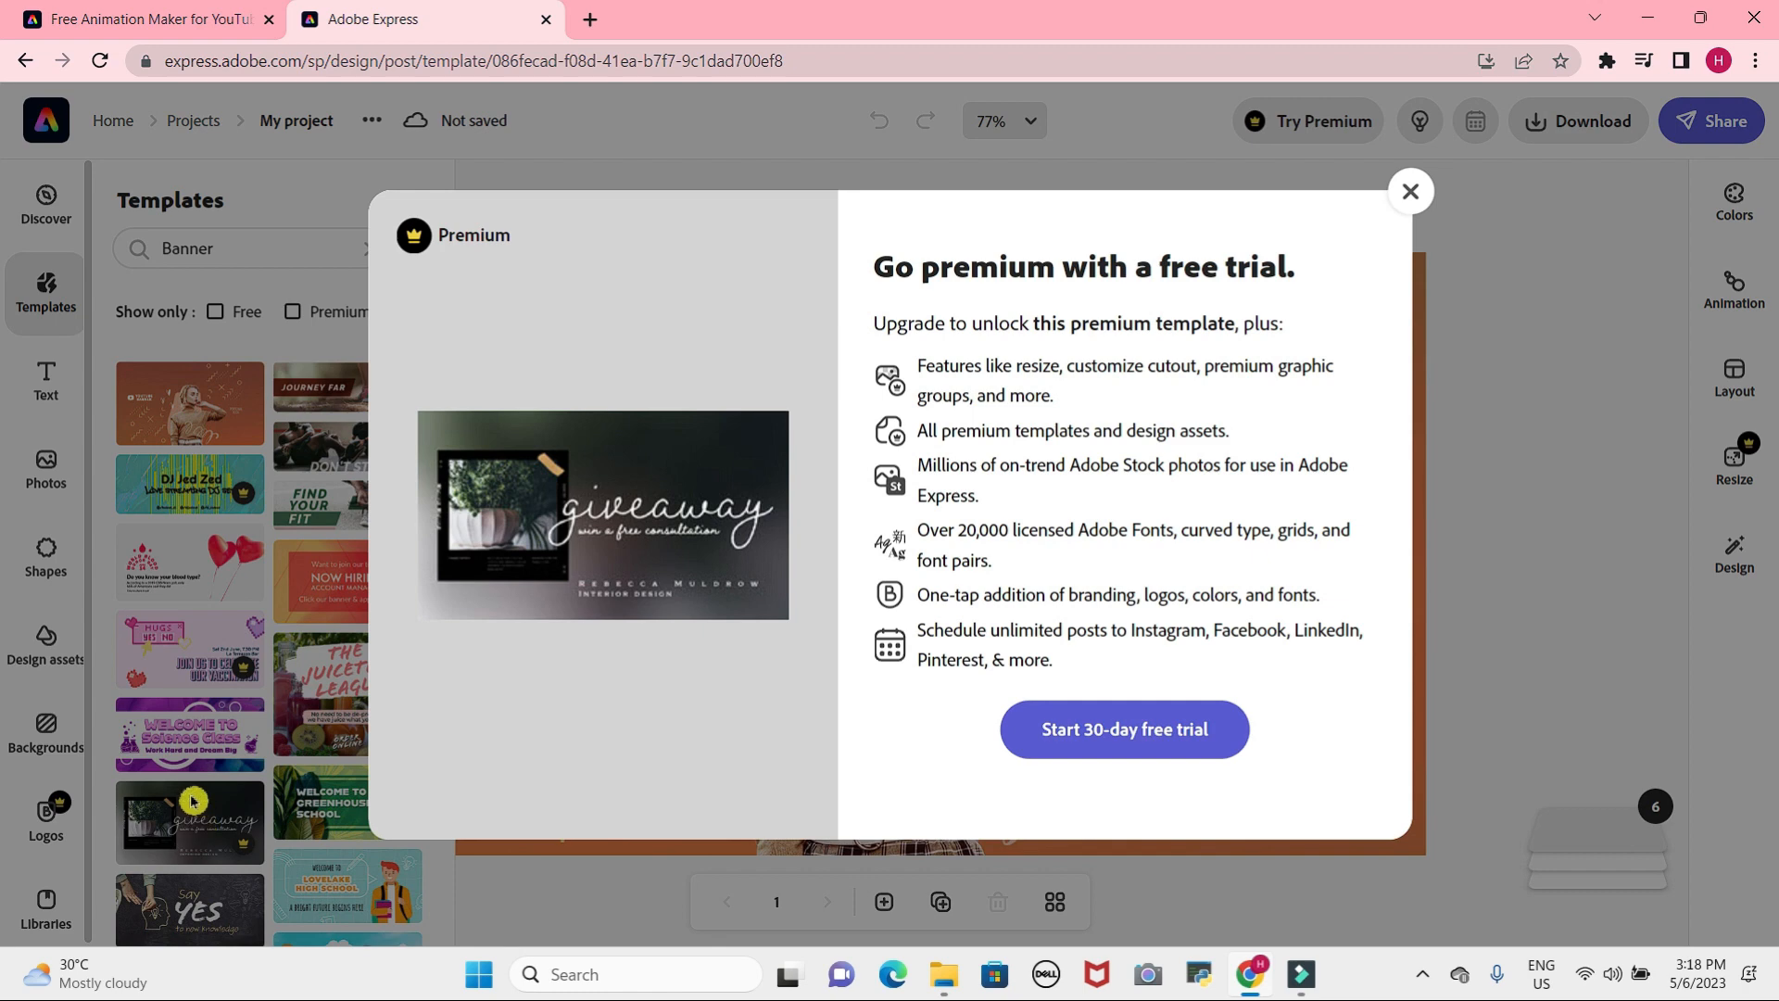
pyautogui.moveTo(1360, 506)
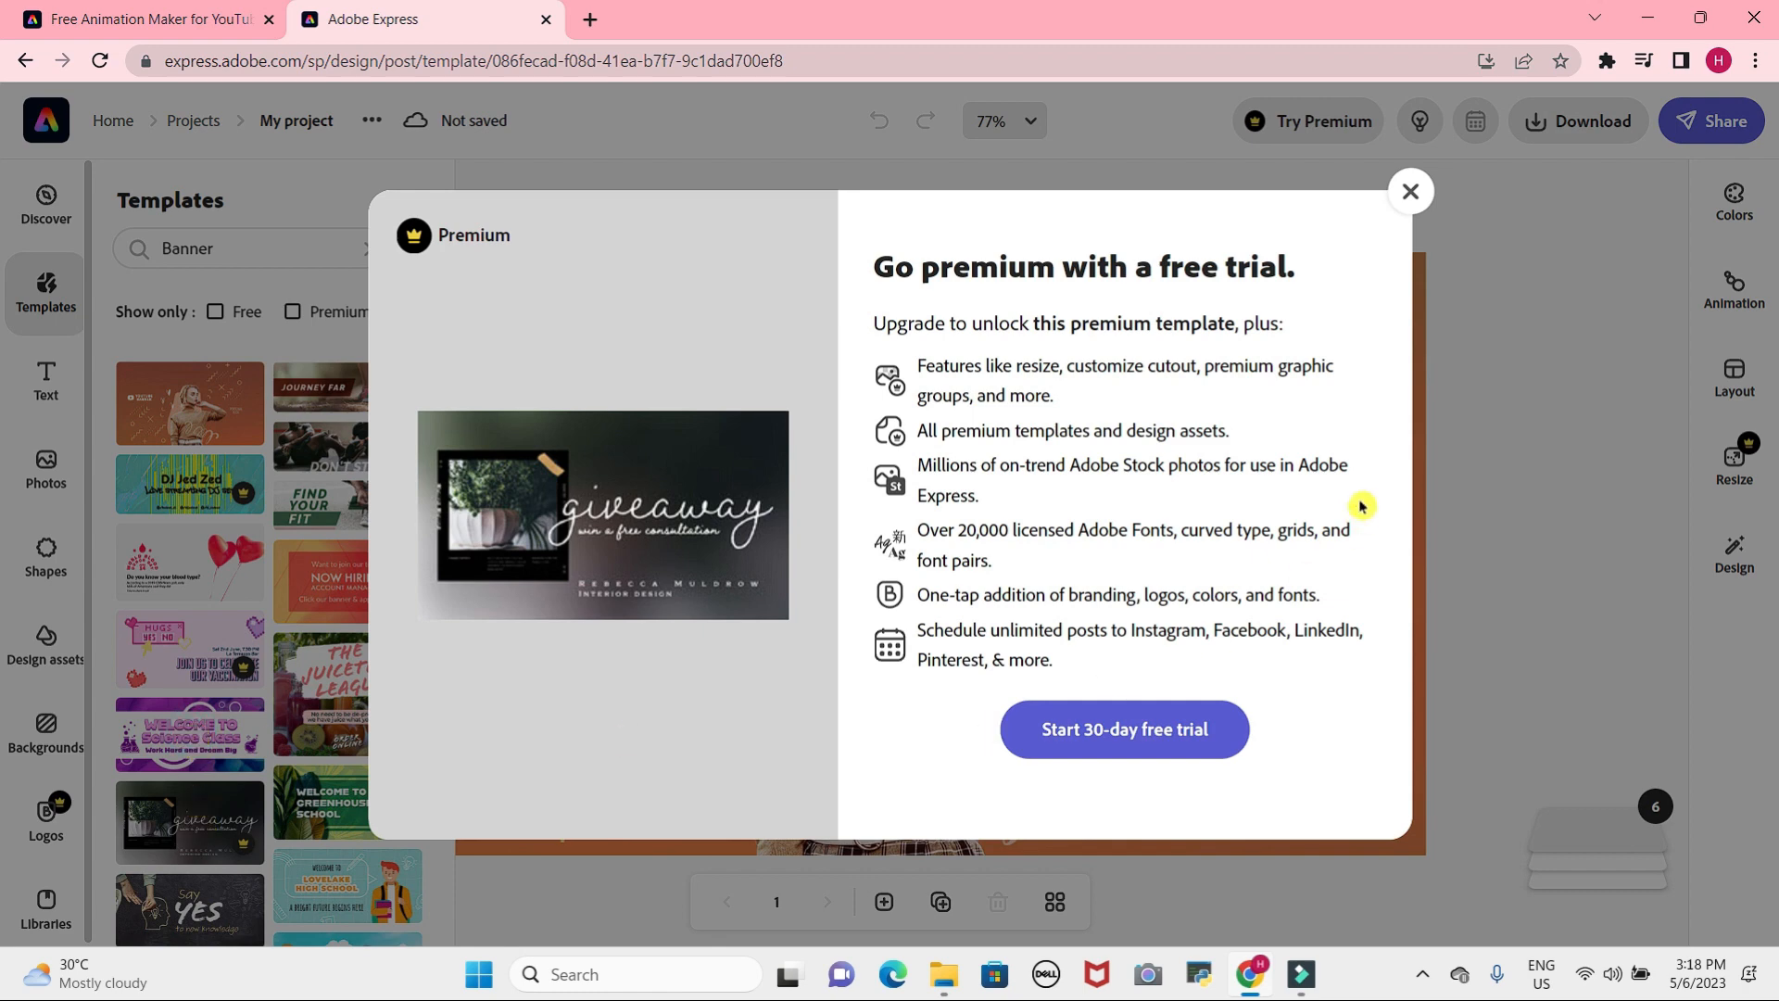
pyautogui.click(1410, 190)
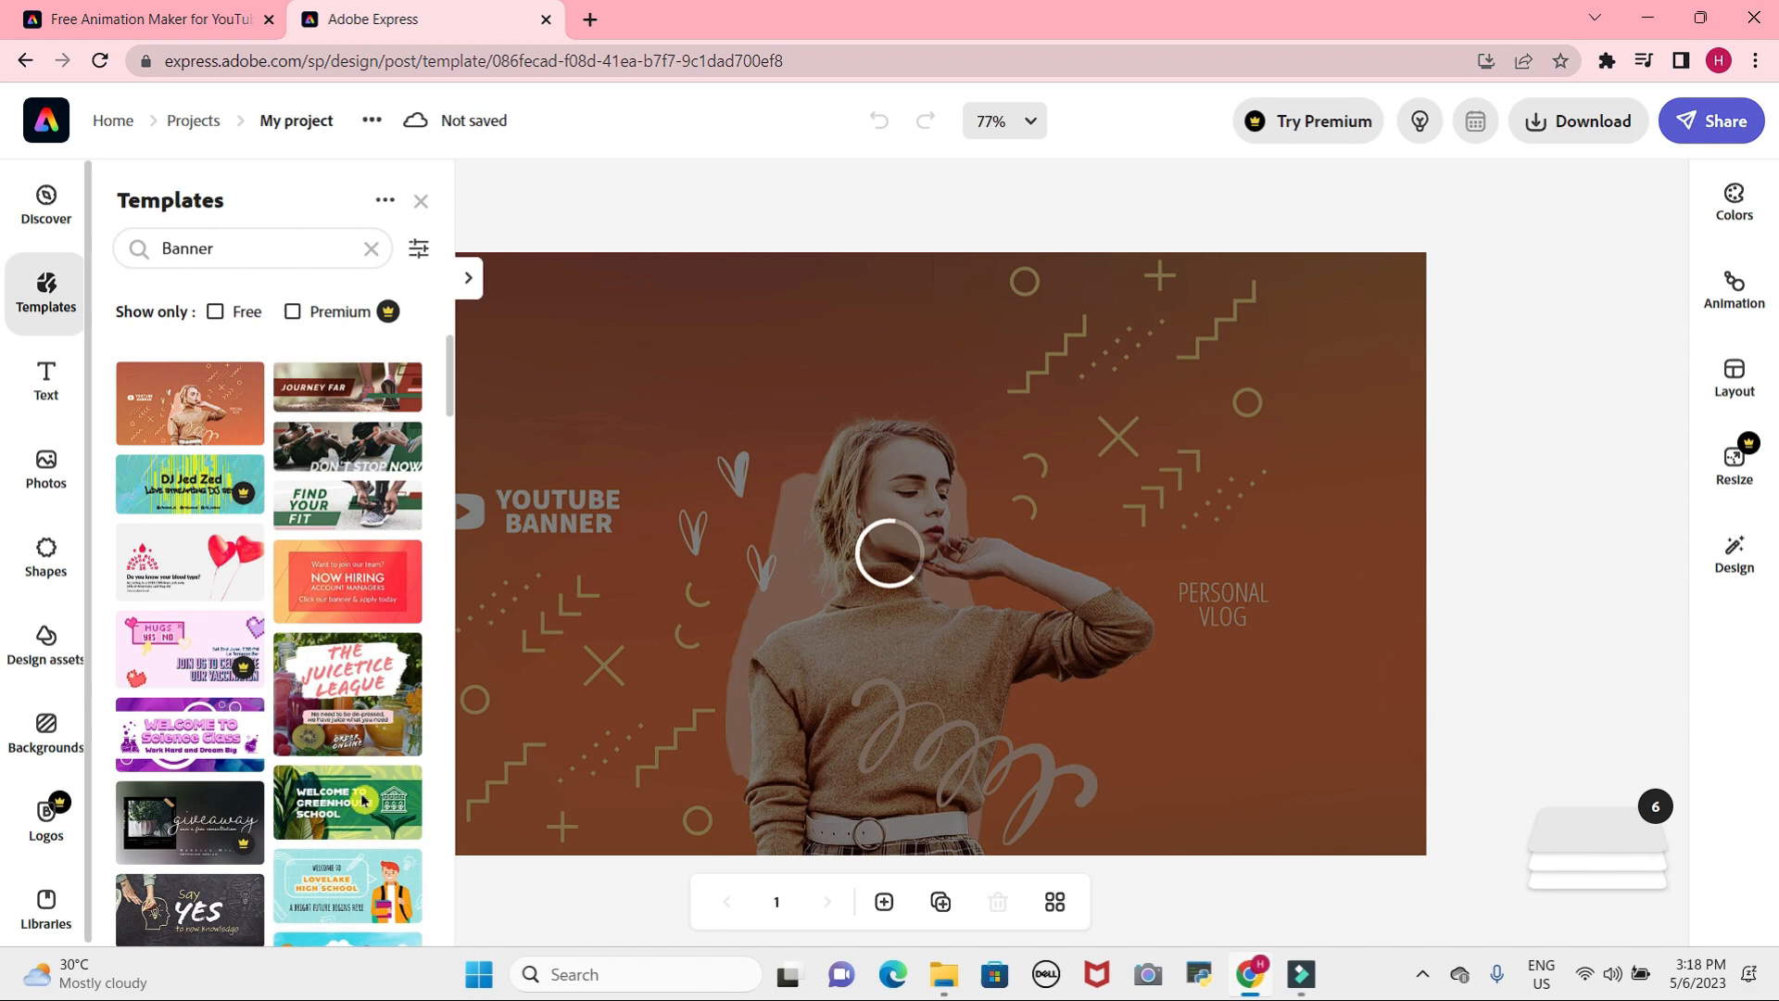
pyautogui.click(346, 805)
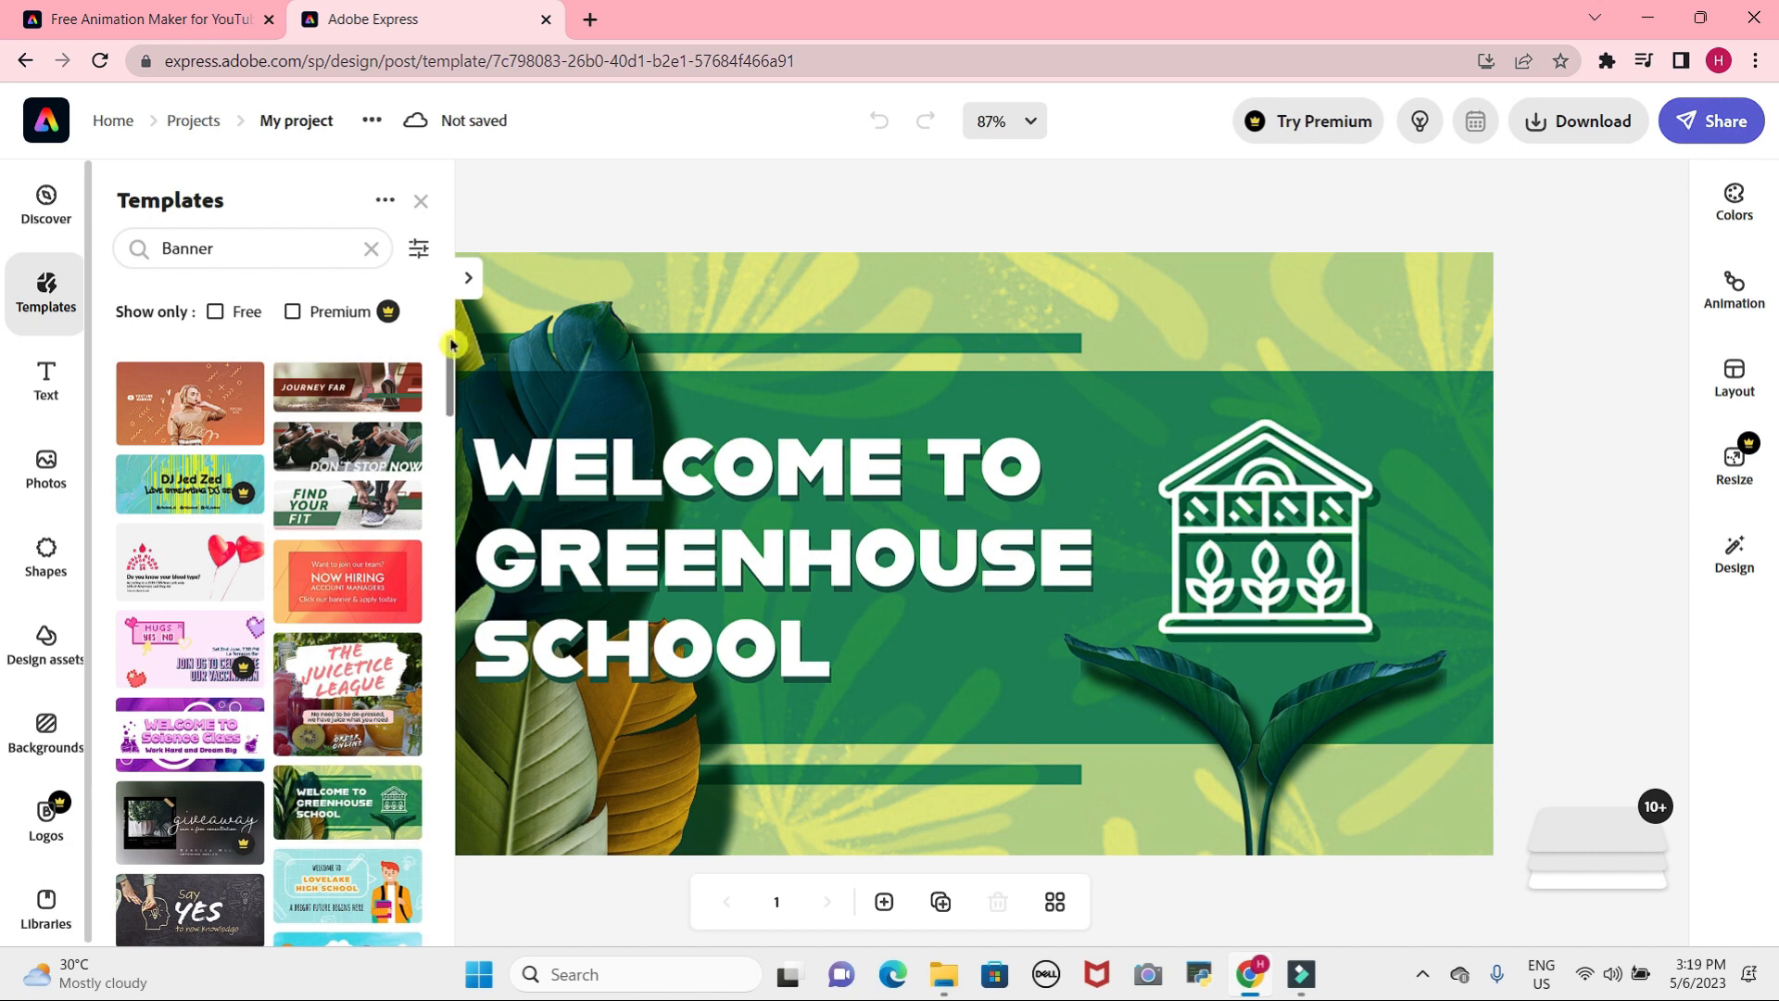
# Scroll the Templates panel and load the blue classroom banner template.
pyautogui.scroll(-3)
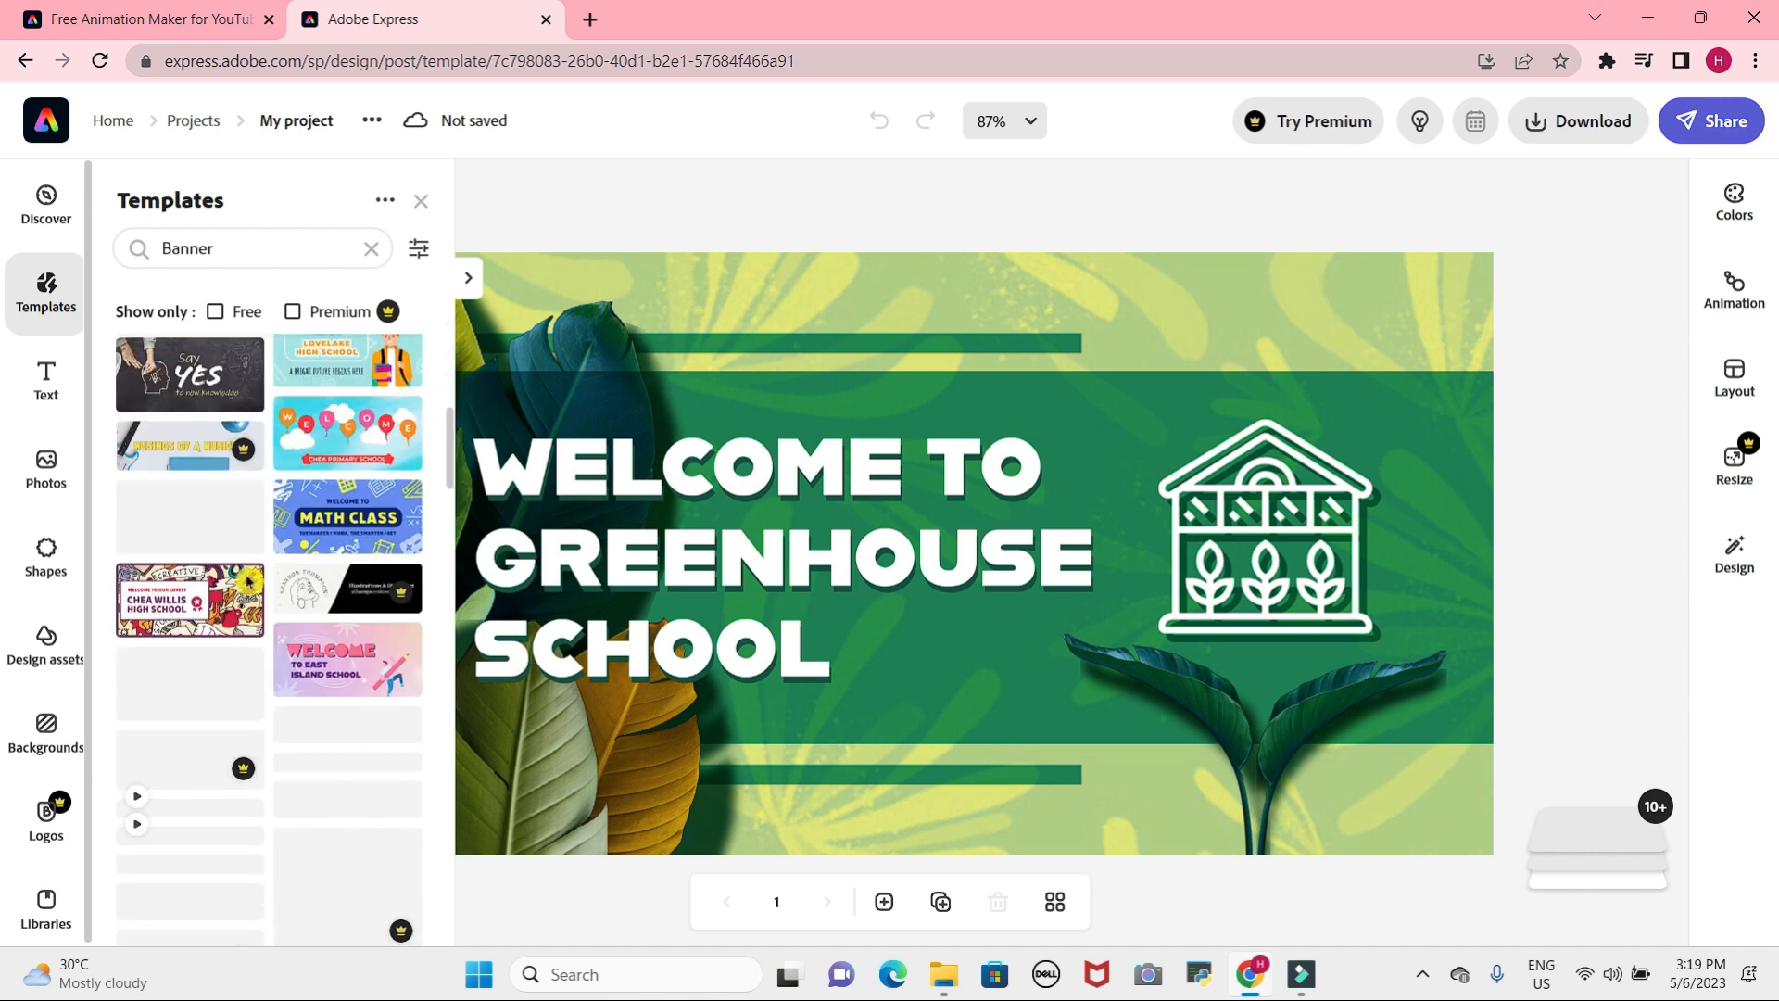
pyautogui.scroll(-3)
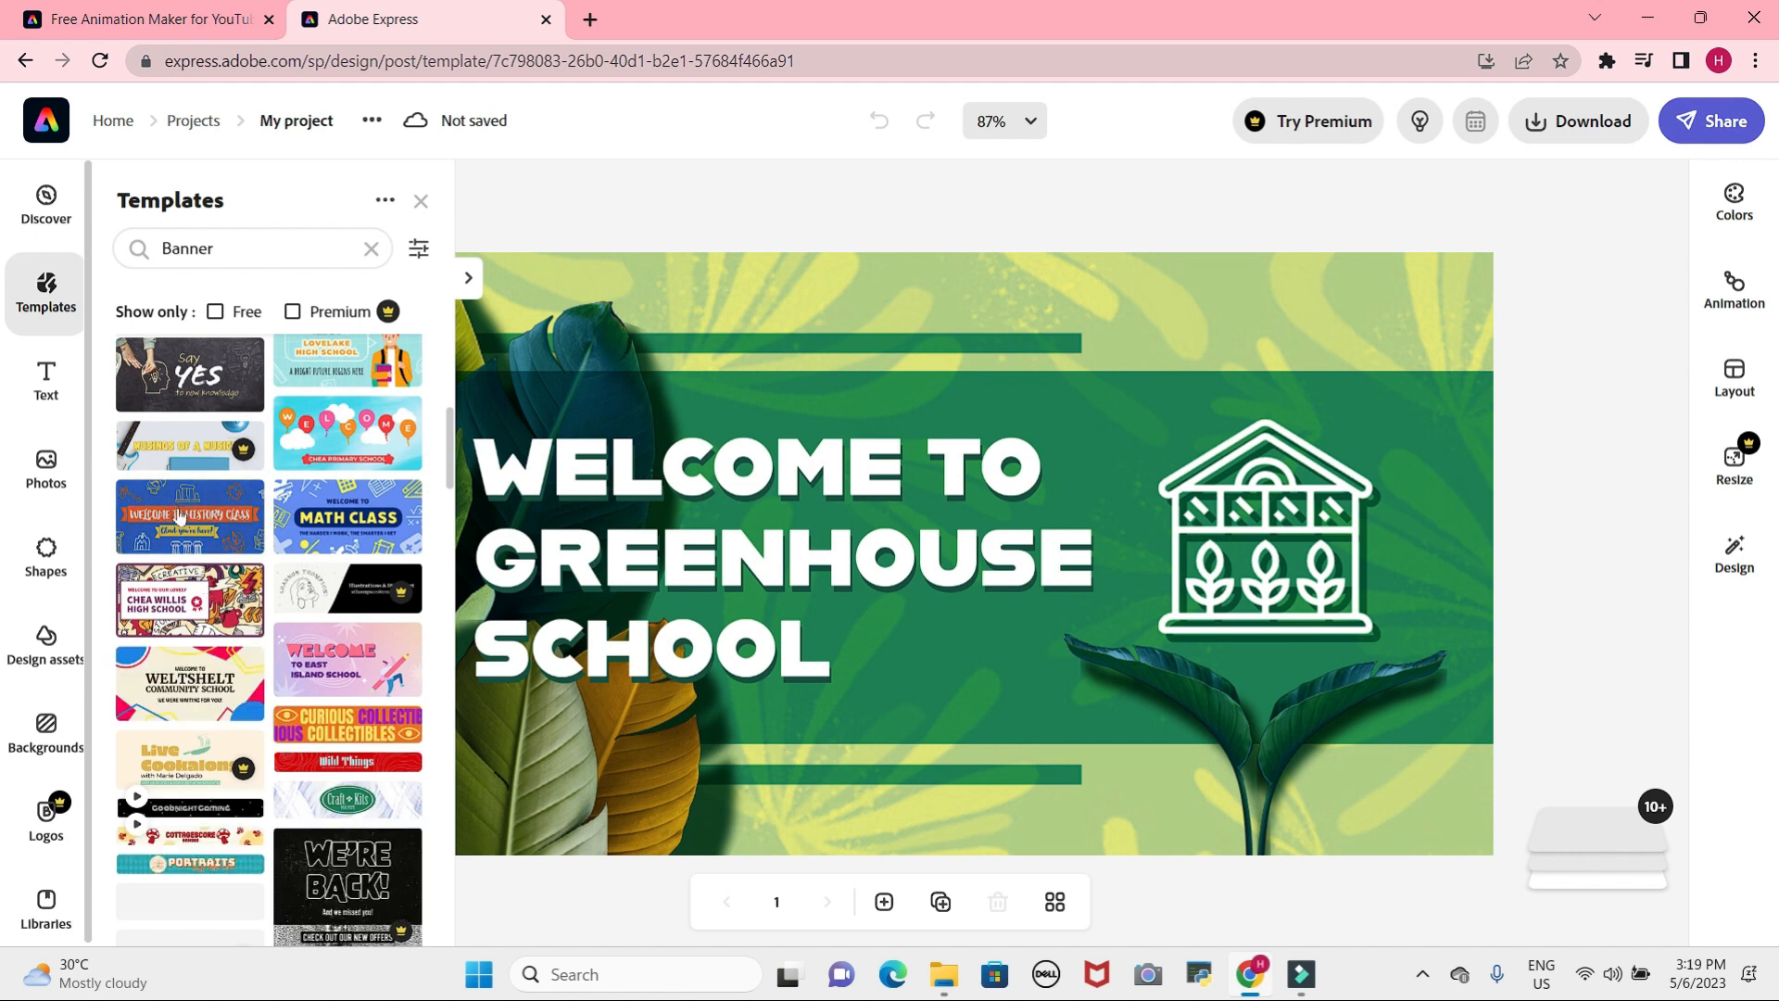
pyautogui.click(188, 515)
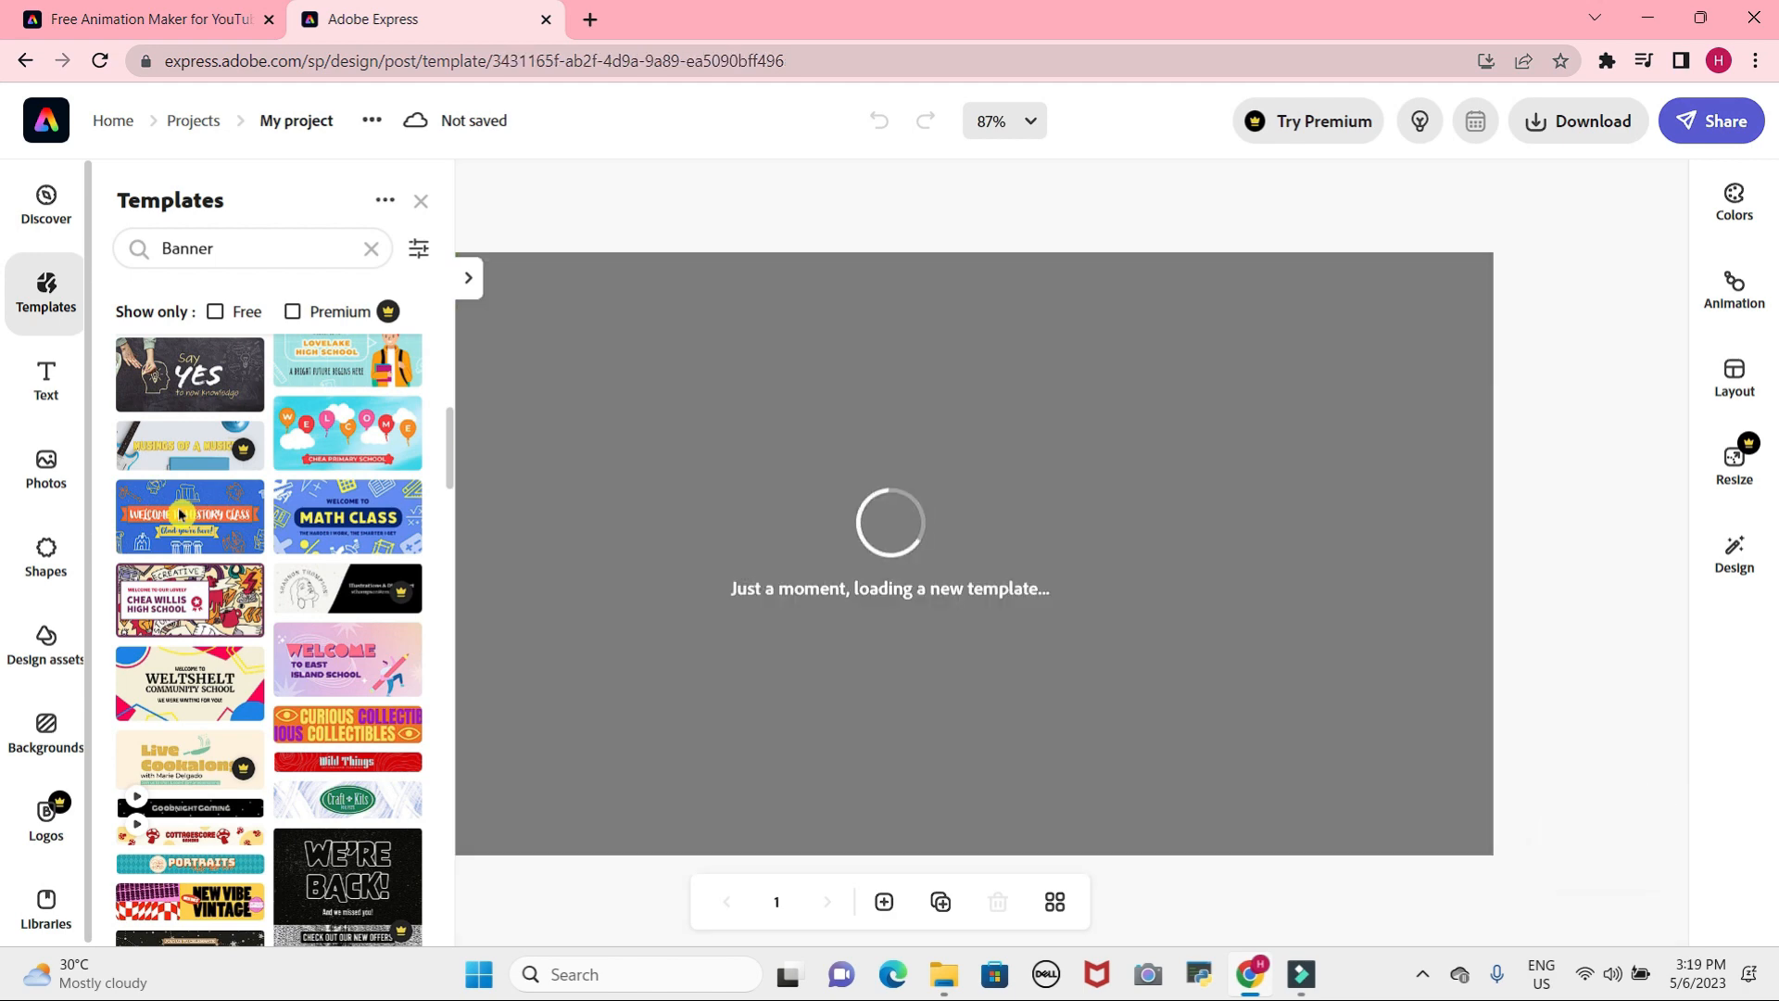
pyautogui.click(188, 516)
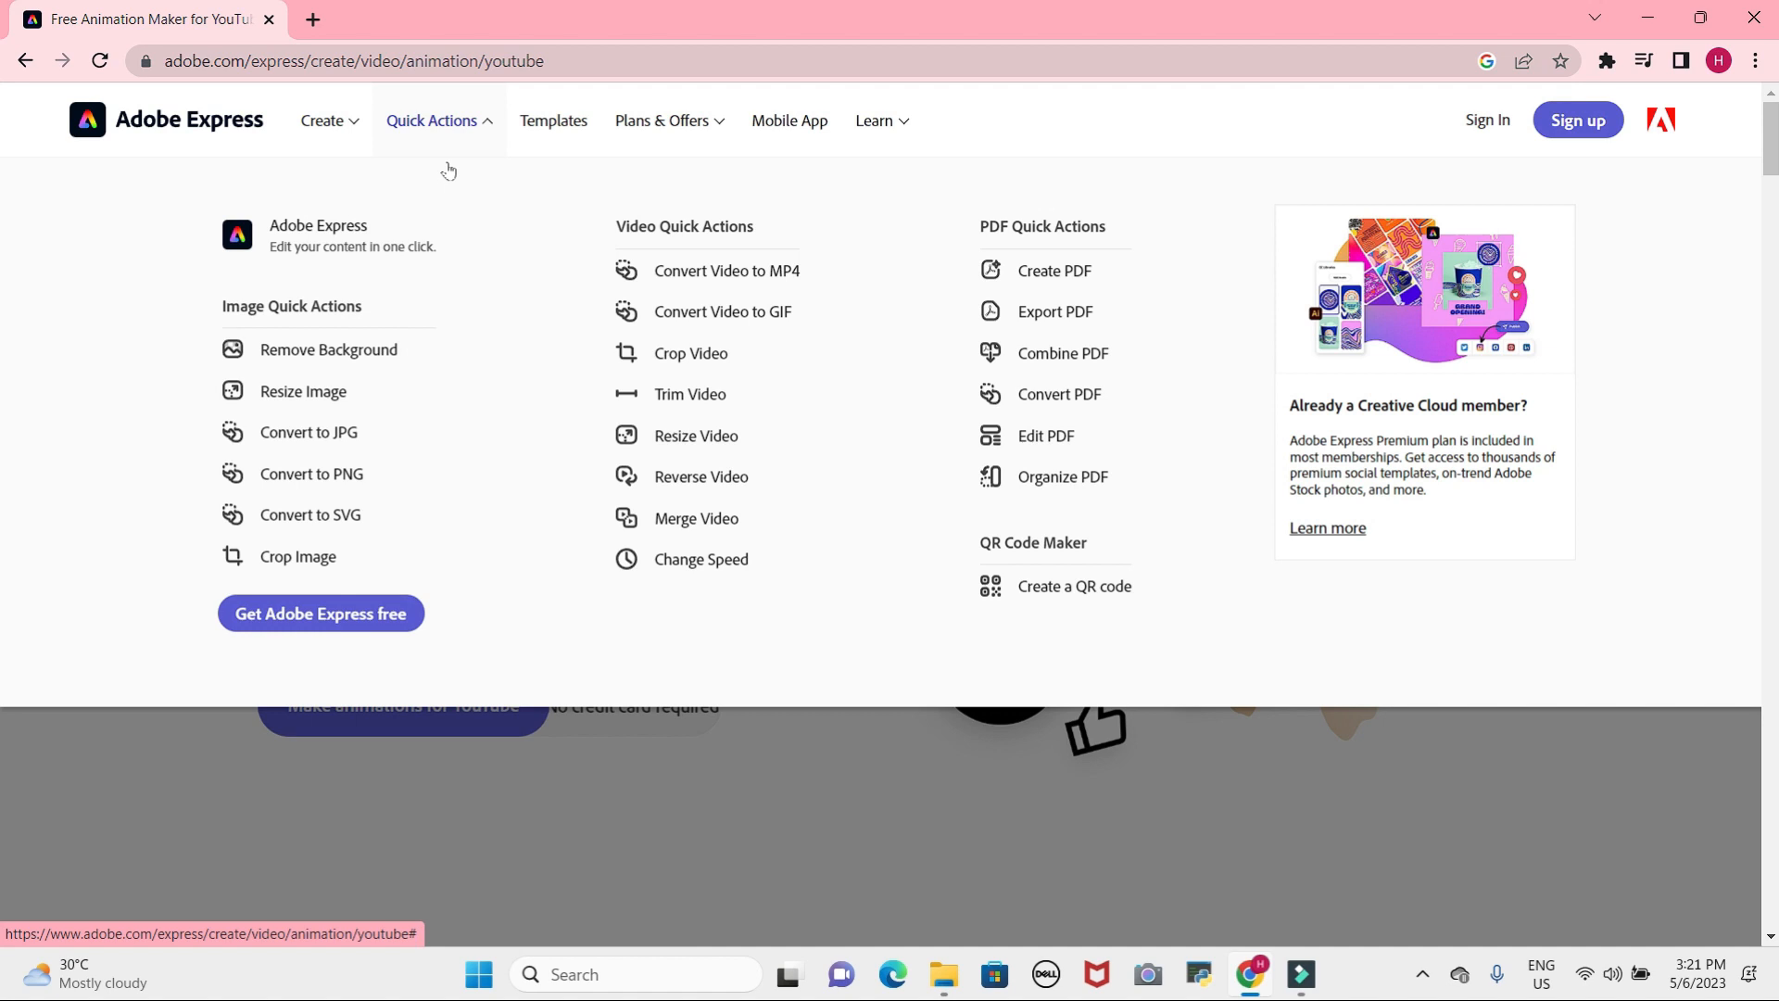
pyautogui.moveTo(309, 430)
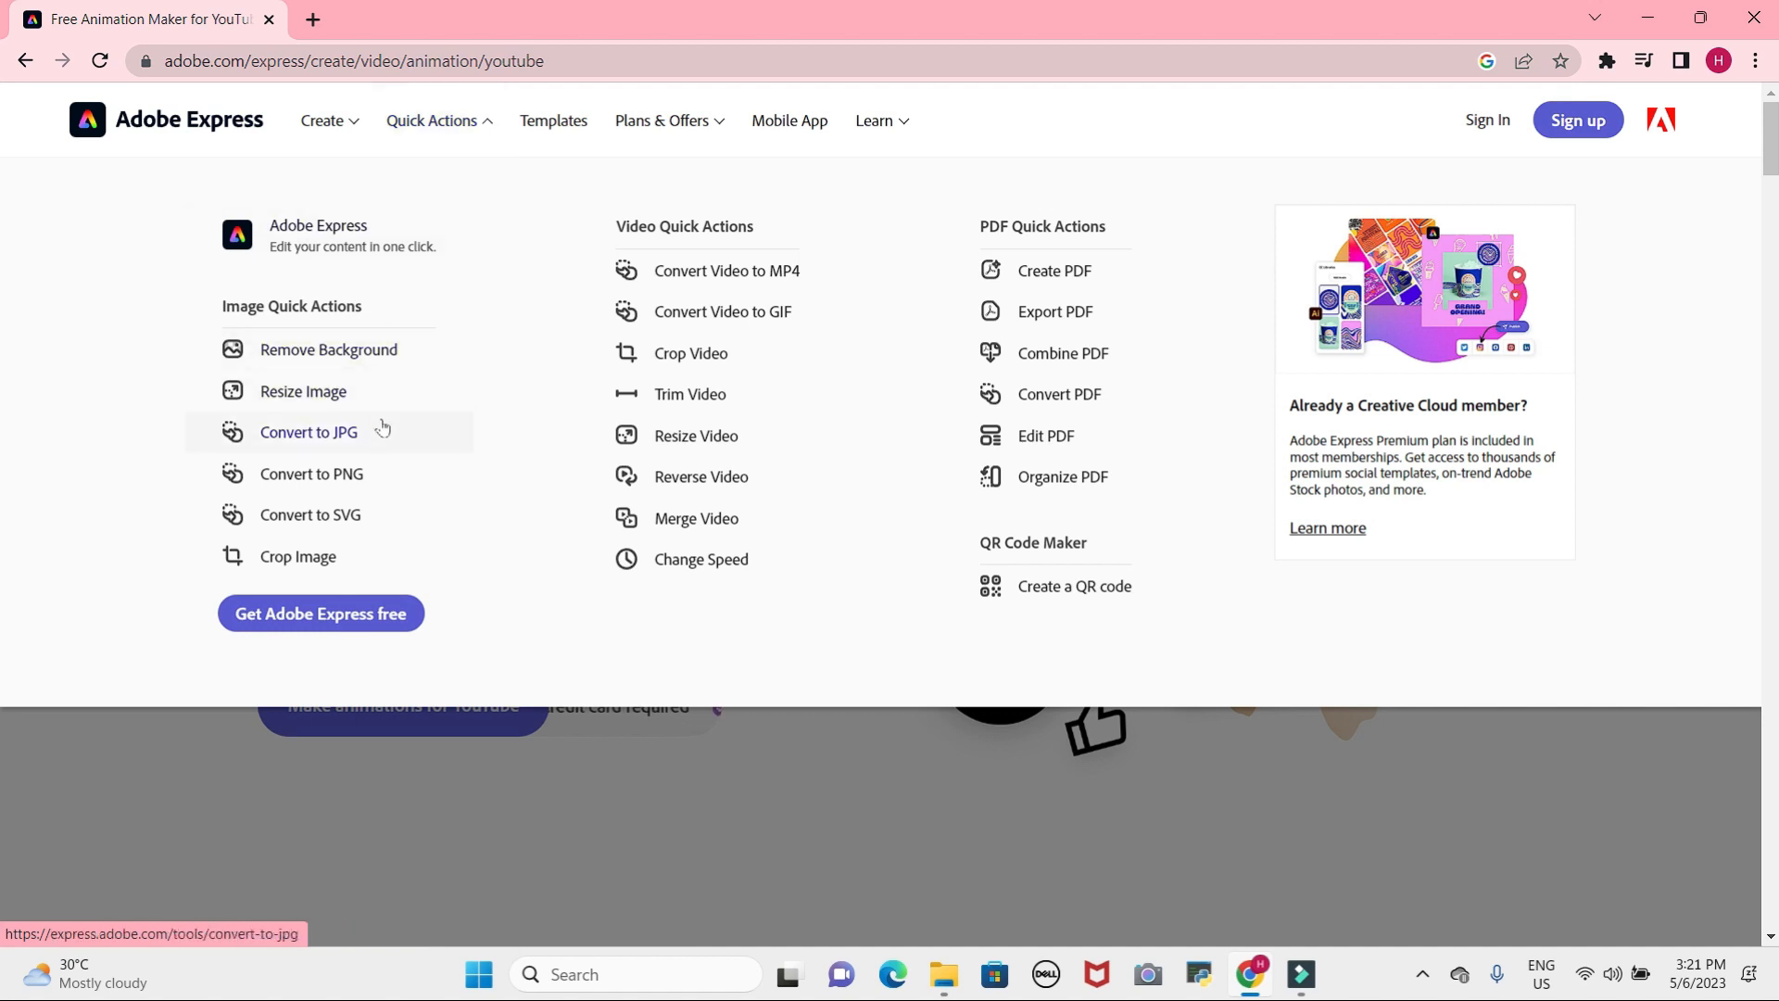
# Open the Remove Background tool from the Quick Actions menu.
pyautogui.click(329, 349)
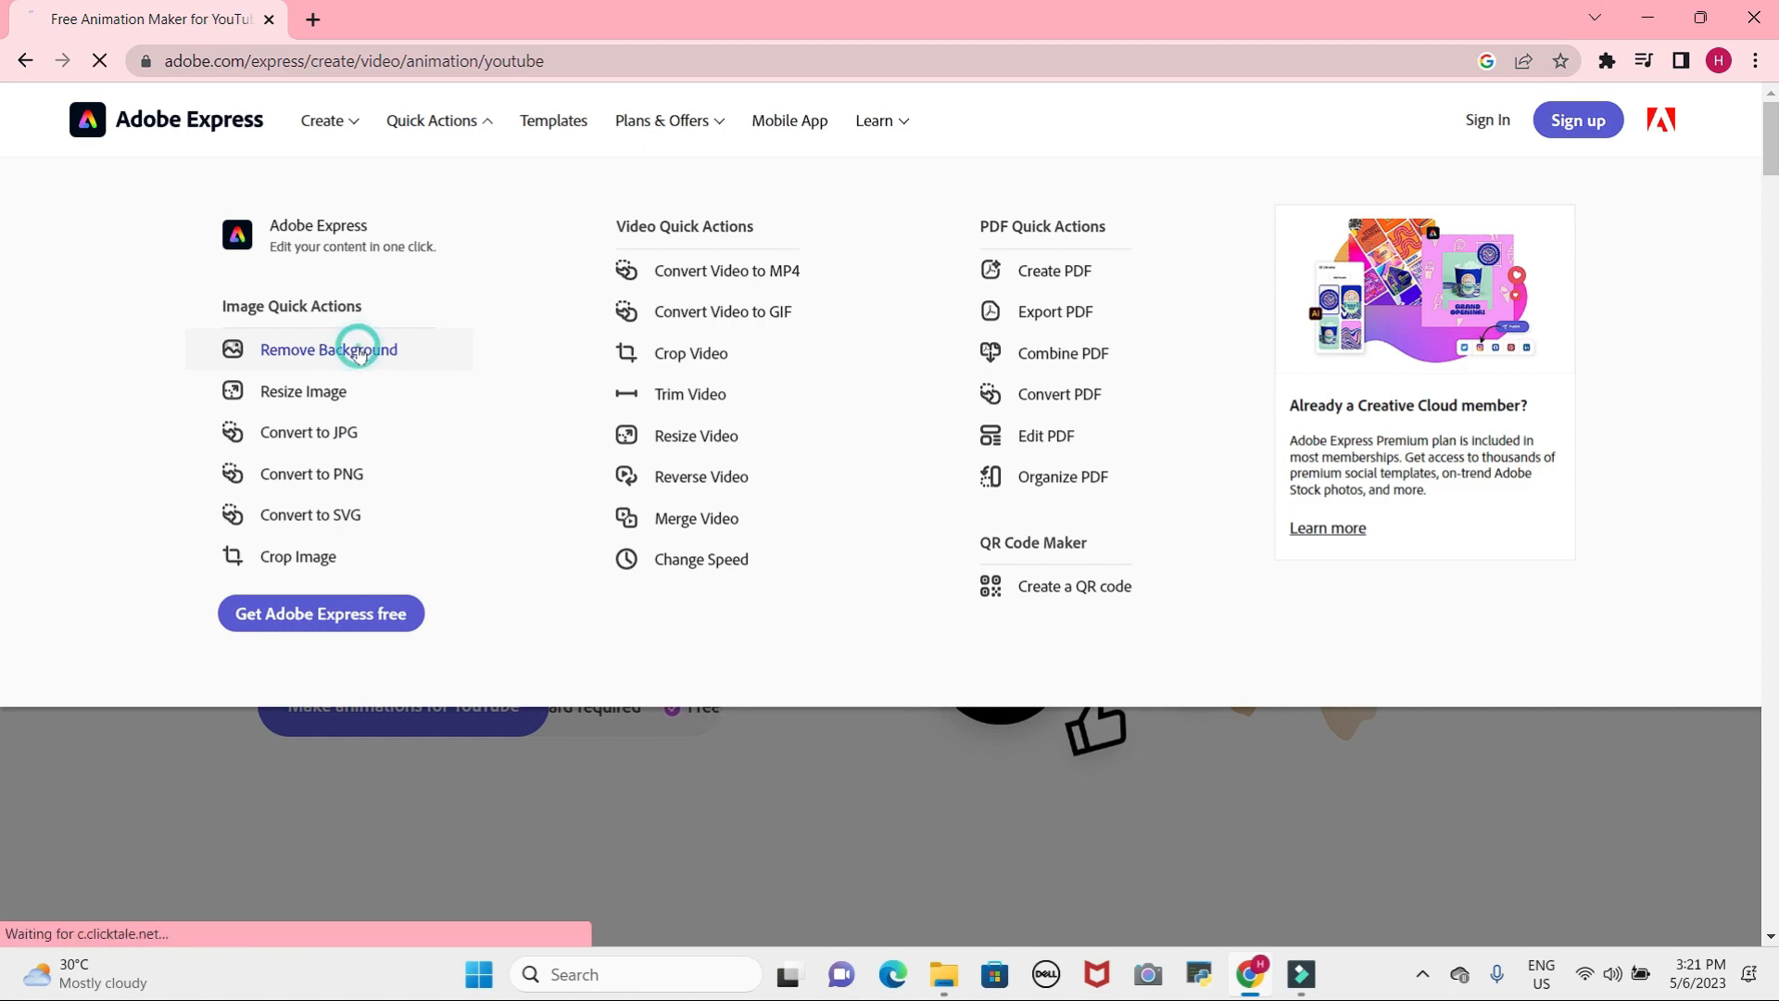
pyautogui.click(329, 348)
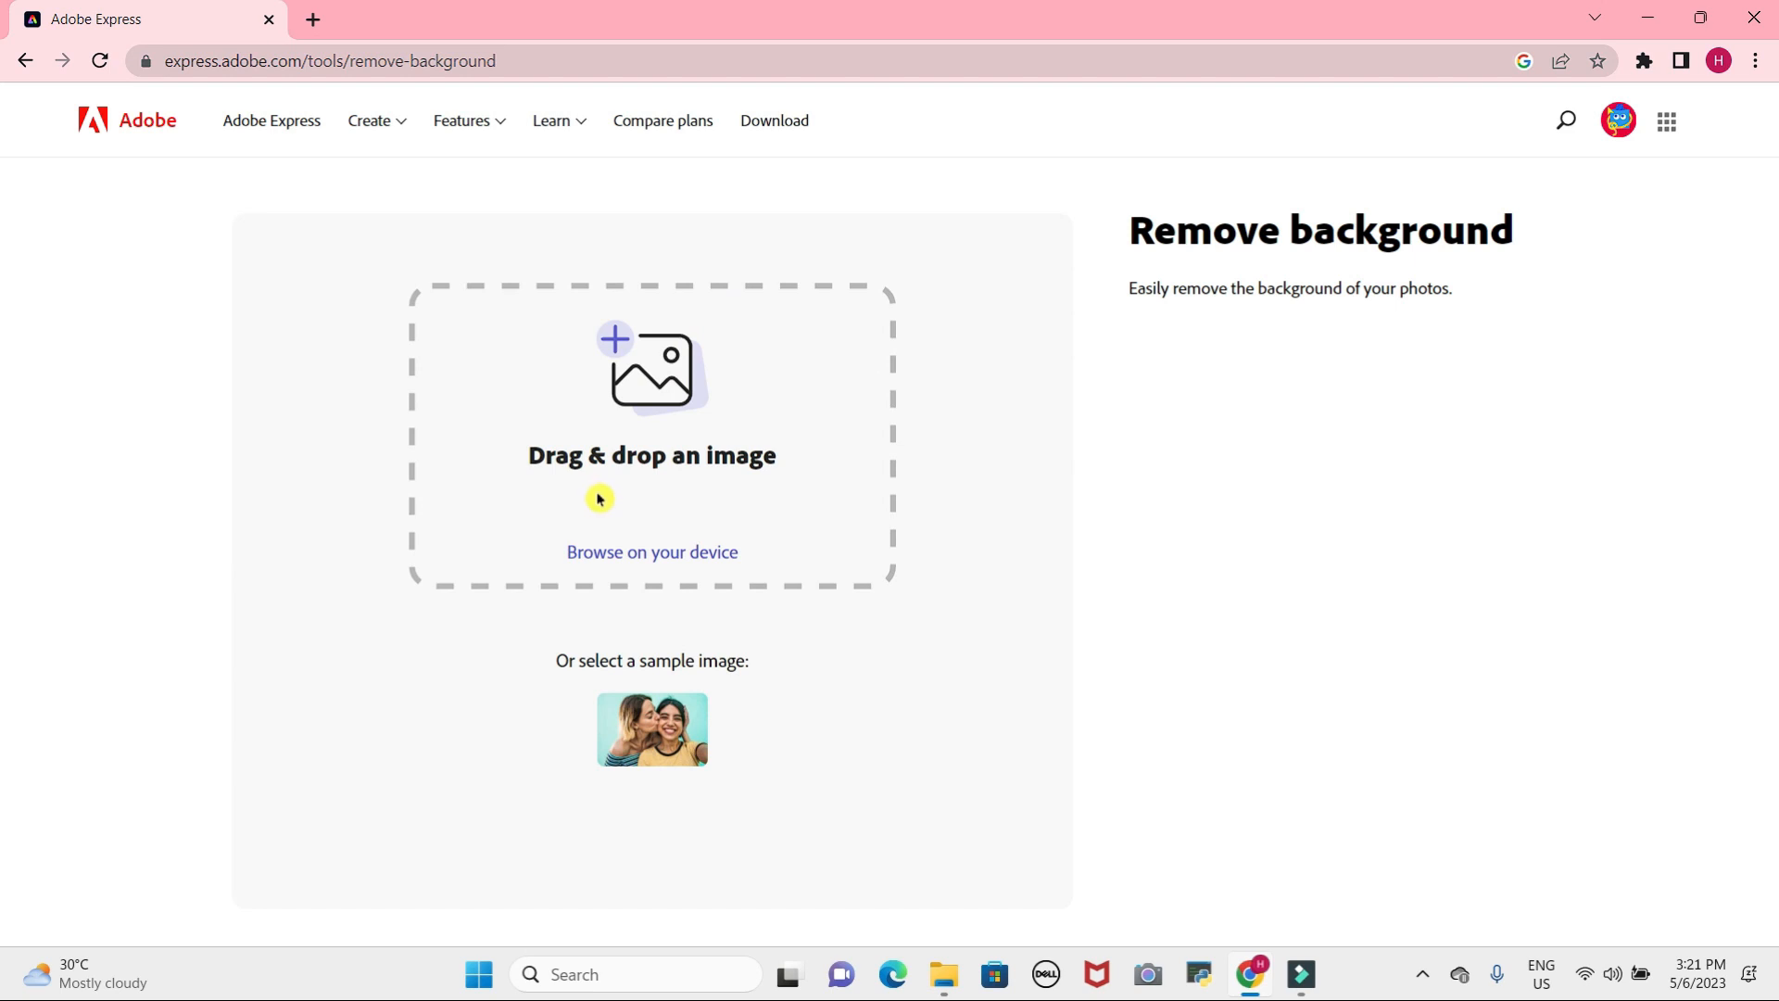
pyautogui.moveTo(827, 716)
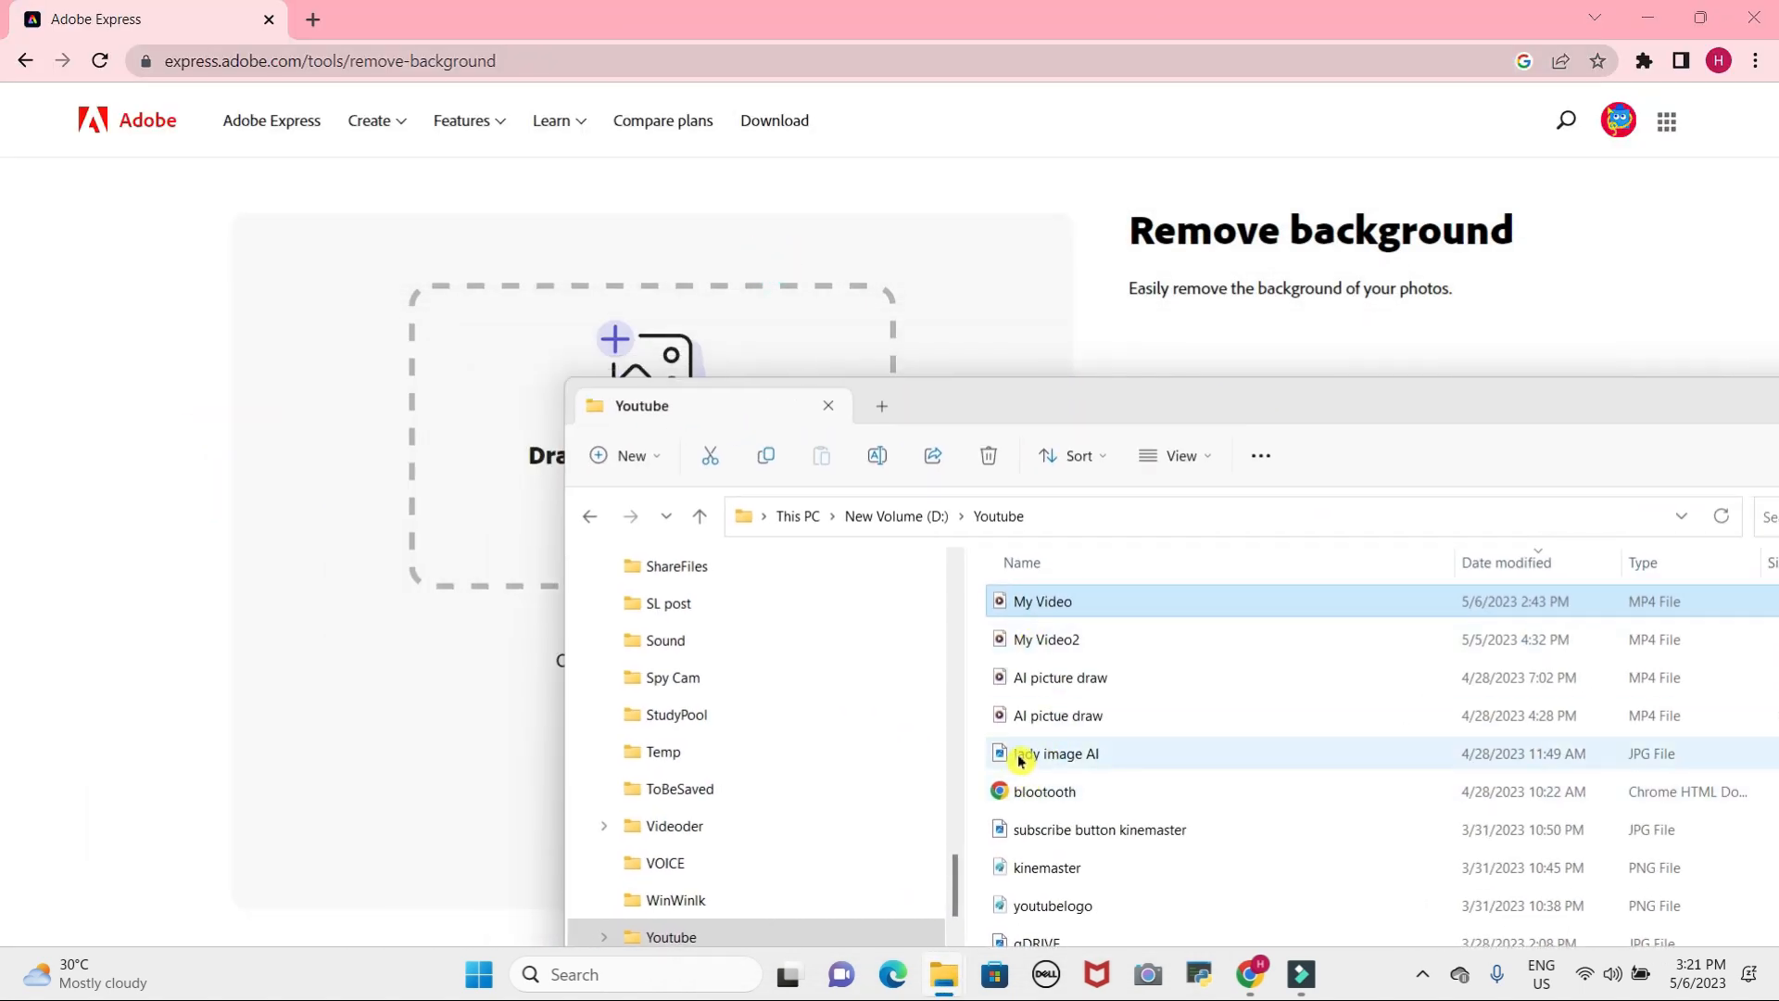
# Drag the four-woman JPG collage from File Explorer into the upload area.
pyautogui.moveTo(1053, 754); pyautogui.dragTo(521, 363)
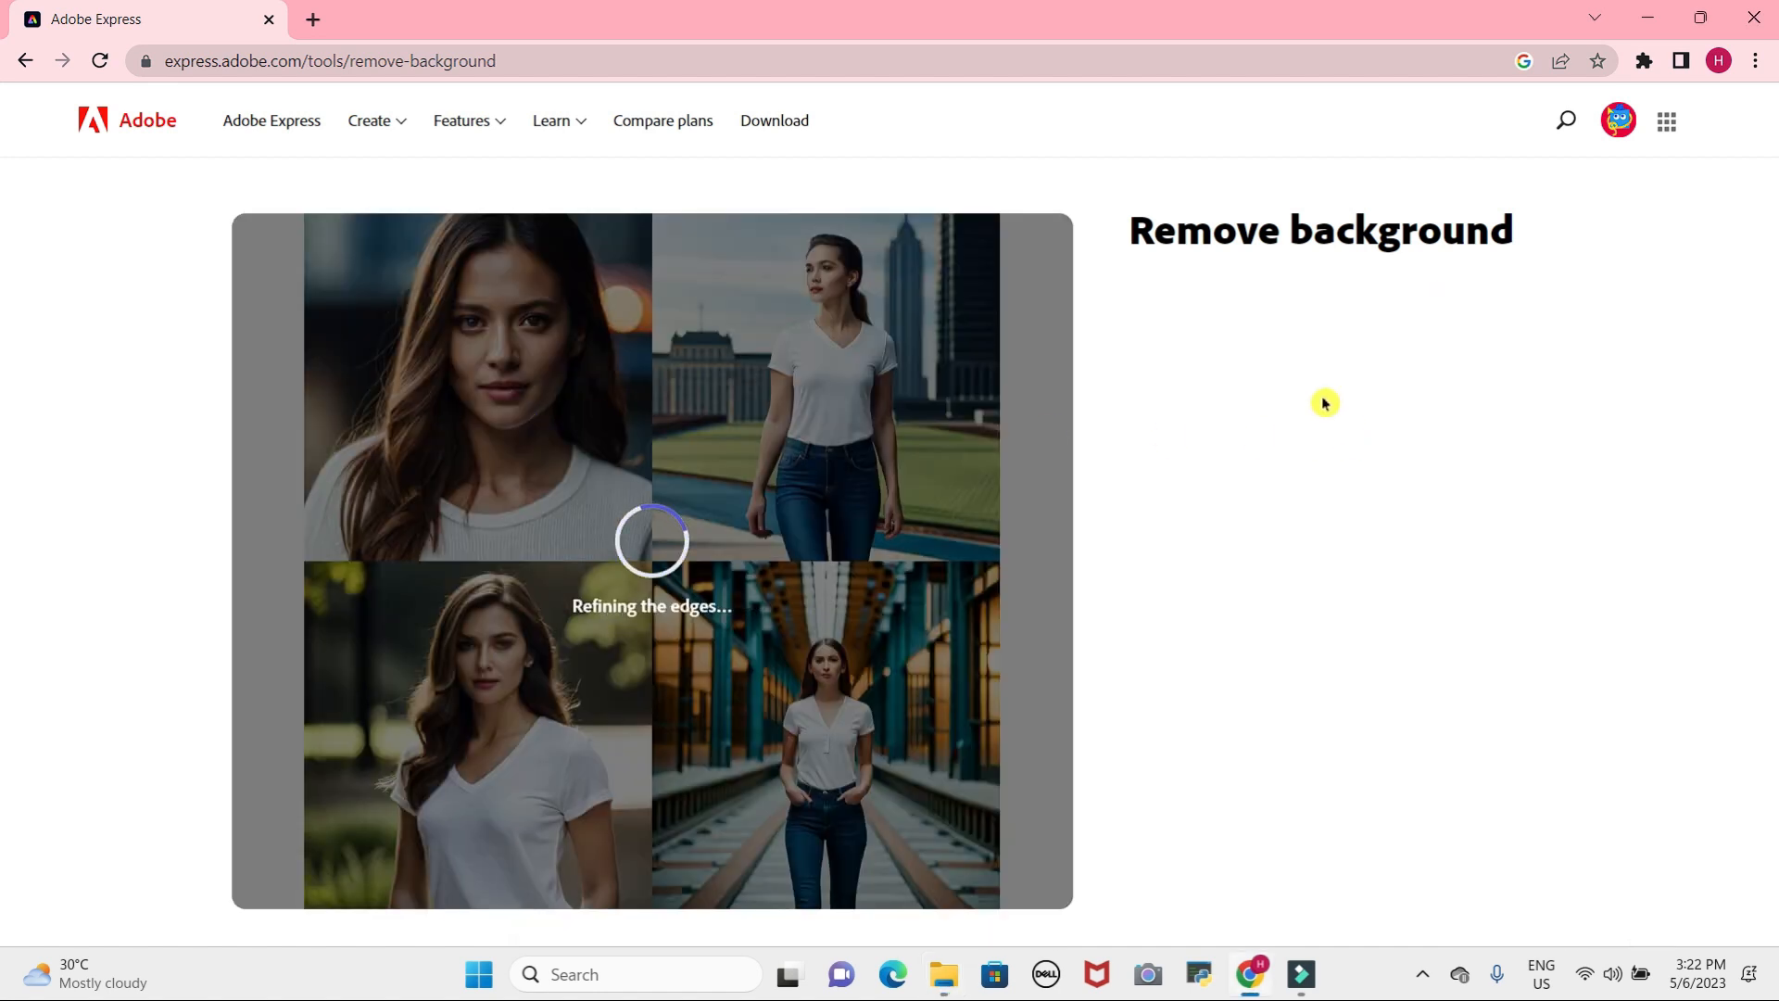
pyautogui.moveTo(1308, 384)
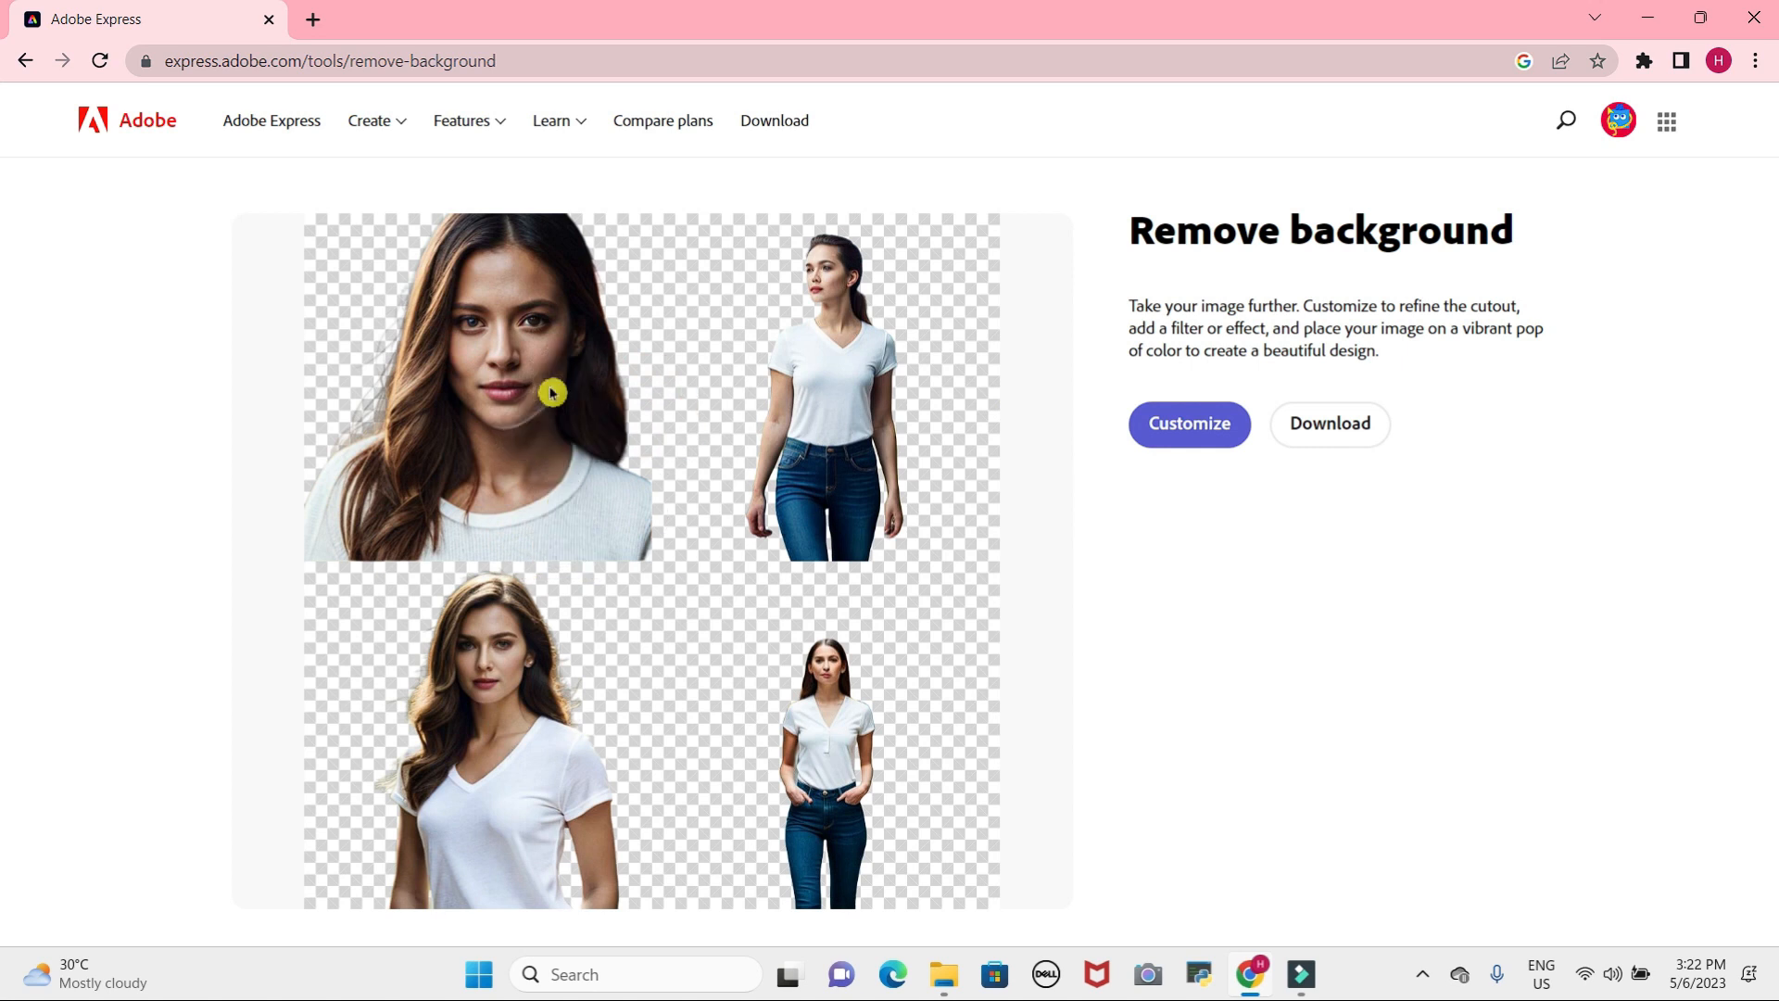
pyautogui.moveTo(822, 717)
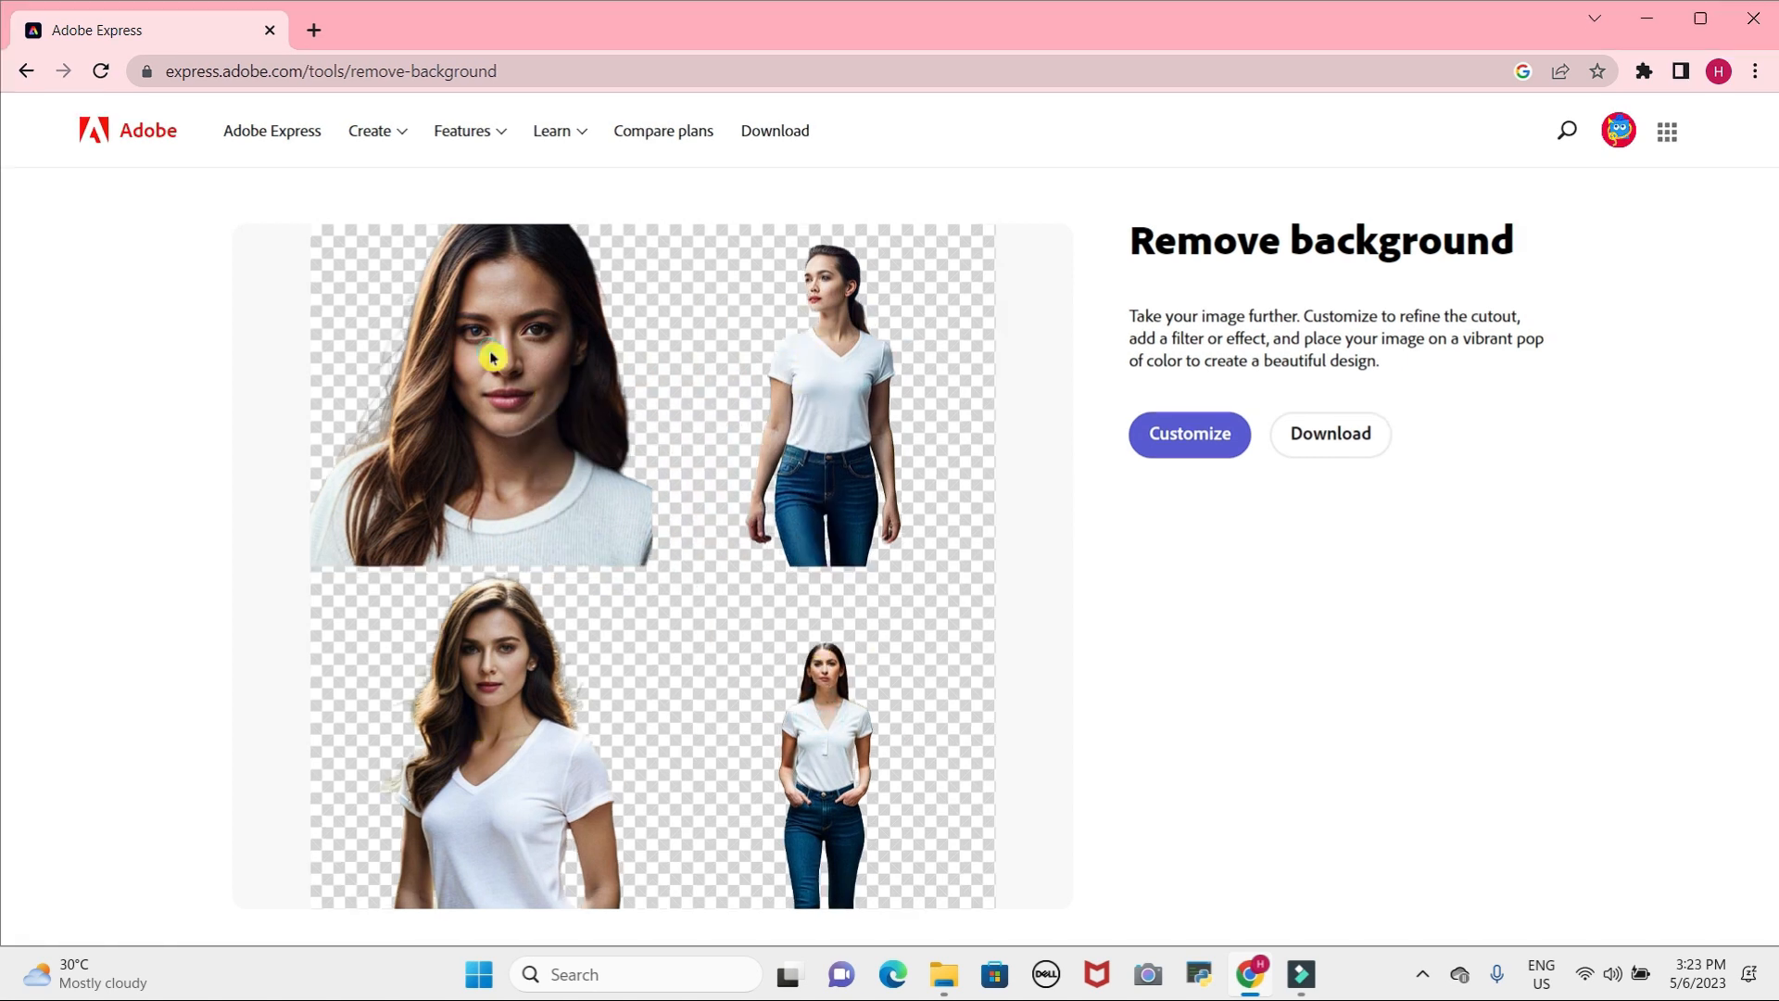
# Customize the cut-out collage, enlarge it on the brown canvas, then return to upload.
pyautogui.rightClick(492, 358)
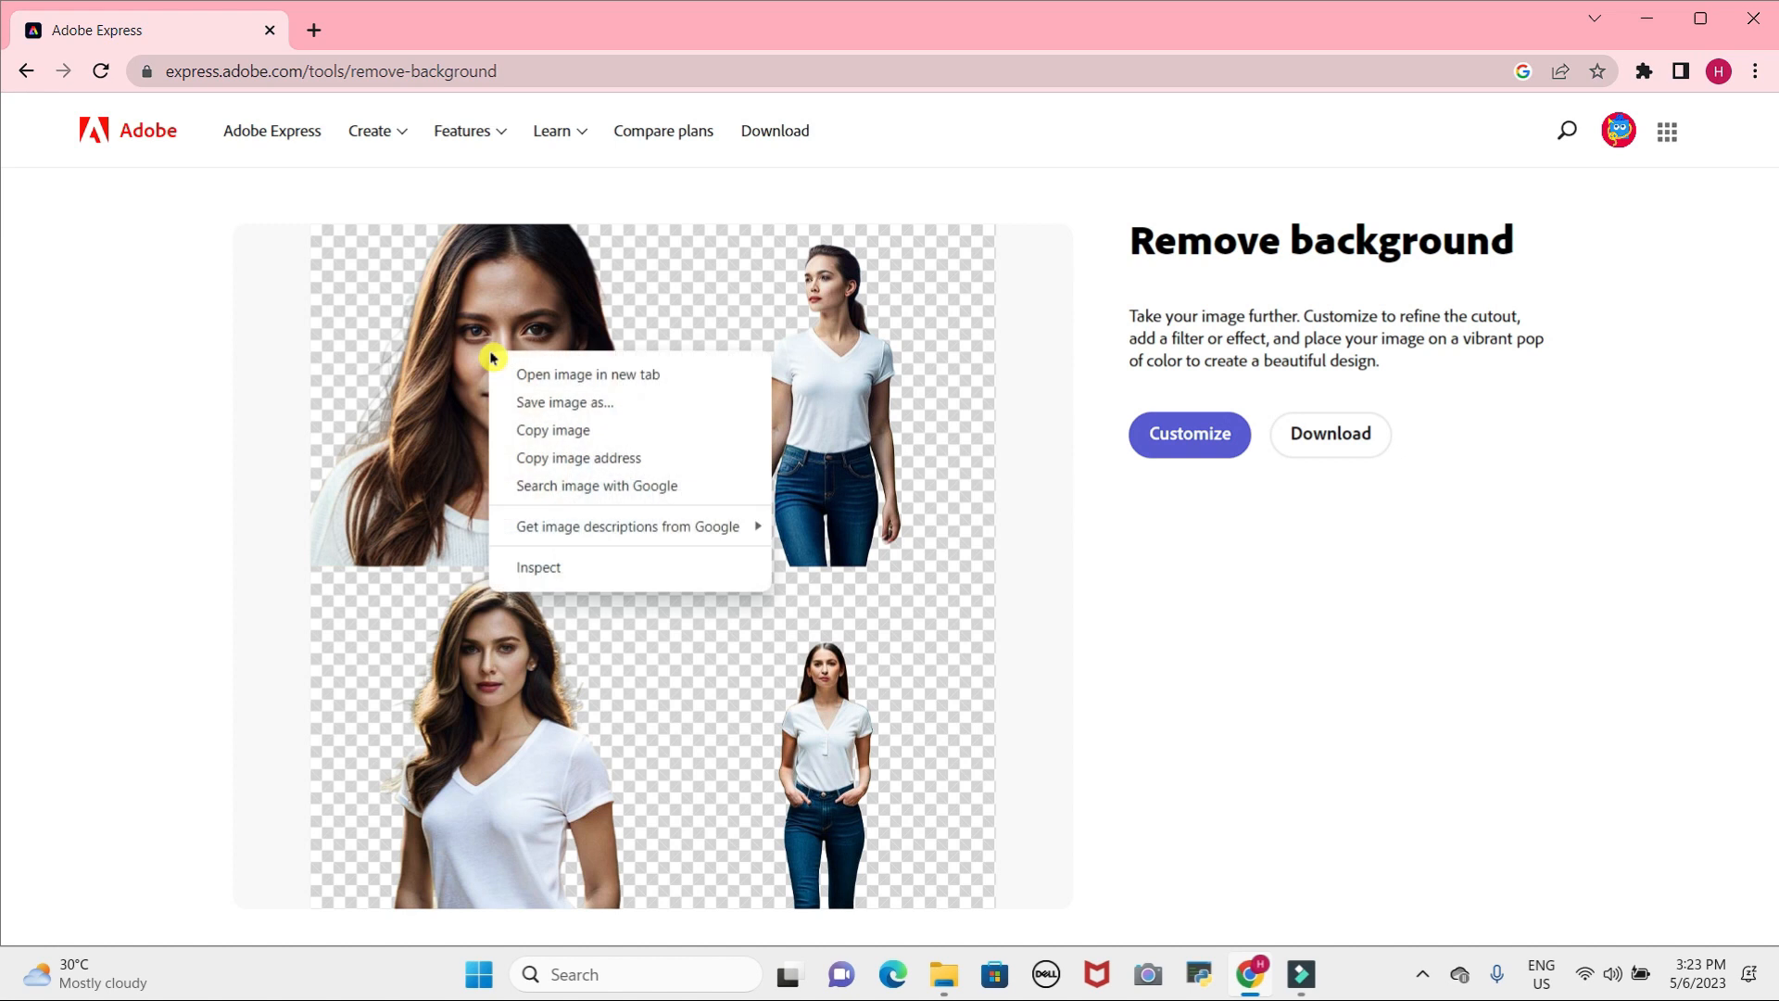
pyautogui.moveTo(527, 409)
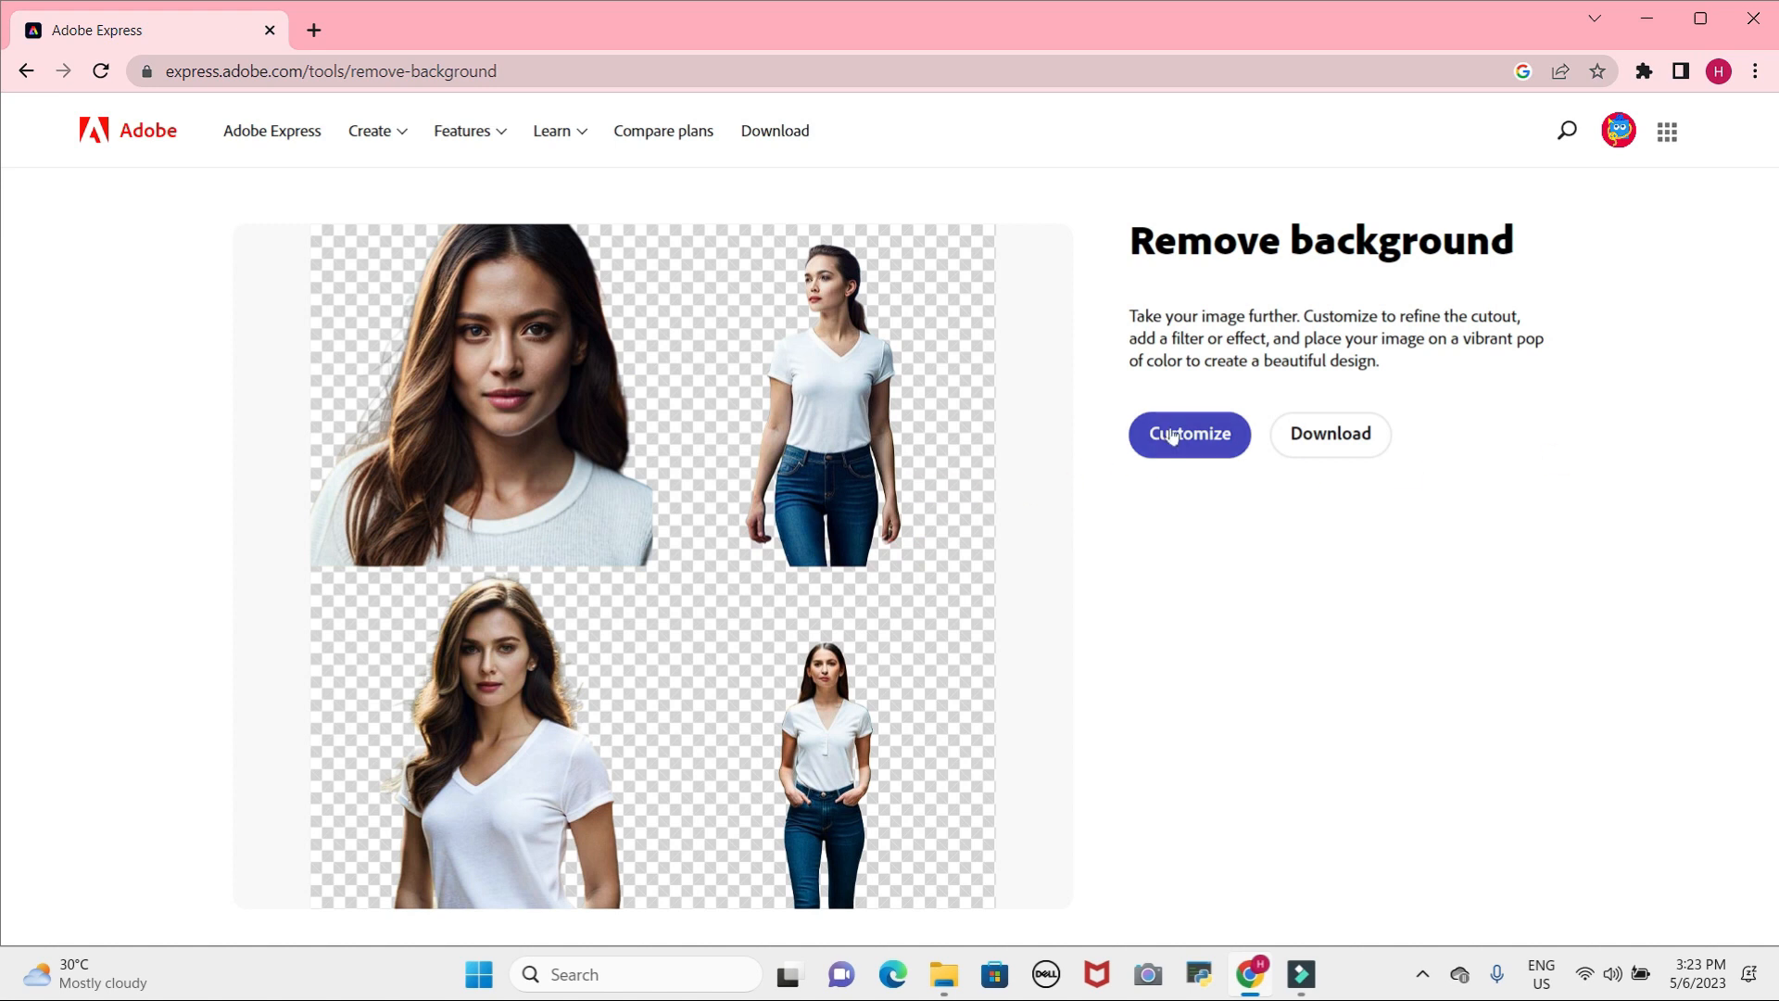
pyautogui.click(1188, 434)
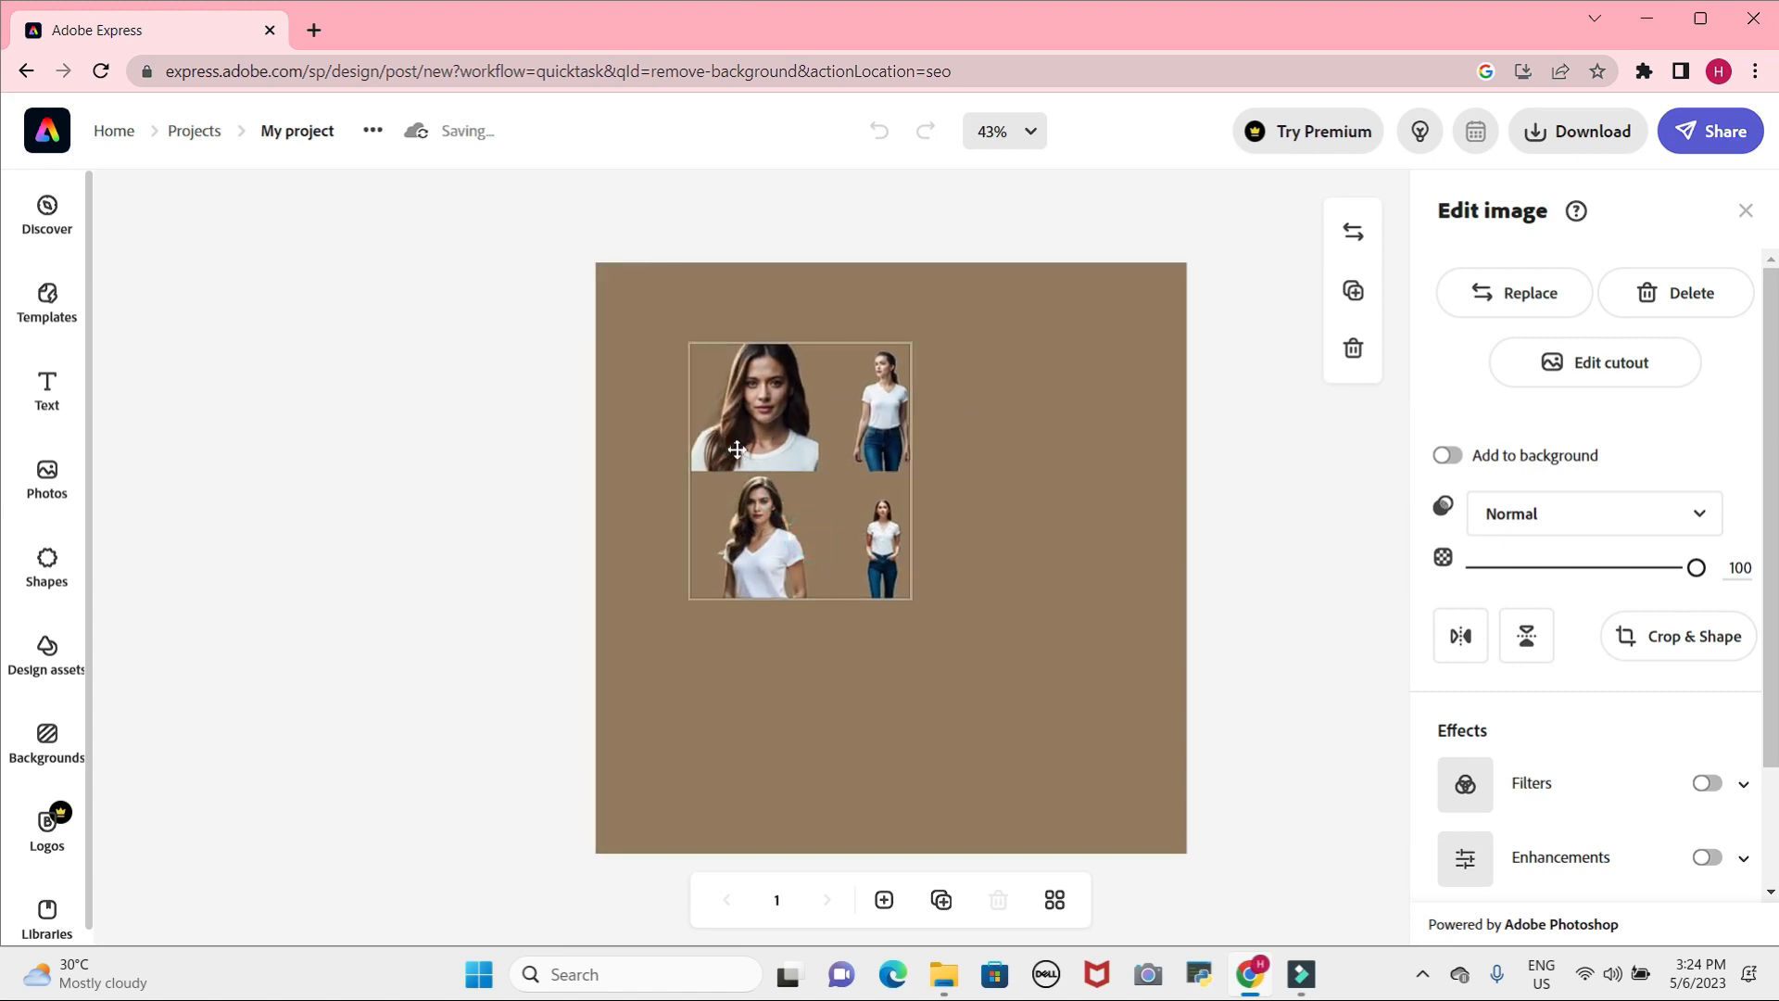
pyautogui.moveTo(909, 596); pyautogui.dragTo(1065, 777)
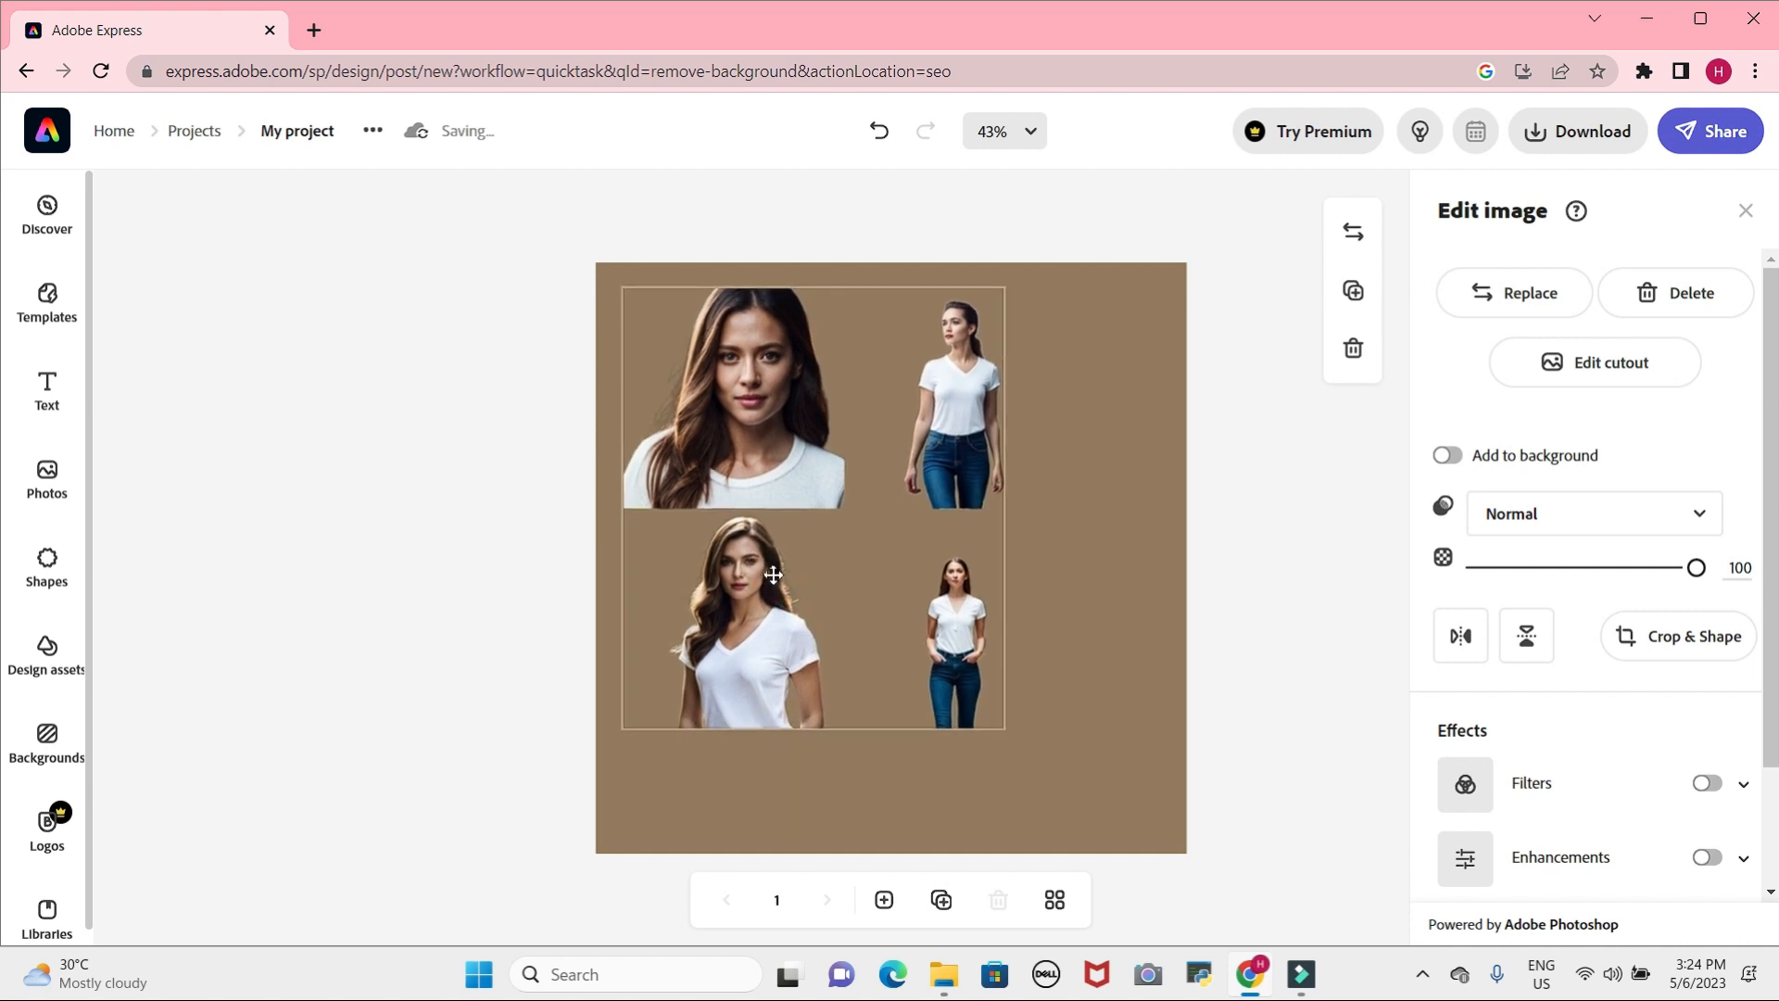
pyautogui.click(773, 572)
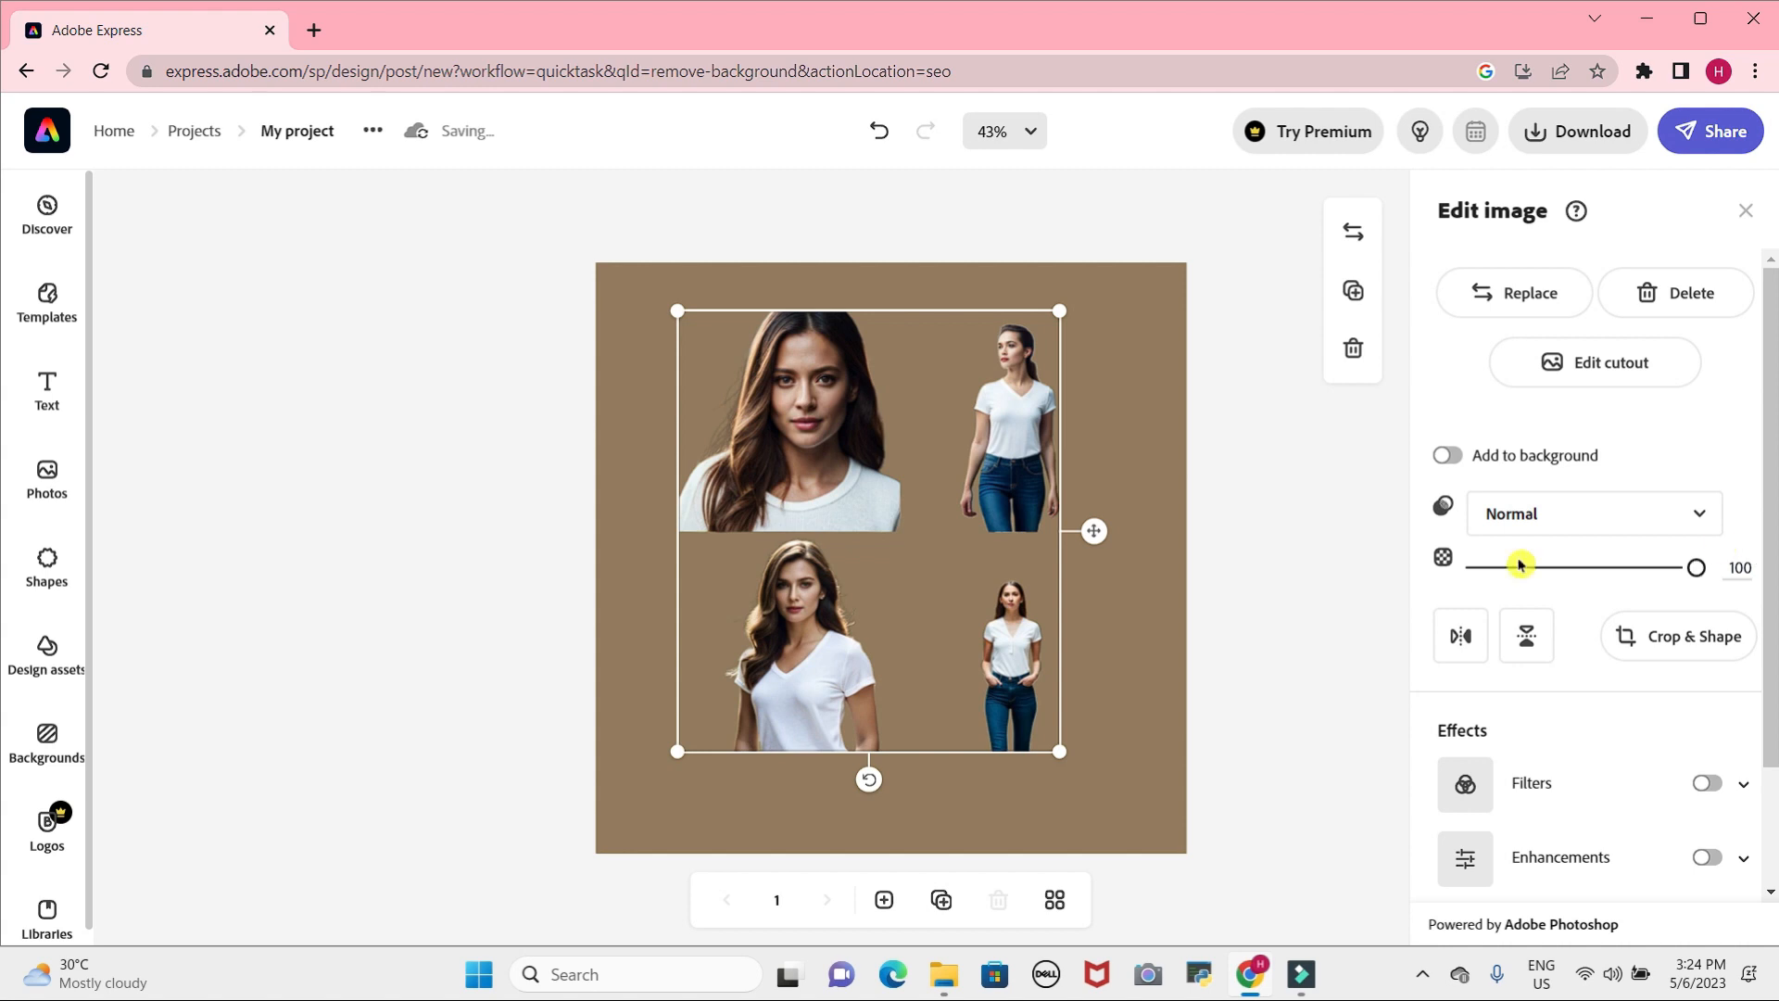
pyautogui.moveTo(17, 303)
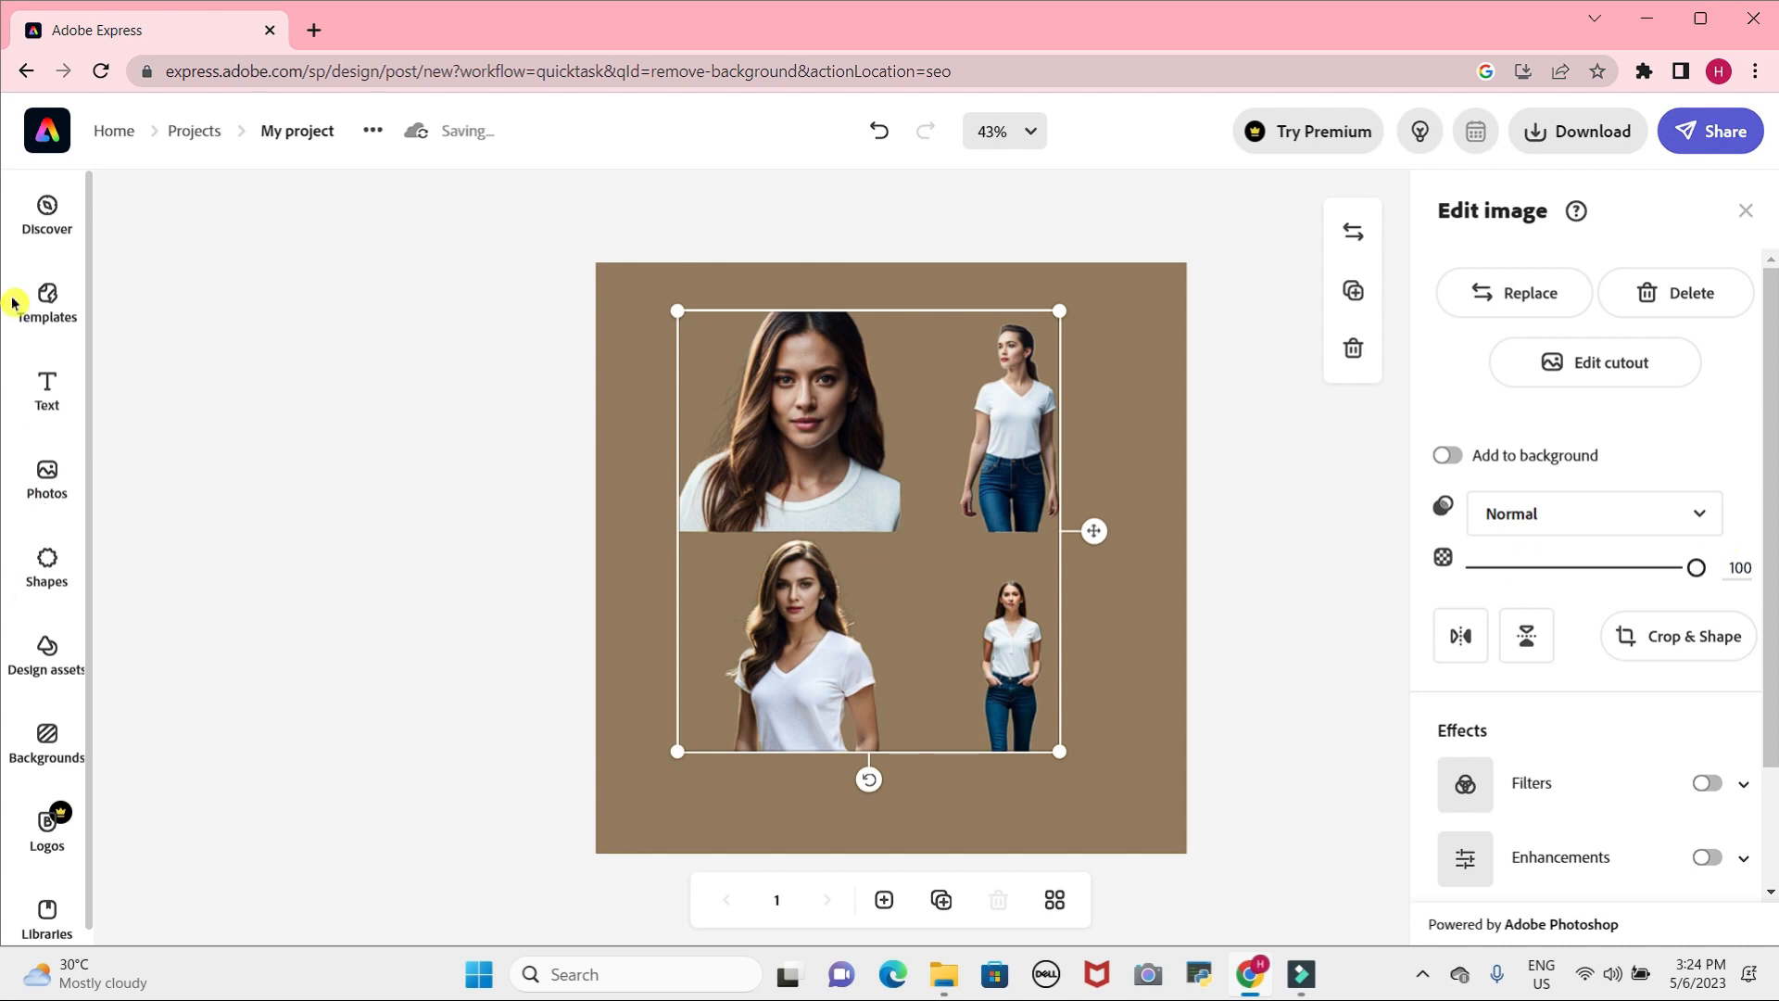
pyautogui.moveTo(46, 300)
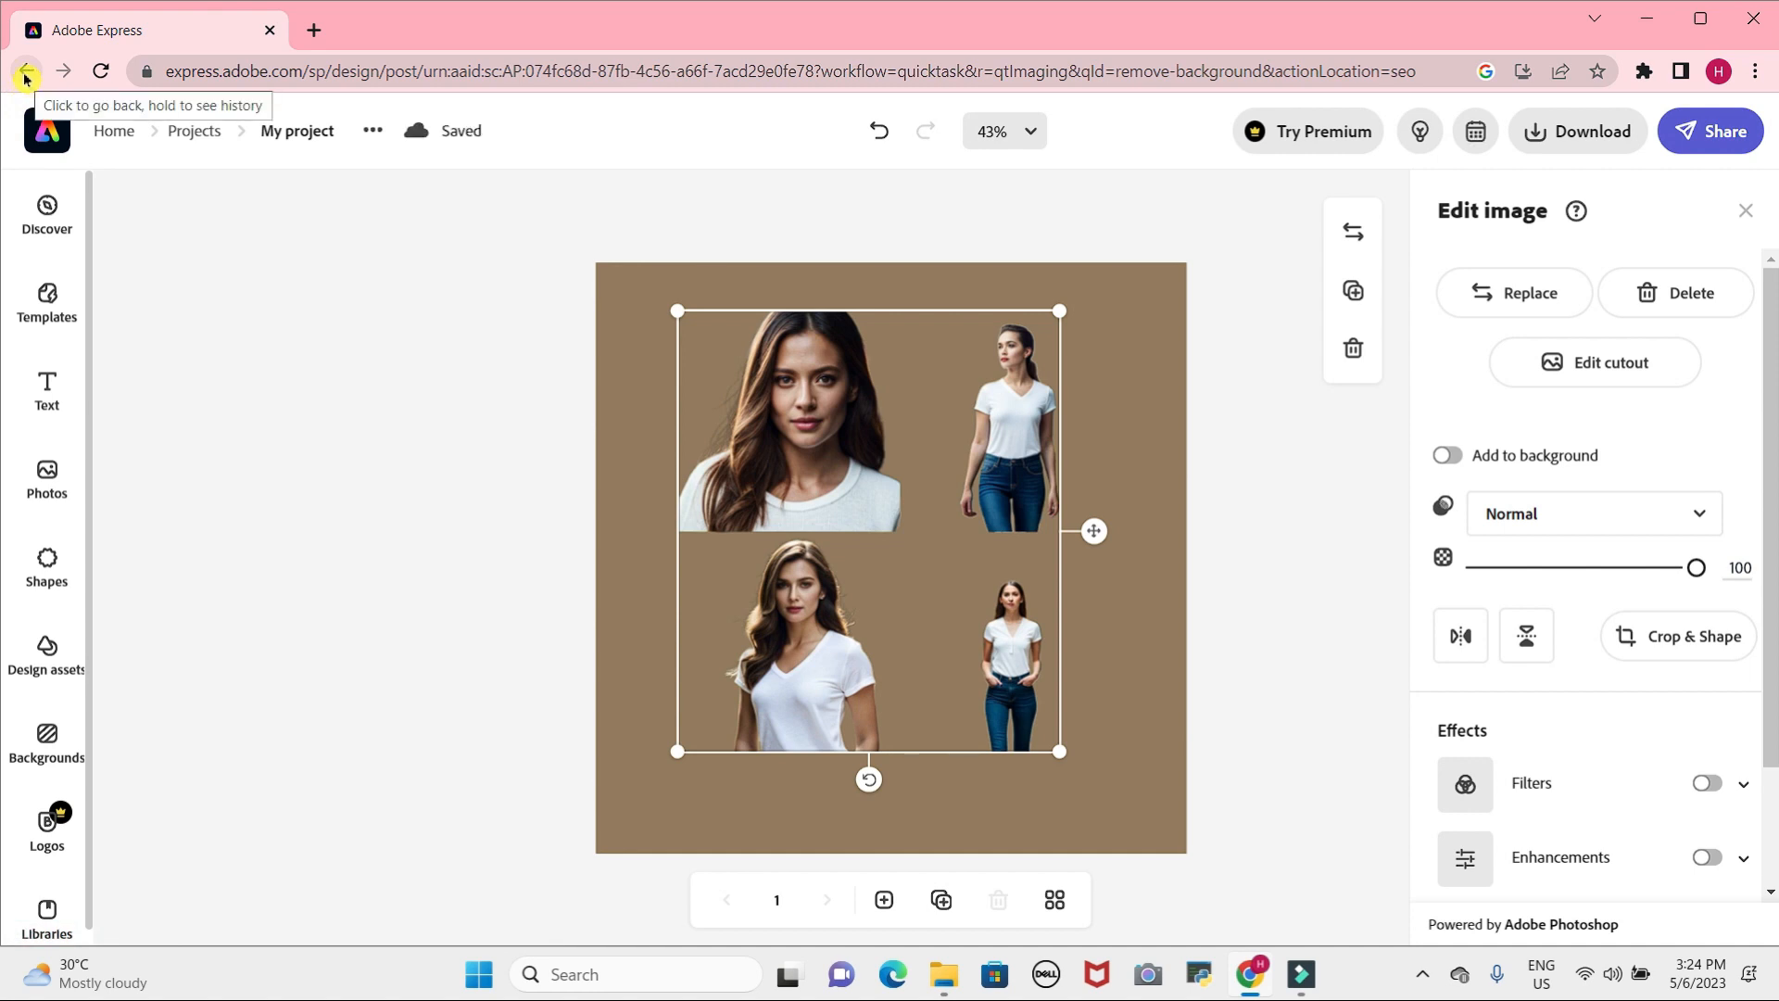
pyautogui.click(22, 71)
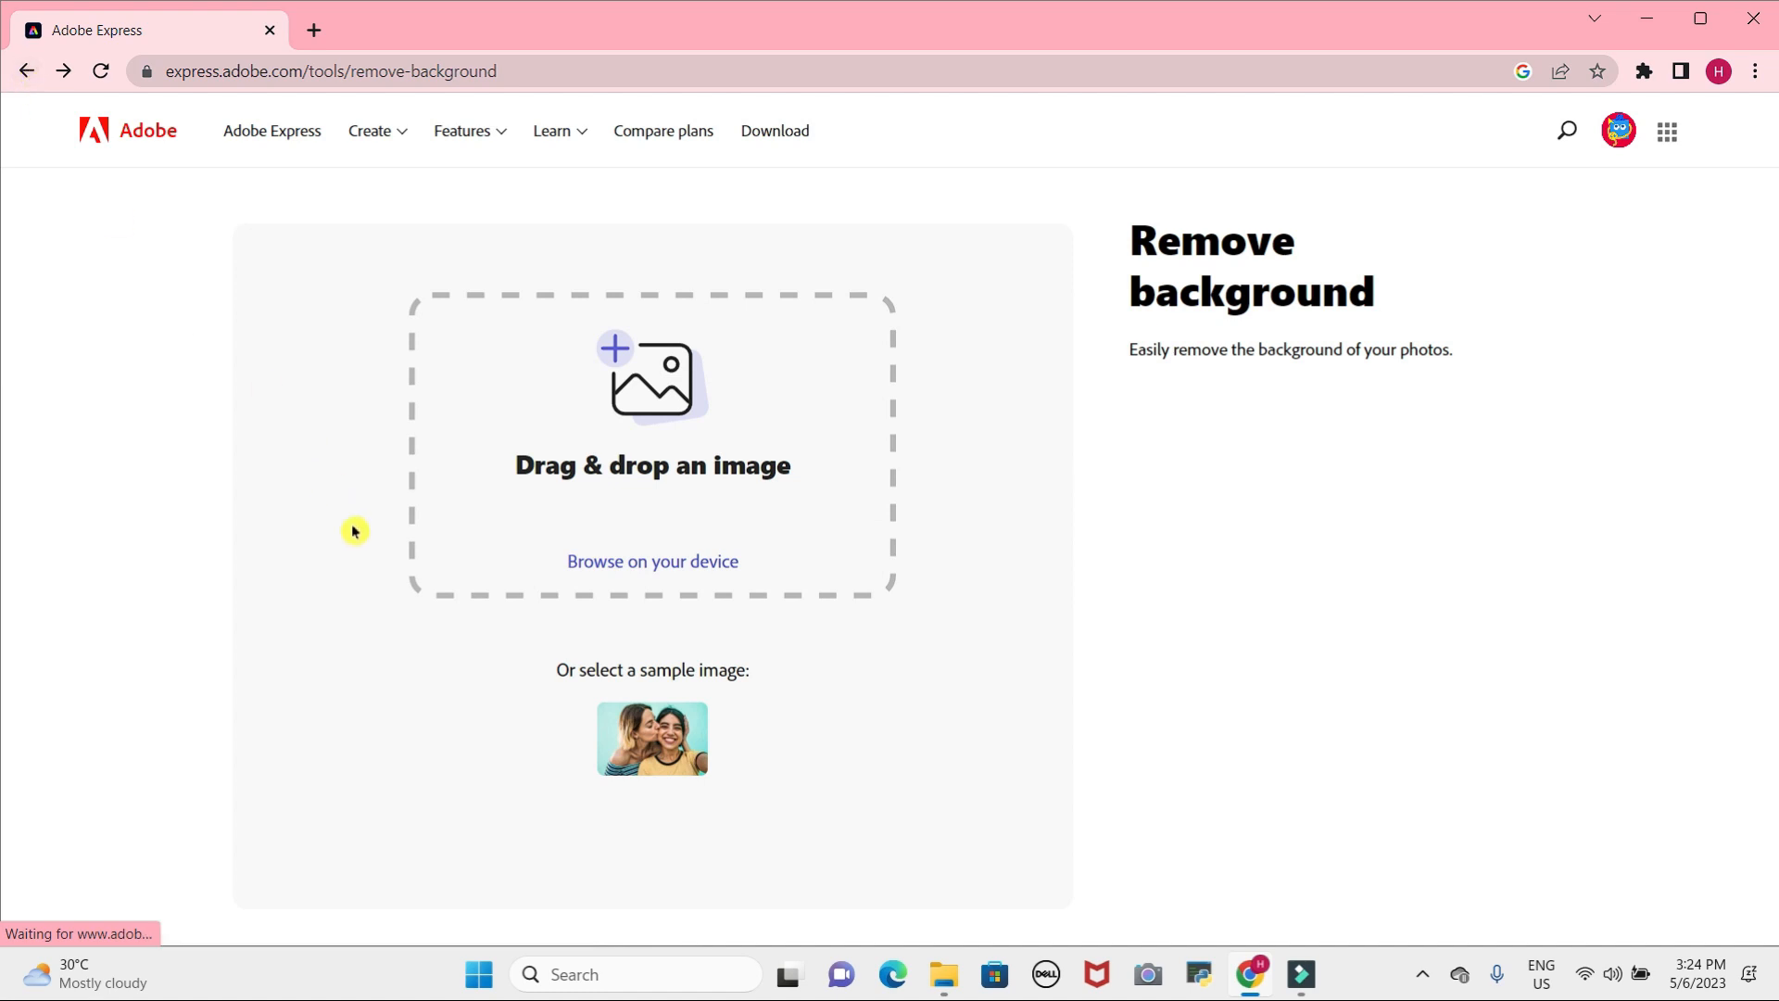
pyautogui.moveTo(505, 676)
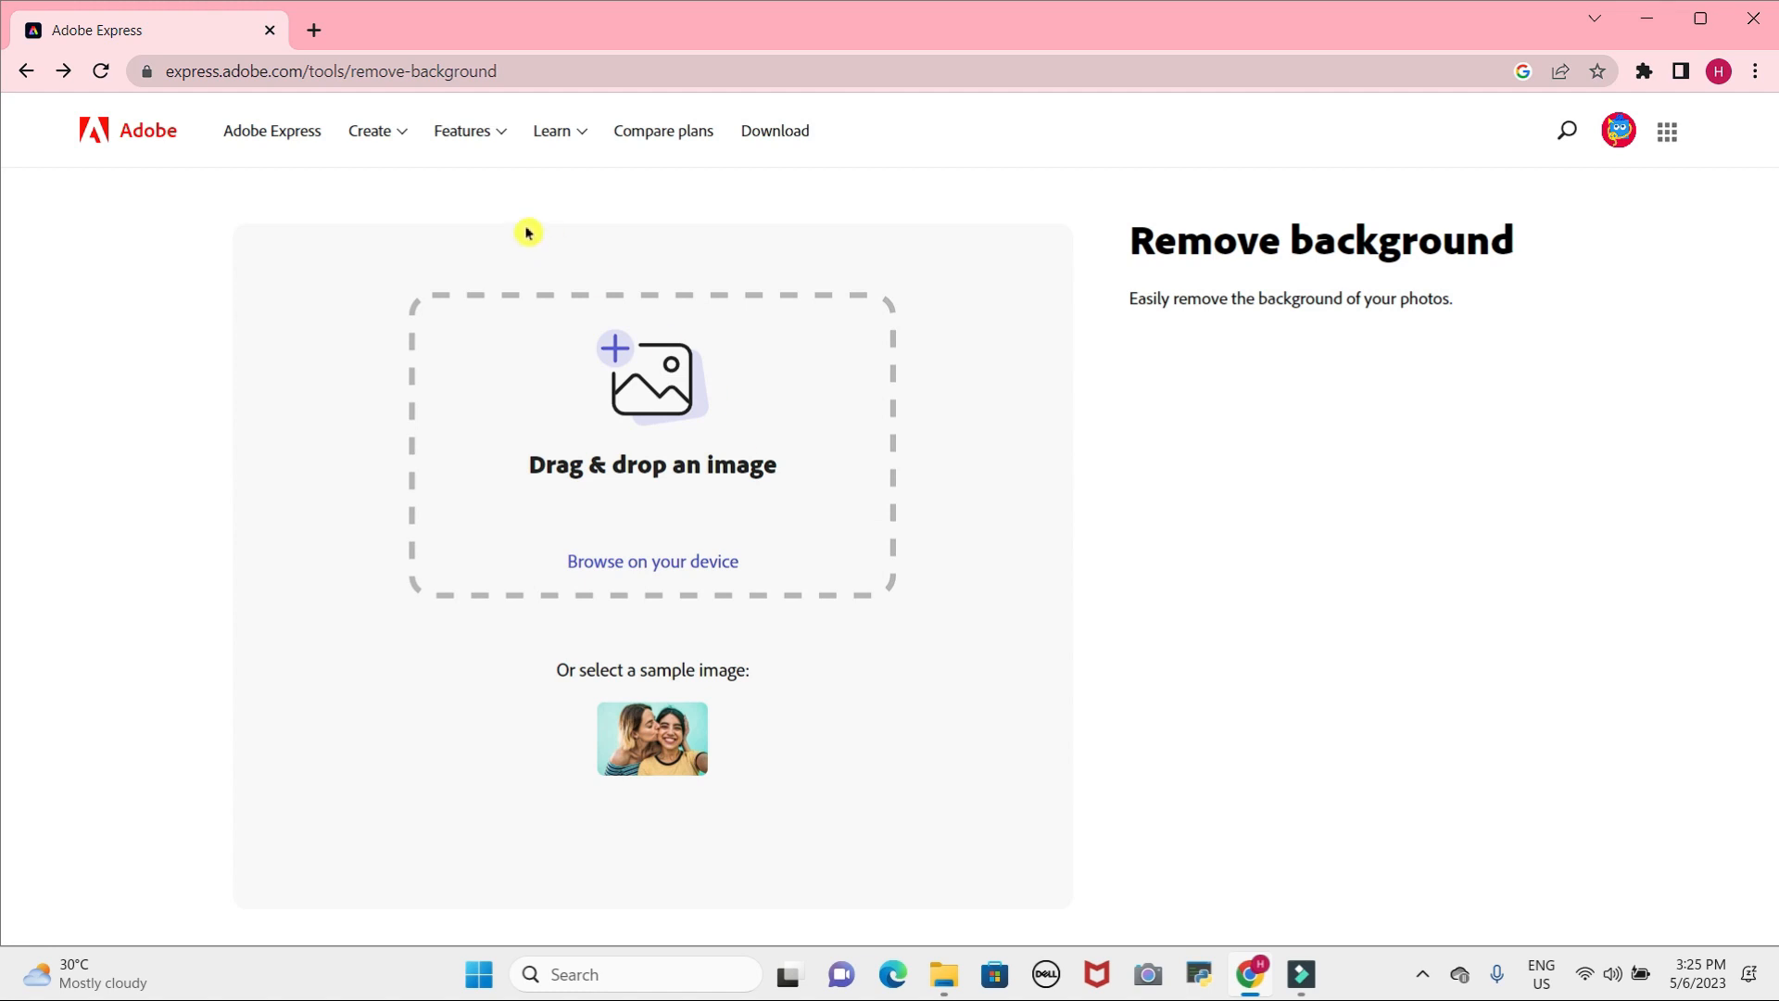
# Browse the Create, Features and Learn menus, then go to the Download page.
pyautogui.click(369, 131)
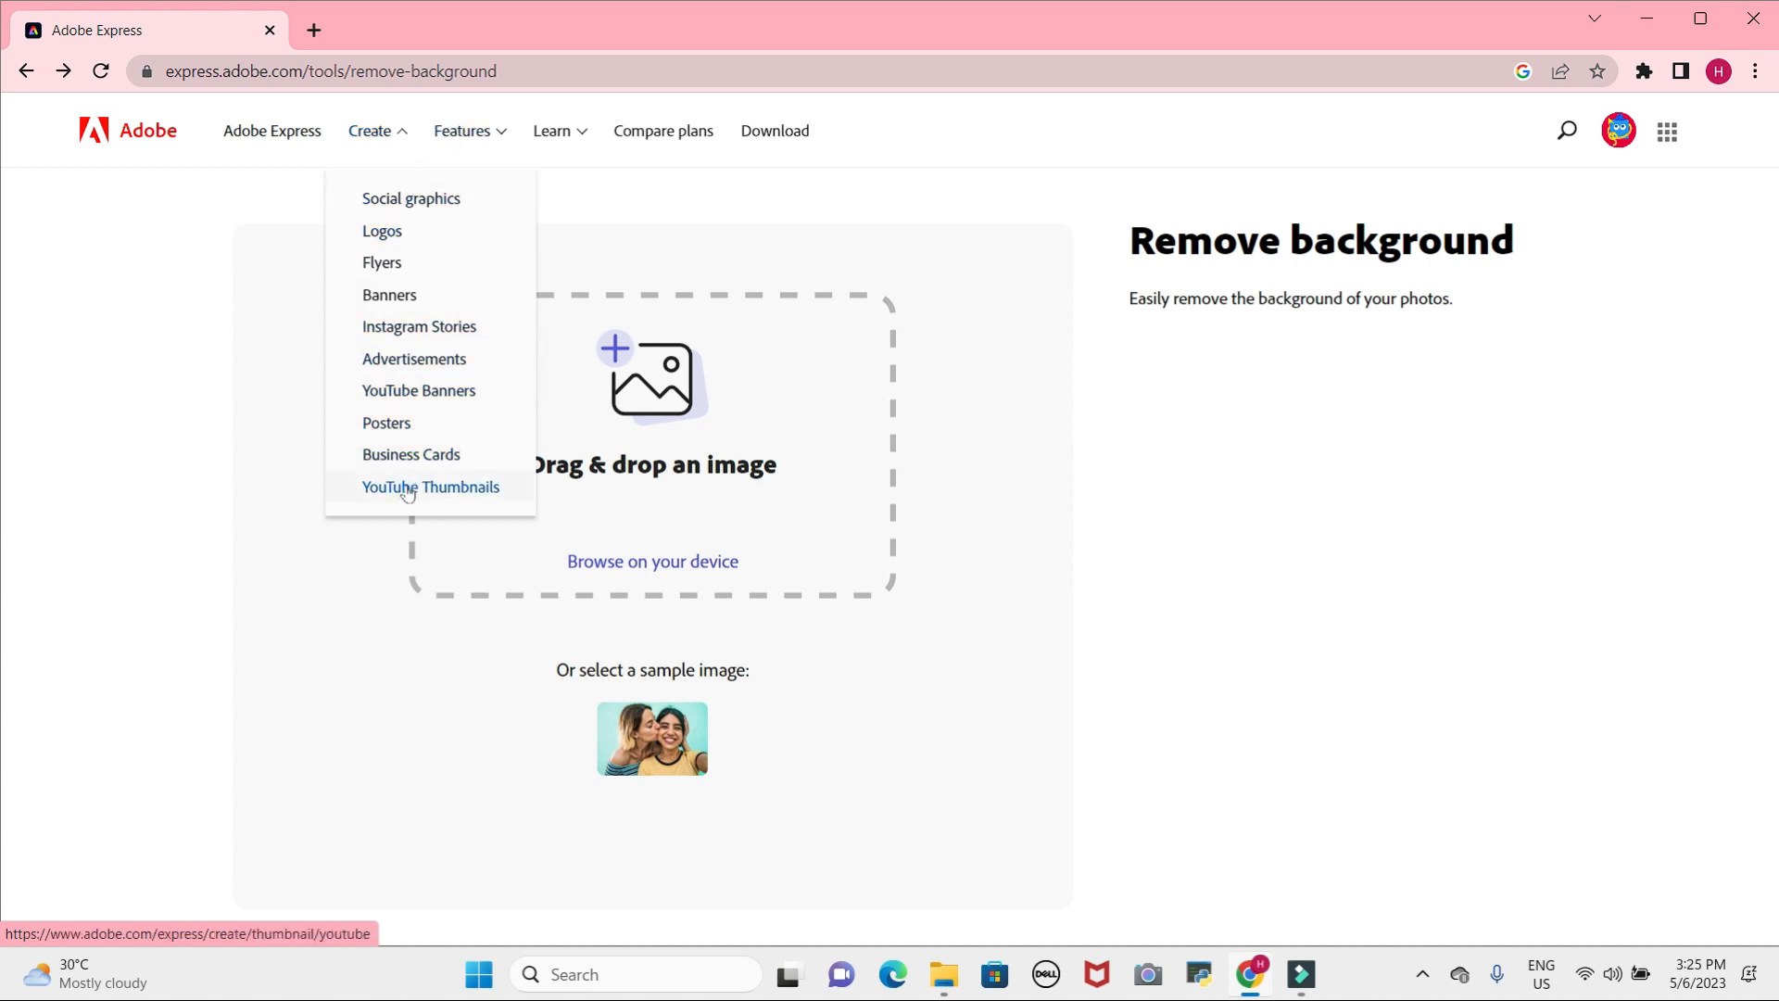
pyautogui.click(462, 131)
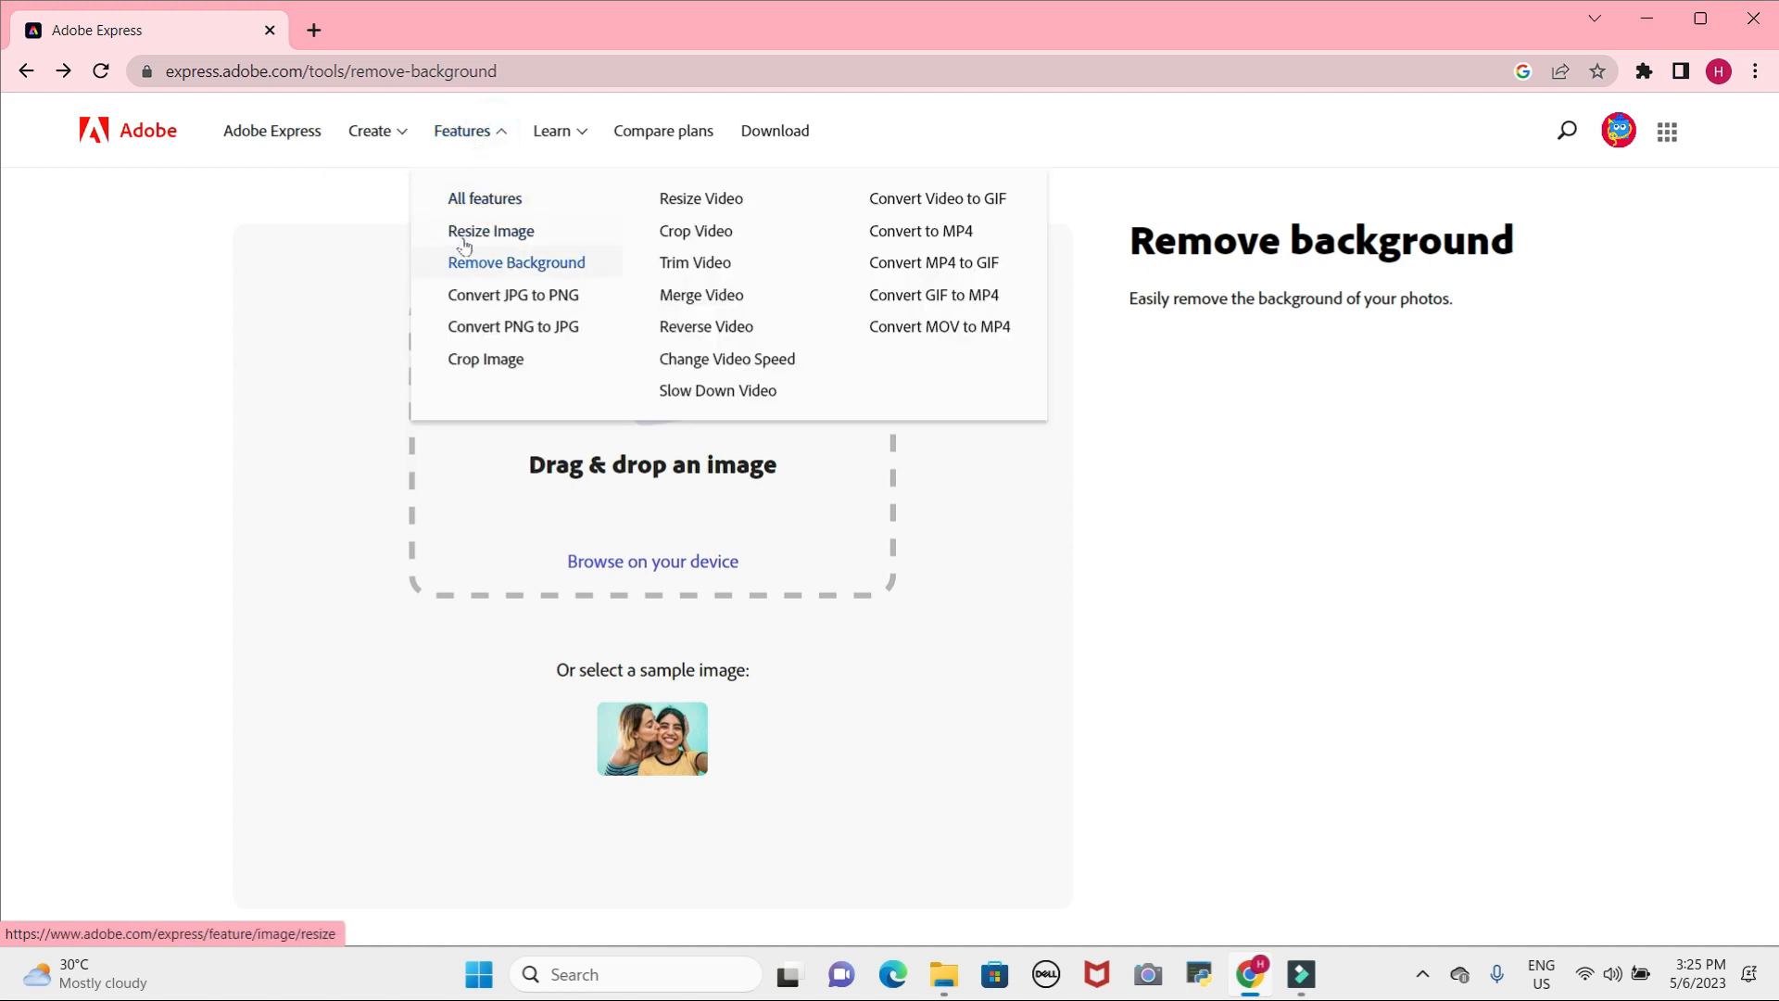
pyautogui.moveTo(486, 359)
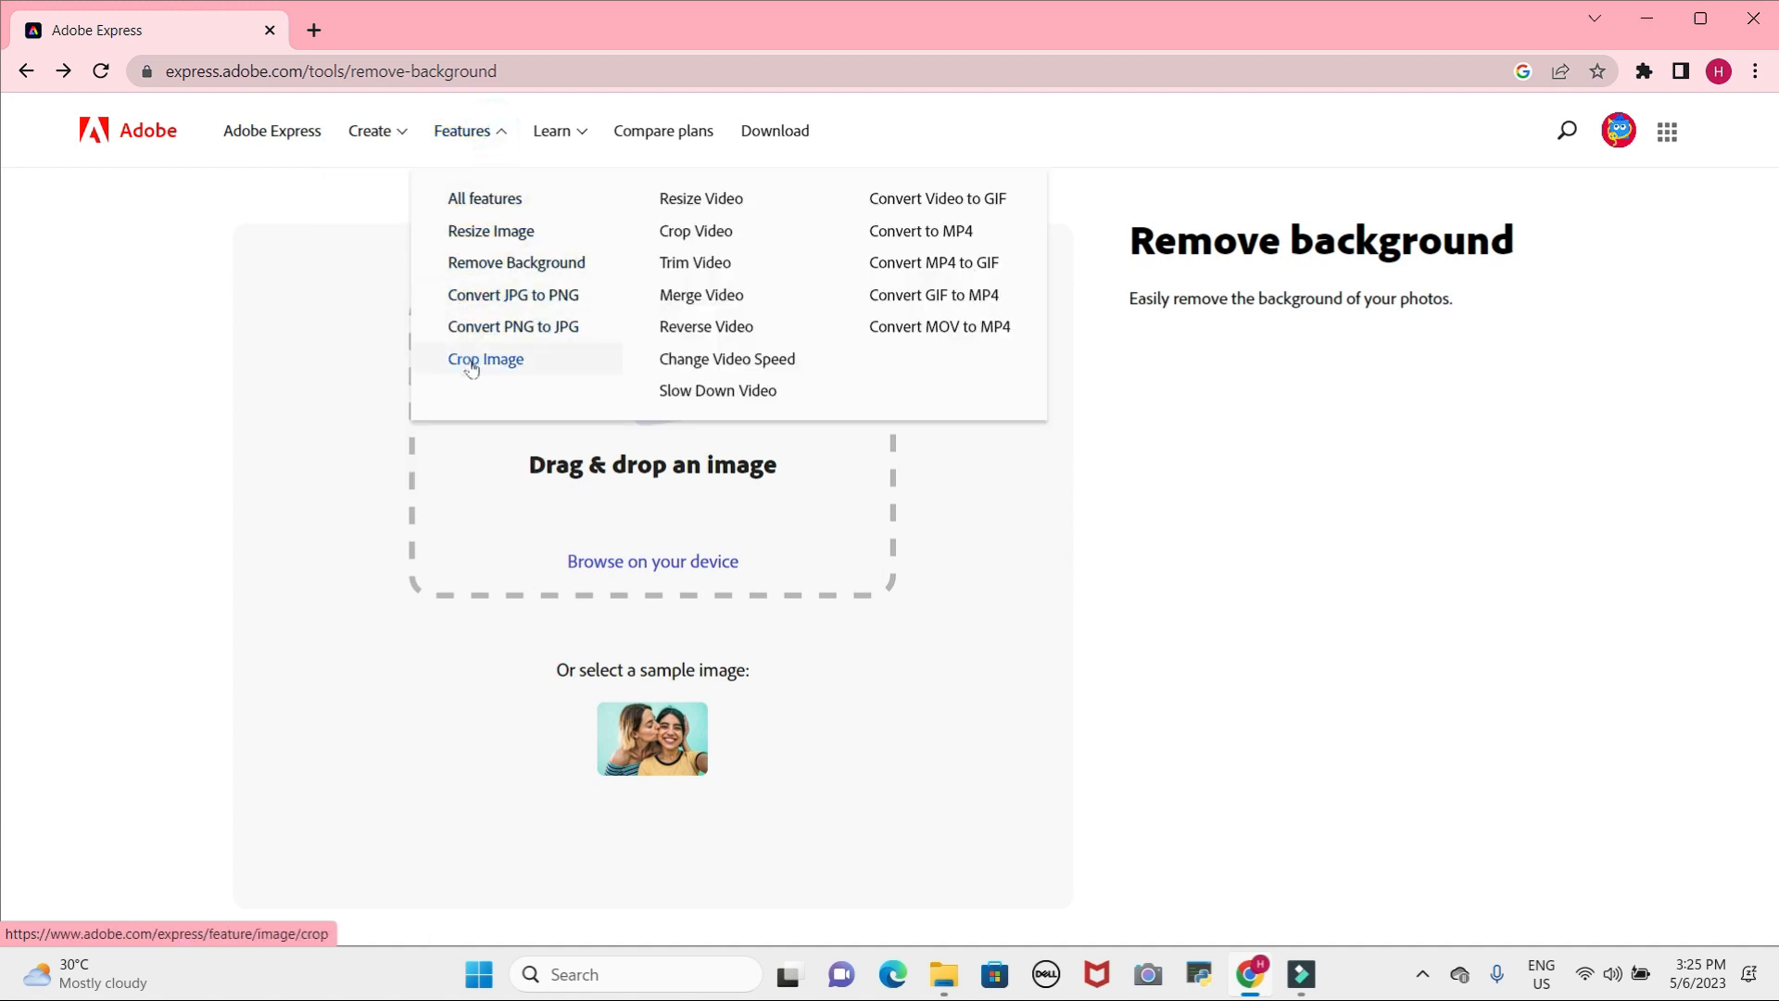
pyautogui.moveTo(693, 262)
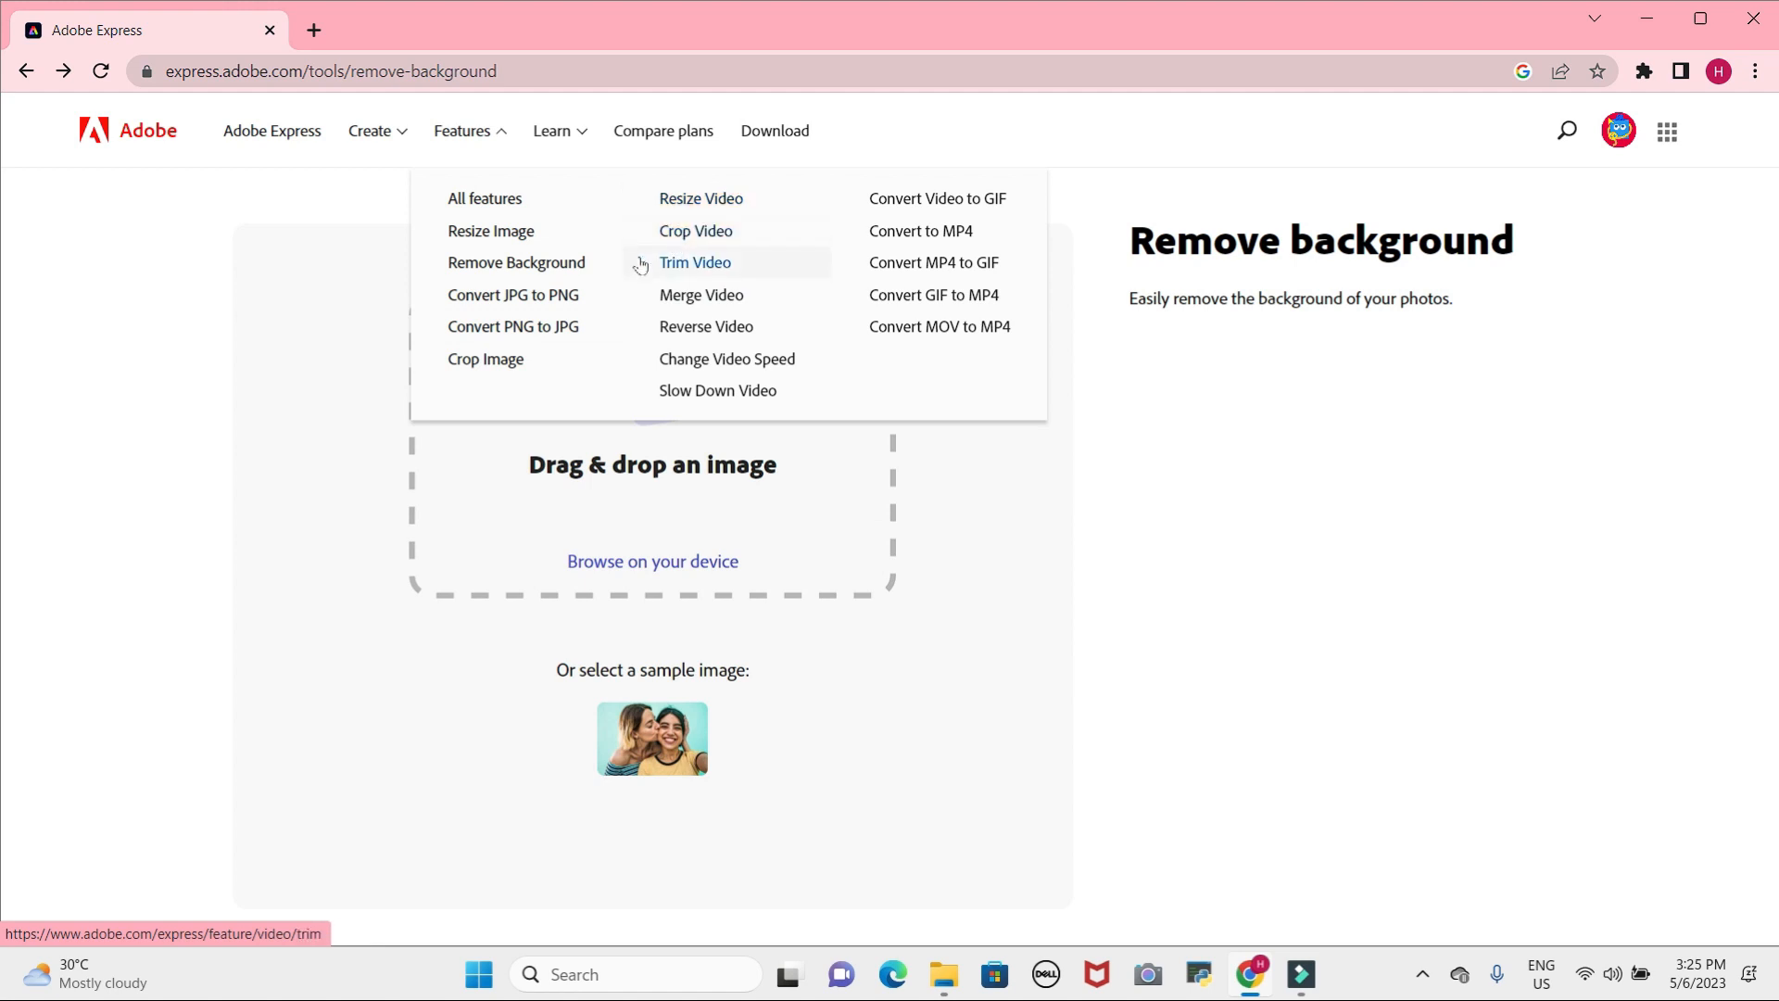
pyautogui.moveTo(717, 390)
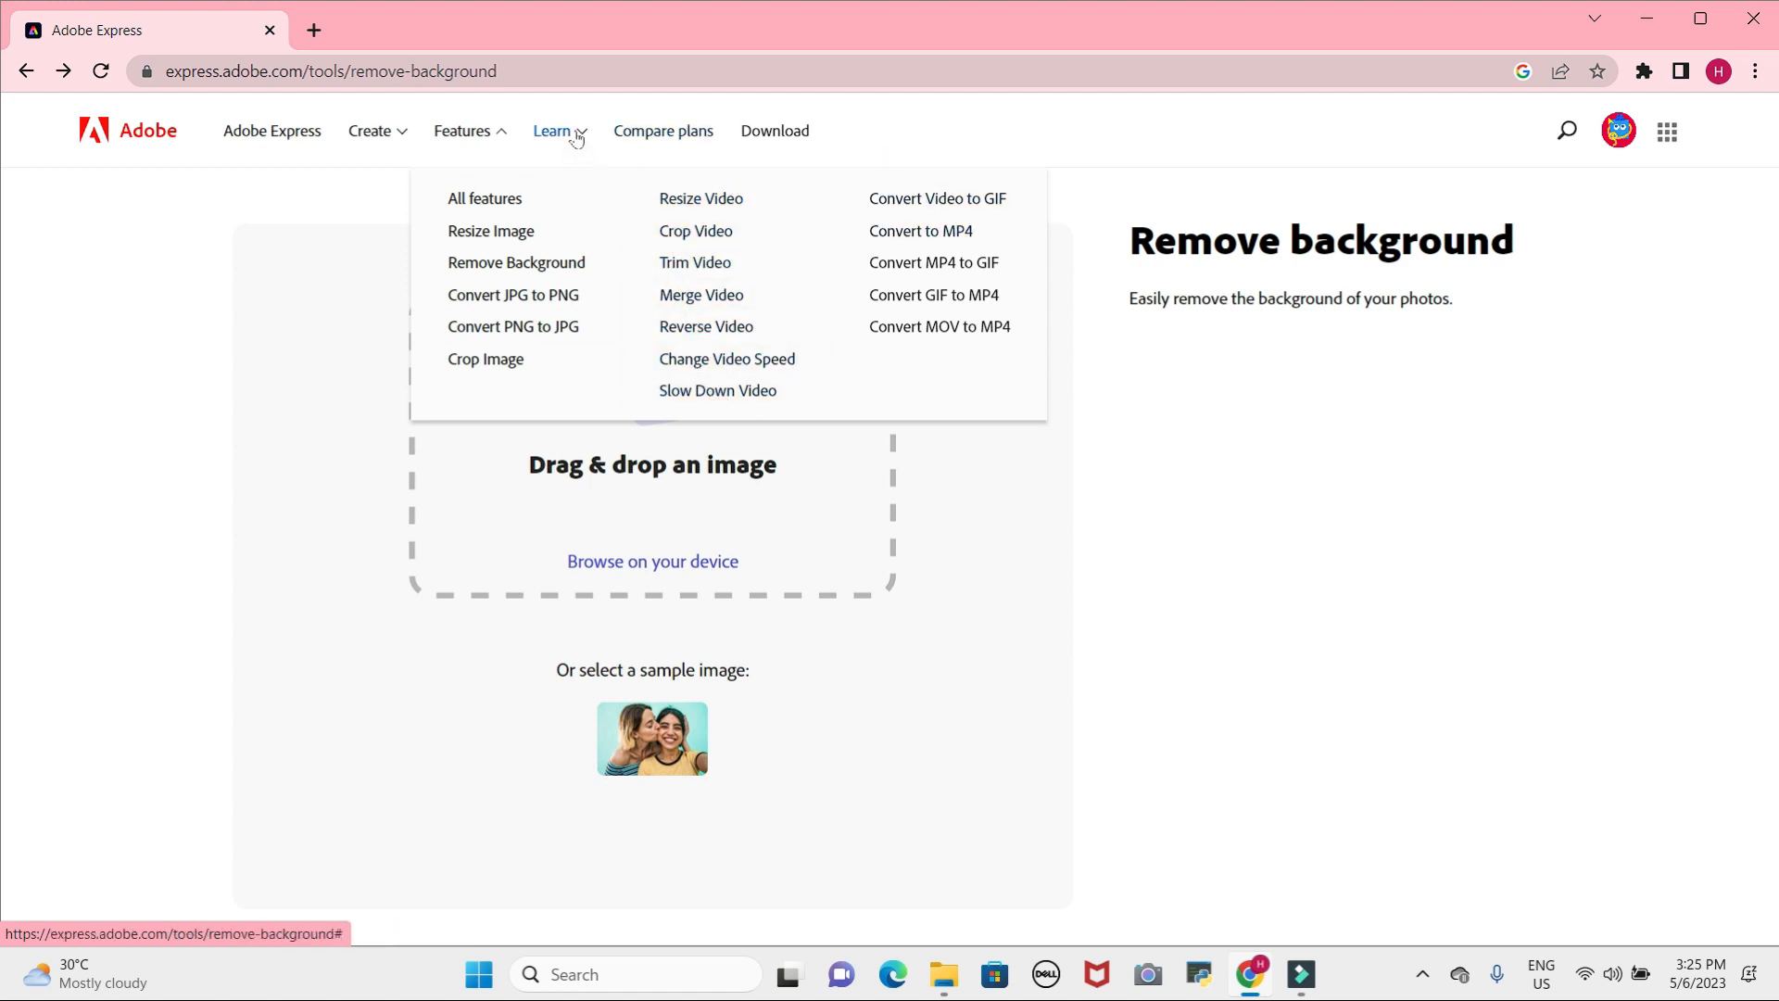
pyautogui.click(552, 131)
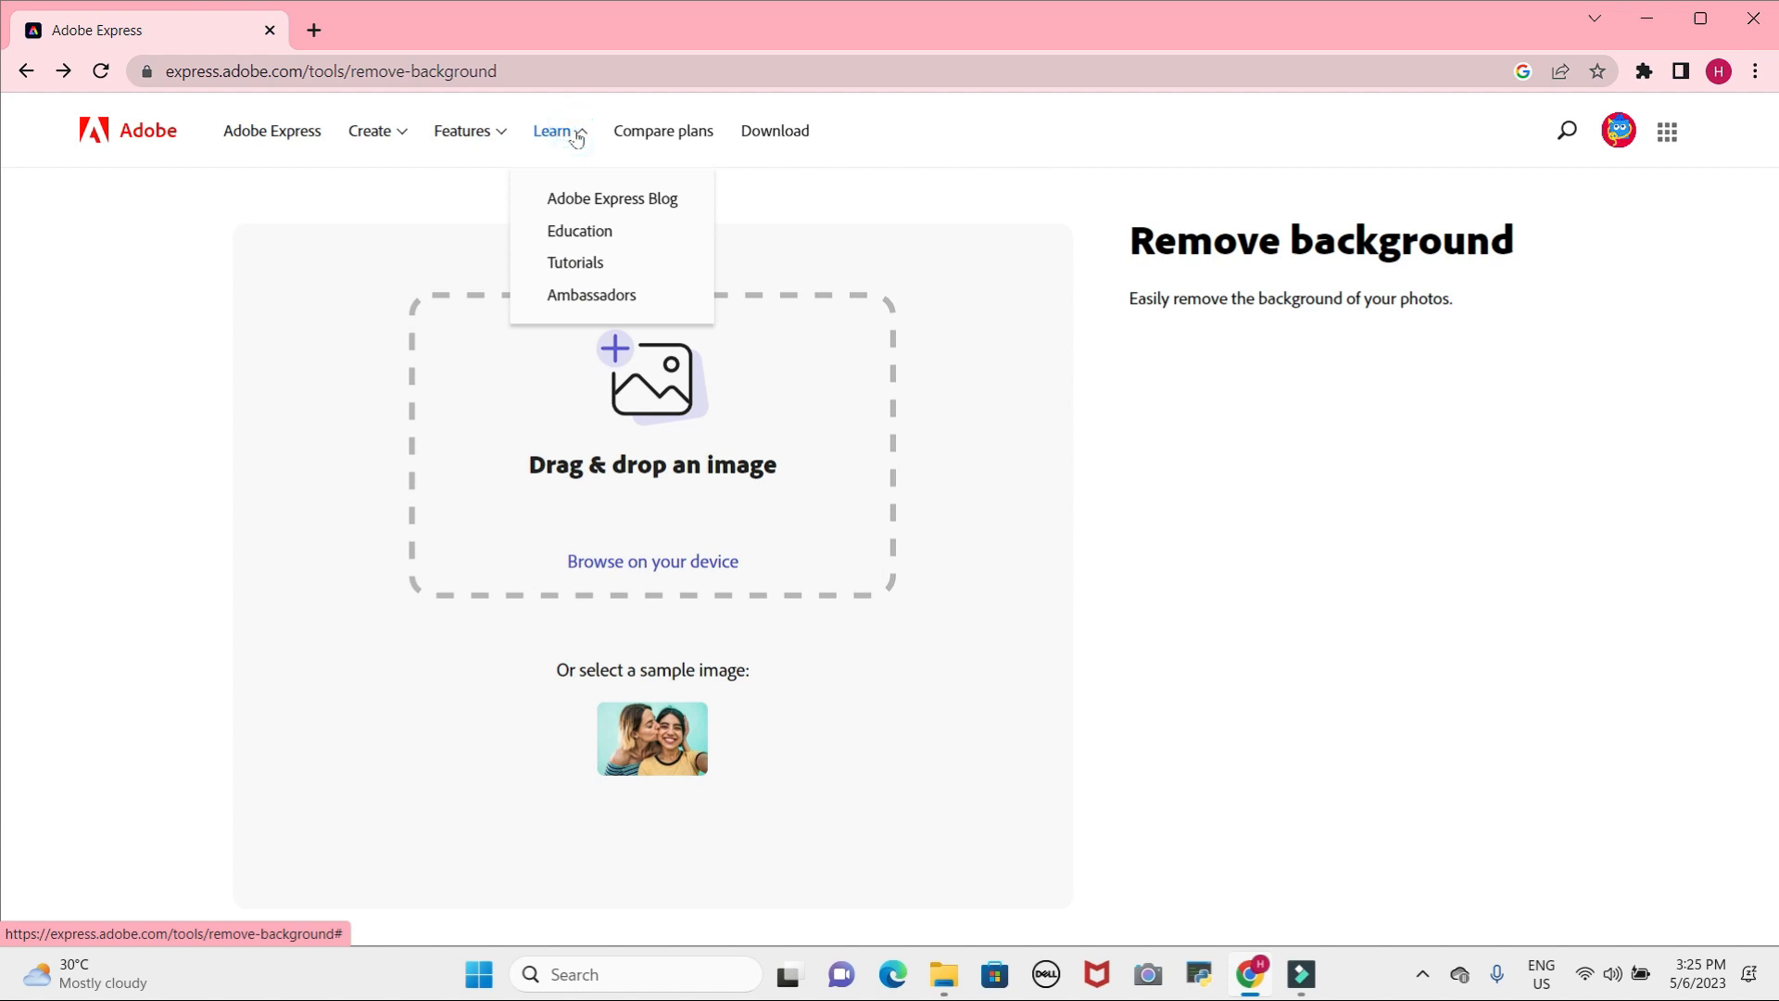
pyautogui.moveTo(664, 130)
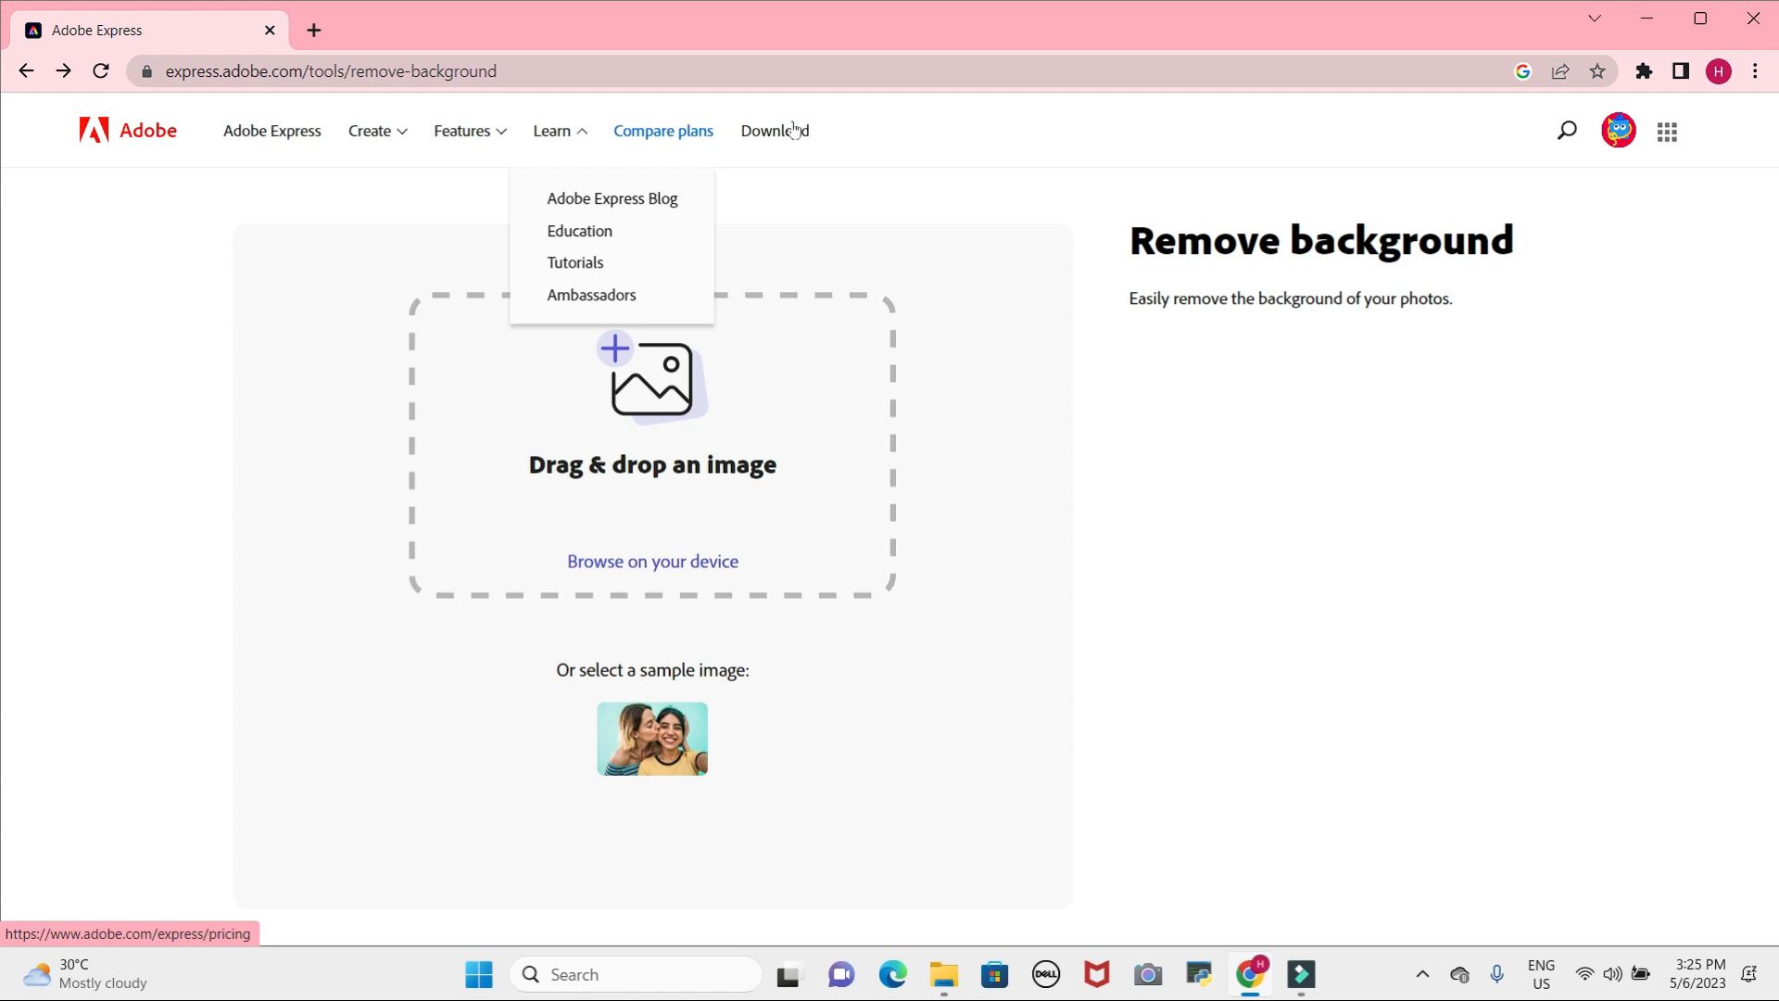
pyautogui.click(774, 130)
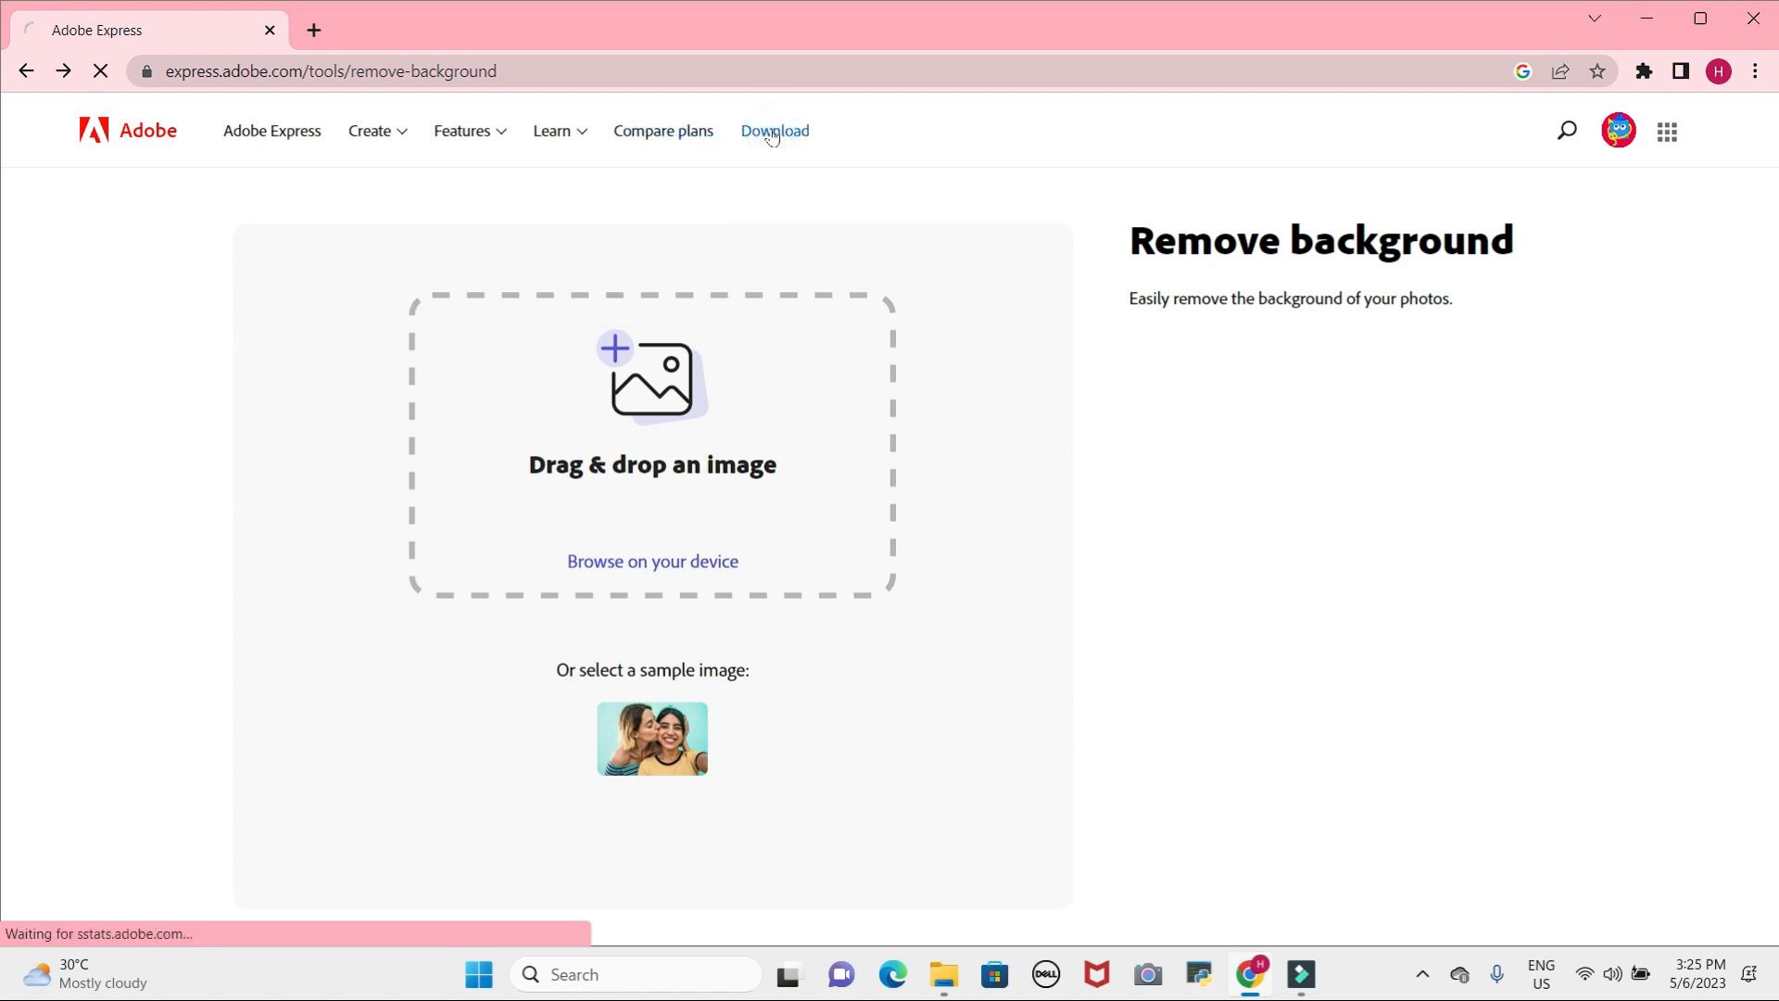
pyautogui.click(774, 131)
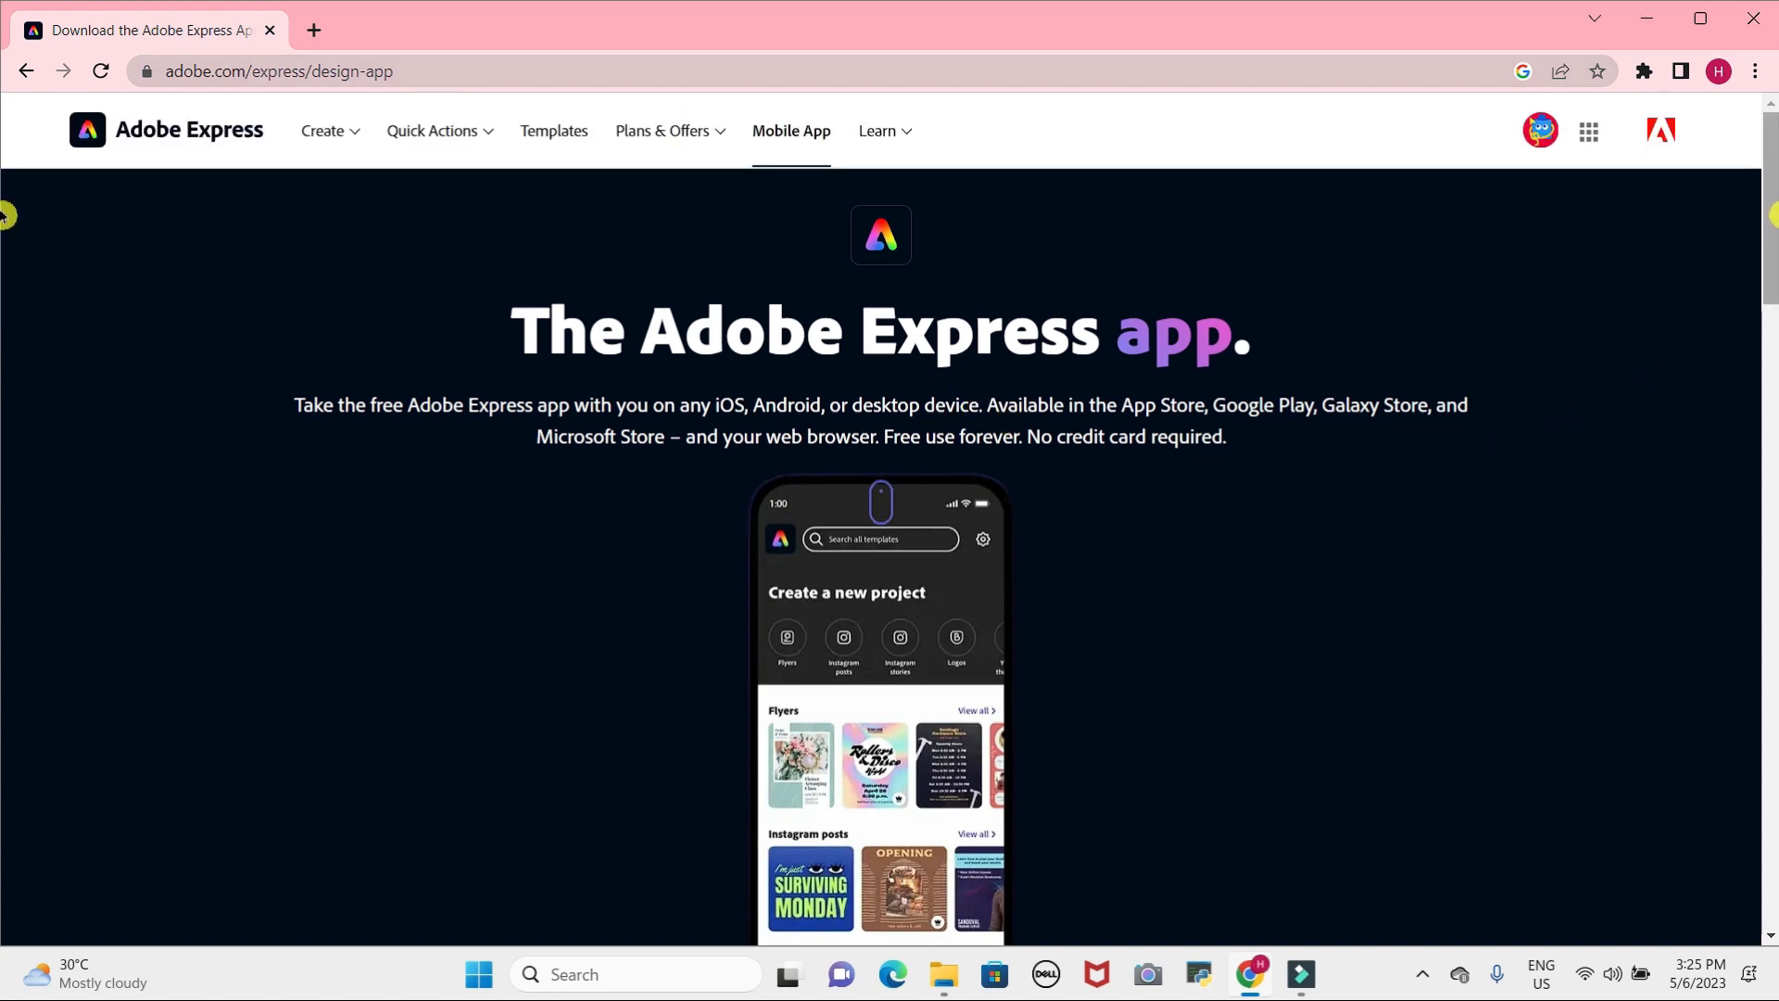
# Scroll down the app page to the Create a new project preview.
pyautogui.scroll(-3)
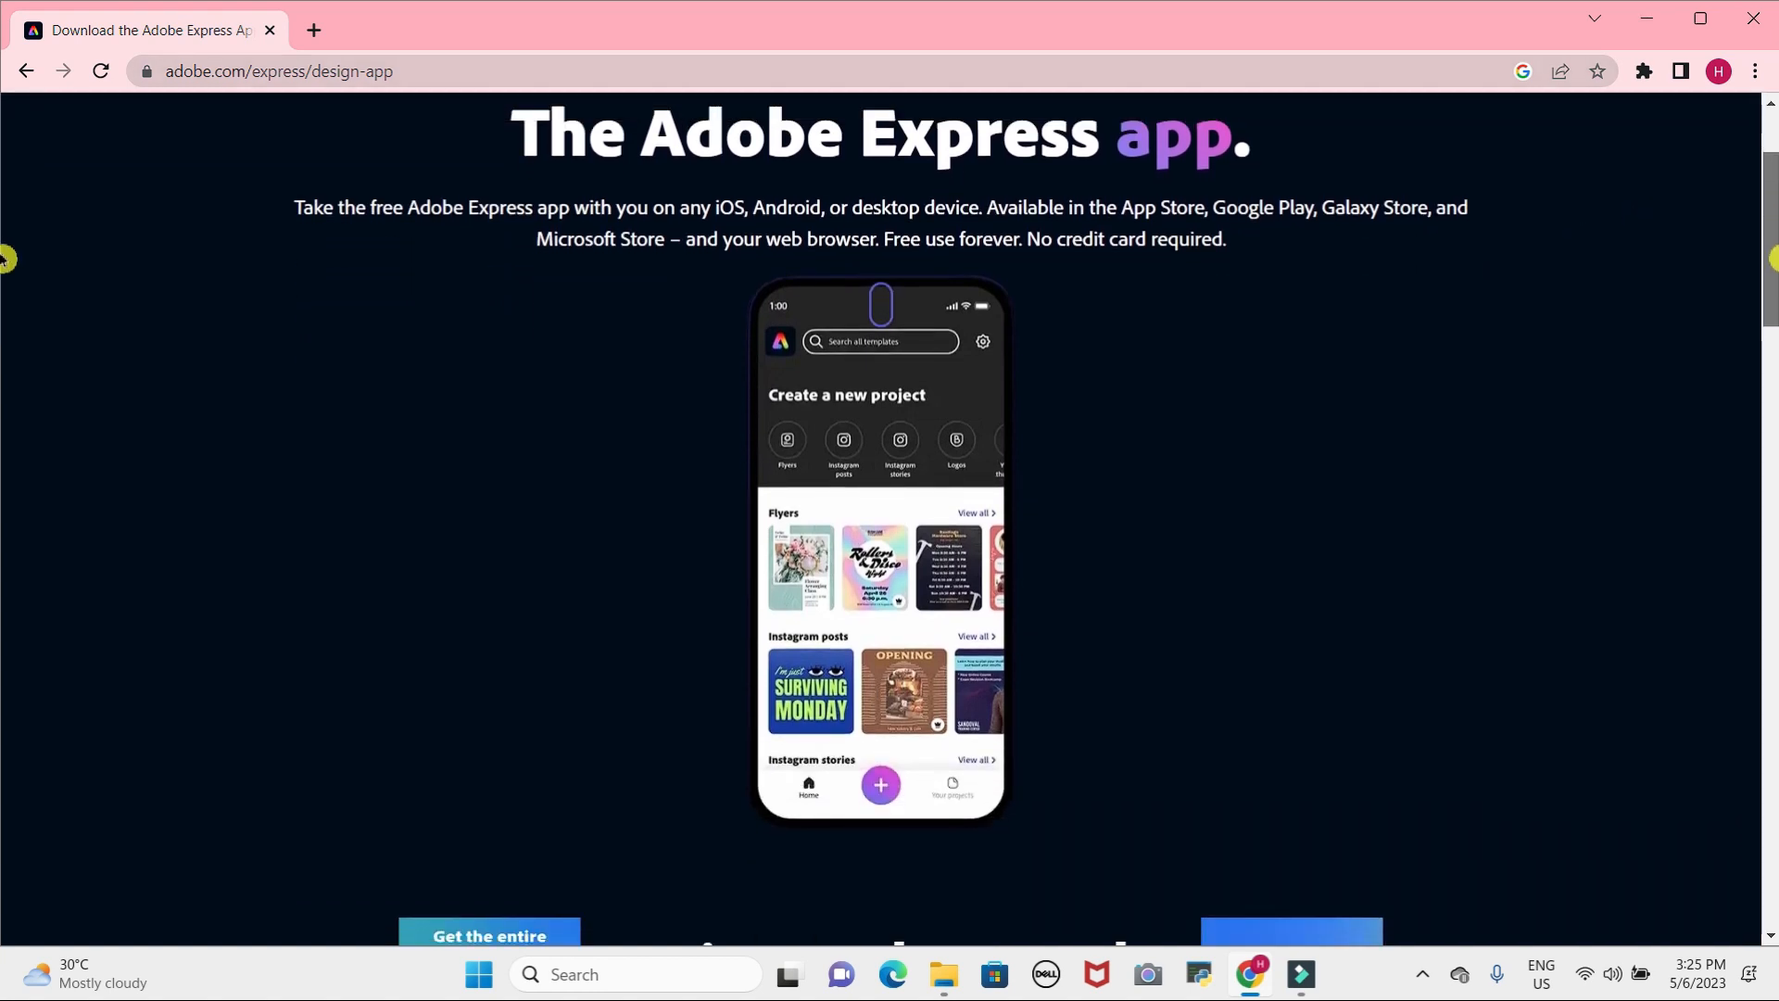